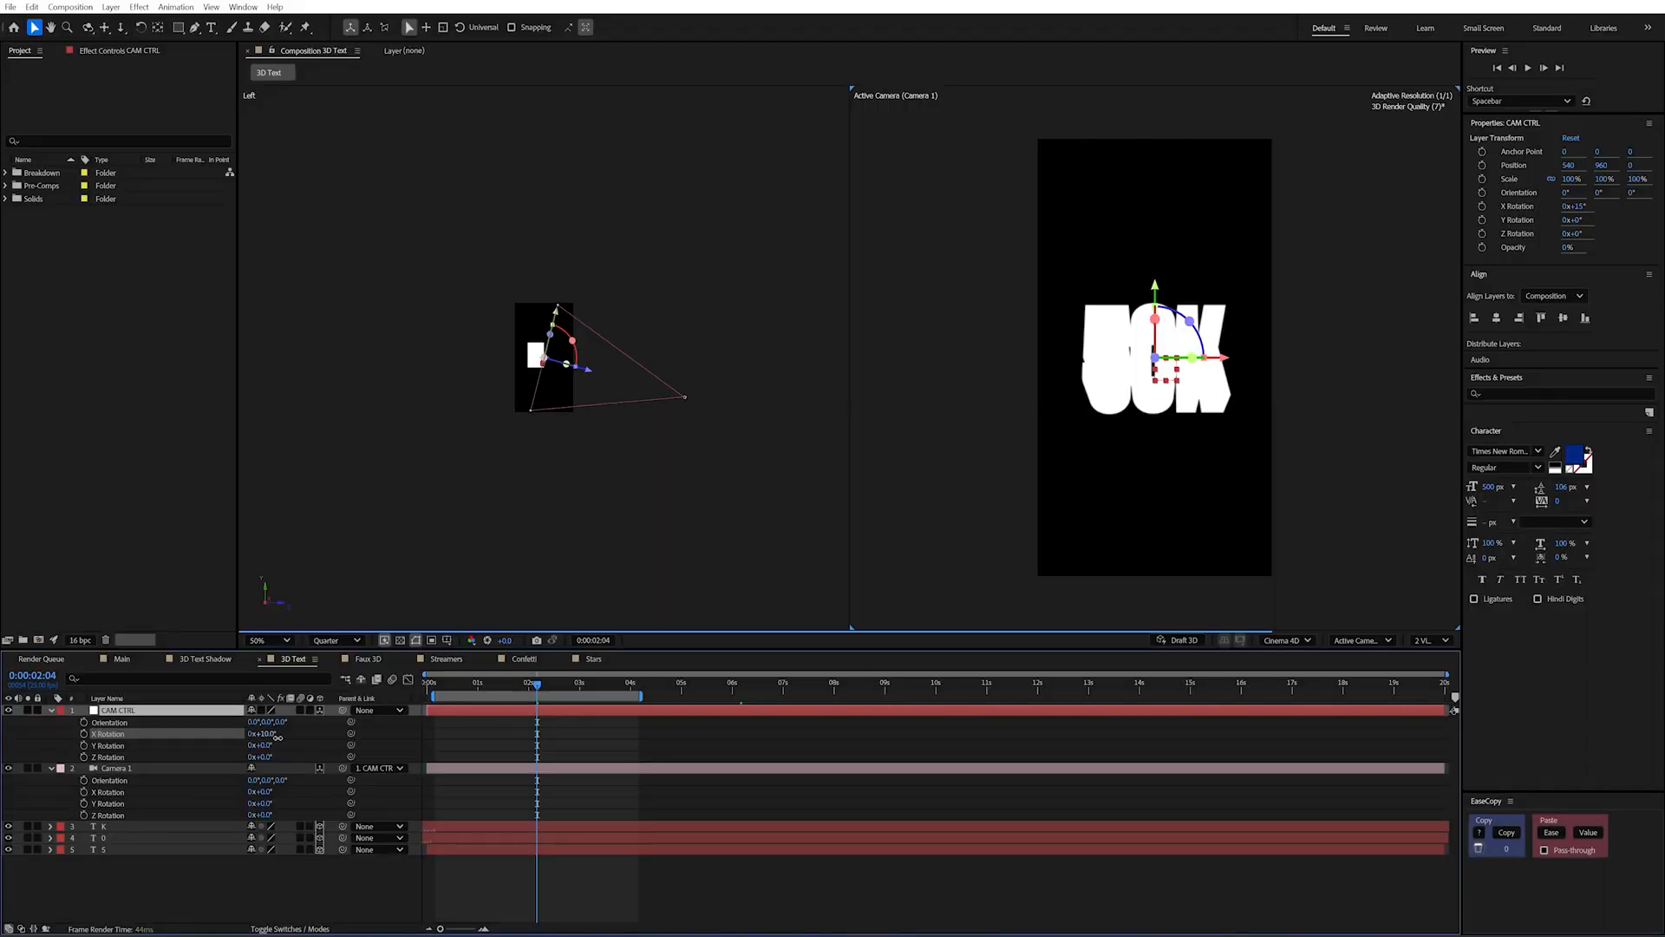
Return to the starting 3D Text comp showing the K, 0 and 5 layers with their Y Position keyframes.
{"action": "left_click", "coordinate": [500, 657]}
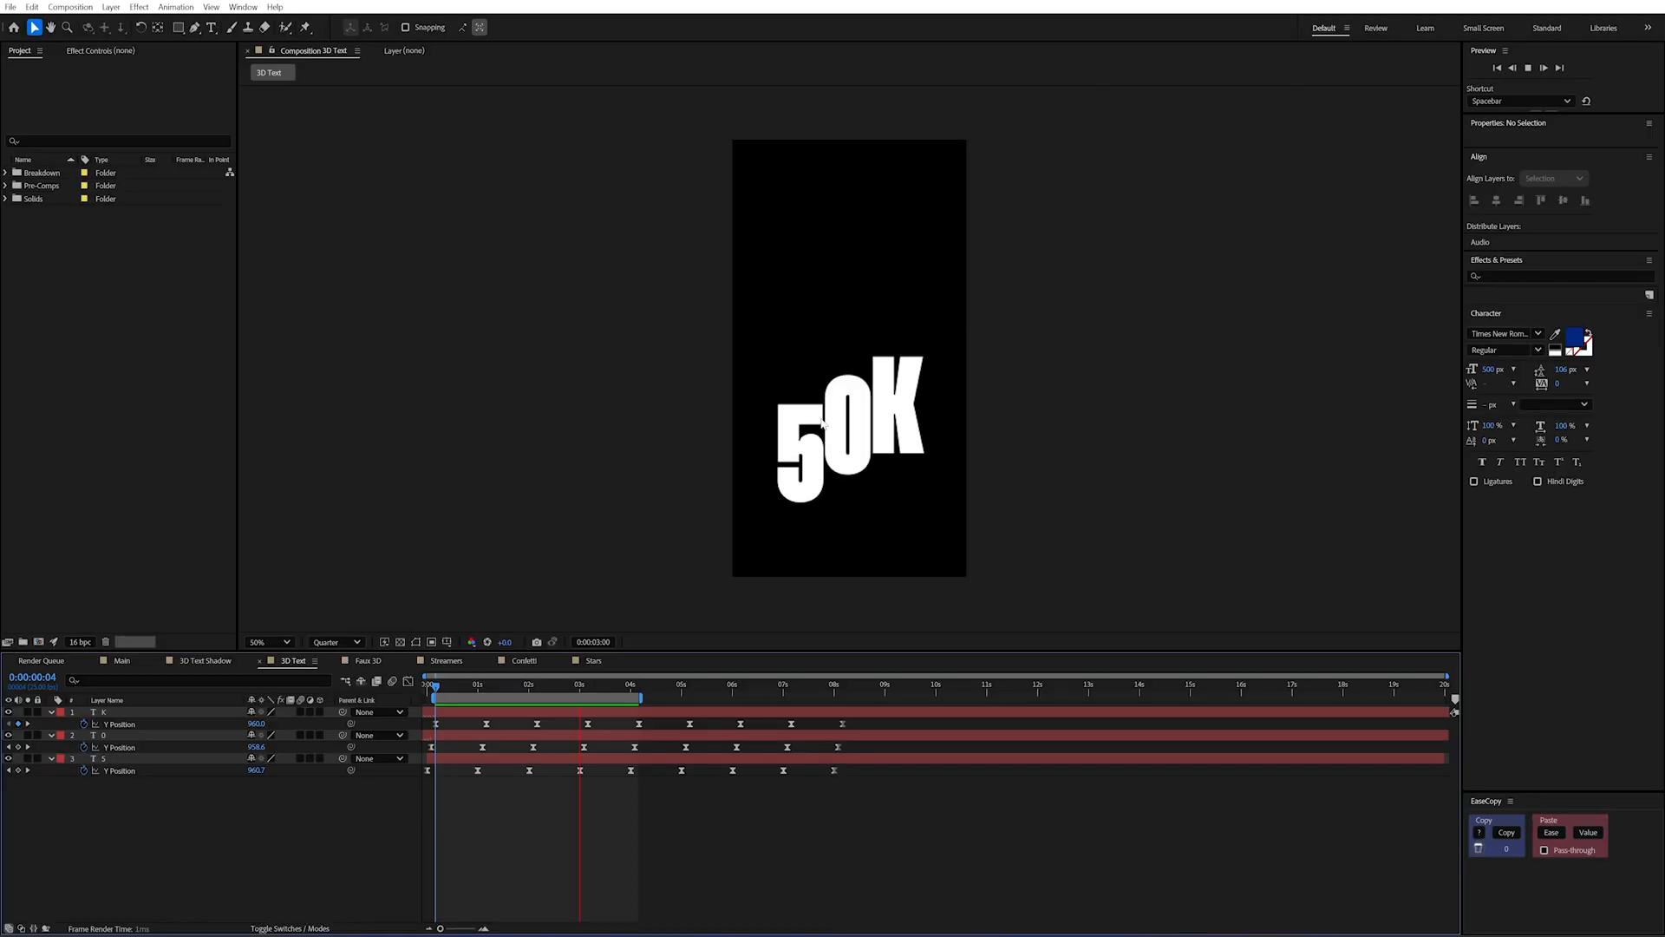
Keep the Cinema 4D renderer and expand the K layer's Geometry Options to raise Extrusion Depth.
{"action": "left_click", "coordinate": [479, 684]}
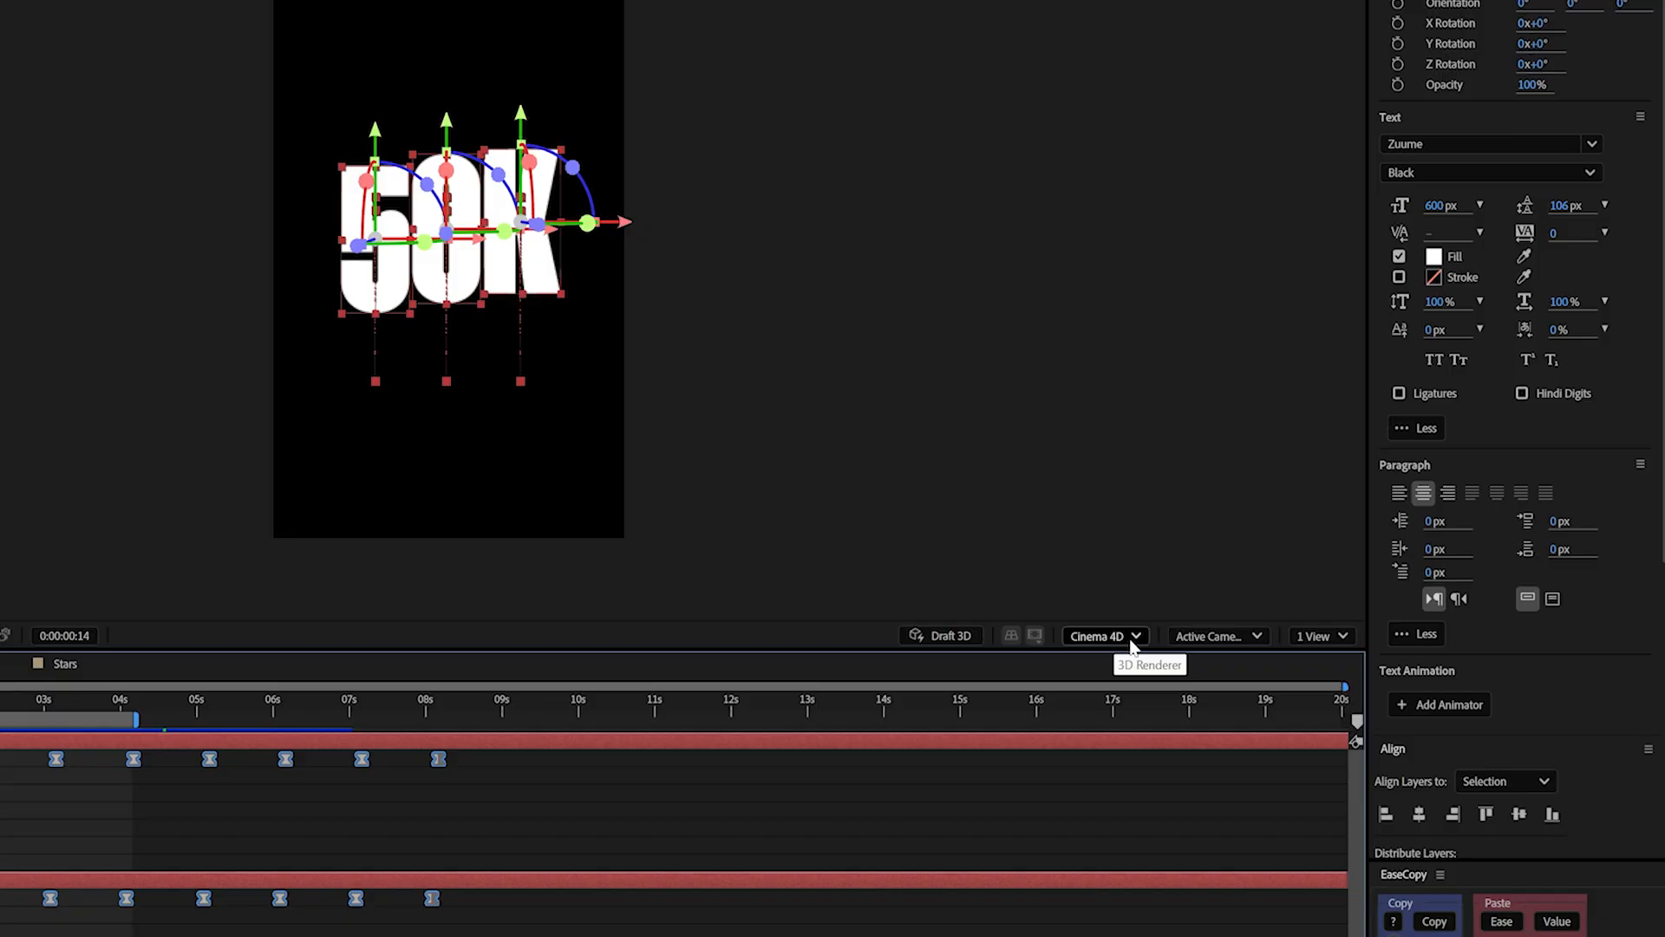
{"action": "left_click", "coordinate": [1103, 635]}
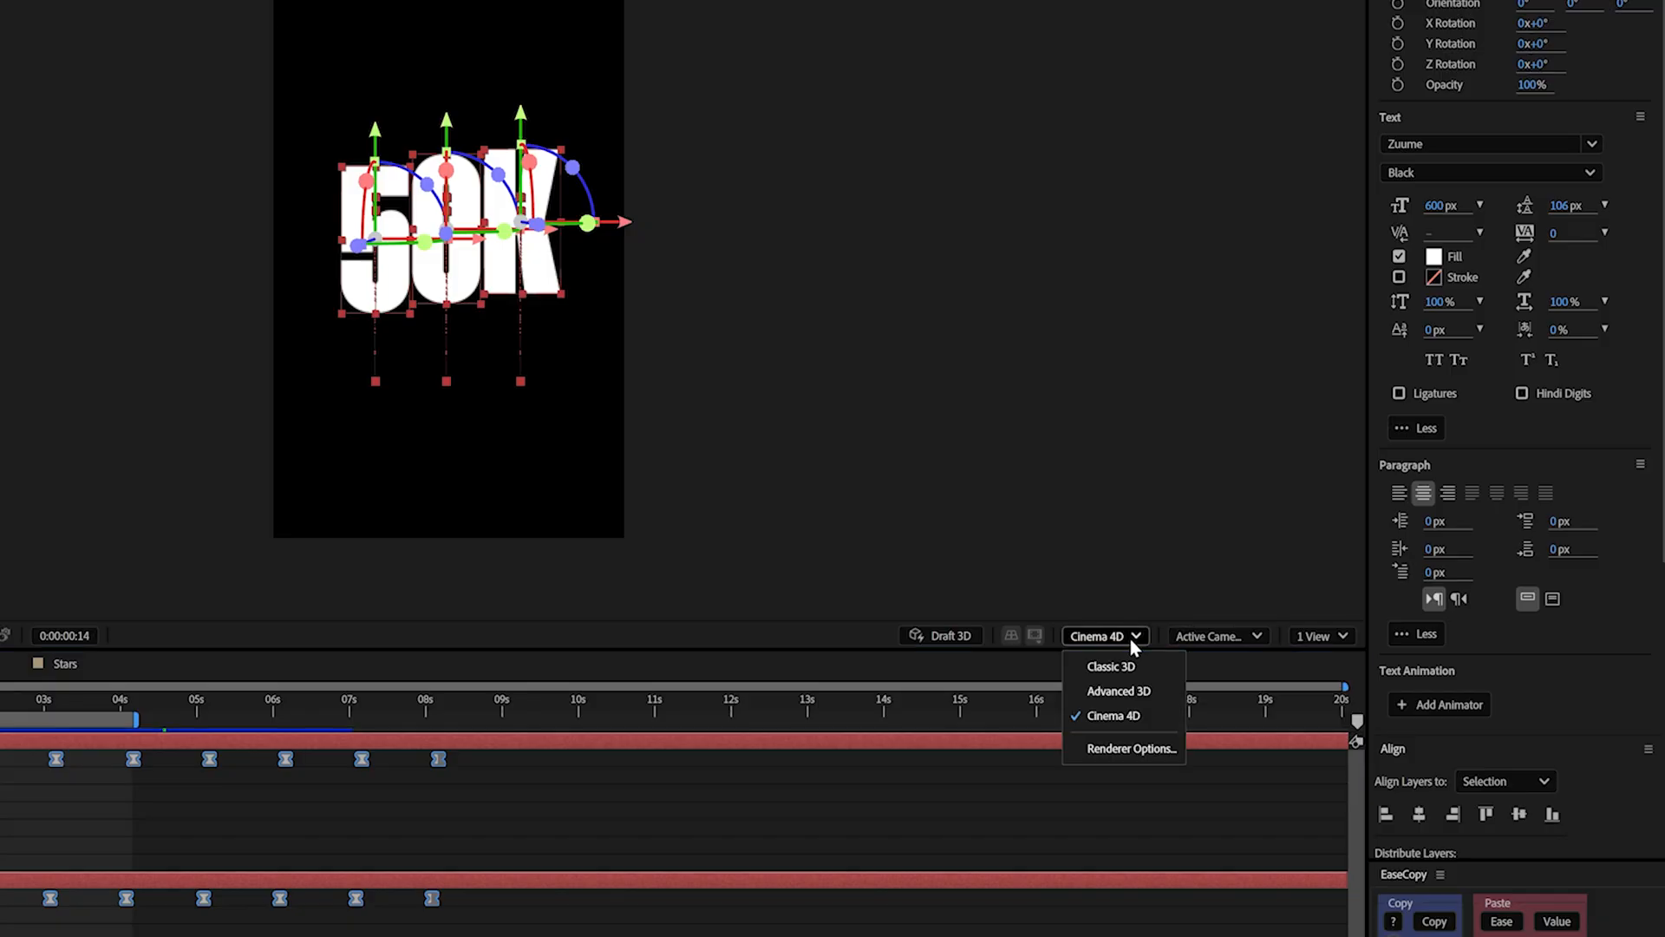
{"action": "mouse_move", "coordinate": [1136, 684]}
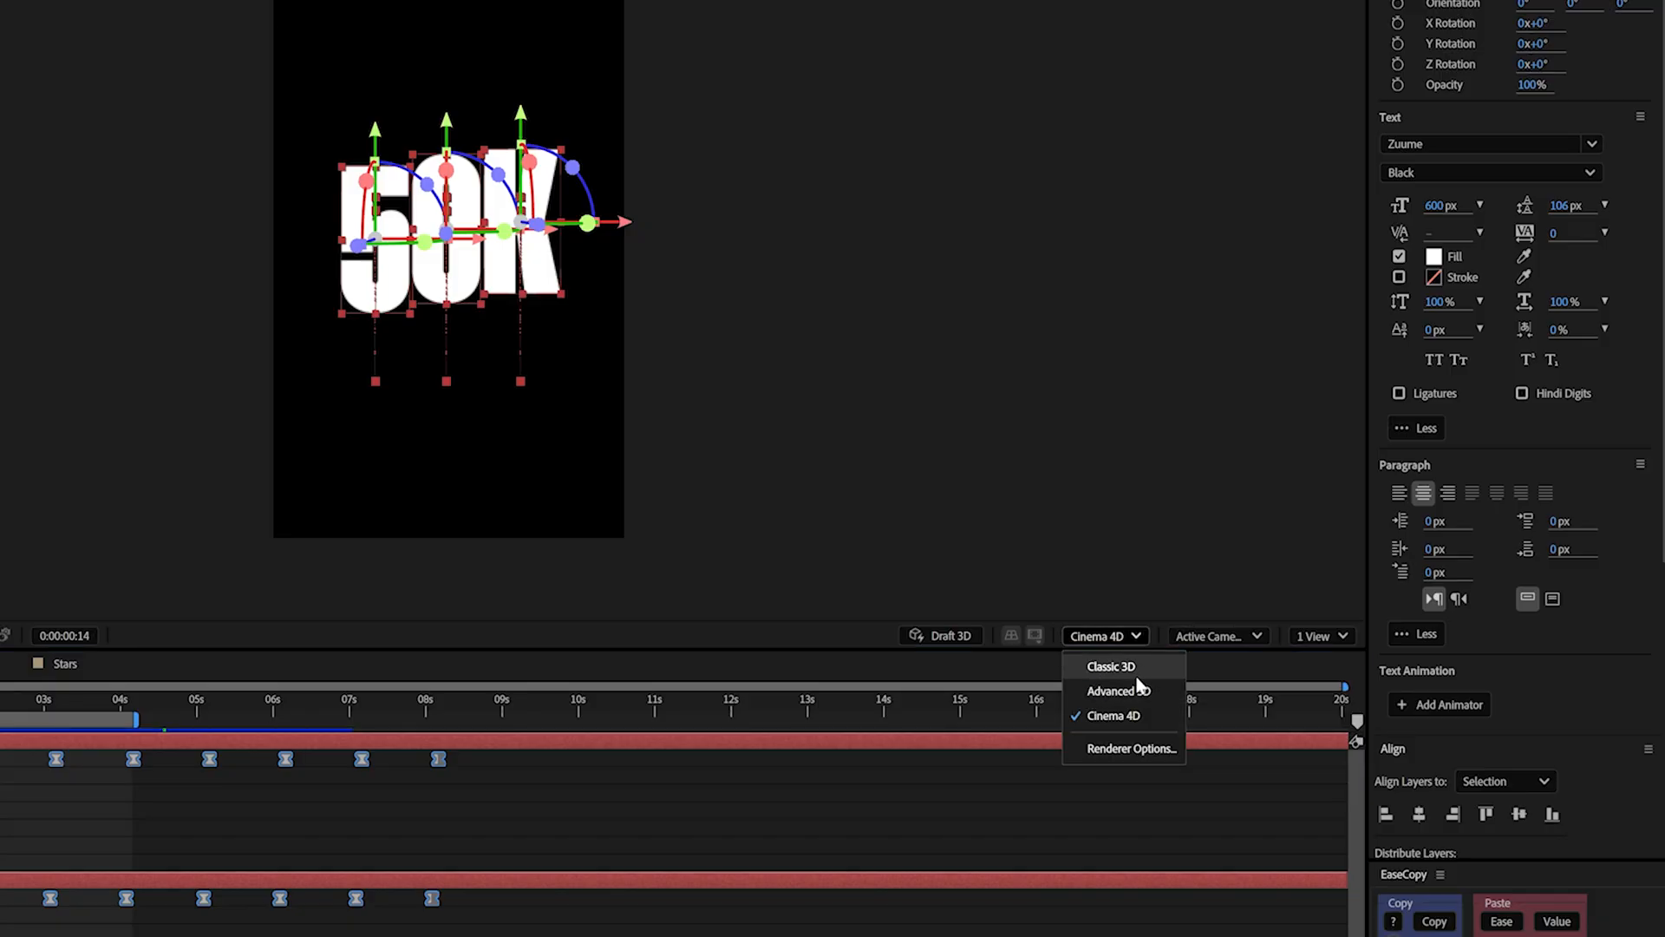
{"action": "mouse_move", "coordinate": [1112, 714]}
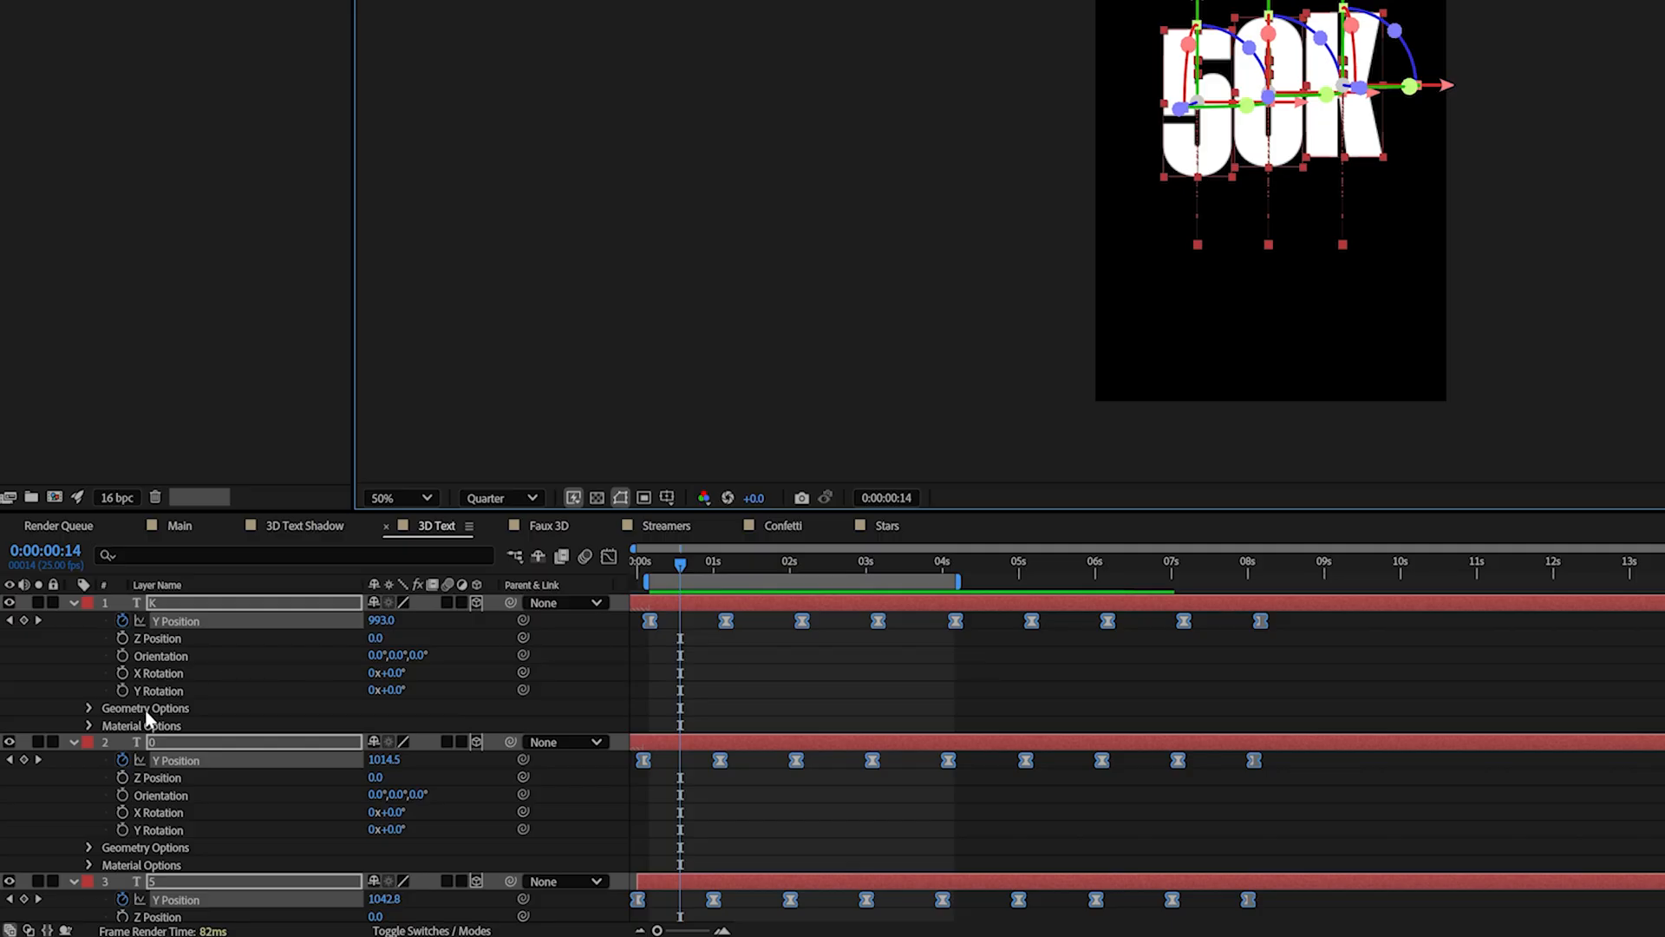
{"action": "left_click", "coordinate": [88, 708]}
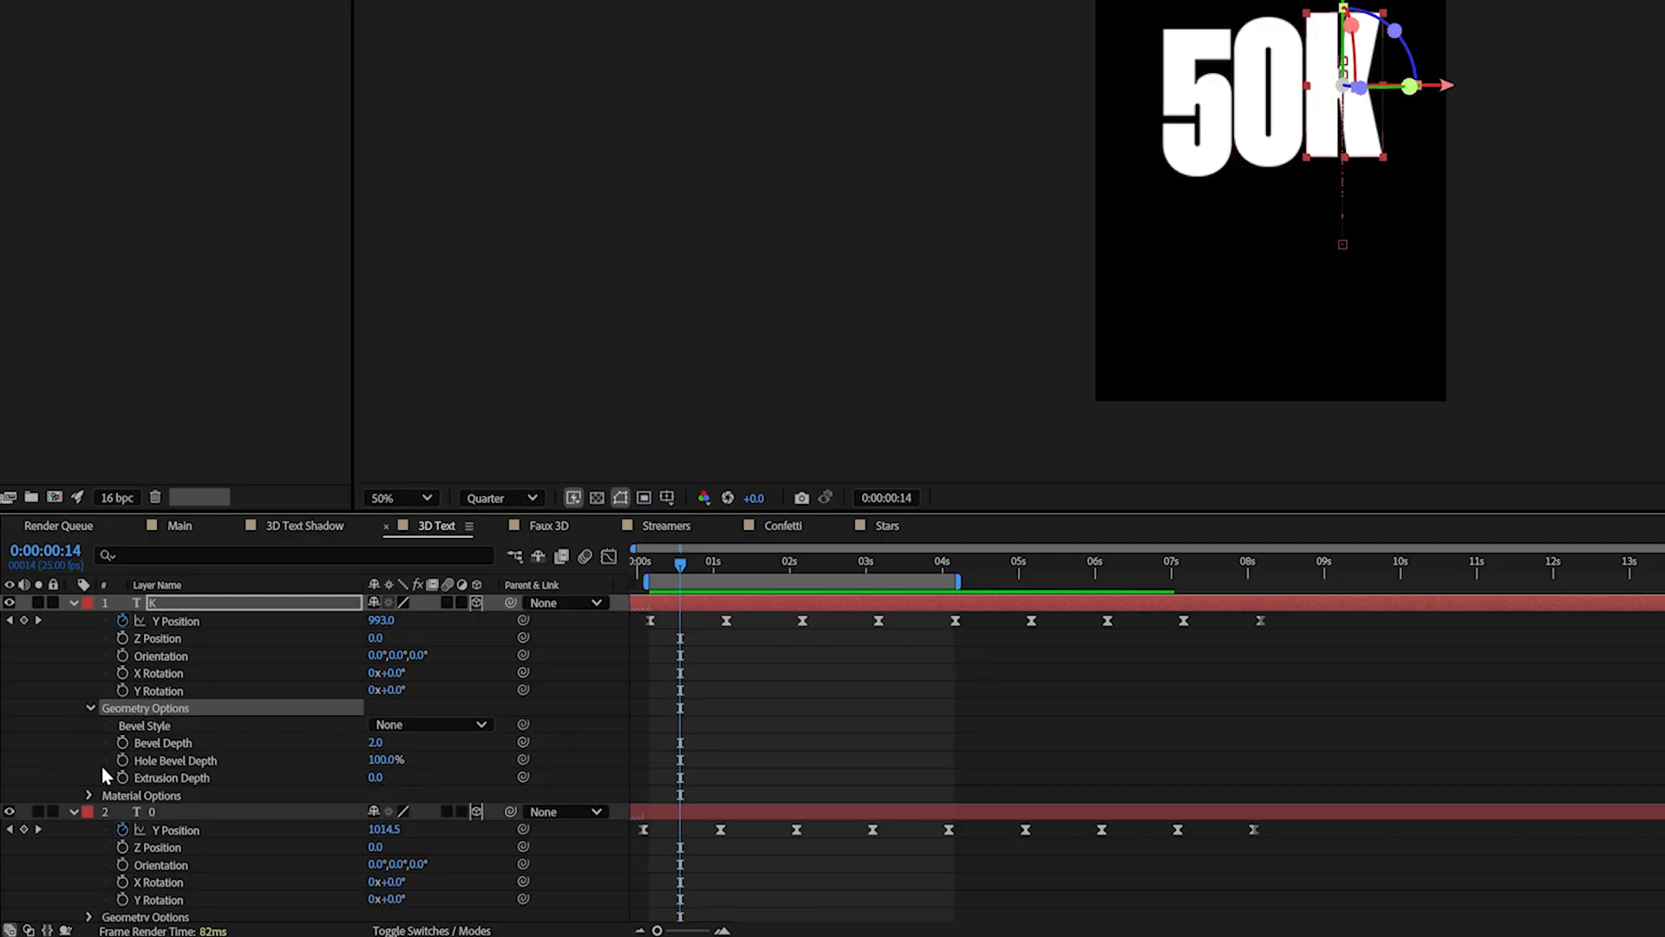
{"action": "mouse_move", "coordinate": [260, 779]}
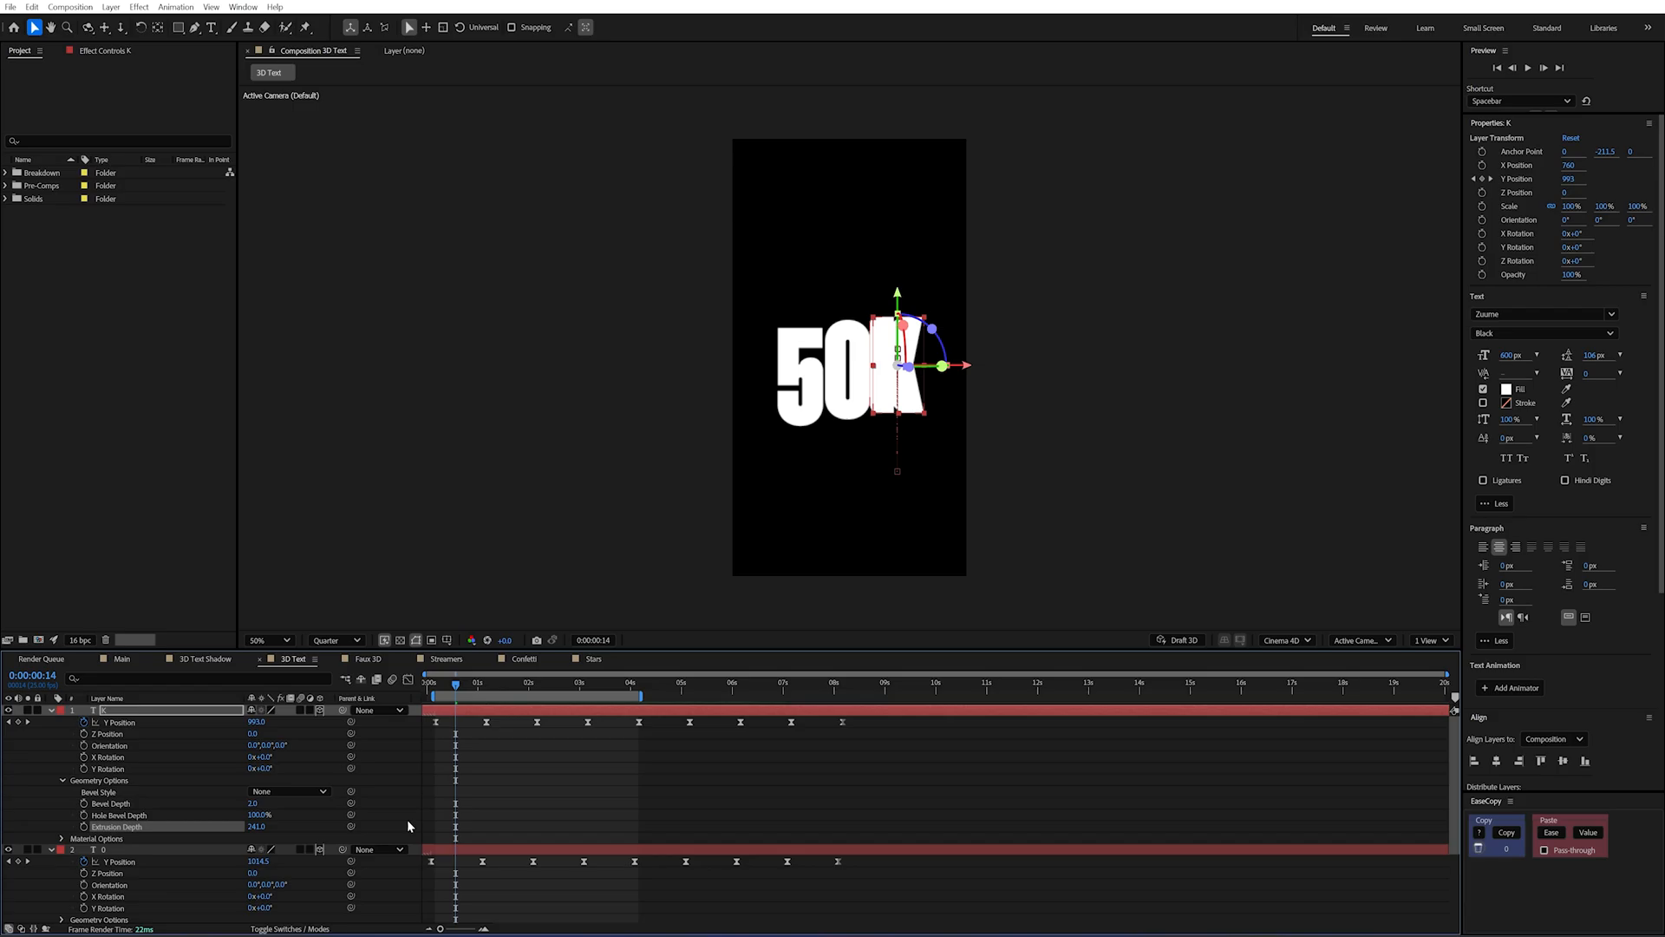
{"action": "mouse_move", "coordinate": [342, 845]}
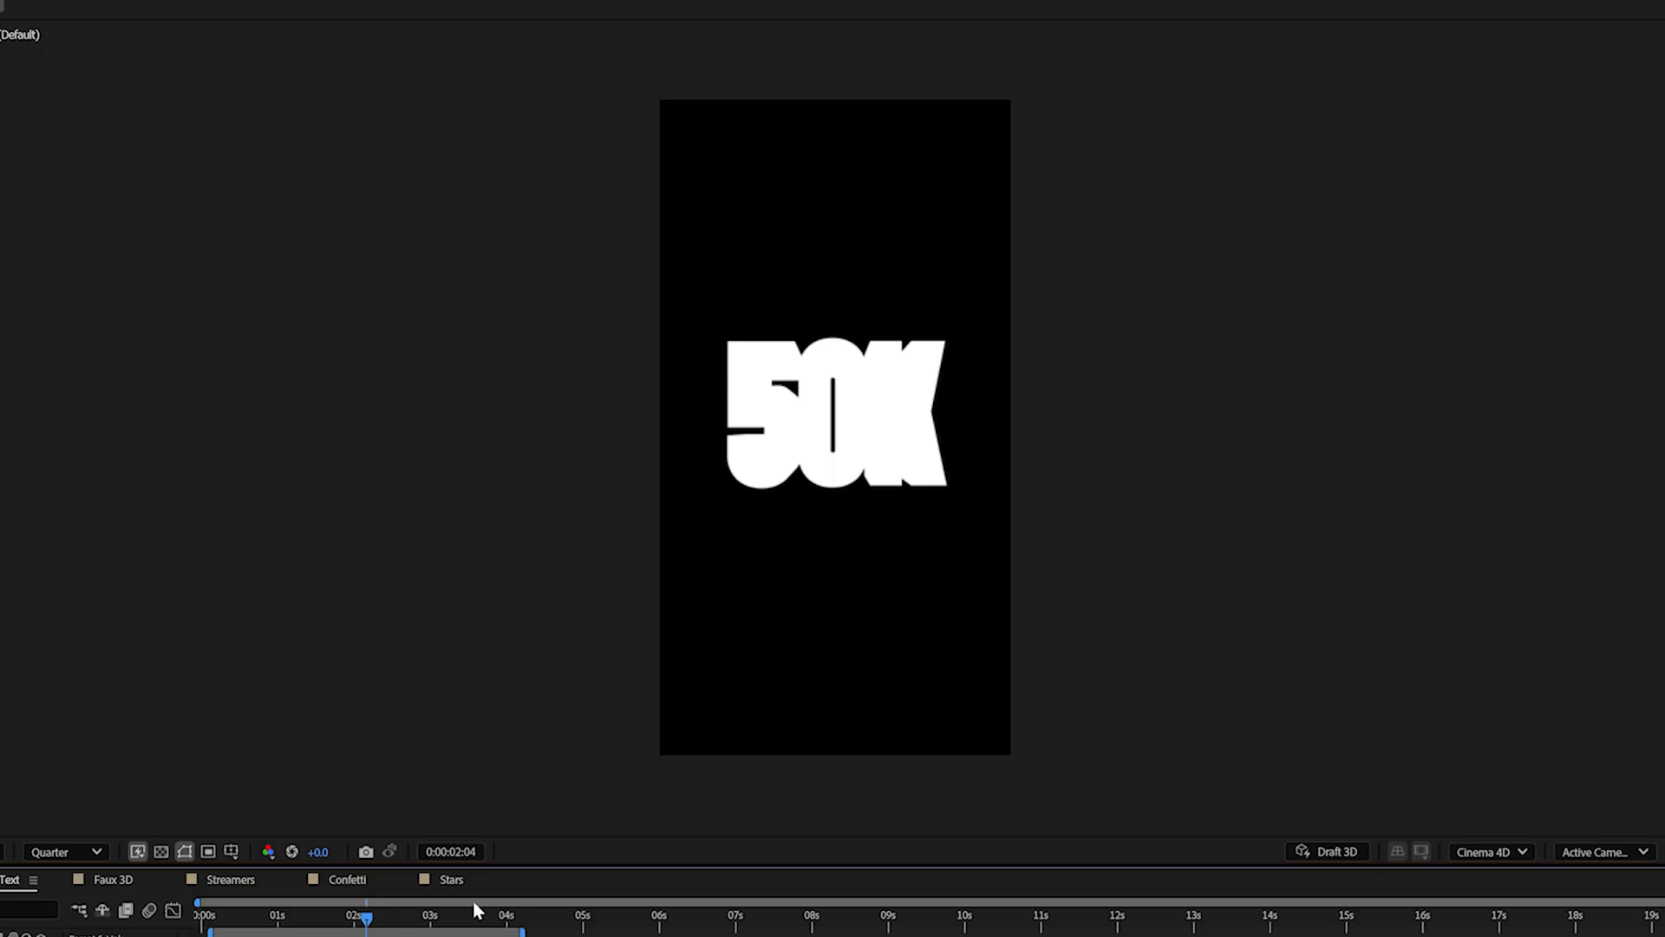
{"action": "mouse_move", "coordinate": [476, 911]}
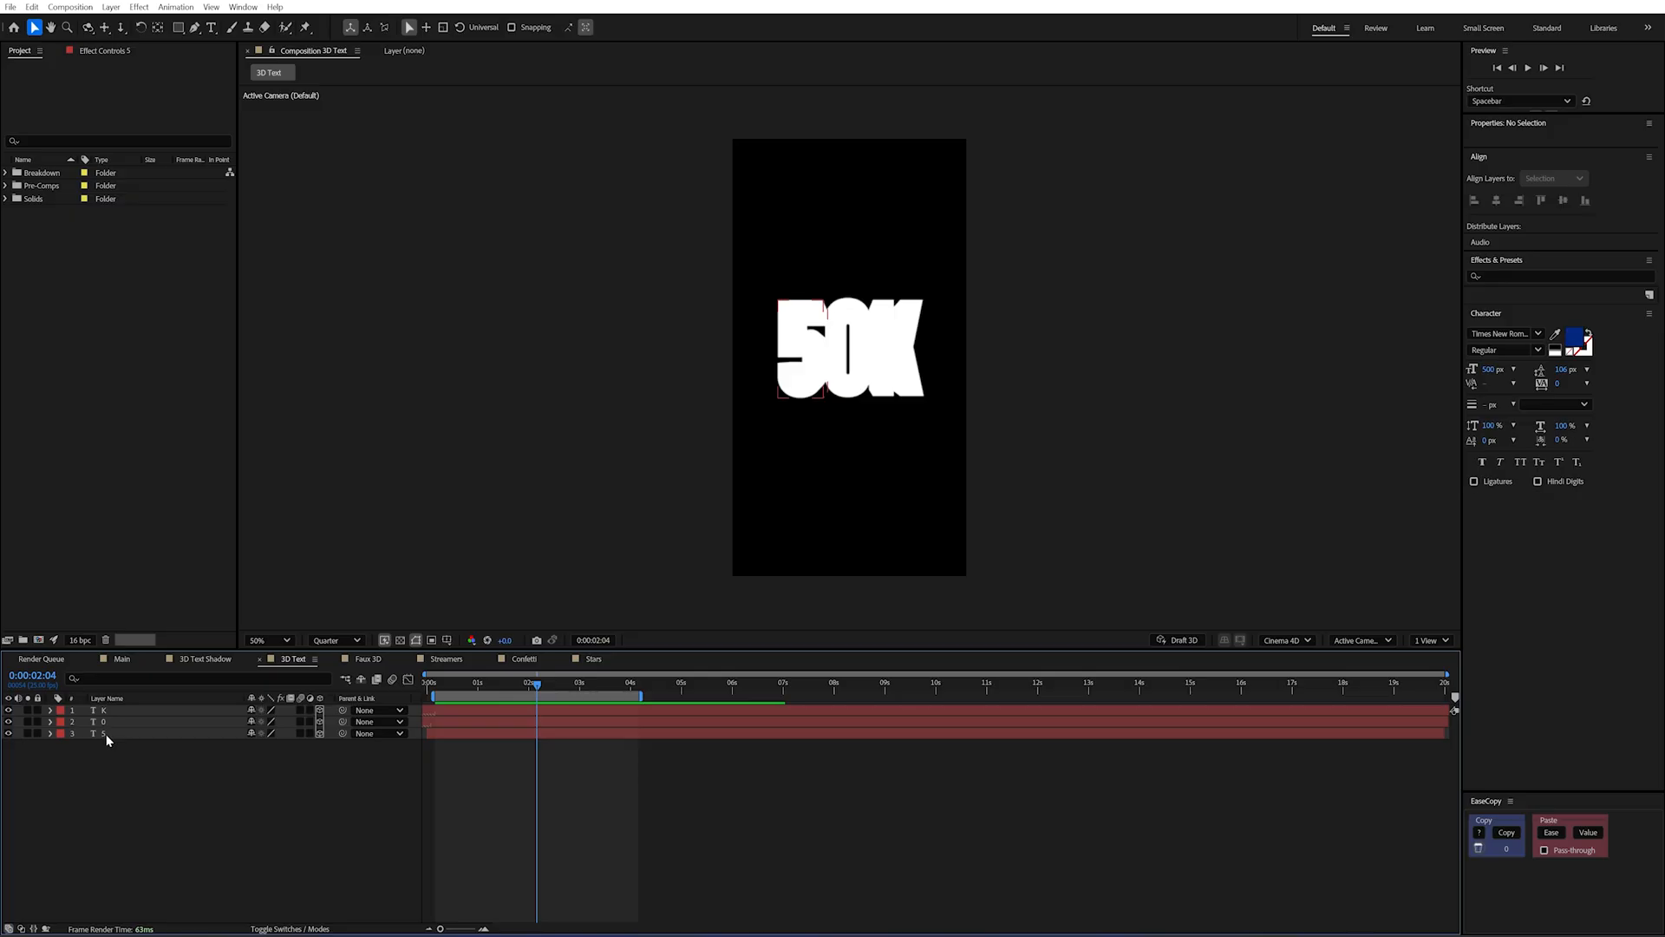
Create a new camera layer via Layer > New > Camera and confirm its default settings.
{"action": "left_click", "coordinate": [102, 734]}
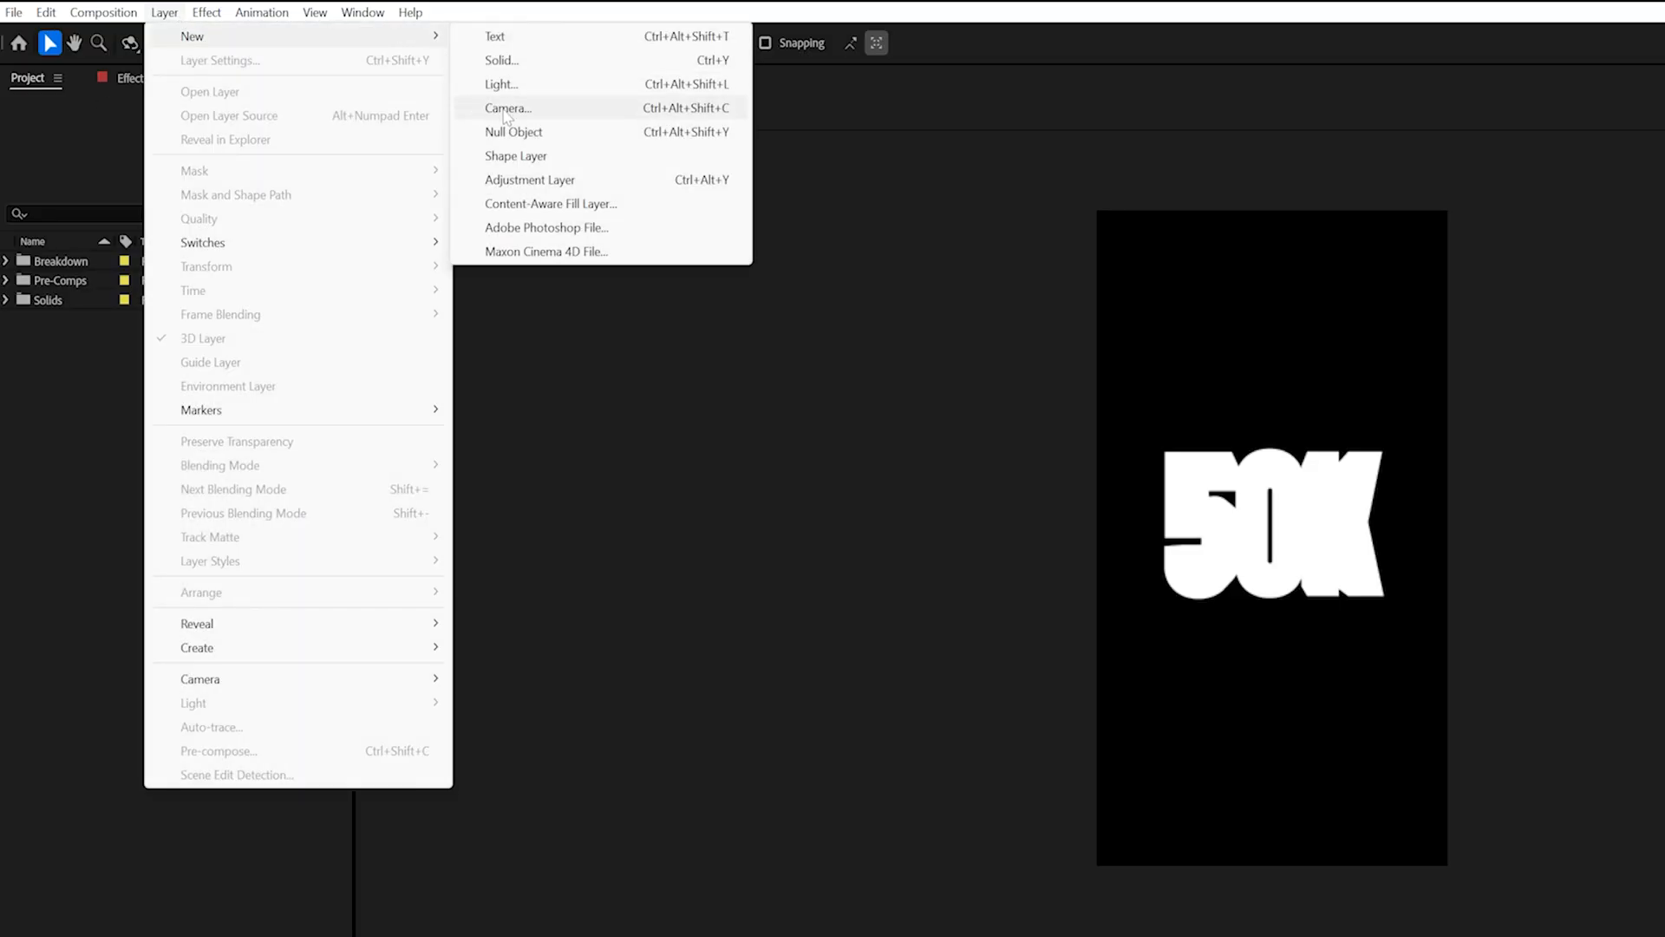
{"action": "left_click", "coordinate": [506, 108]}
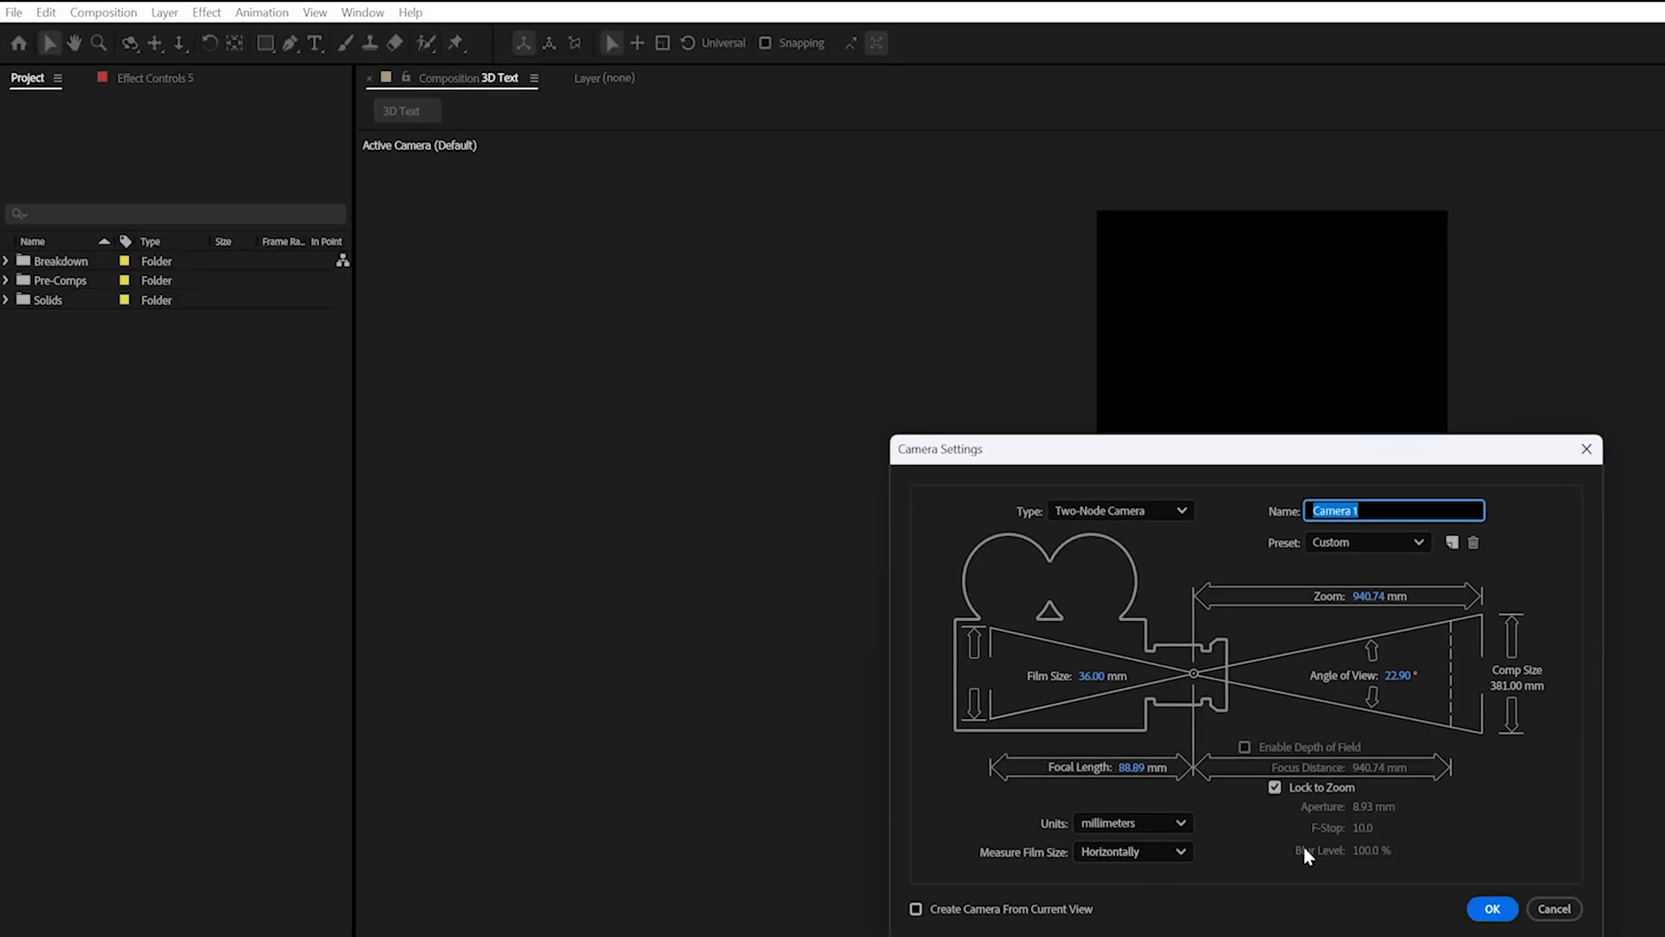
{"action": "left_click", "coordinate": [1492, 908]}
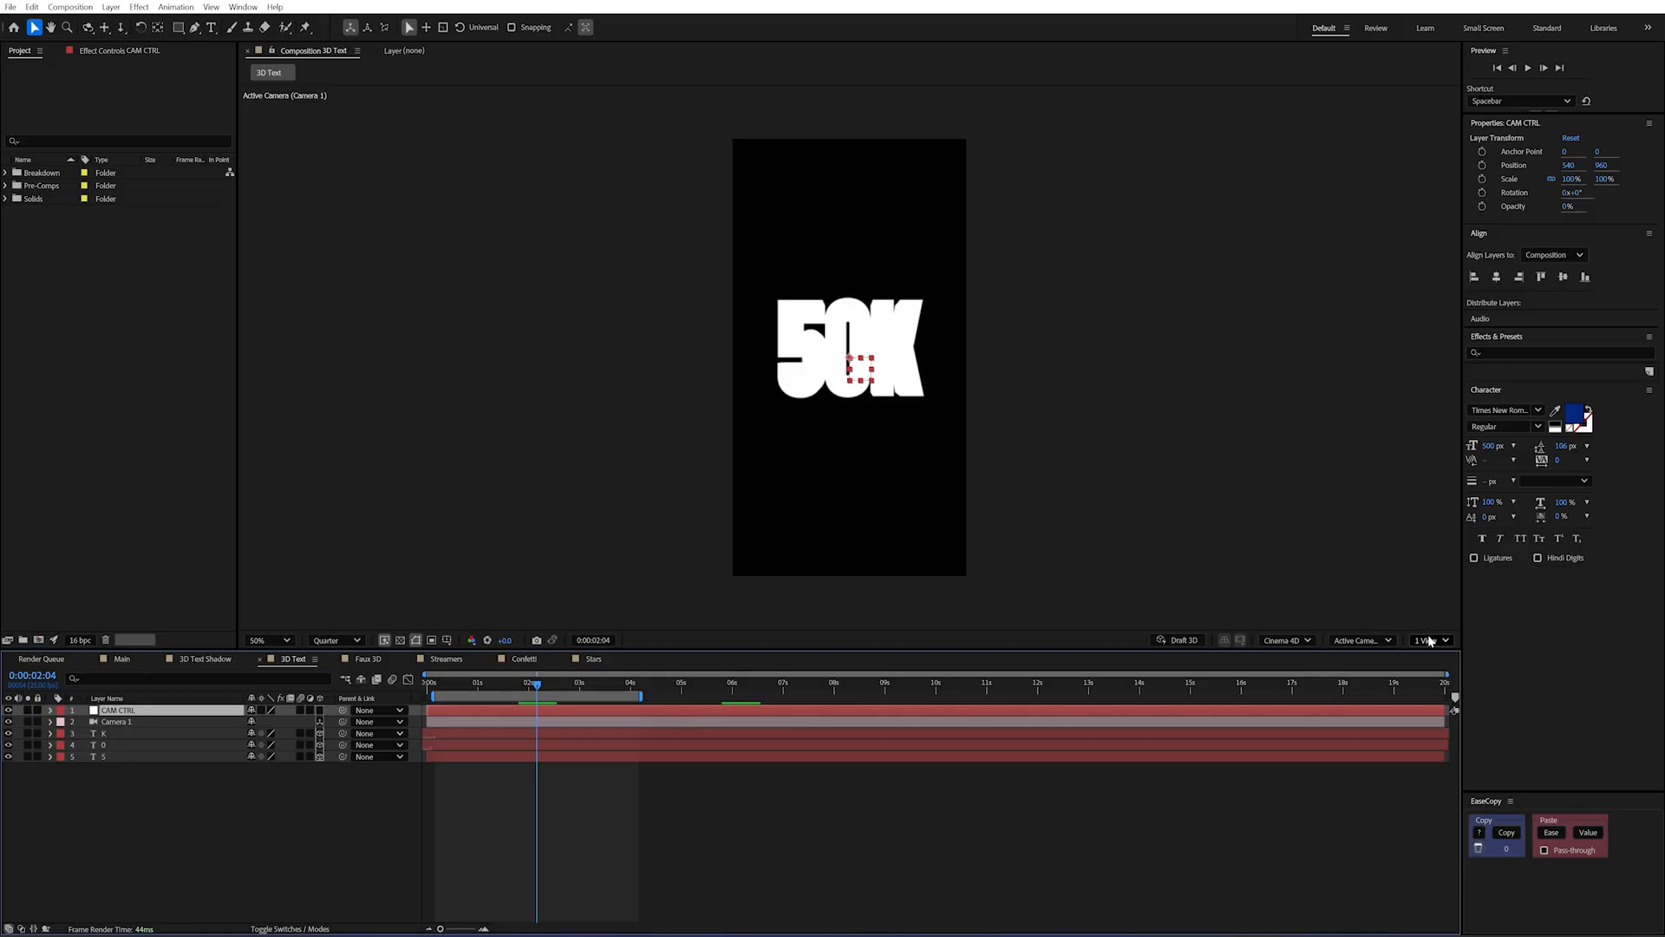
Switch to 2 Views, select Camera 1 and make the CAM CTRL null a 3D layer.
{"action": "left_click", "coordinate": [1428, 640]}
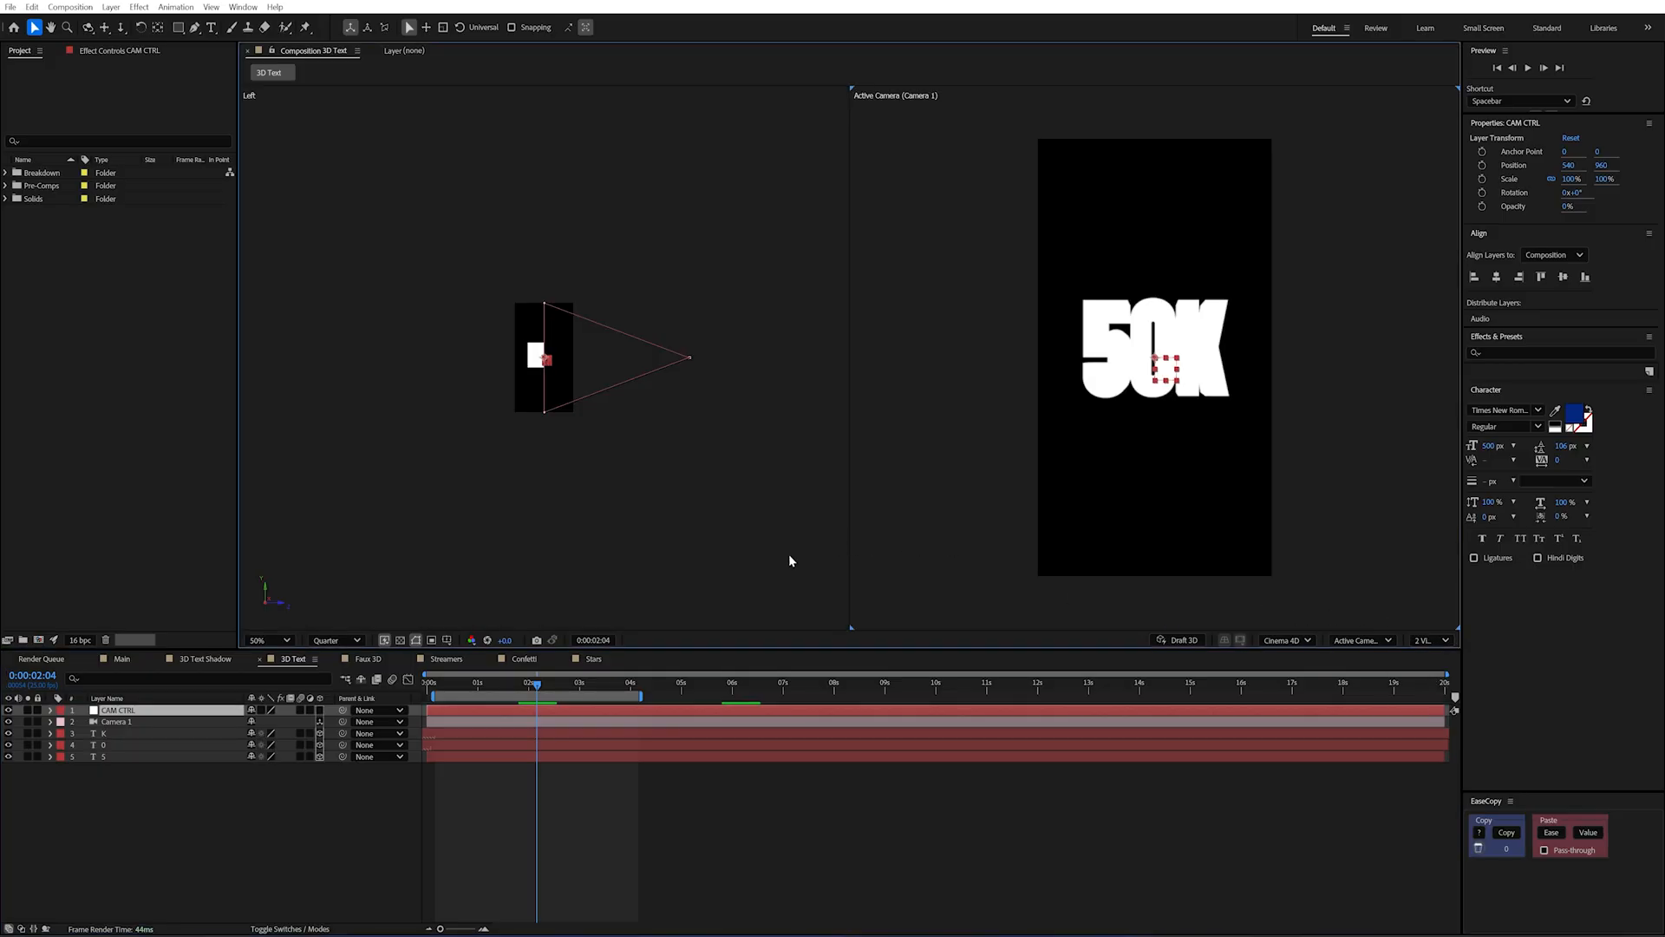
{"action": "left_click", "coordinate": [114, 721]}
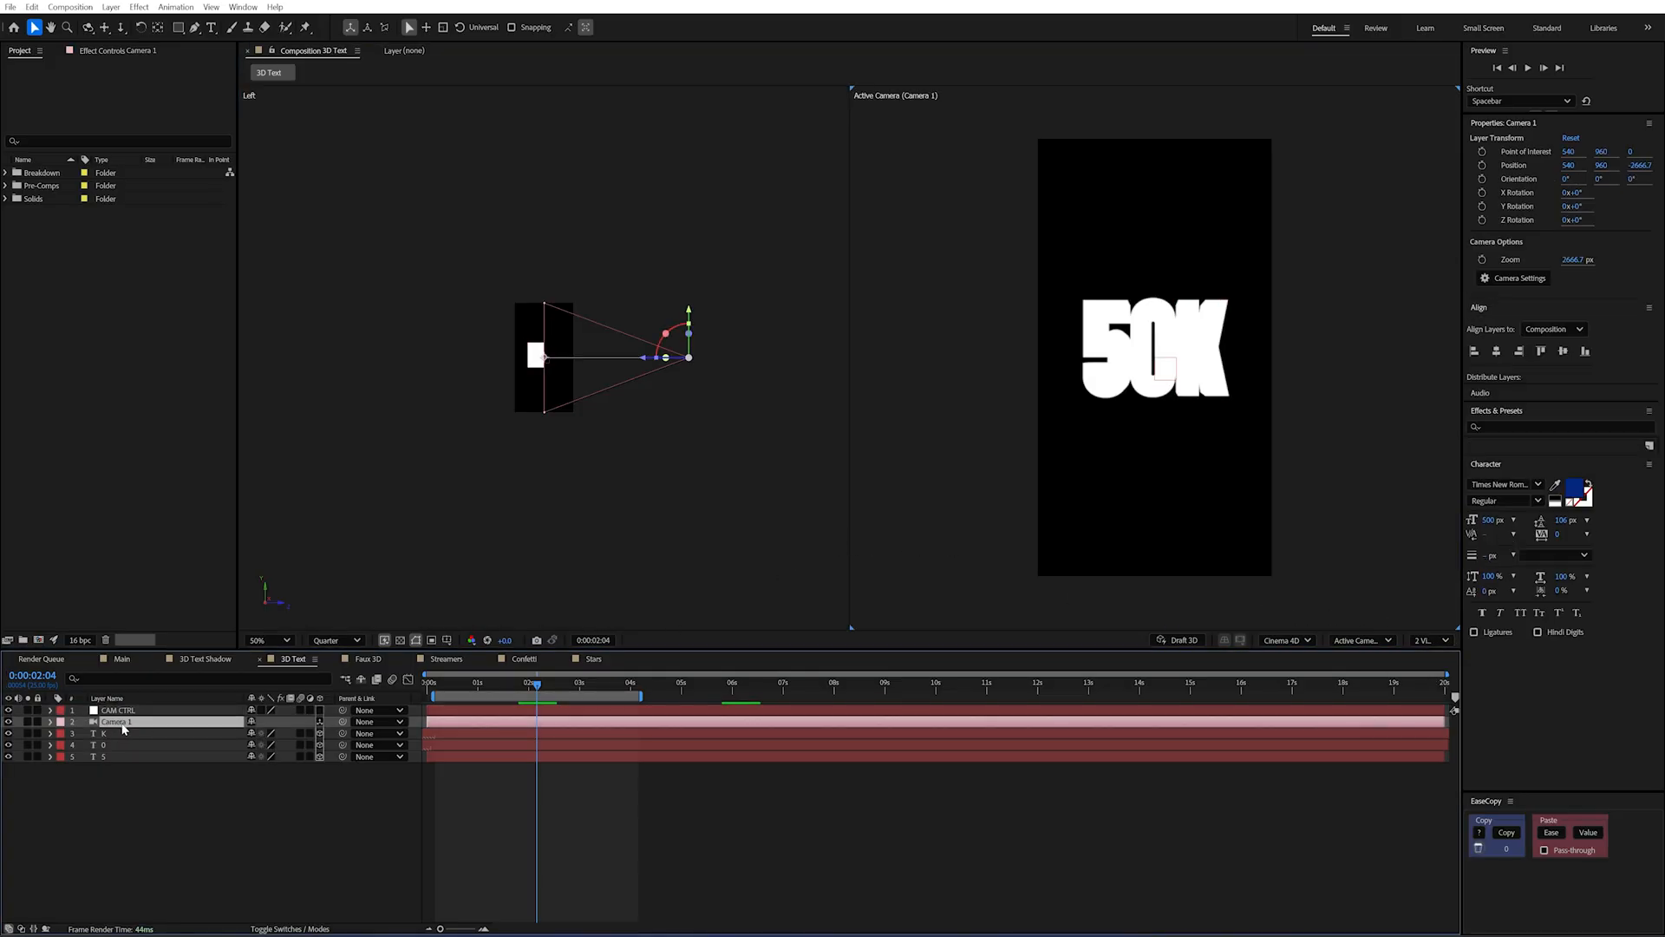
{"action": "left_click", "coordinate": [51, 722]}
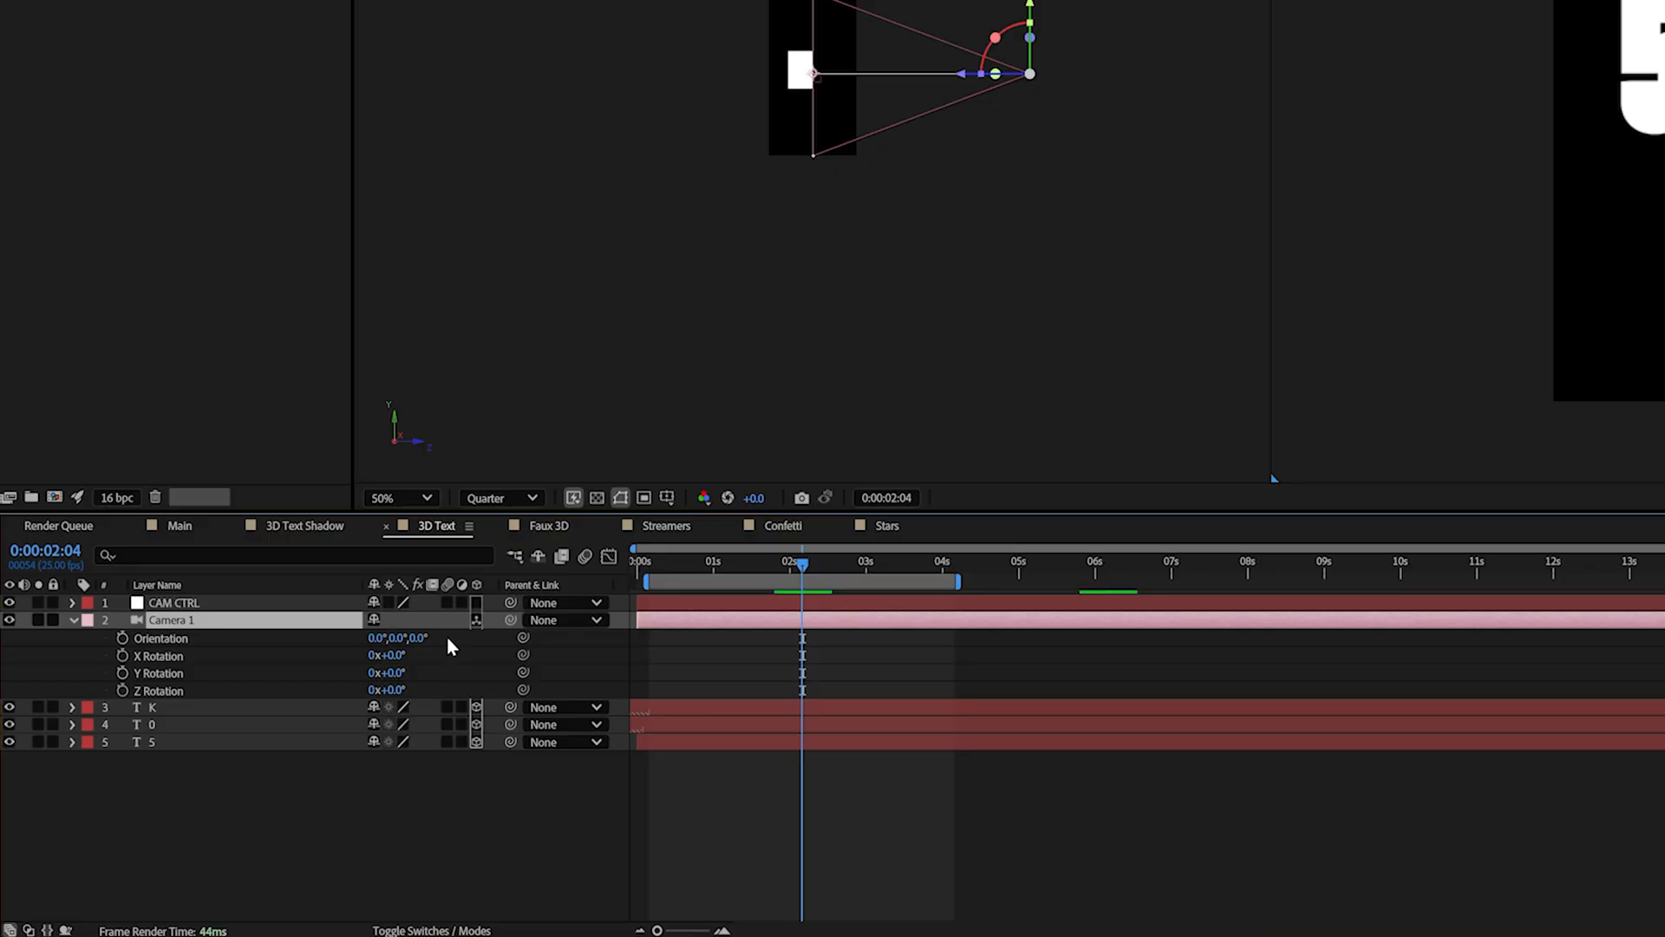
{"action": "mouse_move", "coordinate": [510, 619]}
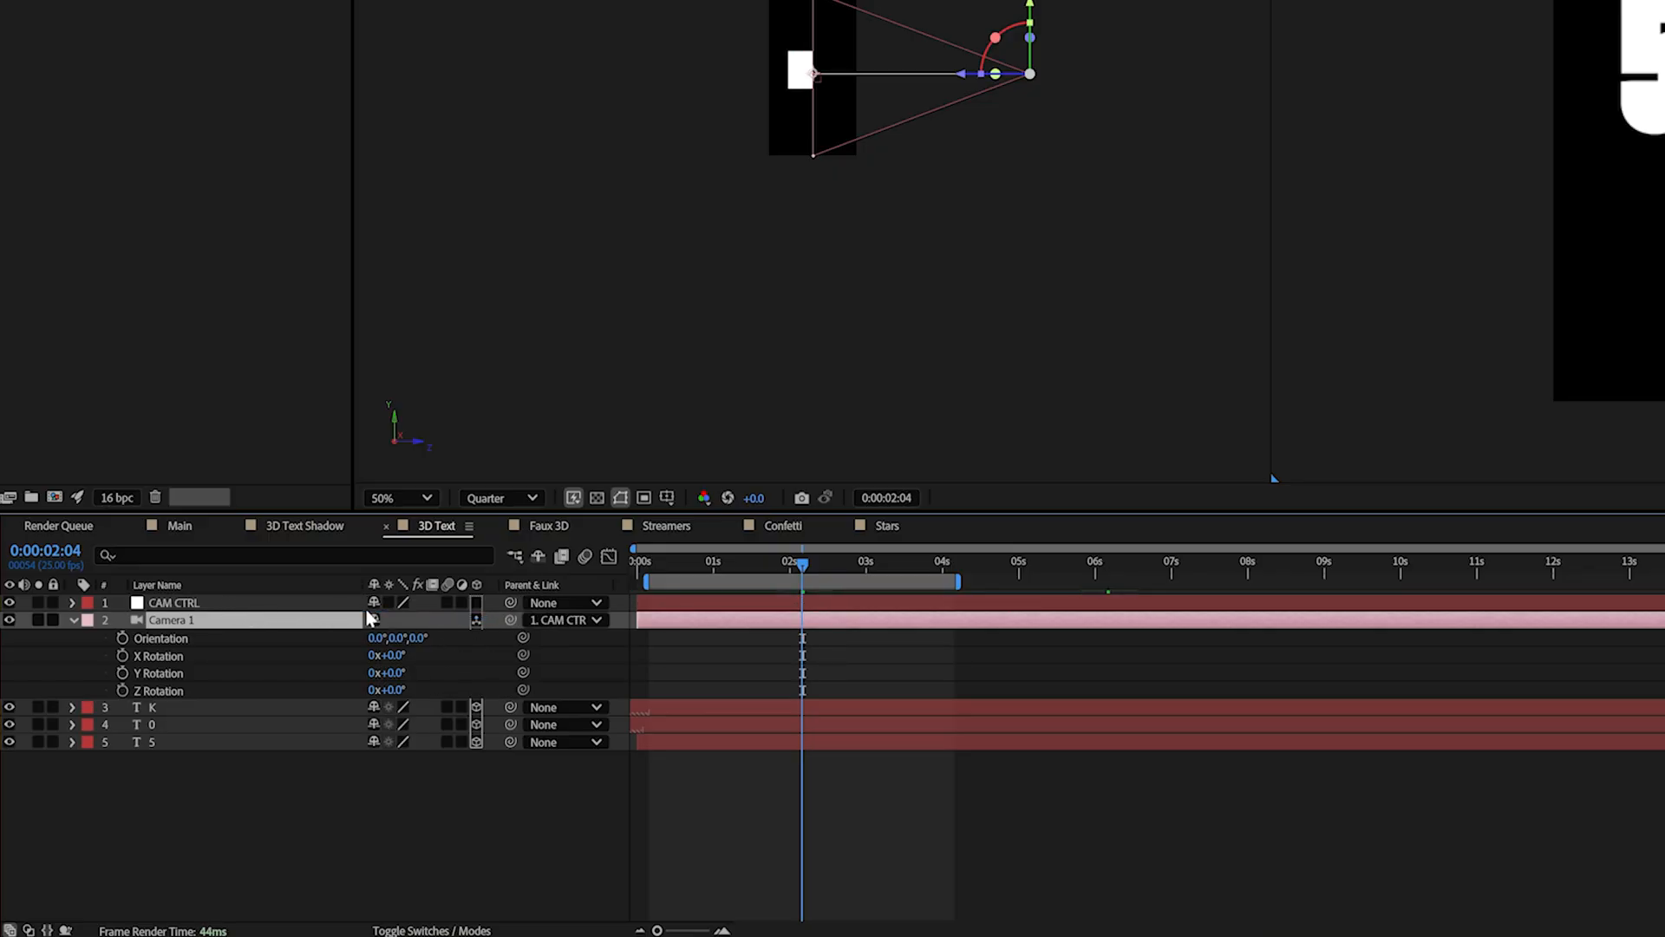
{"action": "left_click", "coordinate": [173, 602]}
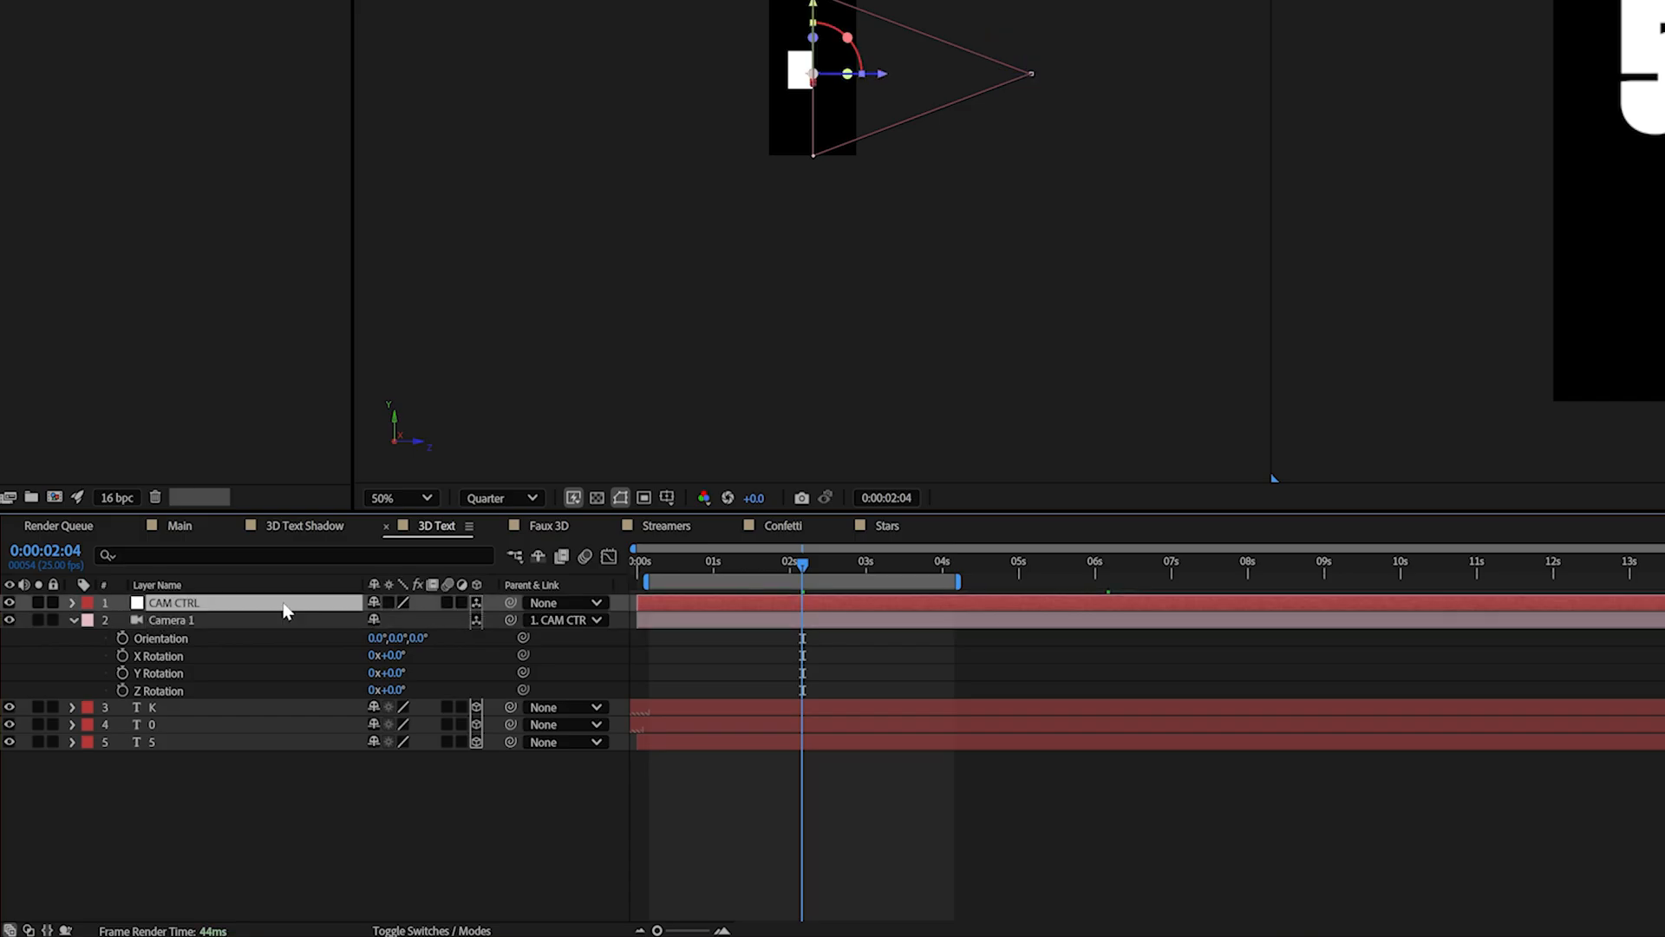
{"action": "left_click", "coordinate": [71, 602]}
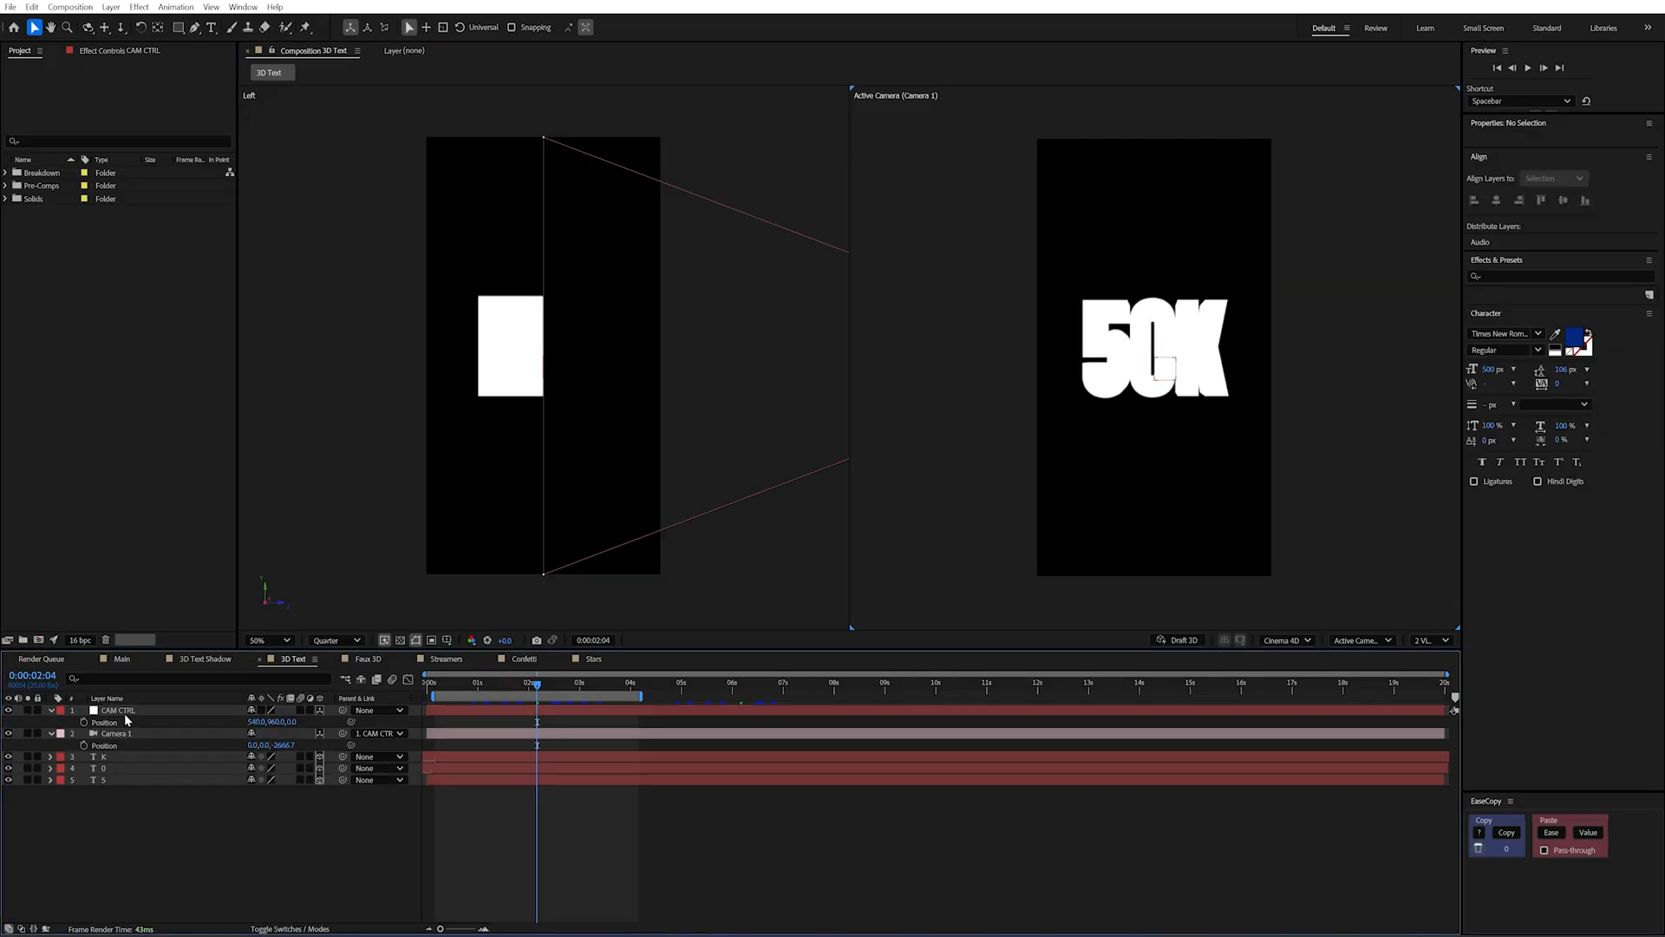
Parent the camera to CAM CTRL and set the null's X Rotation to 15°.
{"action": "left_click", "coordinate": [122, 709]}
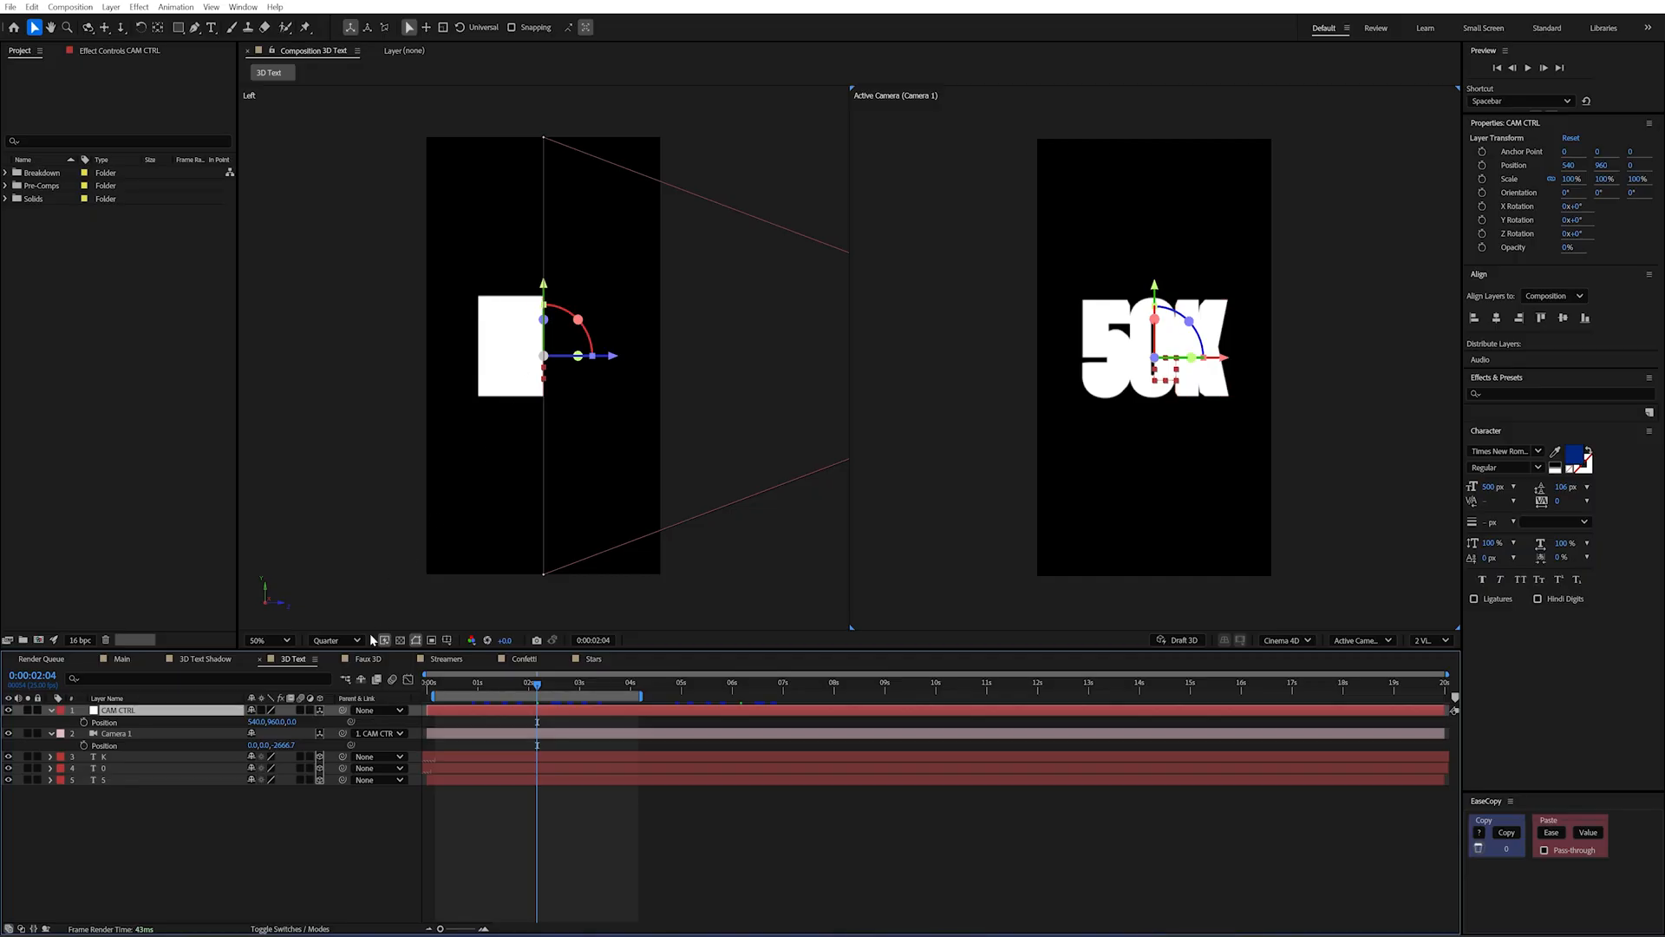
{"action": "left_click", "coordinate": [377, 757]}
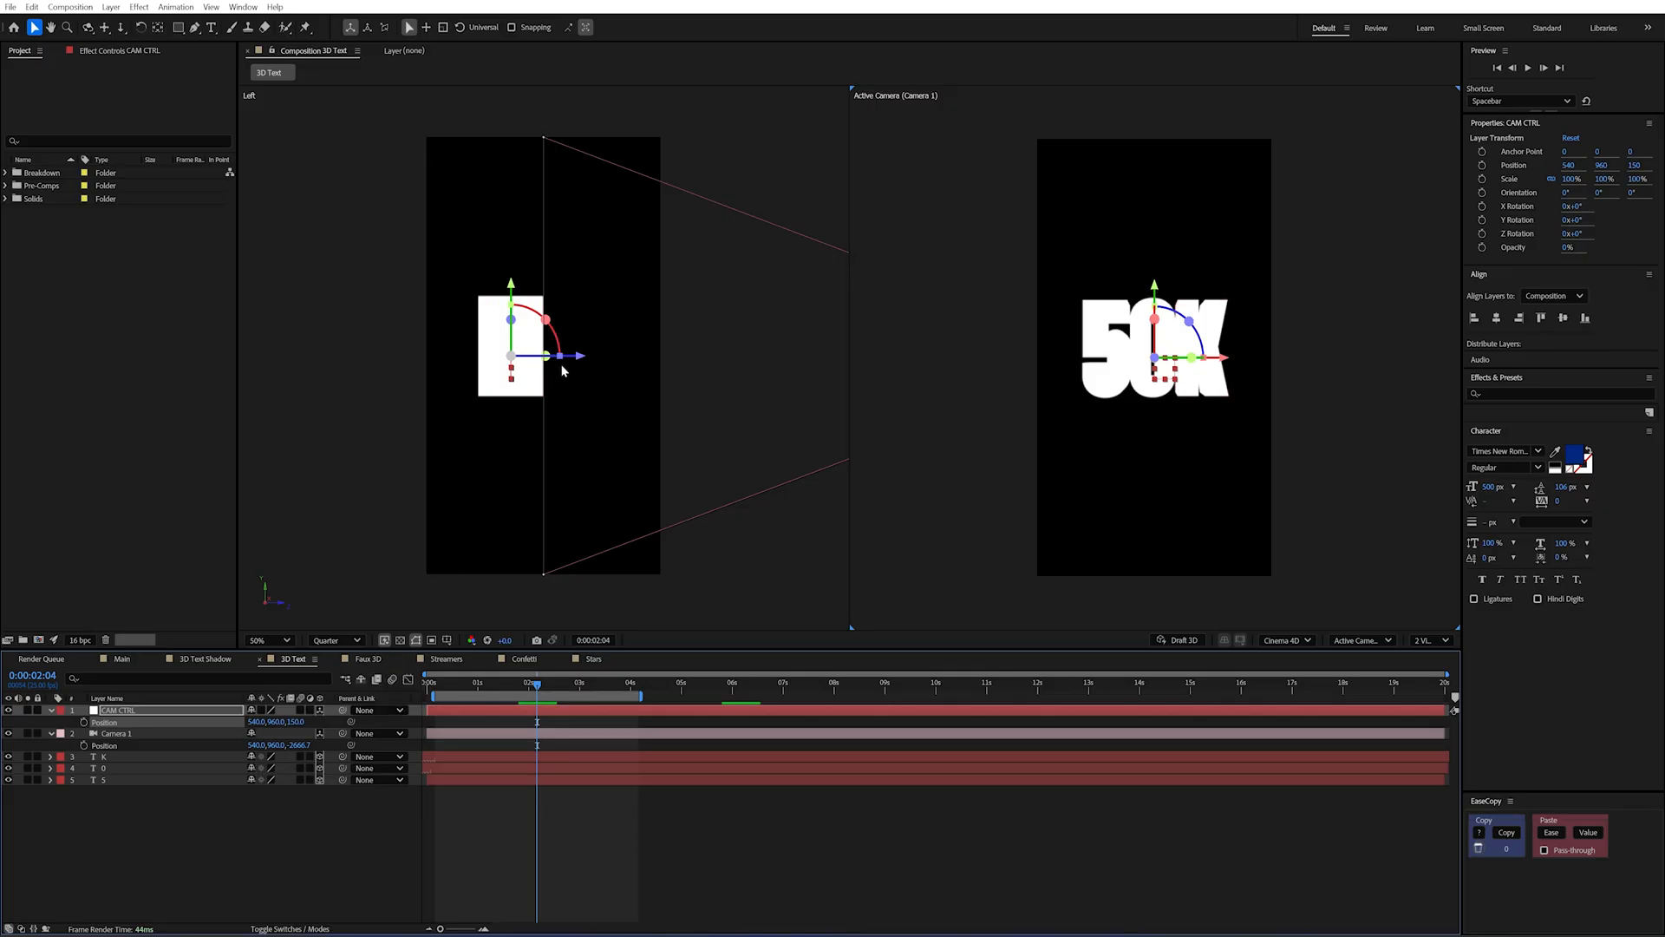
{"action": "mouse_move", "coordinate": [564, 412]}
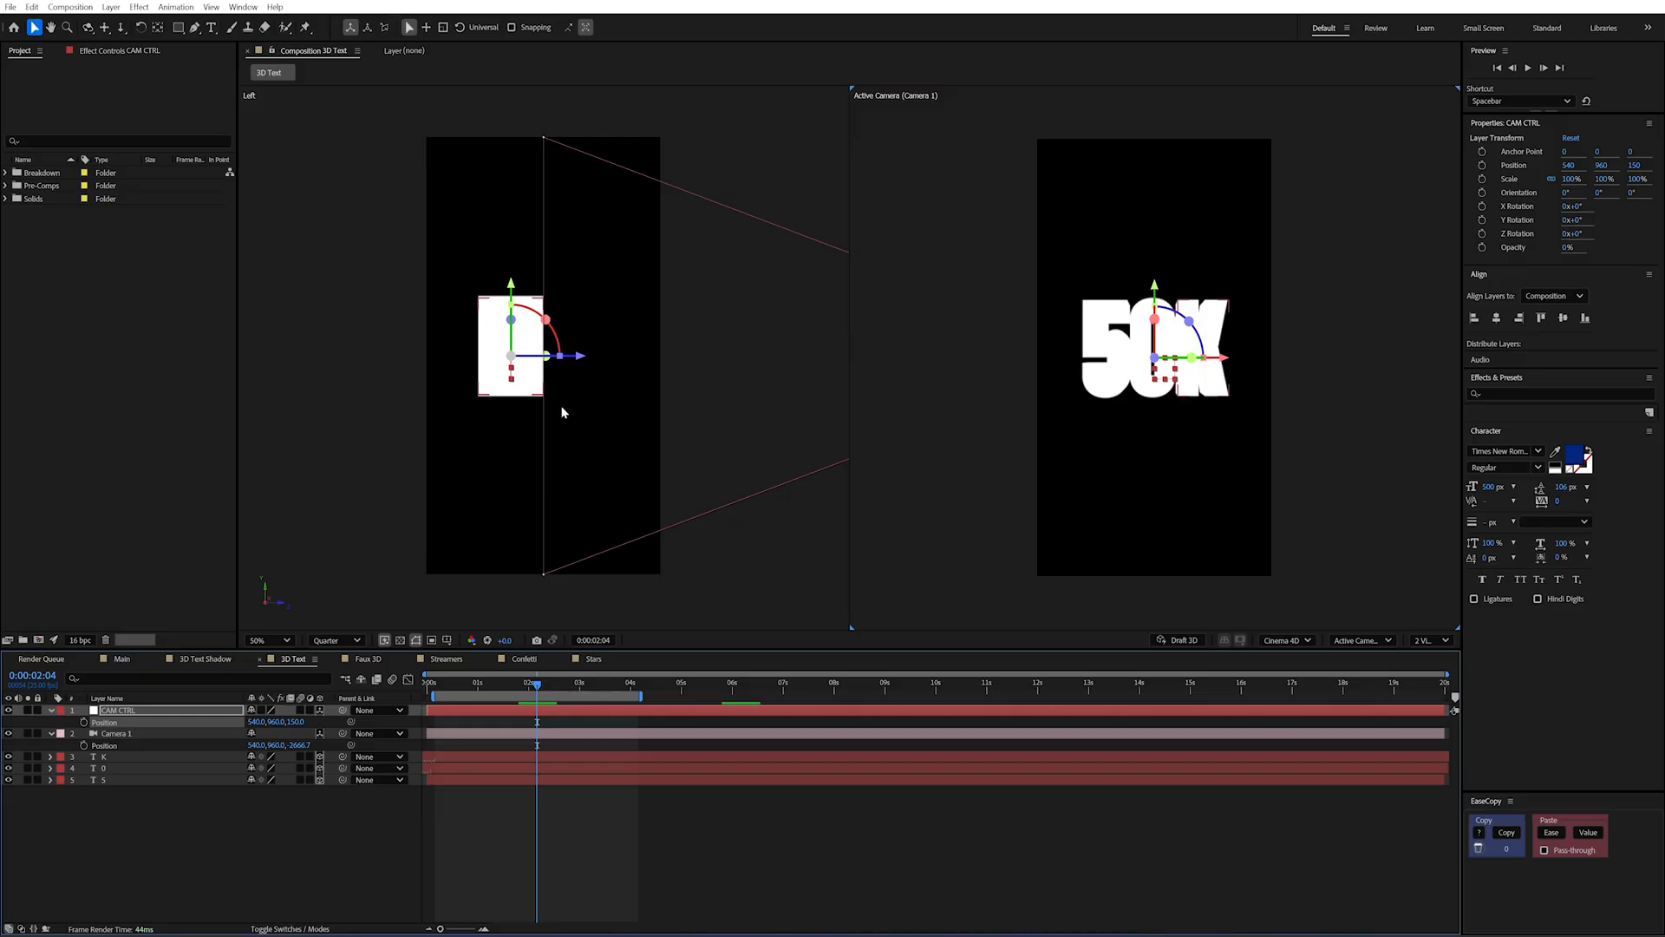
{"action": "mouse_move", "coordinate": [342, 734]}
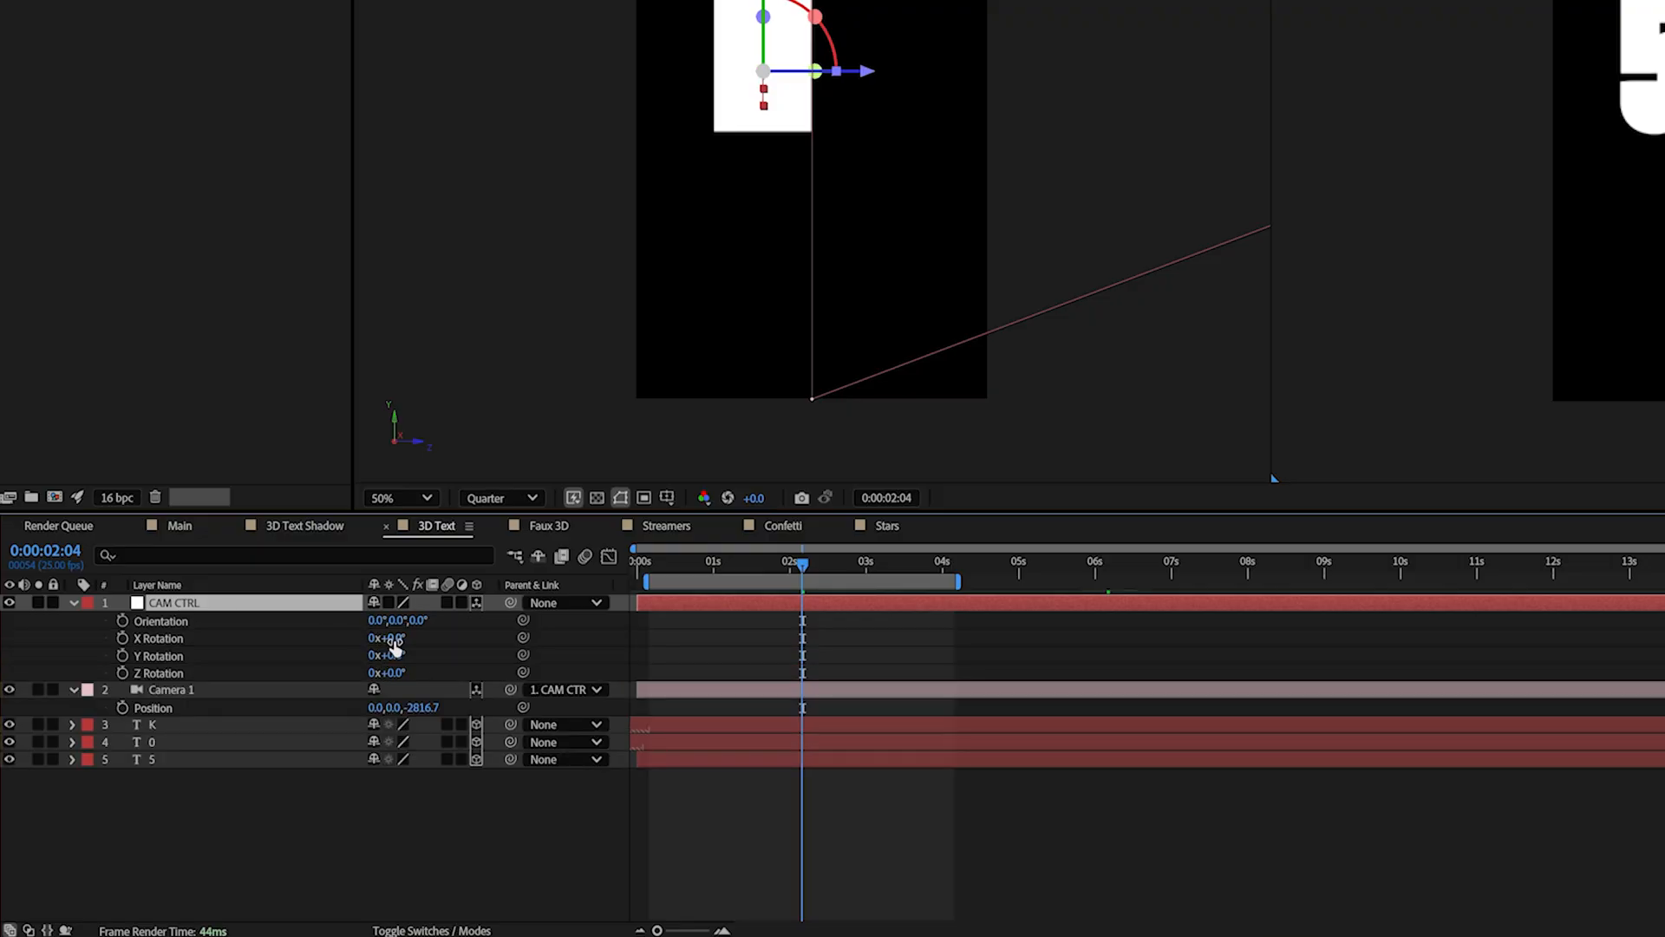
{"action": "double_click", "coordinate": [386, 639]}
{"action": "type", "text": "15"}
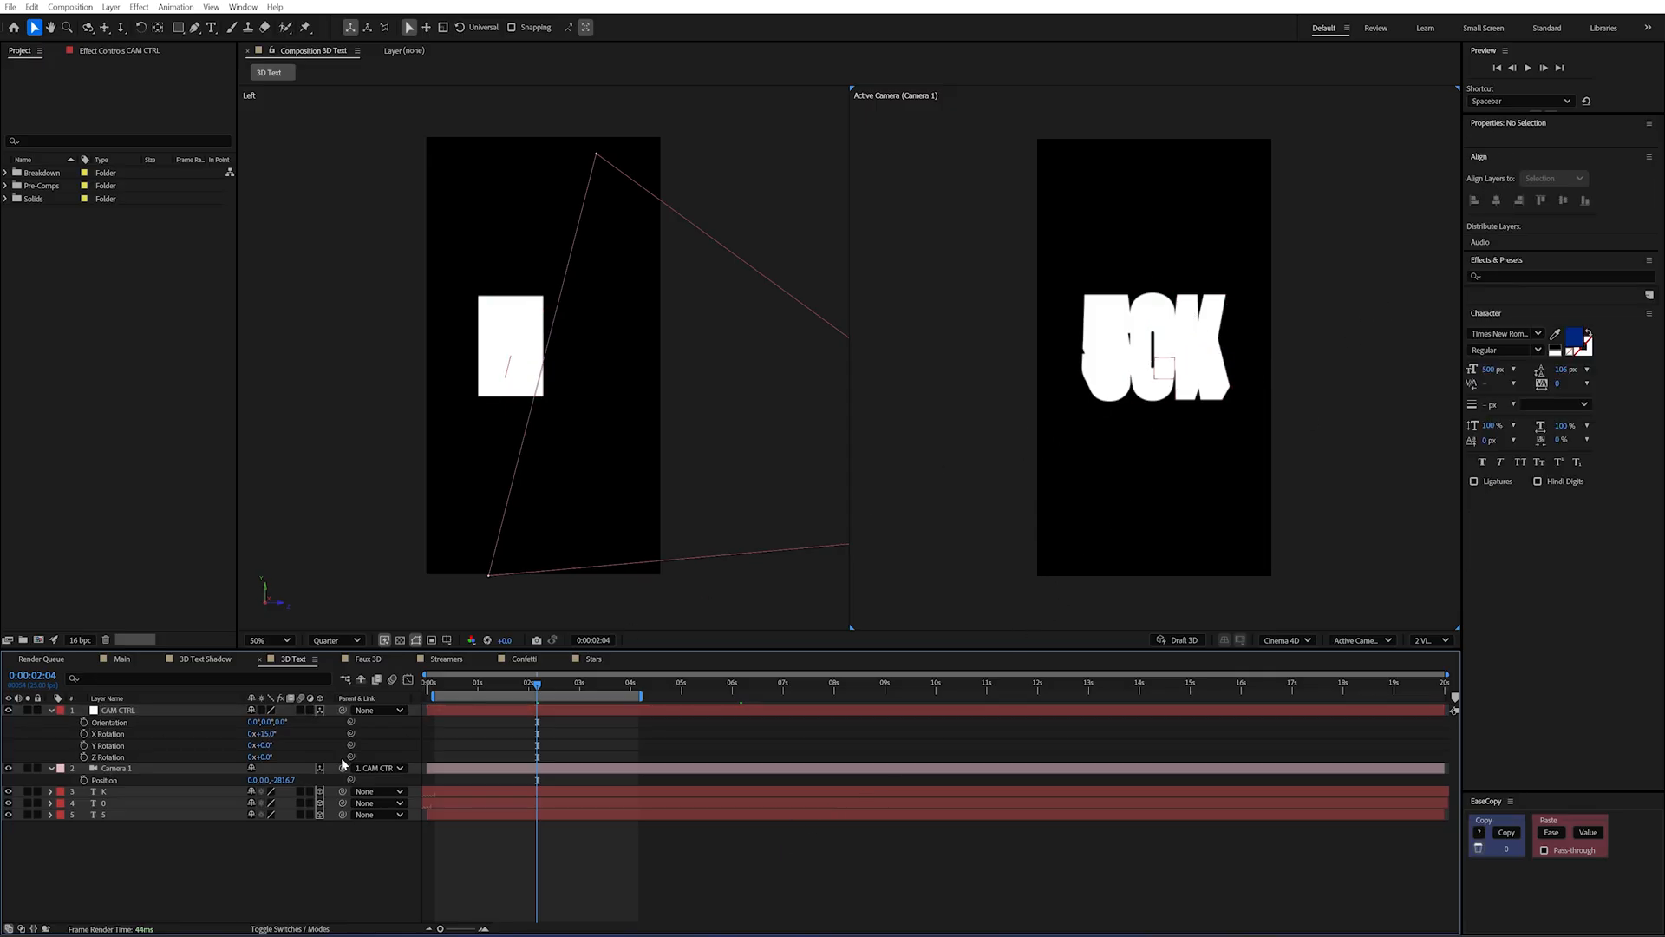
Set the viewer back to 1 View showing the tilted 50K letters.
{"action": "left_click", "coordinate": [433, 683]}
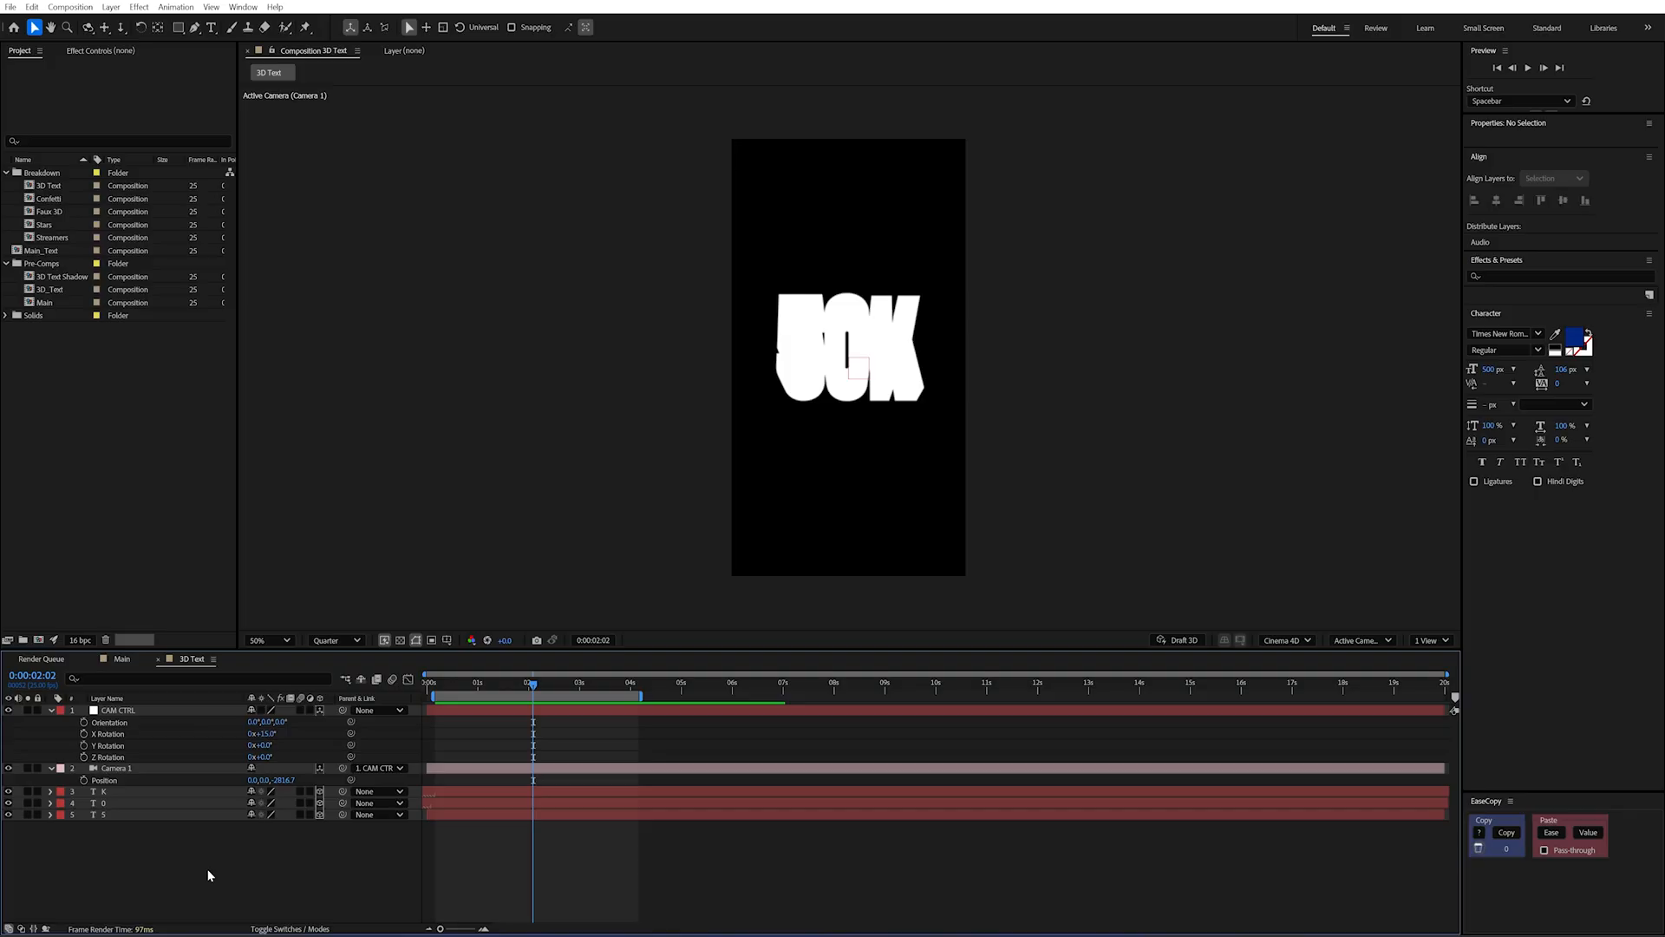
{"action": "mouse_move", "coordinate": [241, 845]}
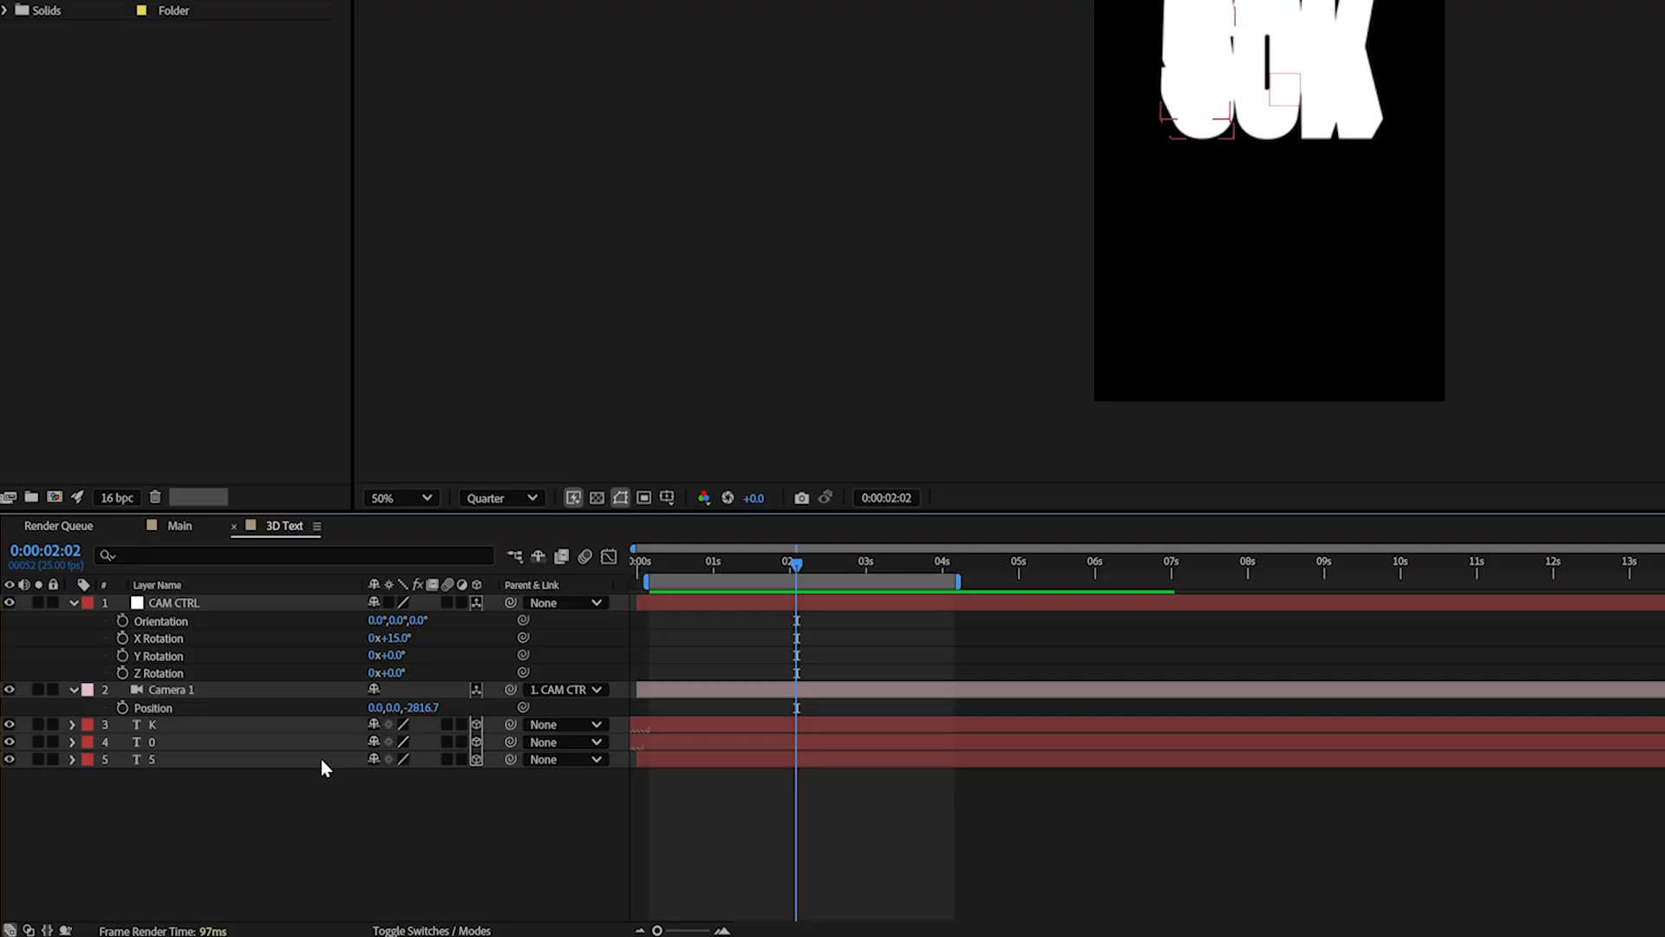
Add an overlay layer style to the 5 letter from its right-click layer options.
{"action": "right_click", "coordinate": [151, 758]}
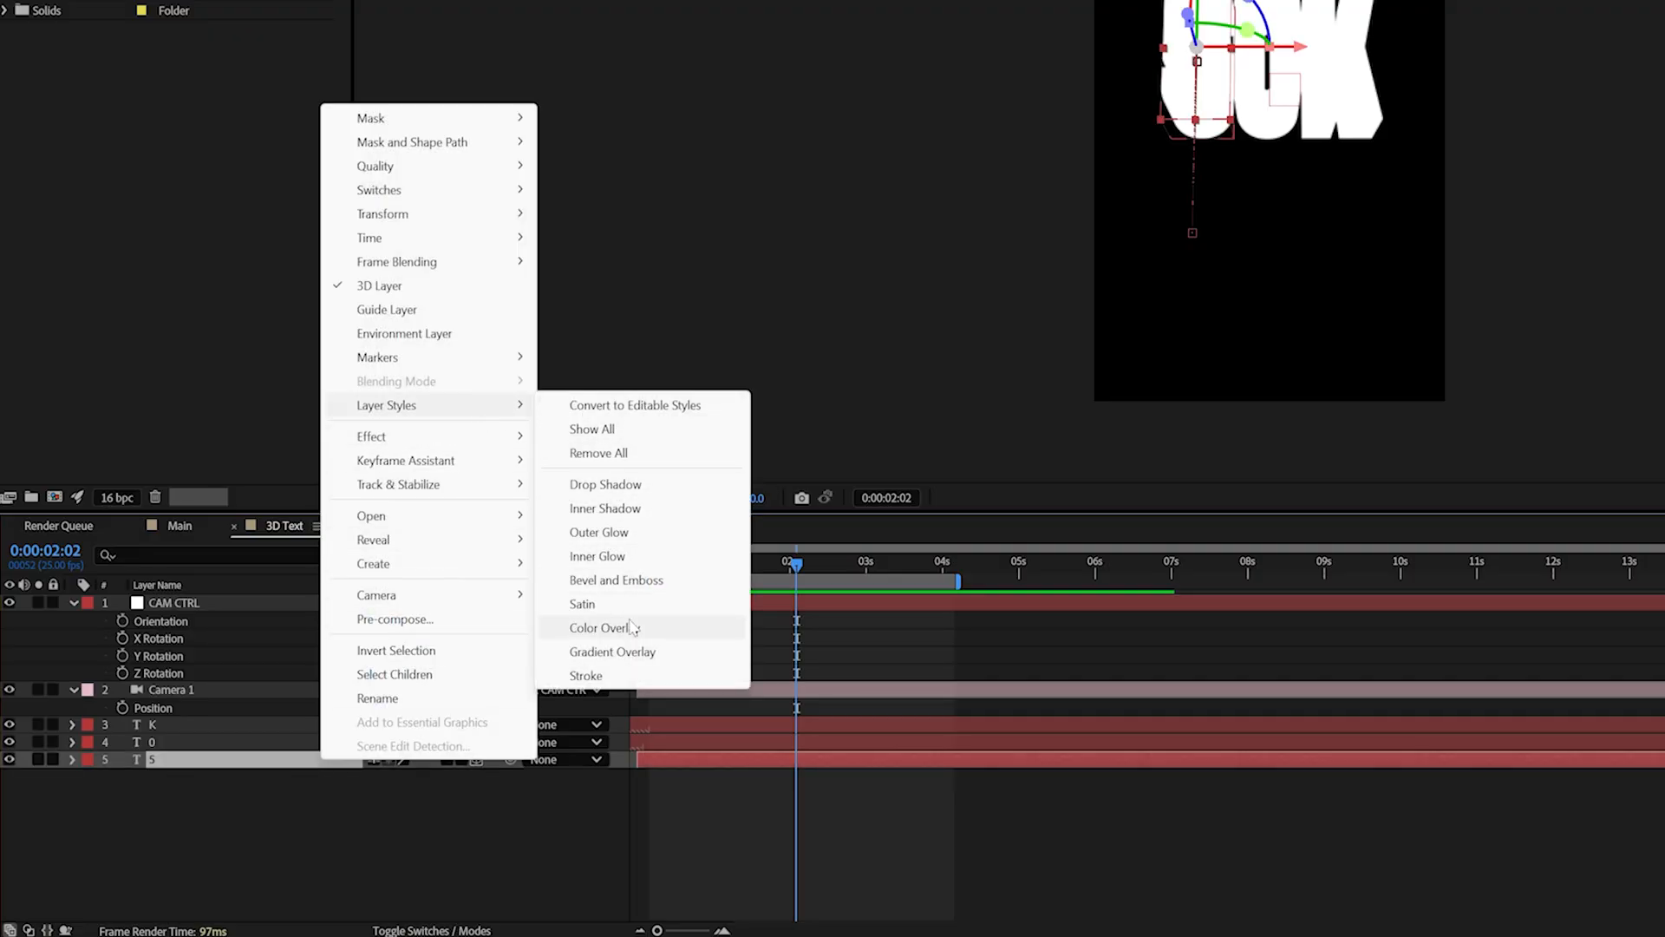
{"action": "left_click", "coordinate": [612, 651]}
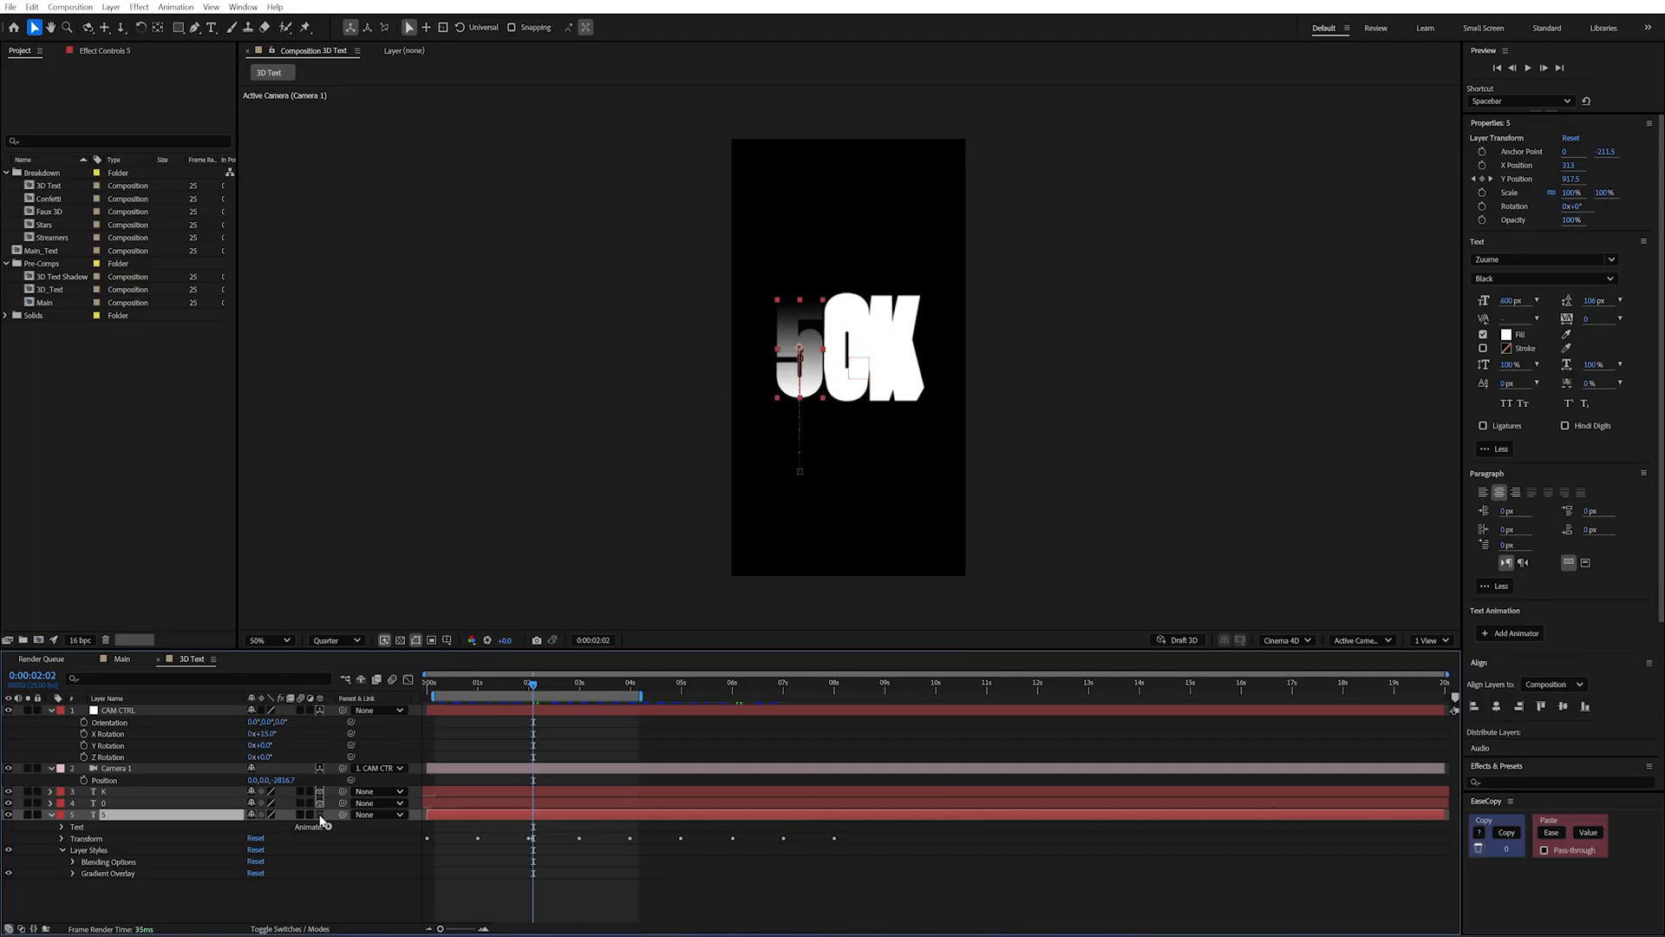
{"action": "mouse_move", "coordinate": [920, 335]}
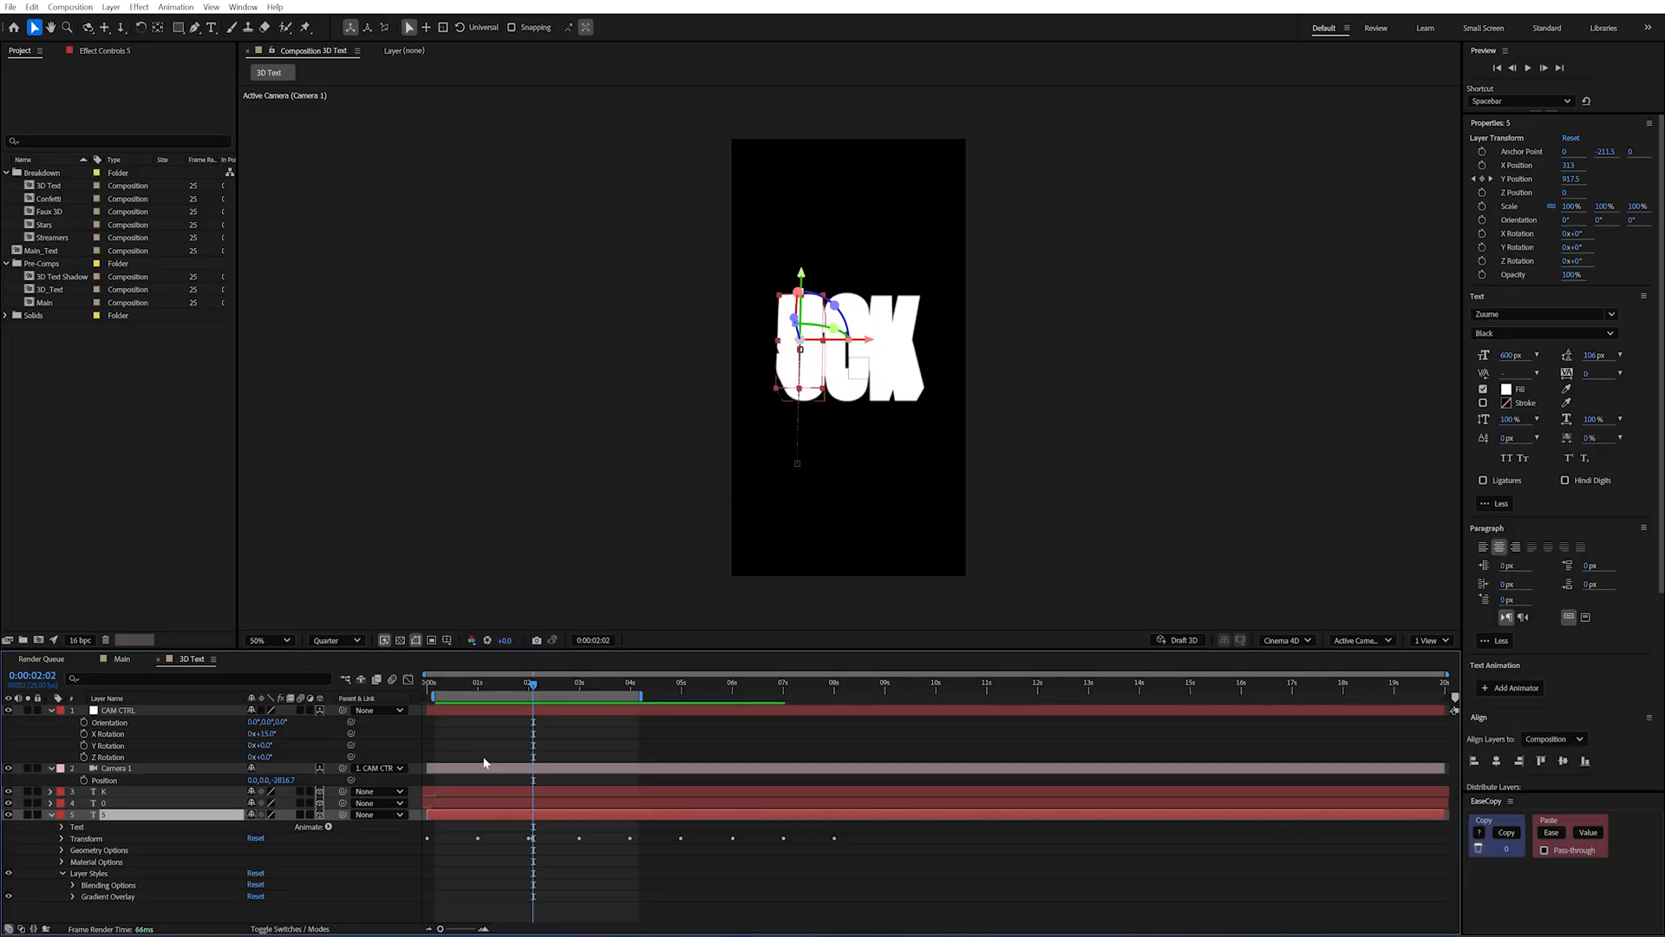
{"action": "mouse_move", "coordinate": [468, 576]}
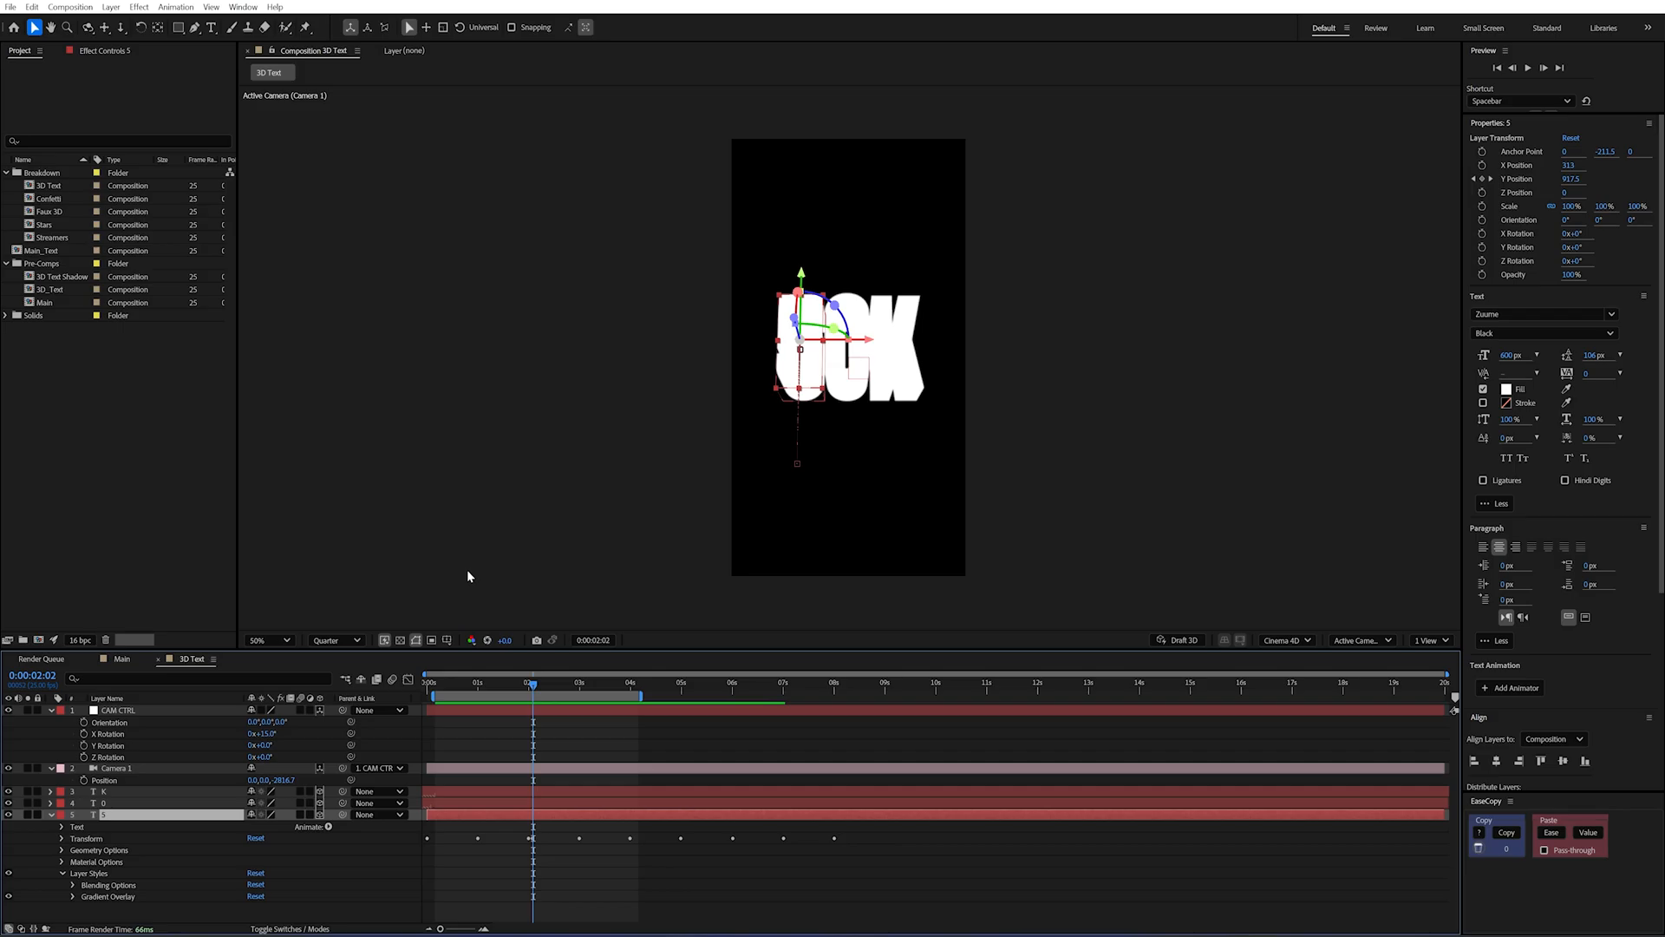
{"action": "mouse_move", "coordinate": [1162, 562]}
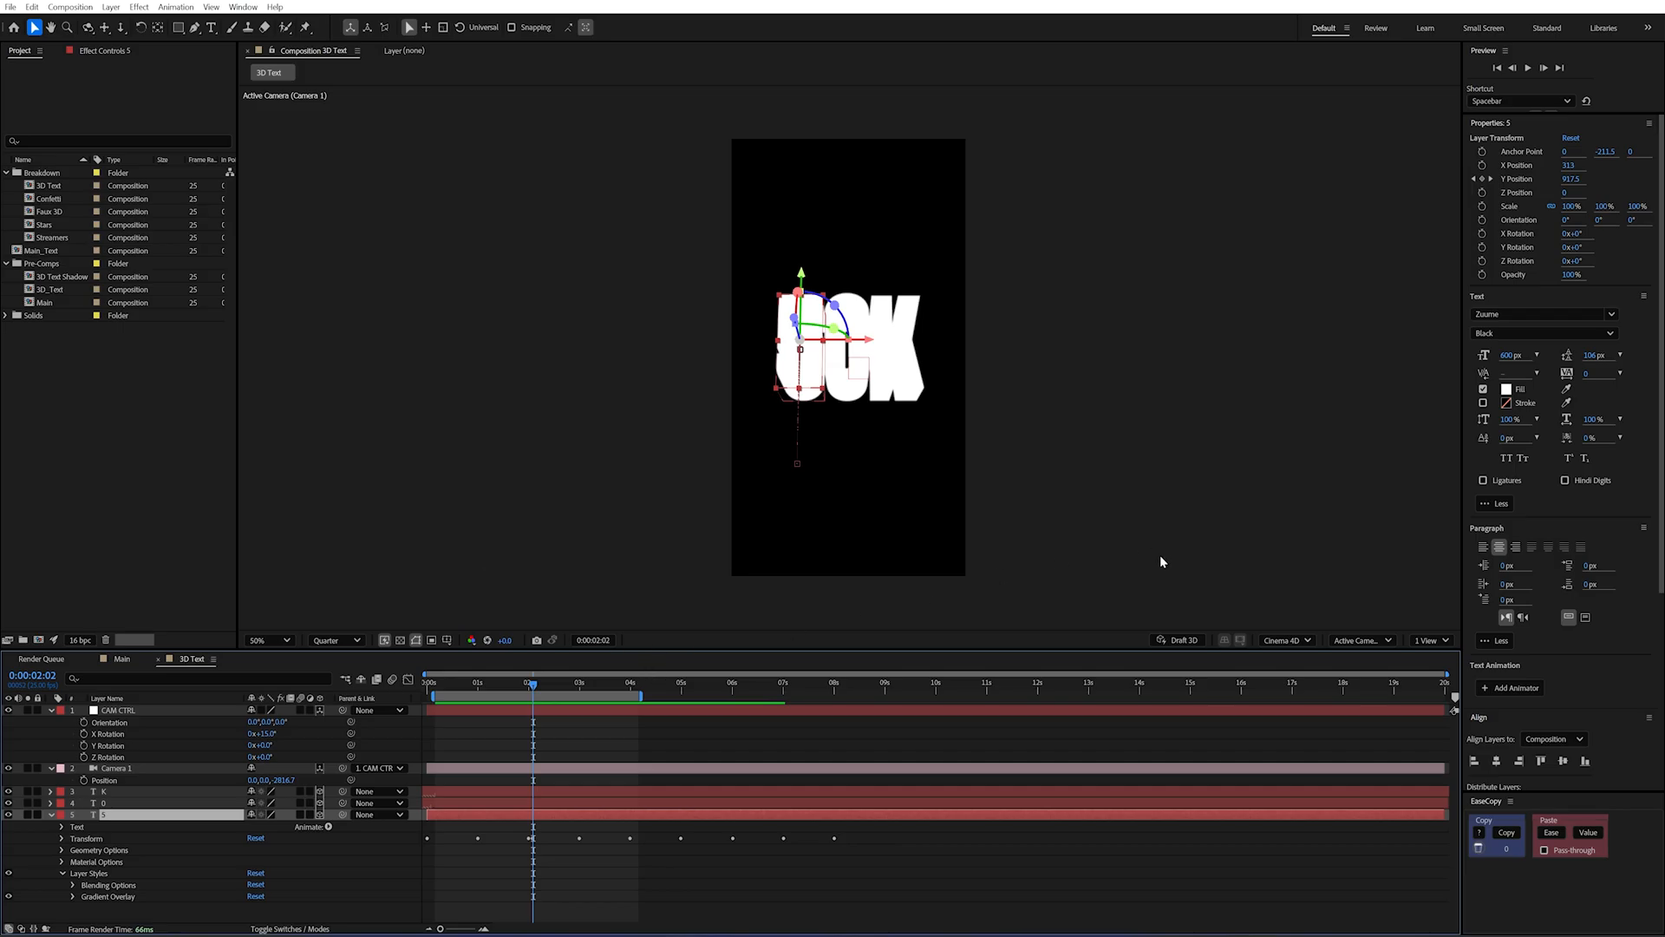
{"action": "mouse_move", "coordinate": [1286, 640]}
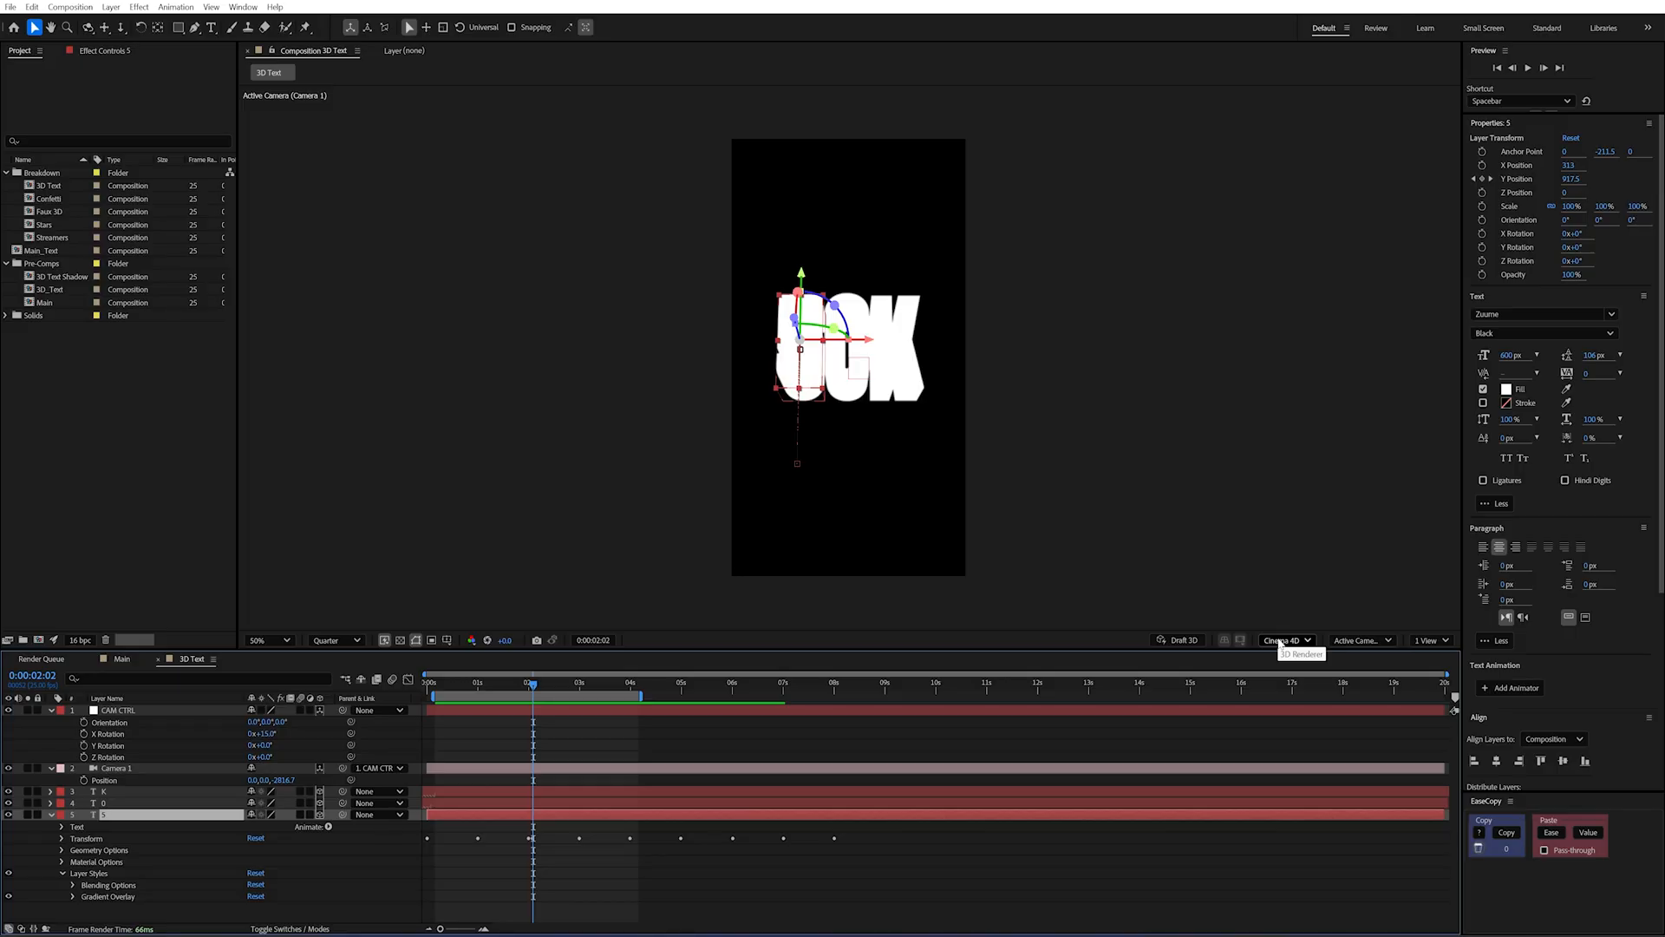
{"action": "mouse_move", "coordinate": [1190, 635]}
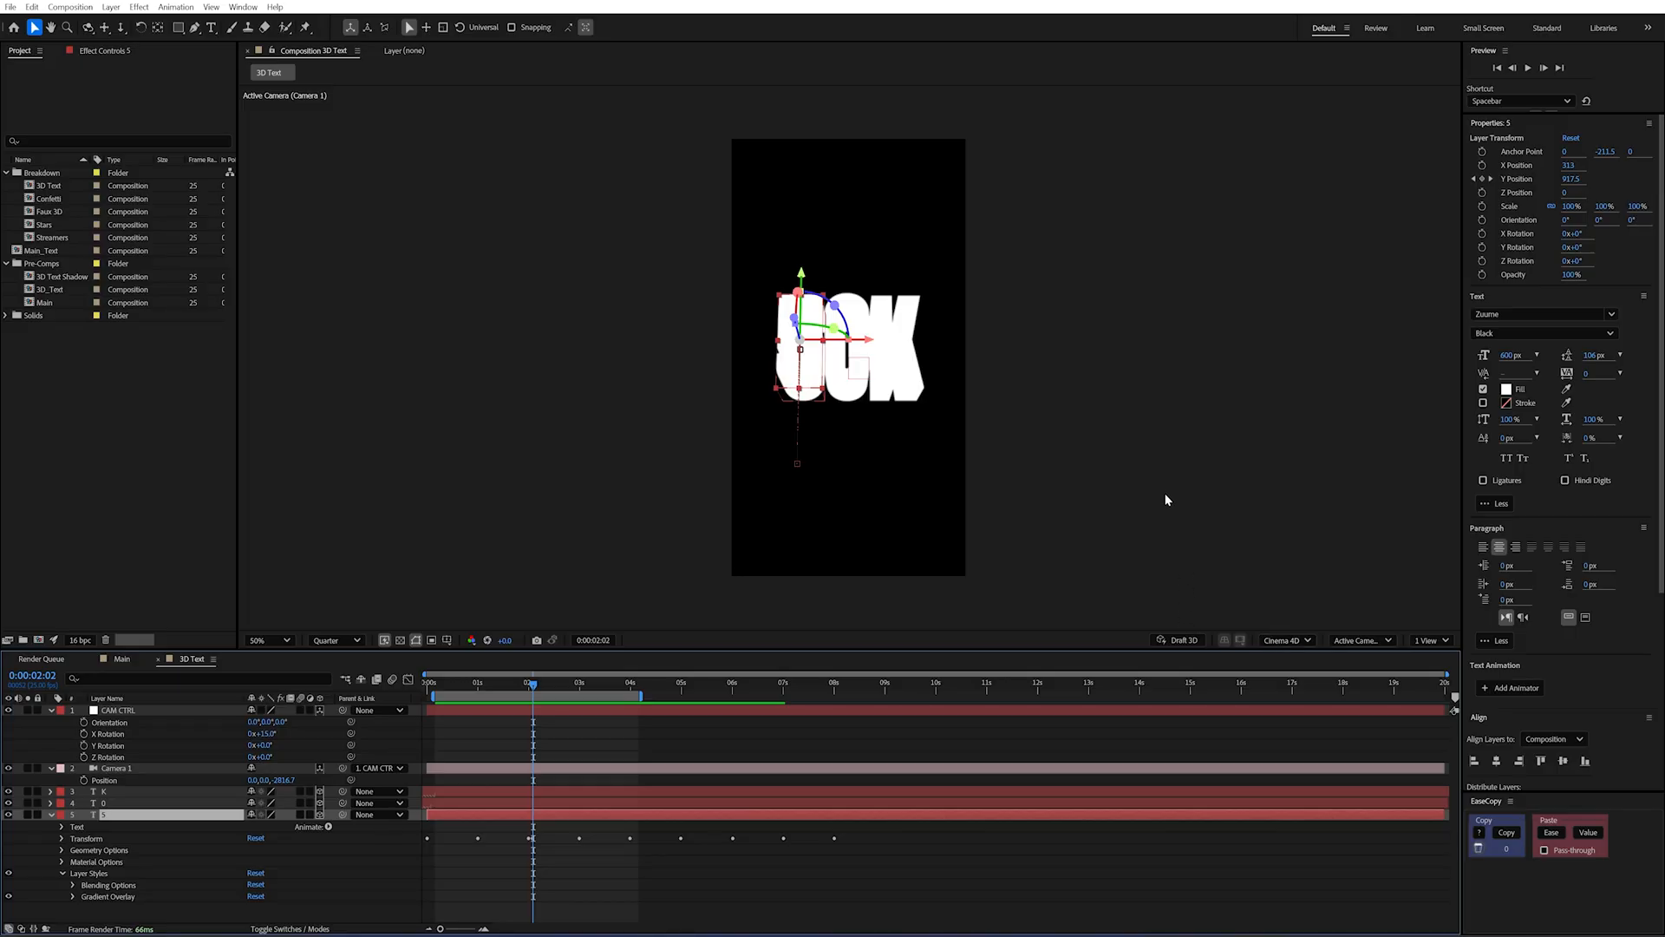
{"action": "mouse_move", "coordinate": [1148, 534]}
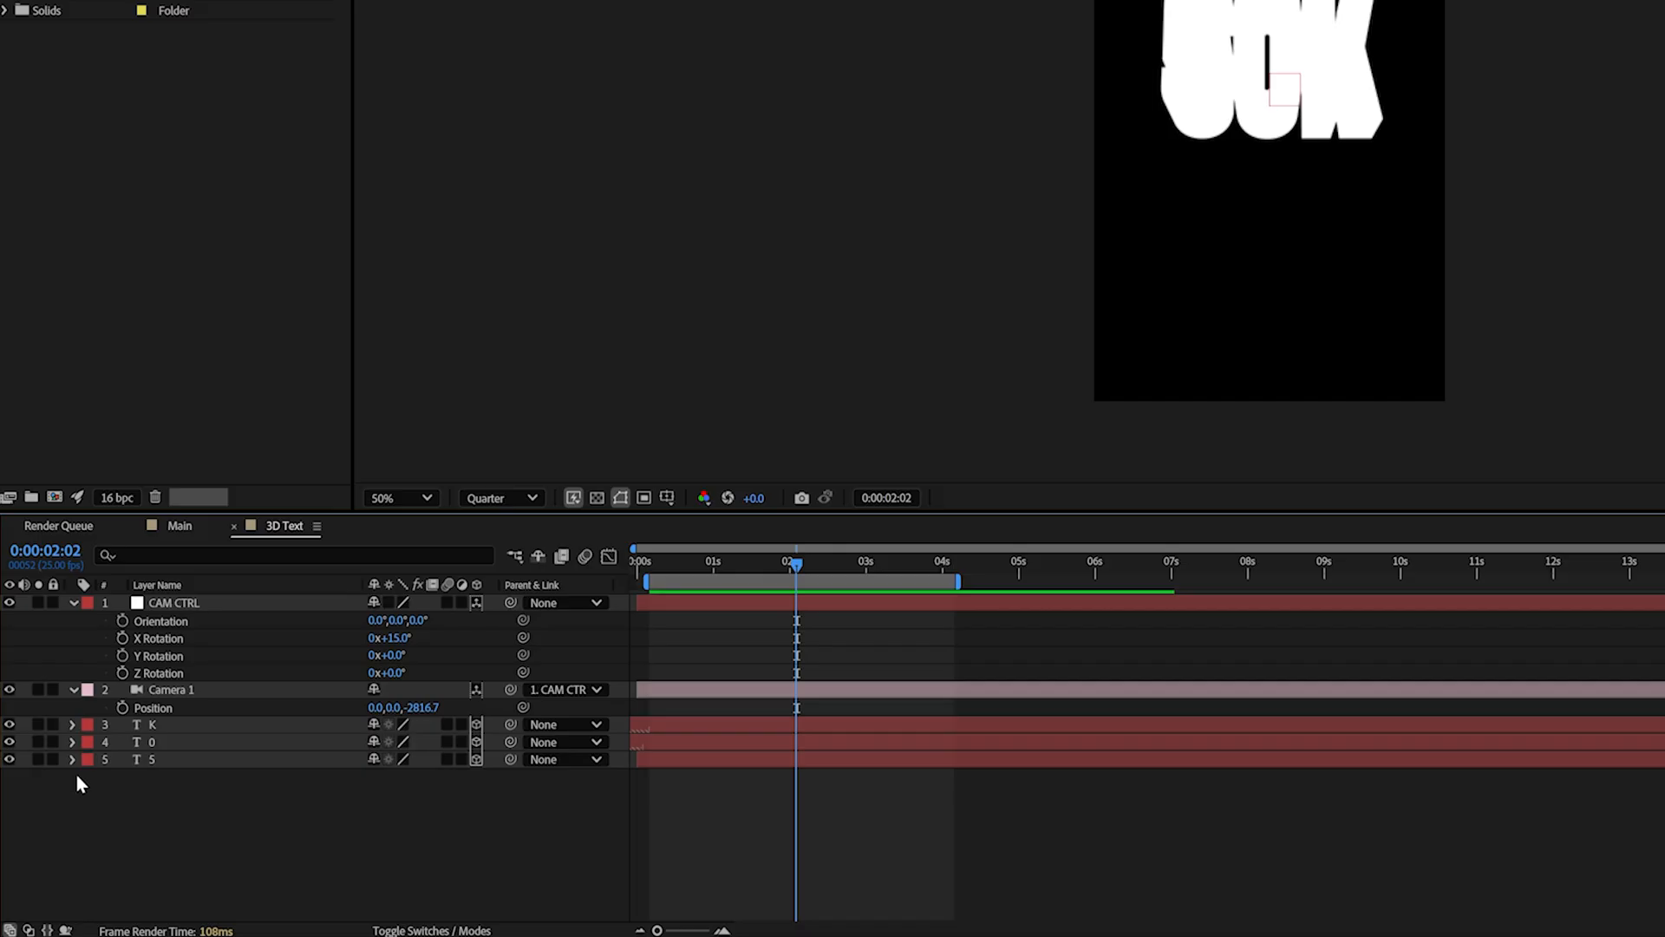
Add a text animator on the 5 layer with Front, Side and Back colour properties.
{"action": "left_click", "coordinate": [72, 758]}
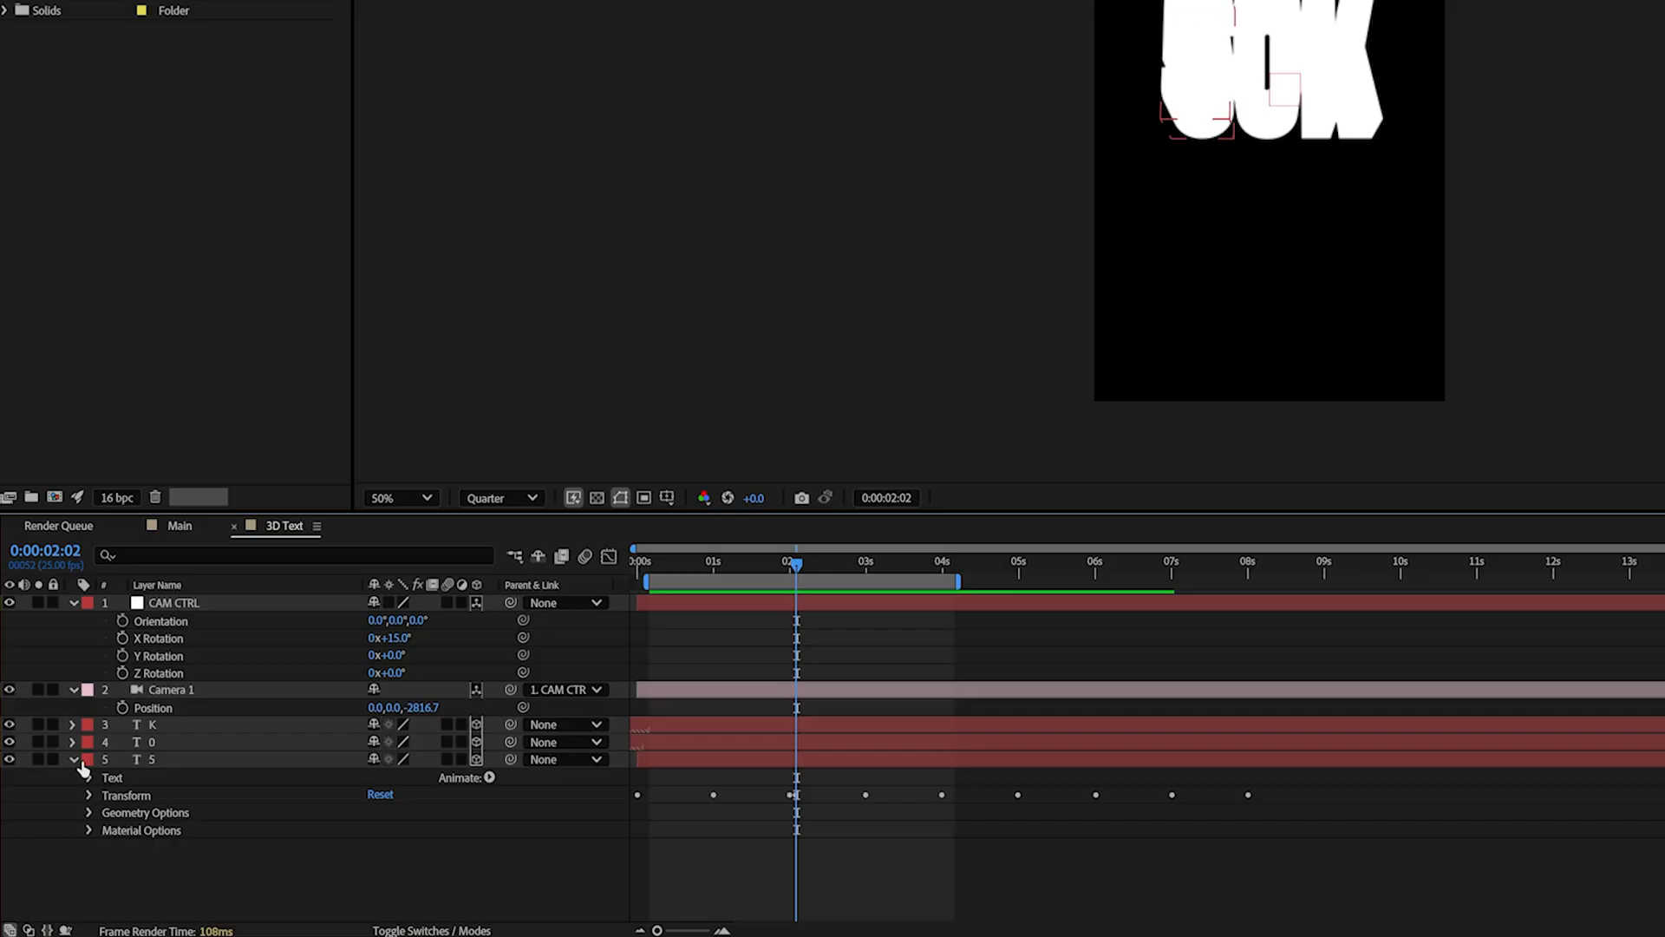
{"action": "left_click", "coordinate": [149, 758]}
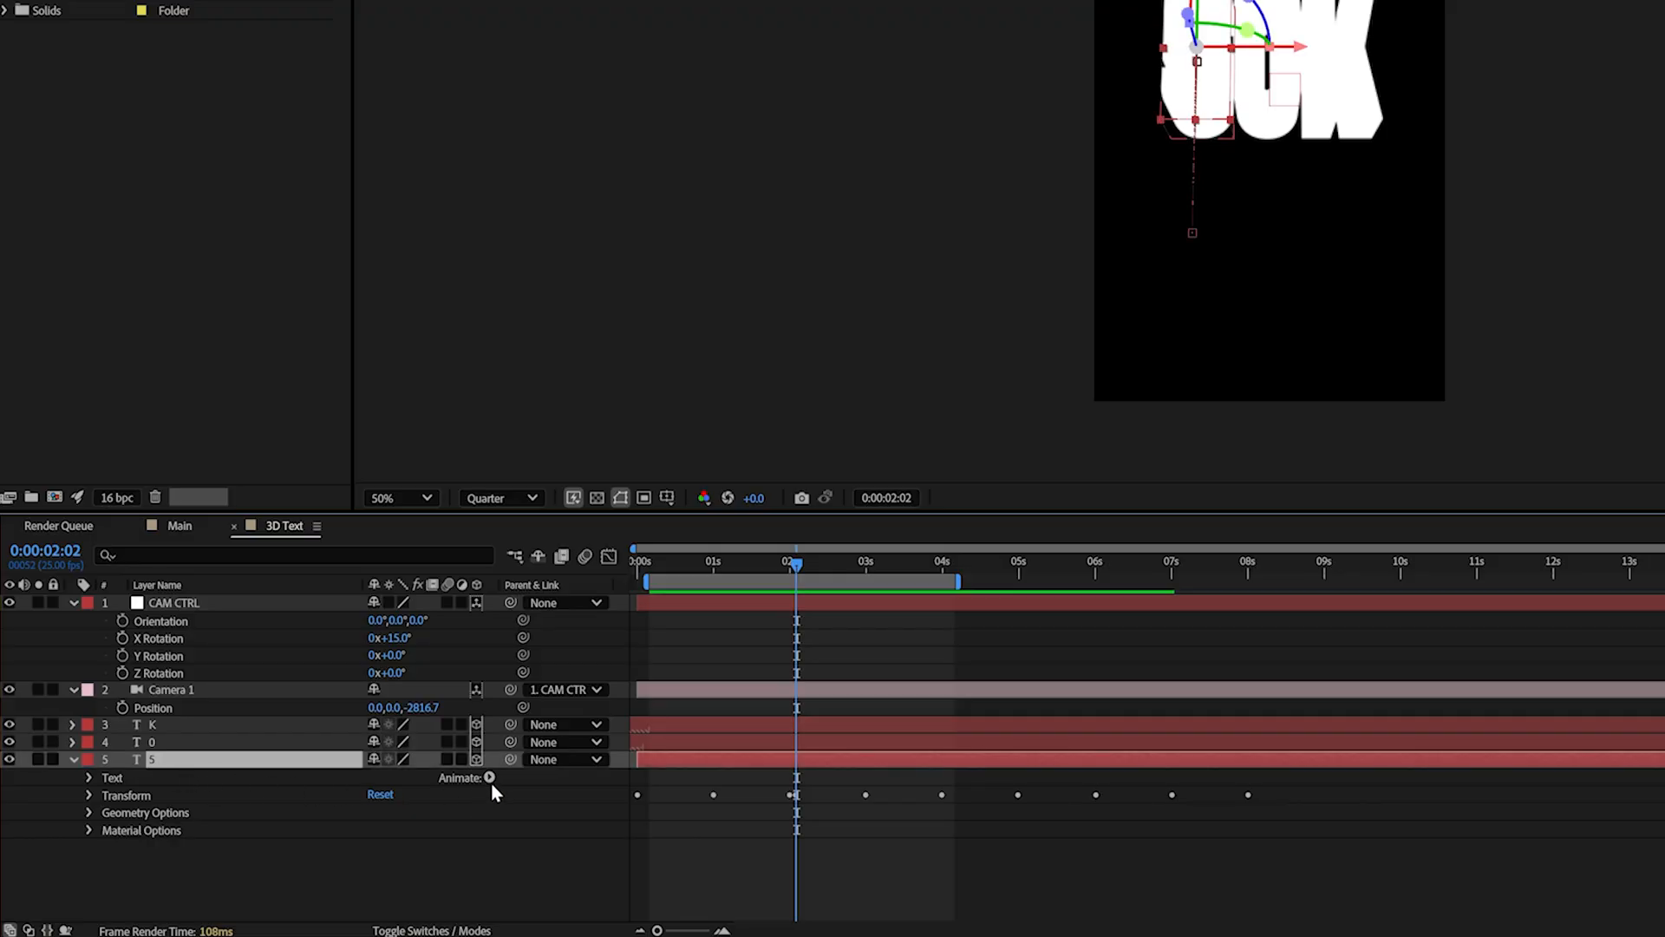
{"action": "left_click", "coordinate": [489, 778]}
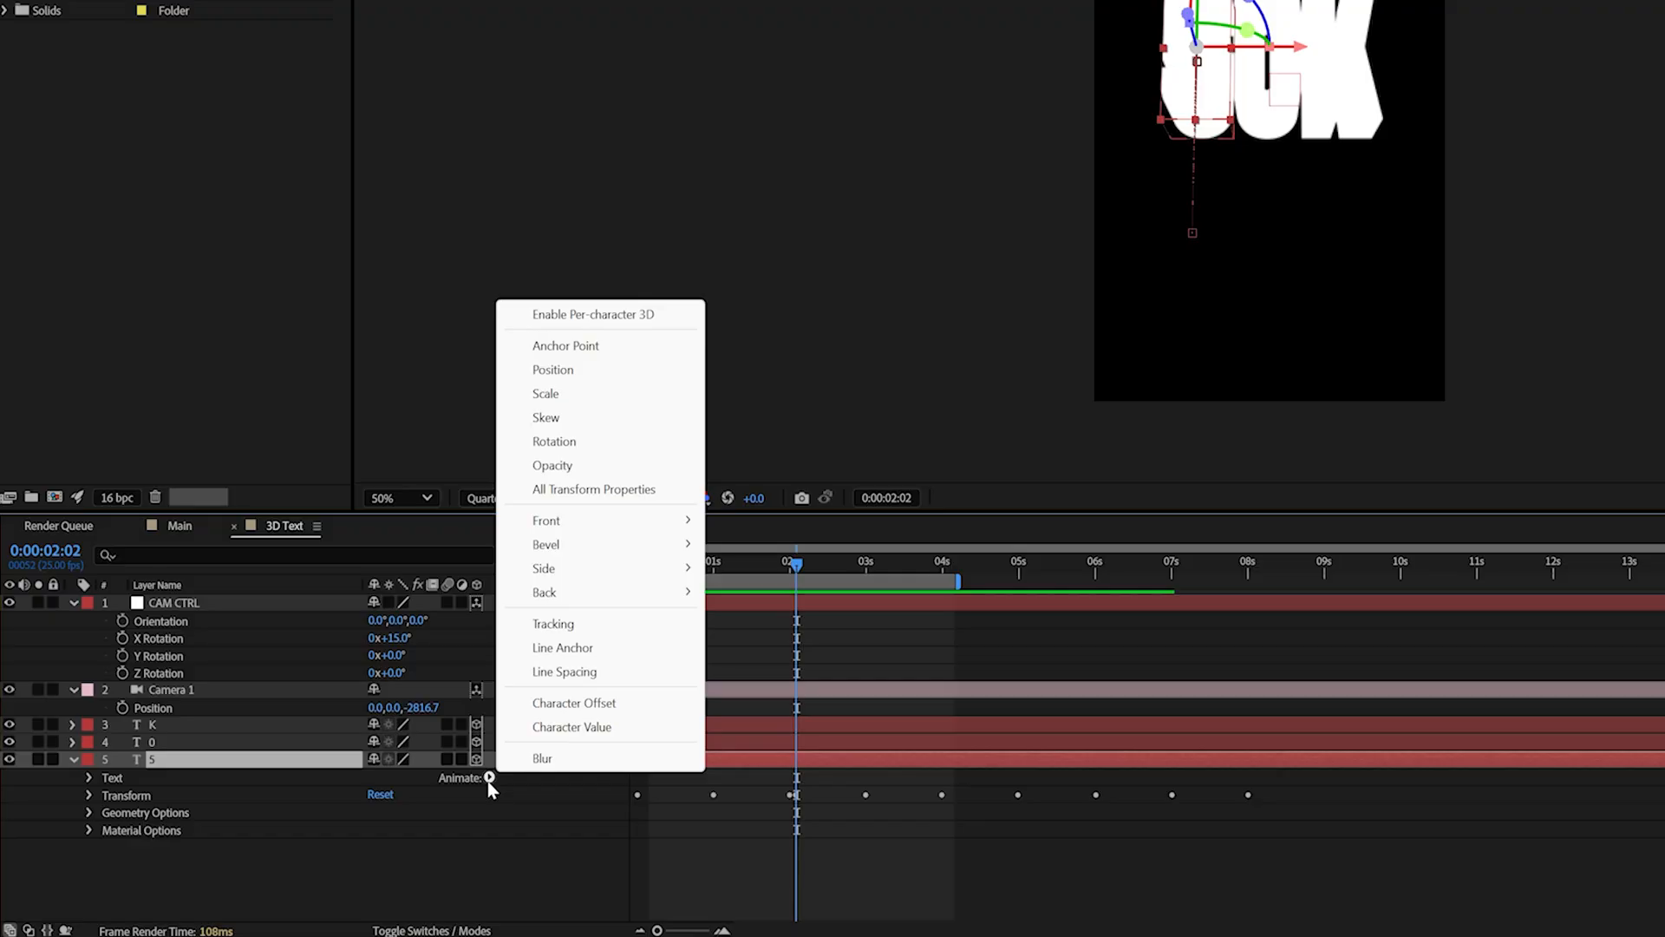
{"action": "mouse_move", "coordinate": [520, 727]}
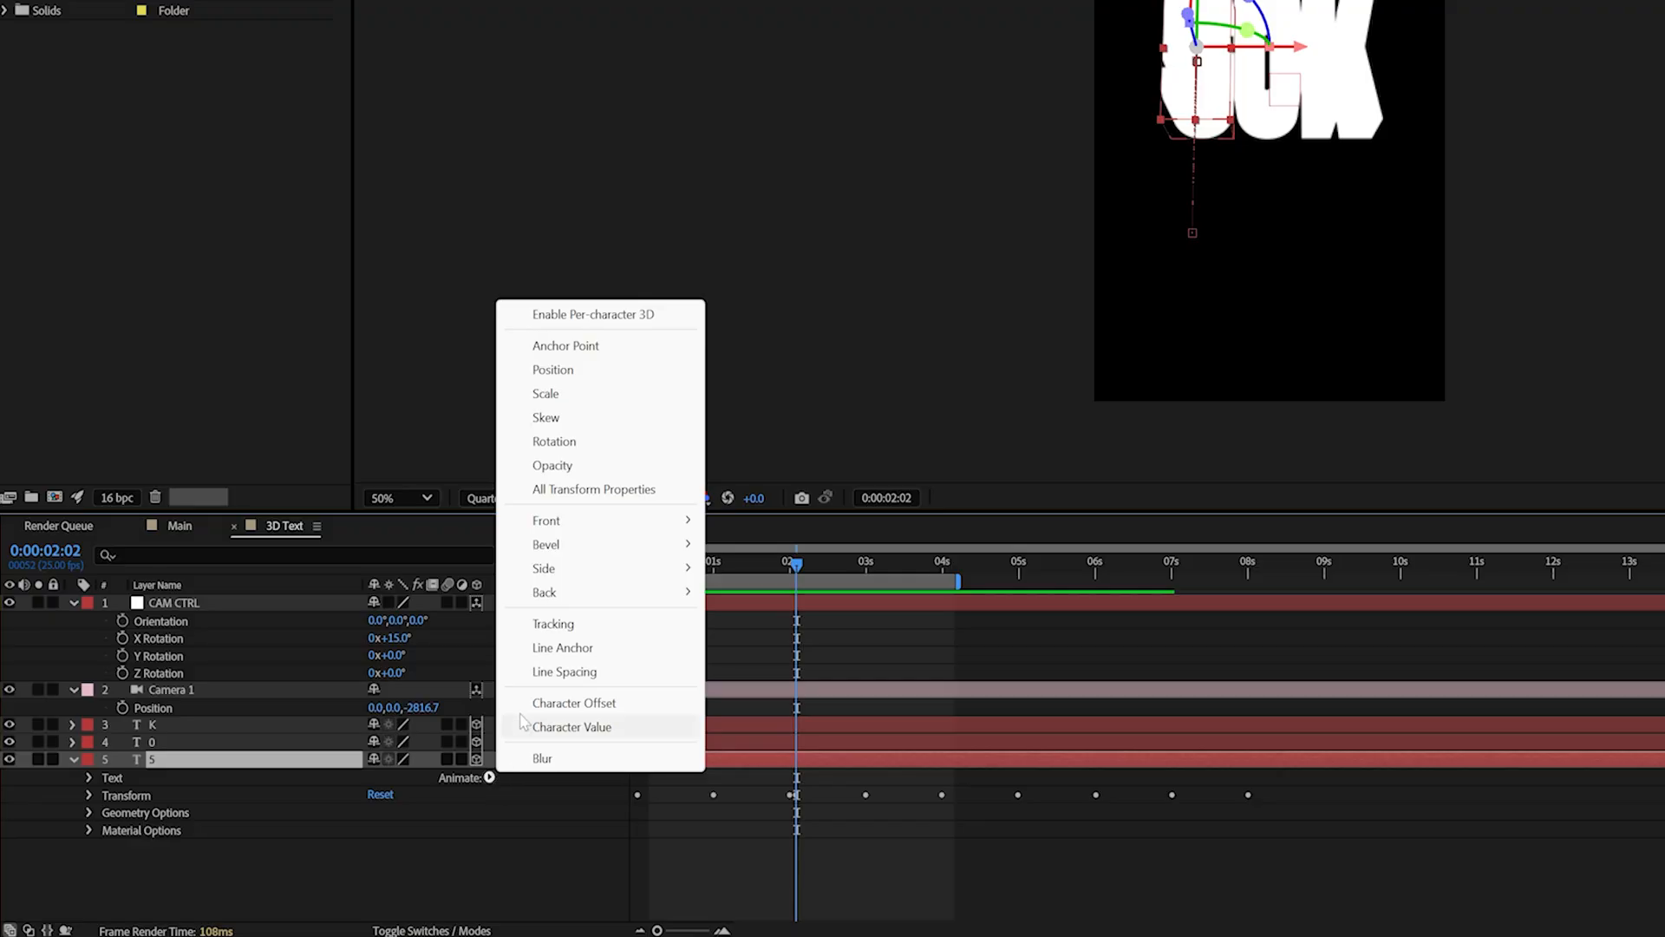
{"action": "mouse_move", "coordinate": [546, 521]}
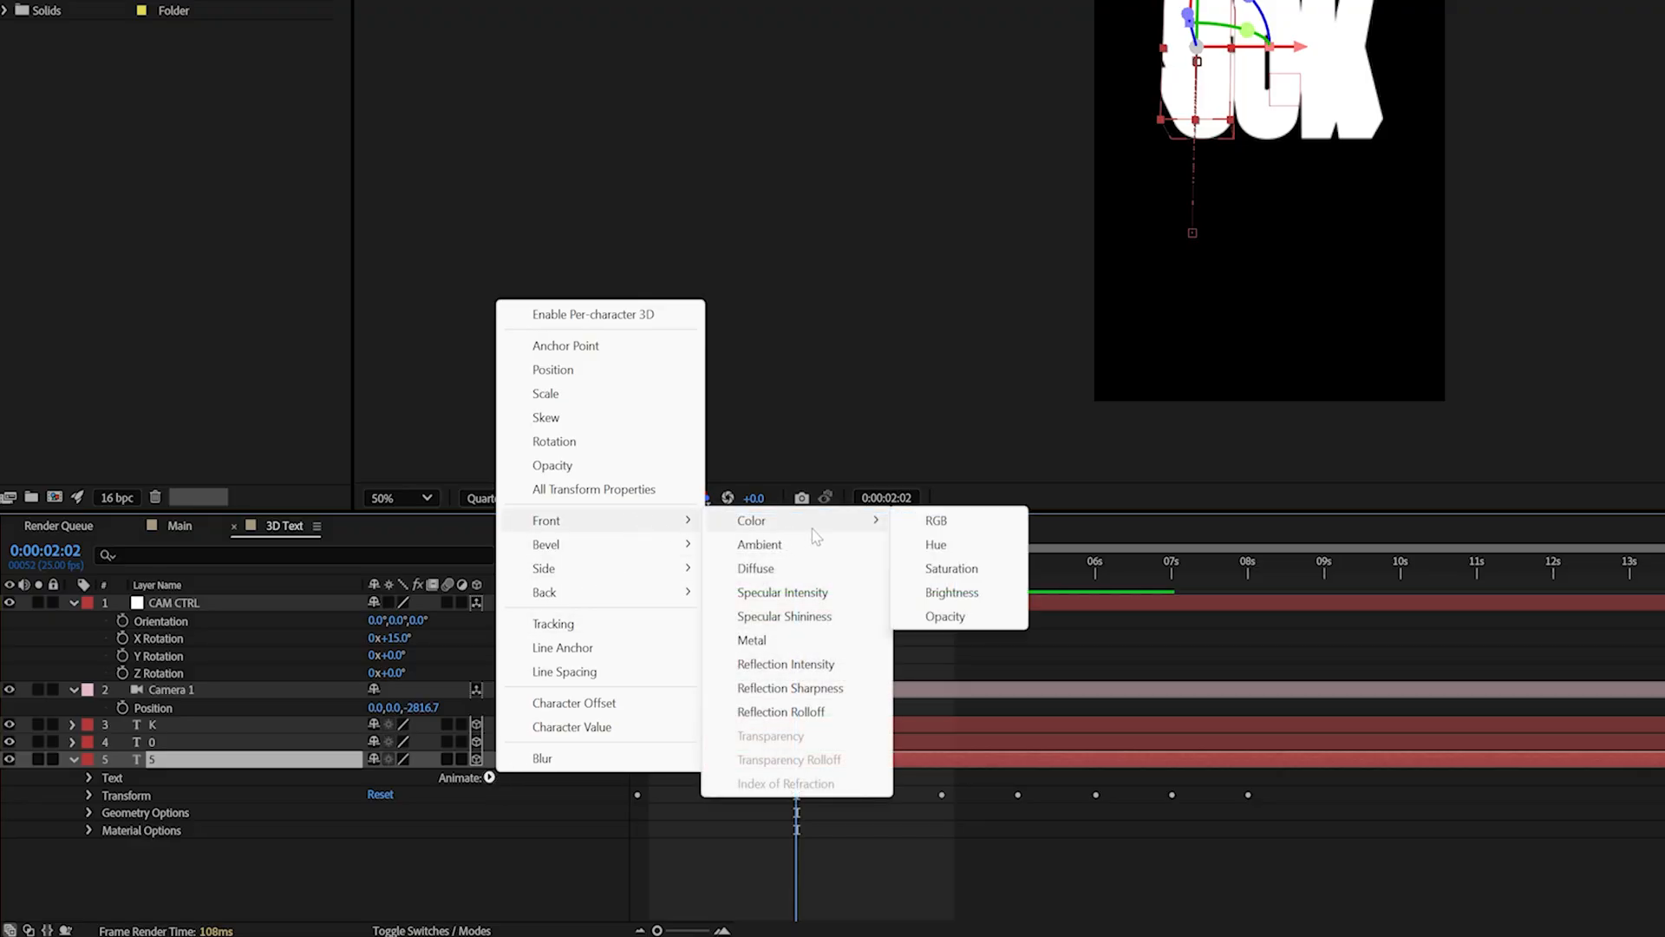
{"action": "left_click", "coordinate": [935, 520]}
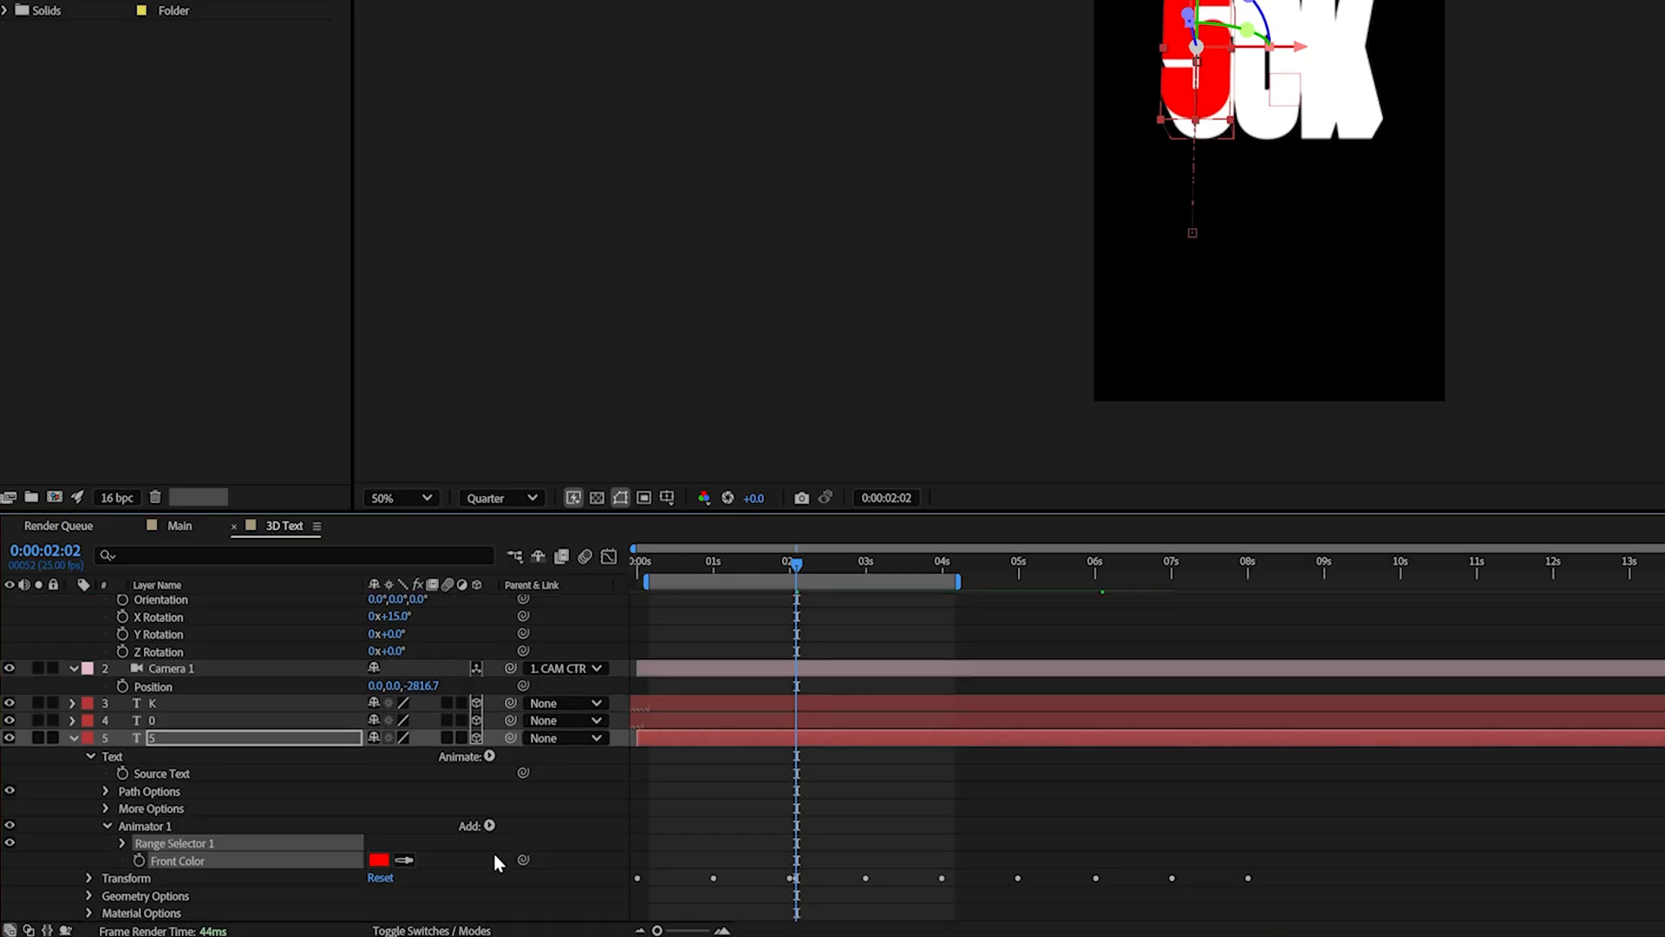
{"action": "left_click", "coordinate": [489, 826]}
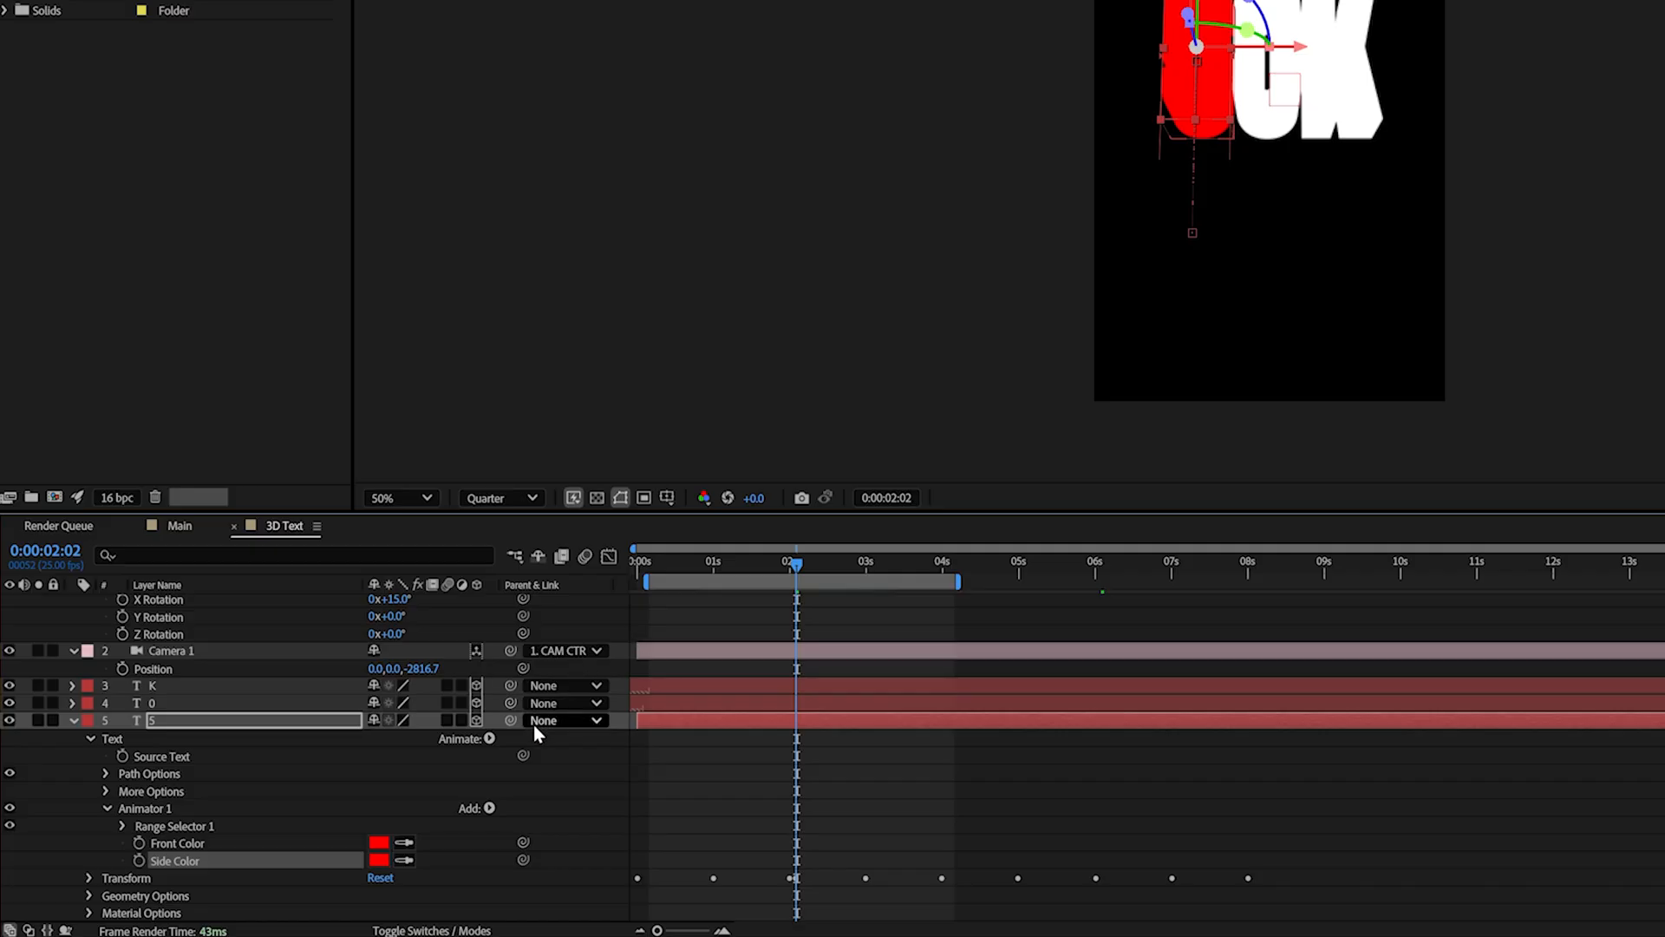
{"action": "left_click", "coordinate": [489, 807]}
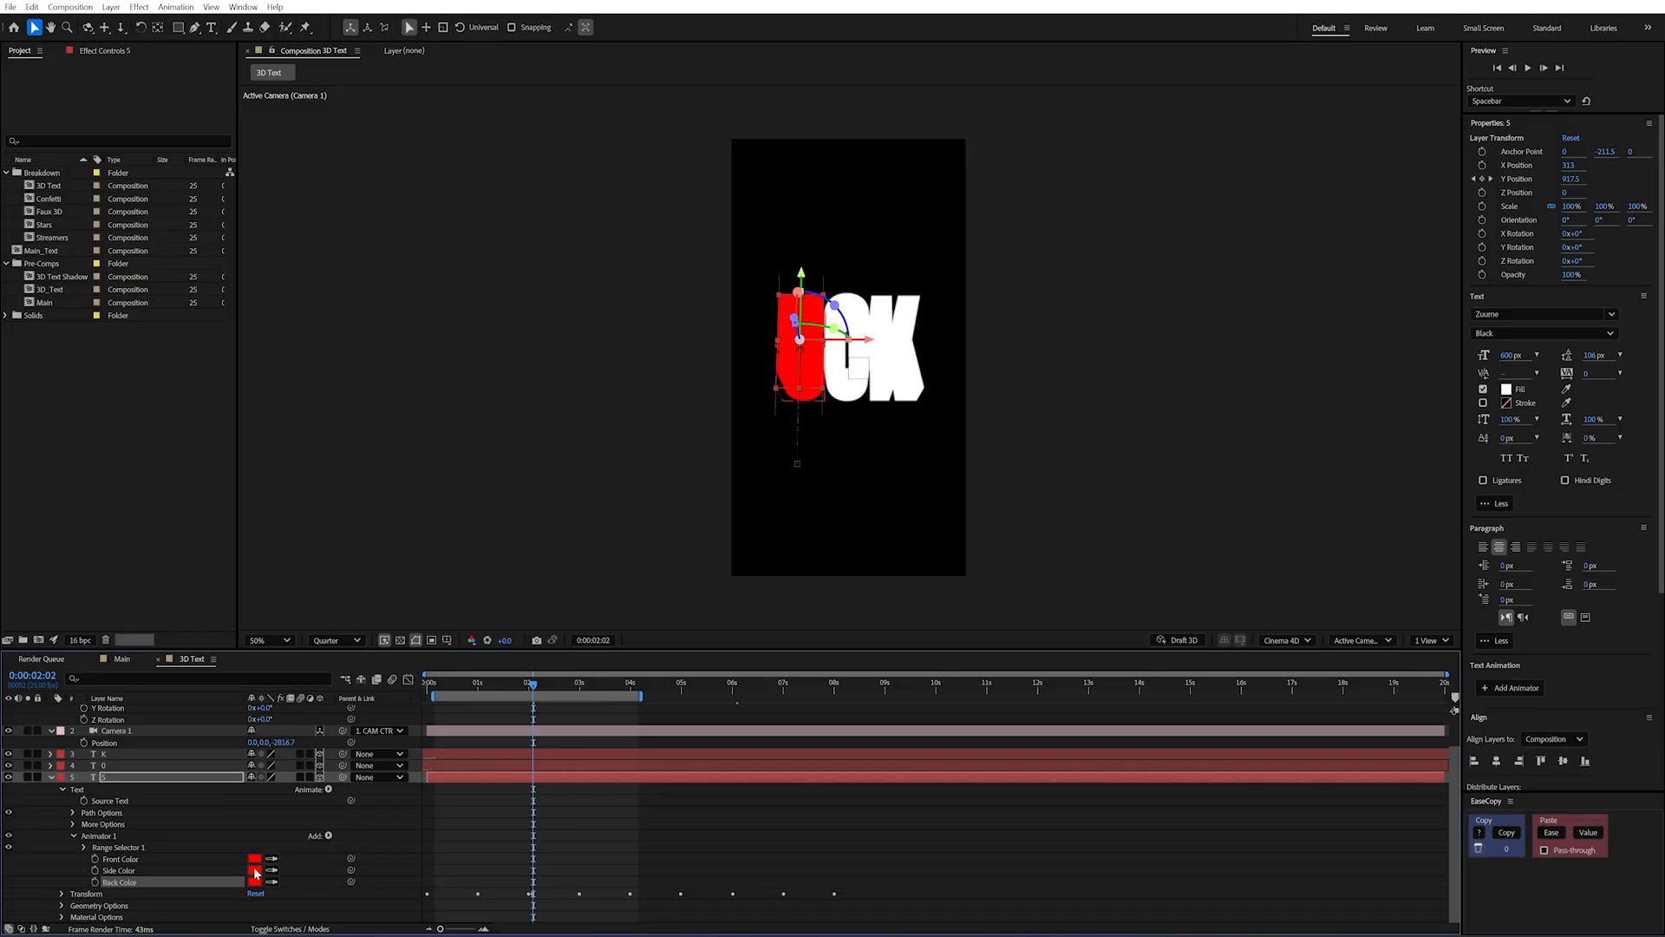
Set the animator's side colour to green and back colour to blue.
{"action": "left_click", "coordinate": [256, 870]}
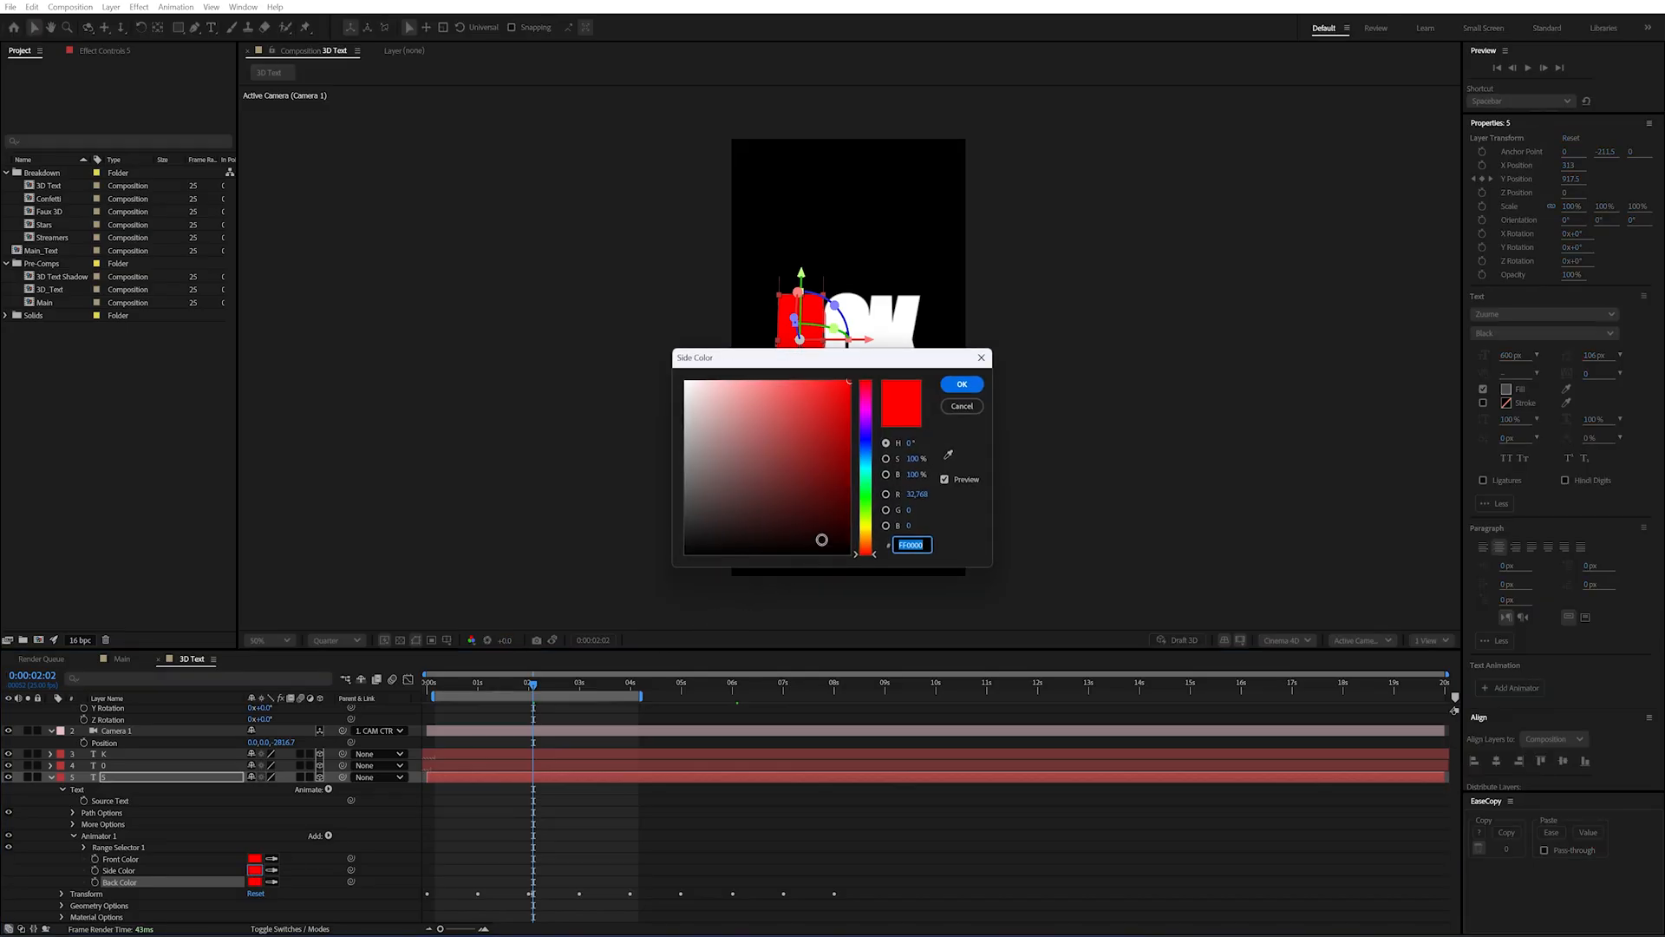
{"action": "left_click", "coordinate": [960, 383]}
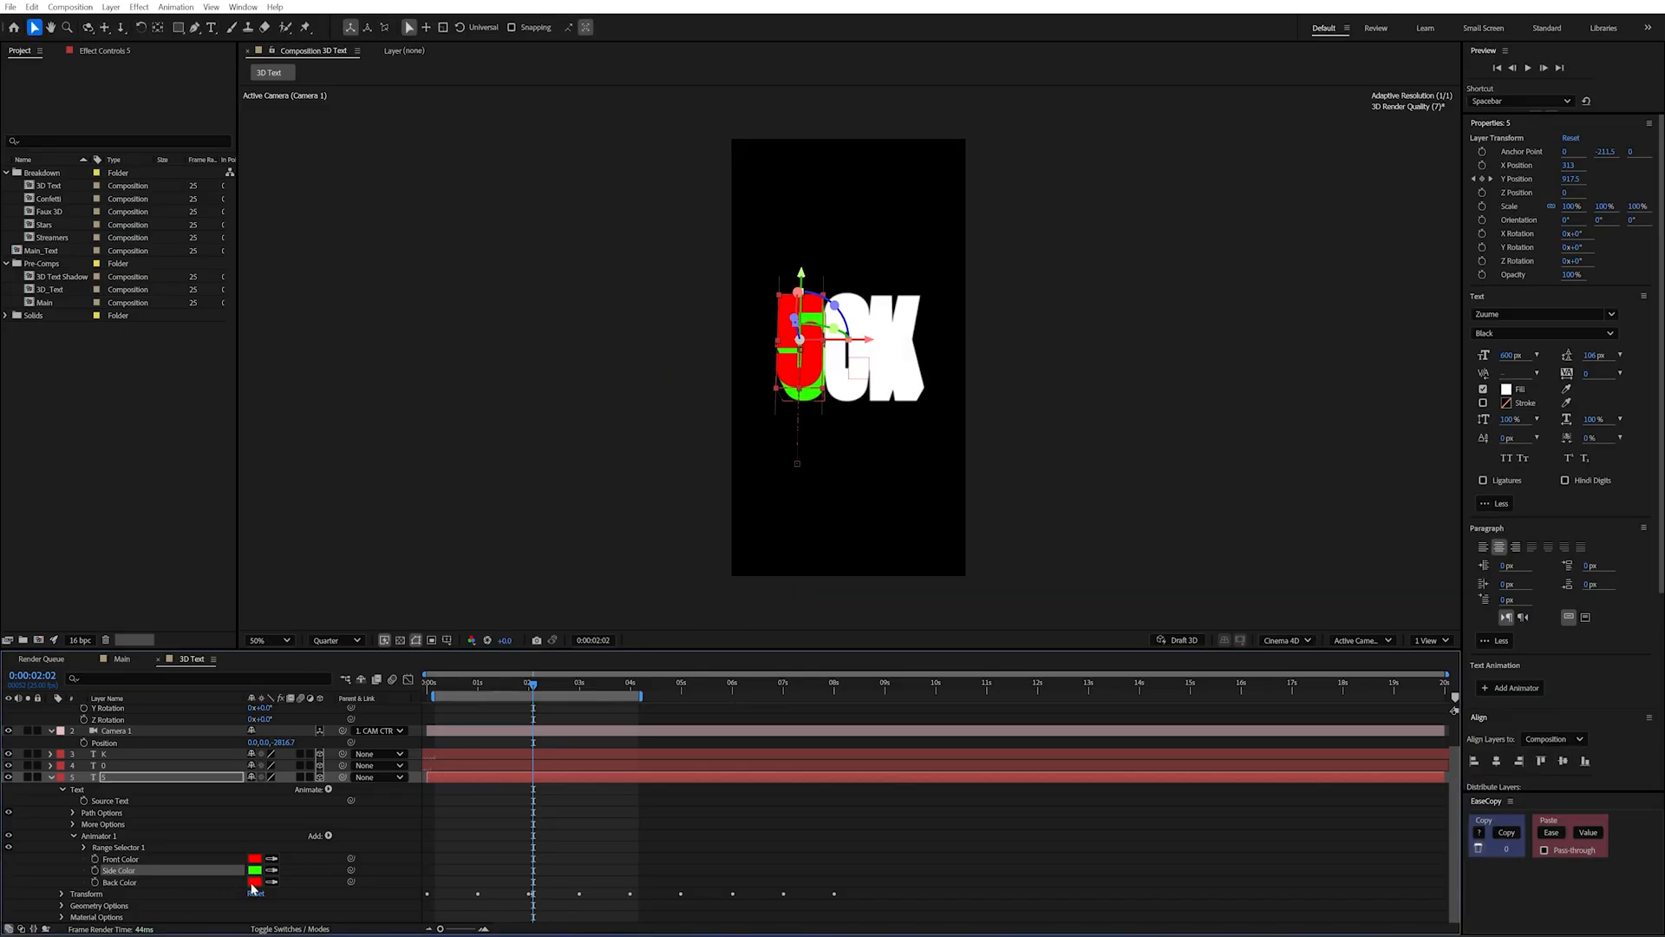
{"action": "left_click", "coordinate": [255, 881]}
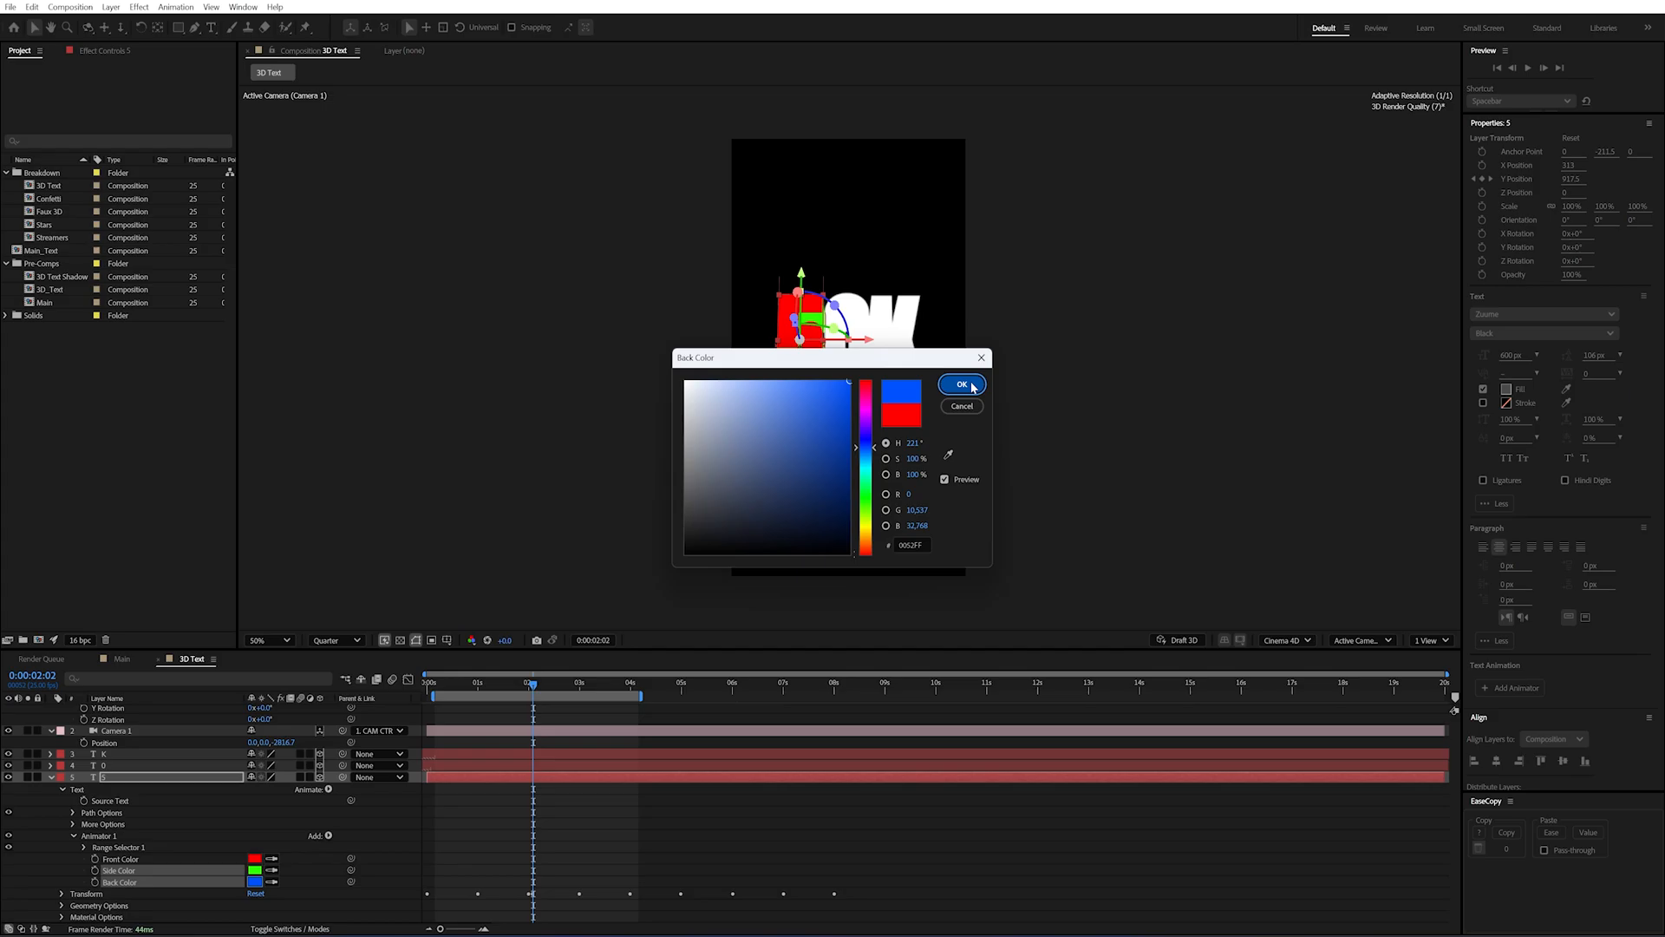
{"action": "left_click", "coordinate": [960, 385]}
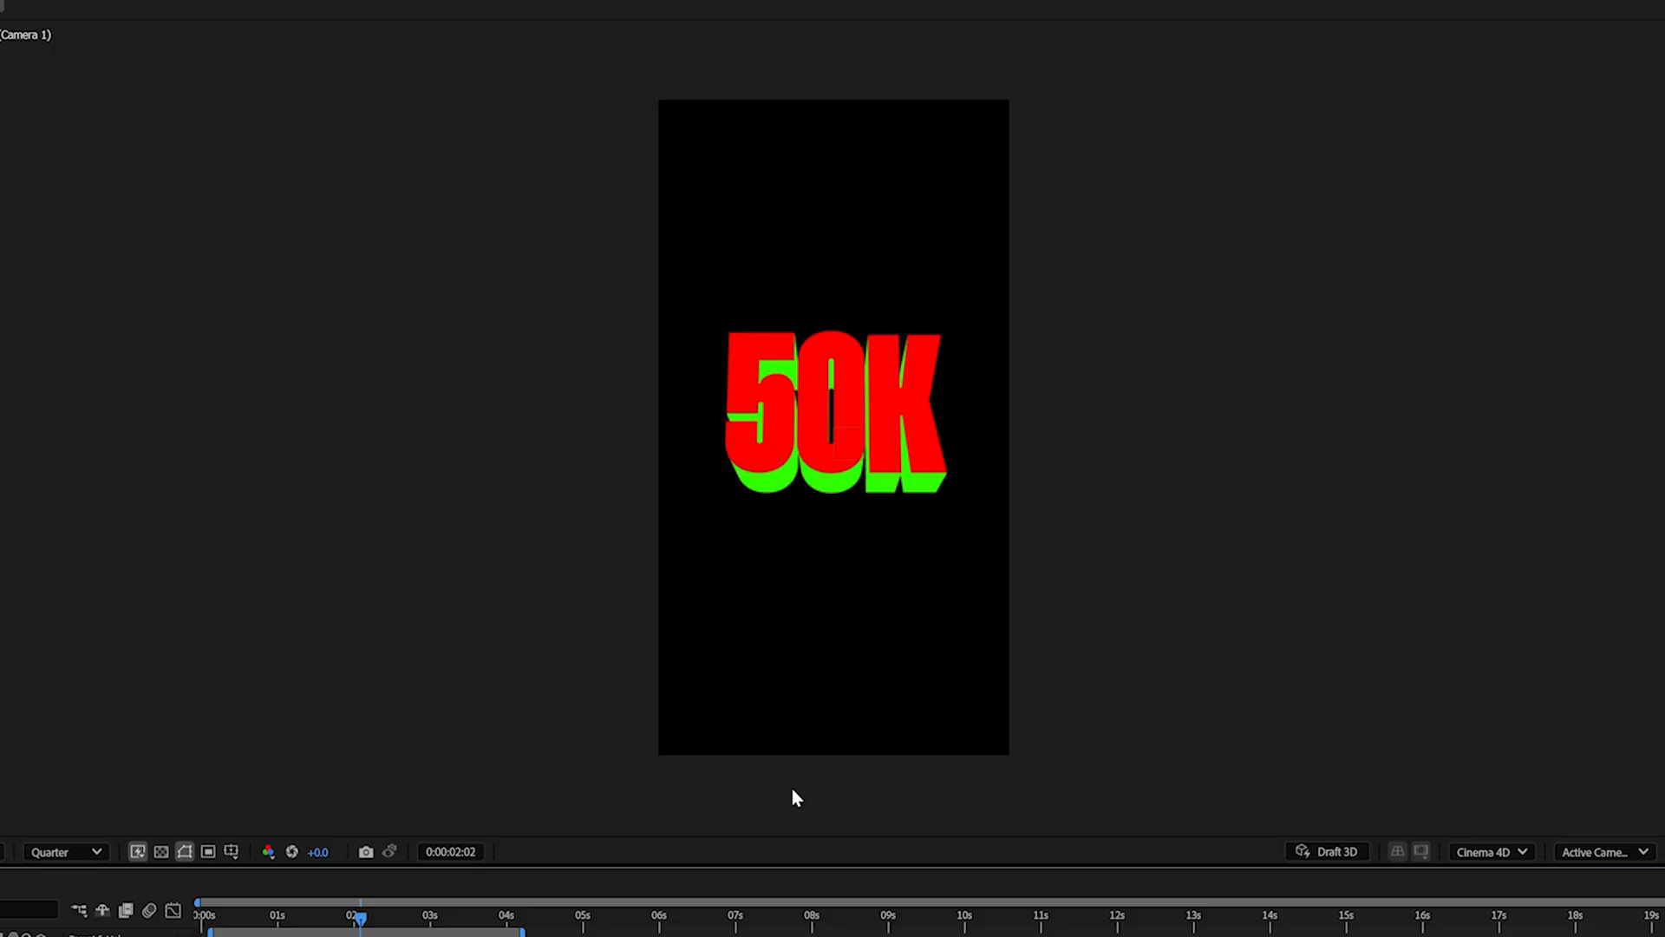
{"action": "mouse_move", "coordinate": [796, 798]}
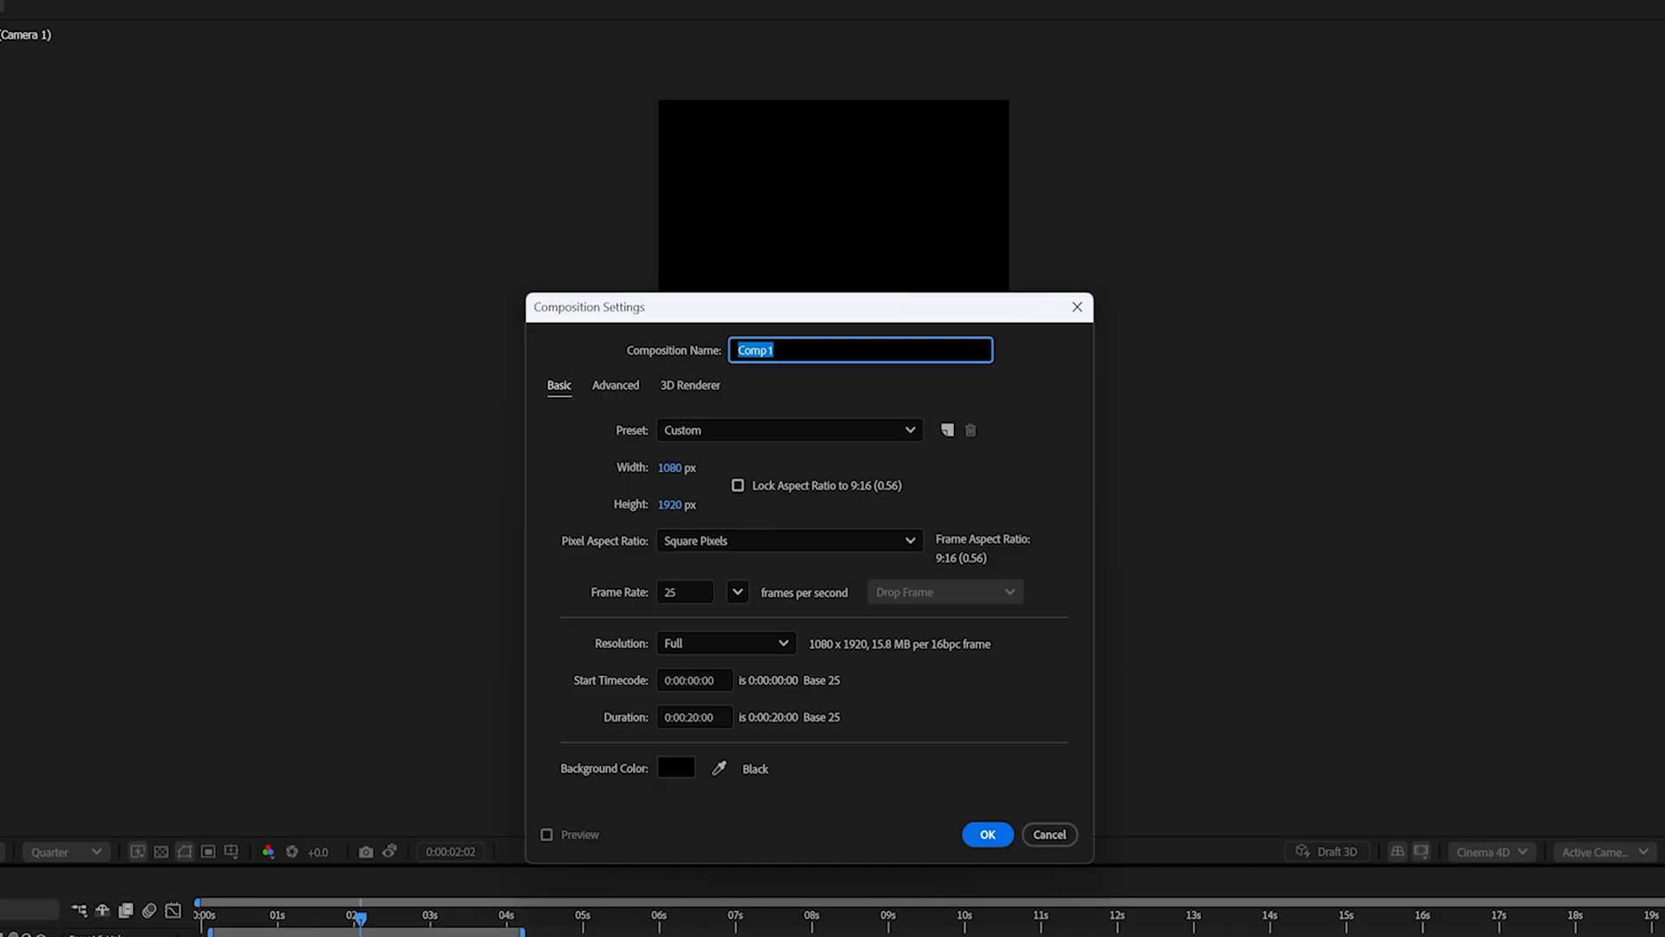
Create a new composition named Main_Text.
{"action": "type", "text": "Main_Text"}
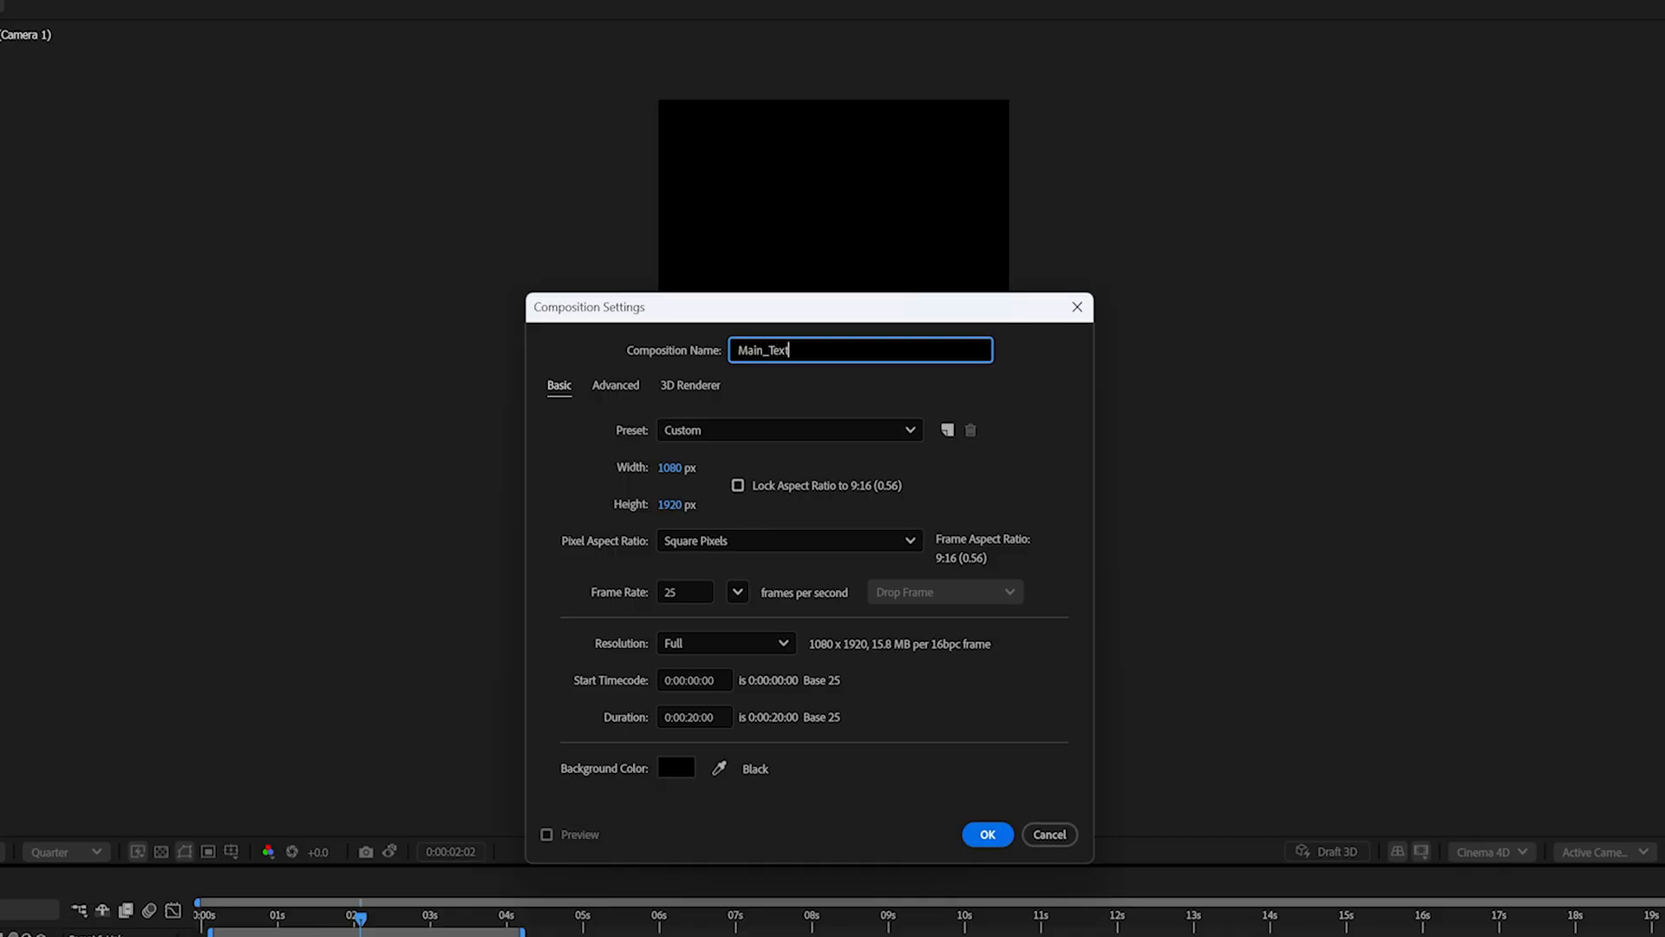
{"action": "left_click", "coordinate": [986, 835]}
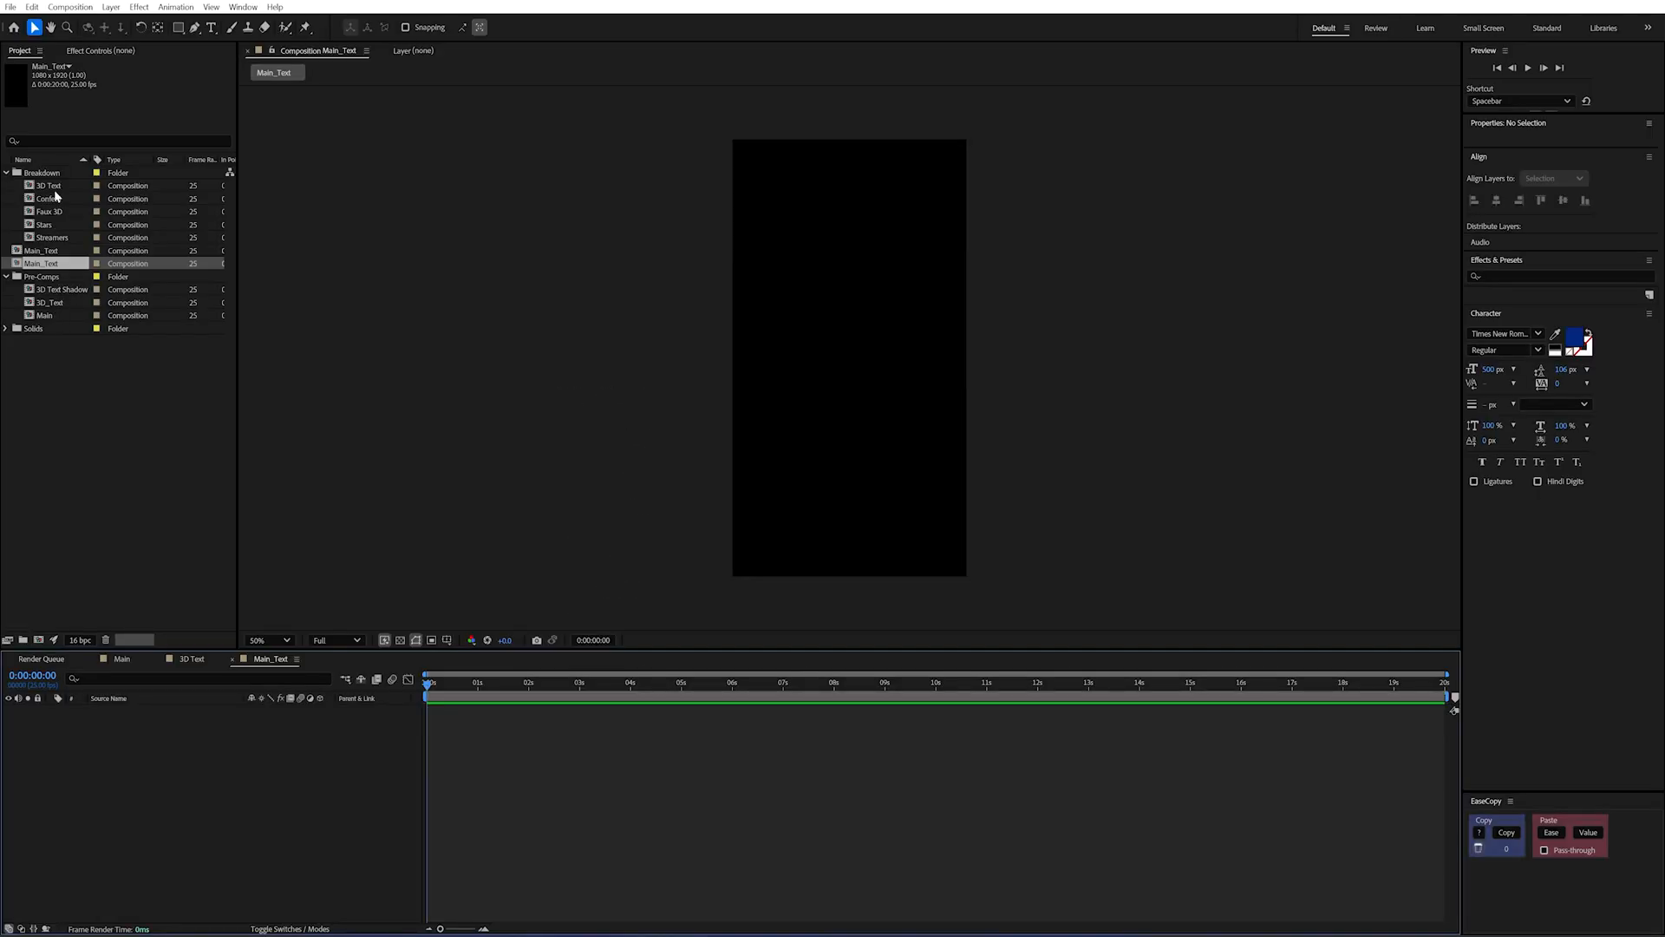
Rename the 3D Text copies in Main_Text to Front, Side and Back.
{"action": "double_click", "coordinate": [47, 186]}
{"action": "type", "text": "S"}
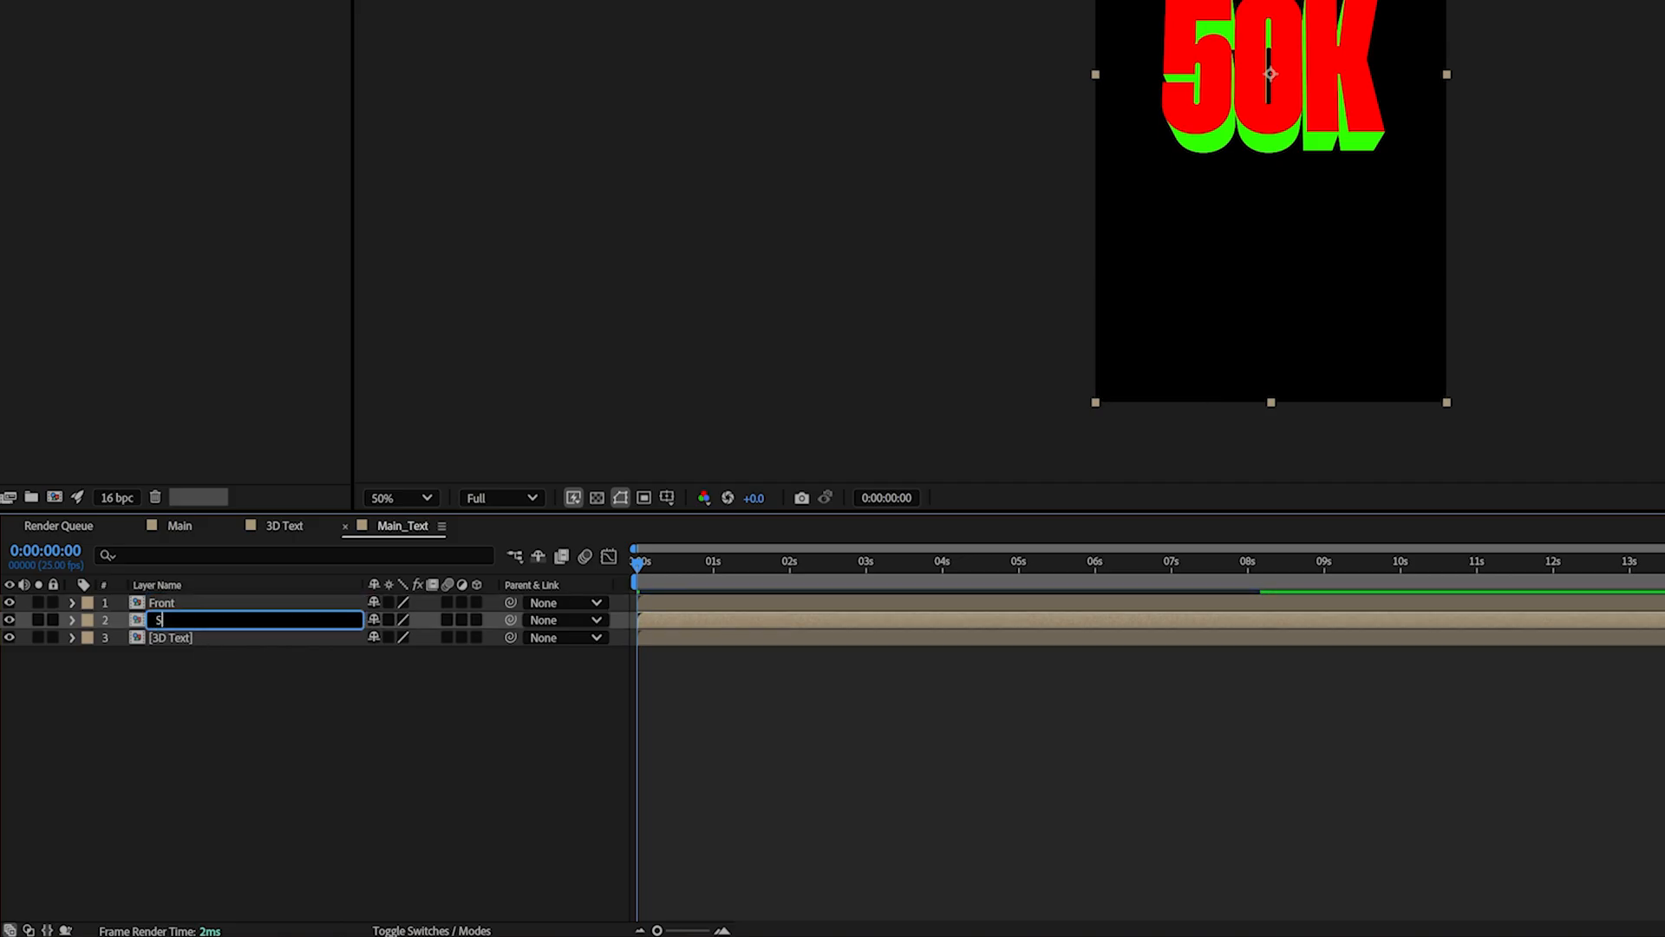
{"action": "key", "text": "Return"}
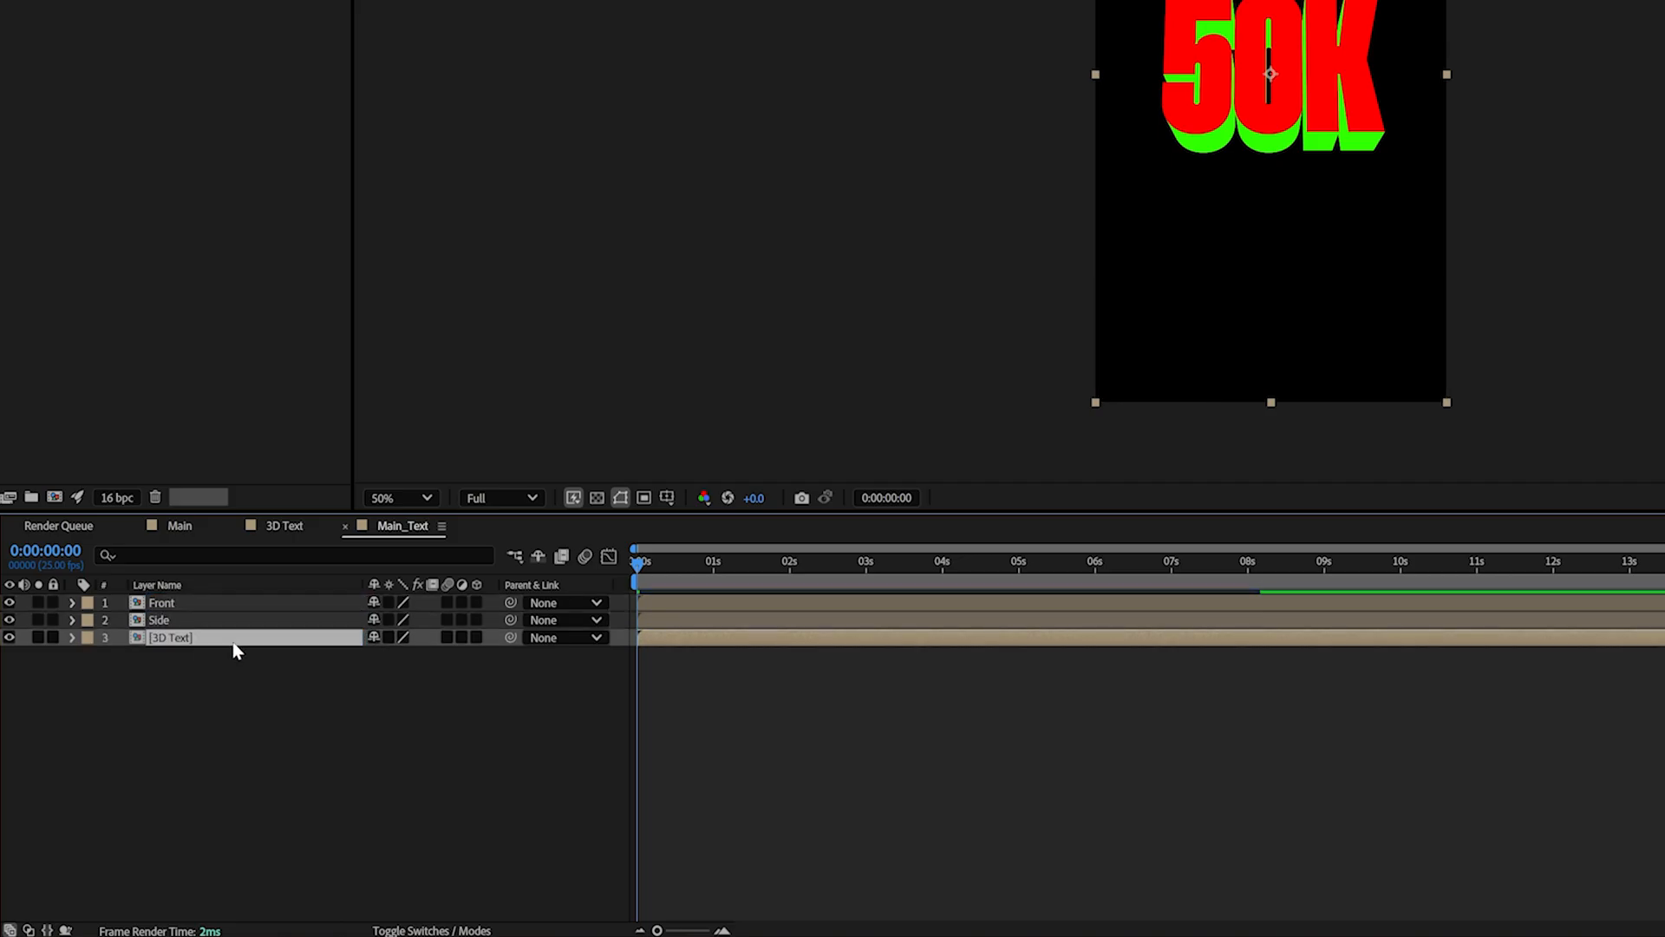
{"action": "type", "text": "Back"}
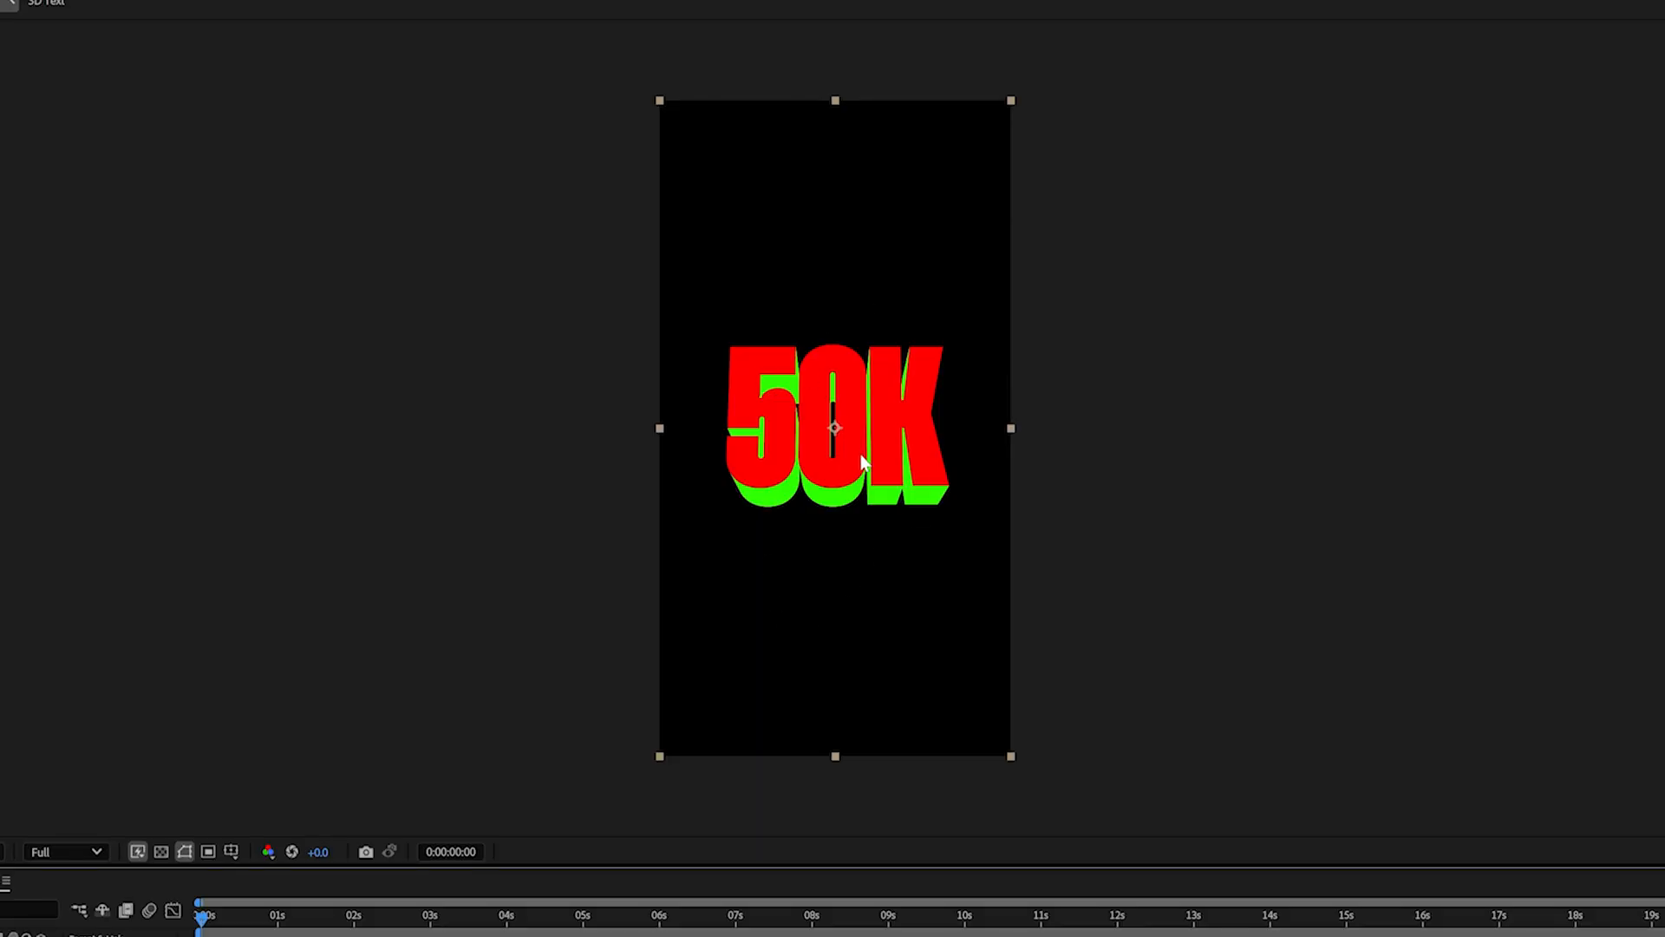
{"action": "mouse_move", "coordinate": [1020, 399]}
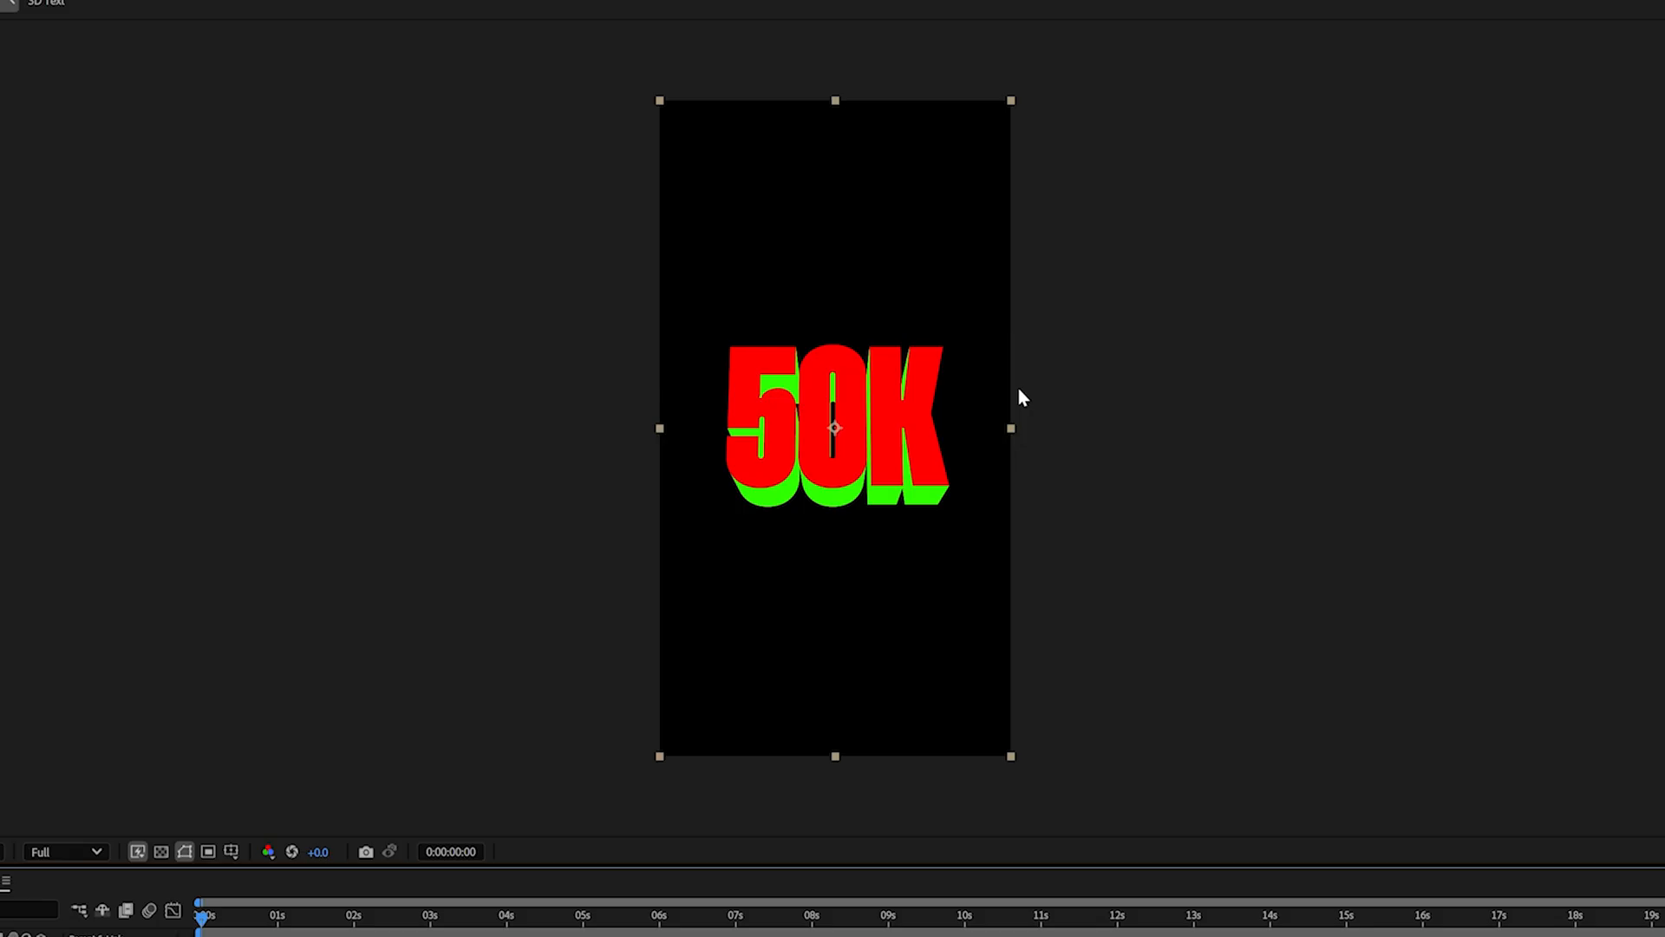
{"action": "mouse_move", "coordinate": [553, 699]}
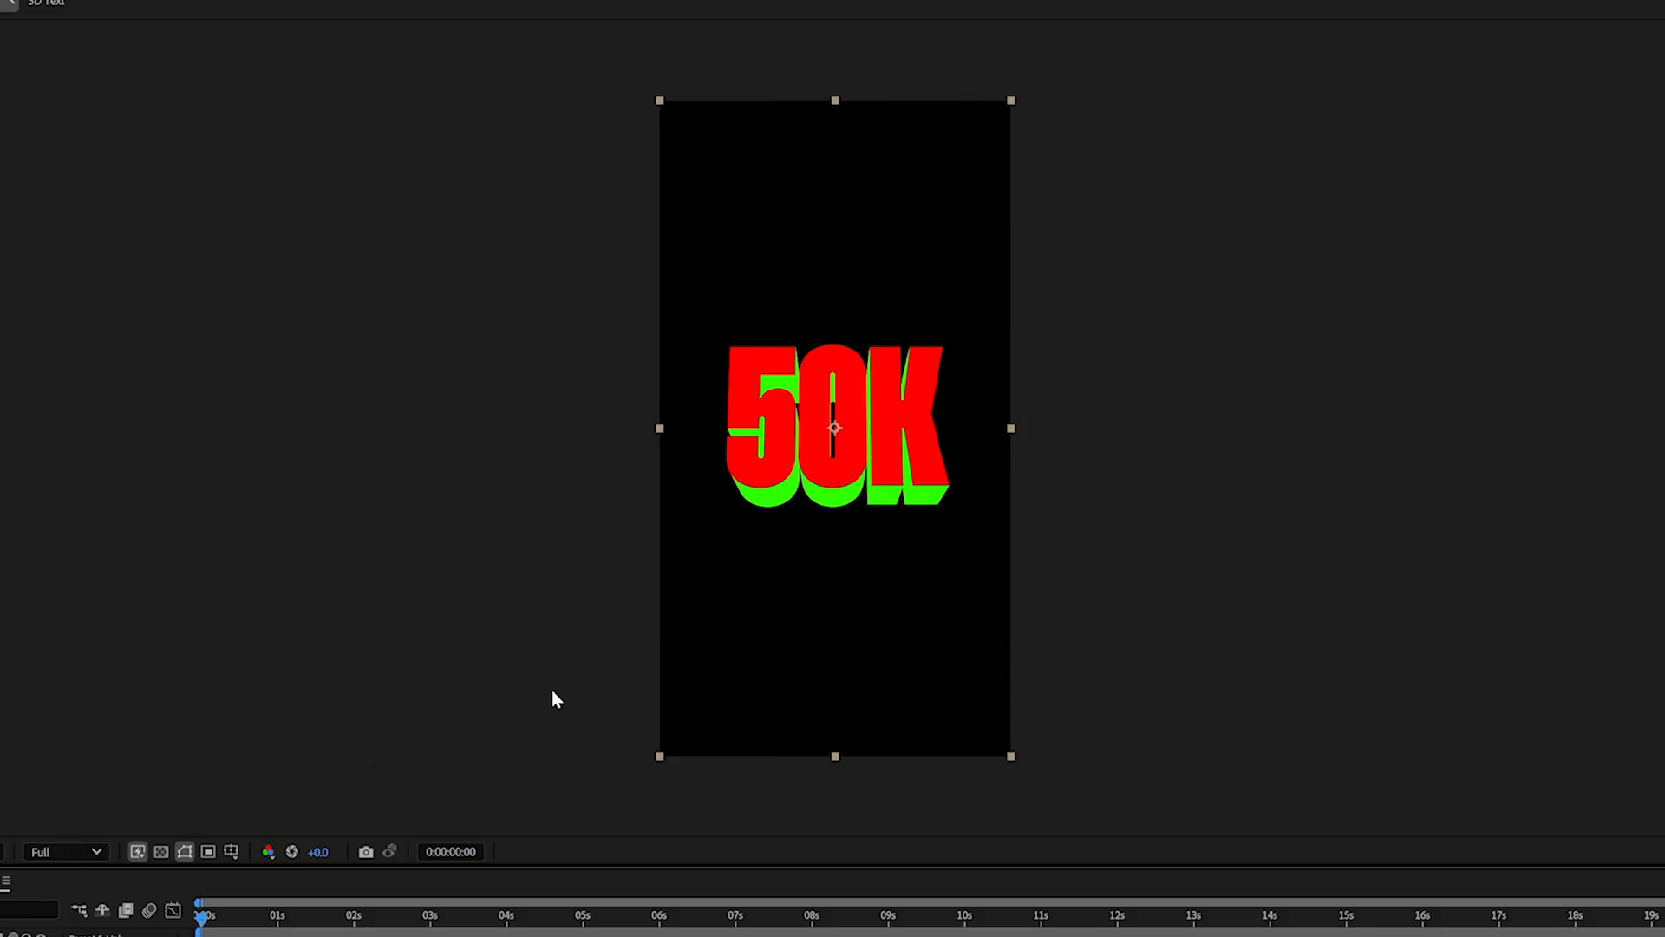
Apply Keylight to the Front layer and hide the extrusion layers to check the key.
{"action": "type", "text": "k"}
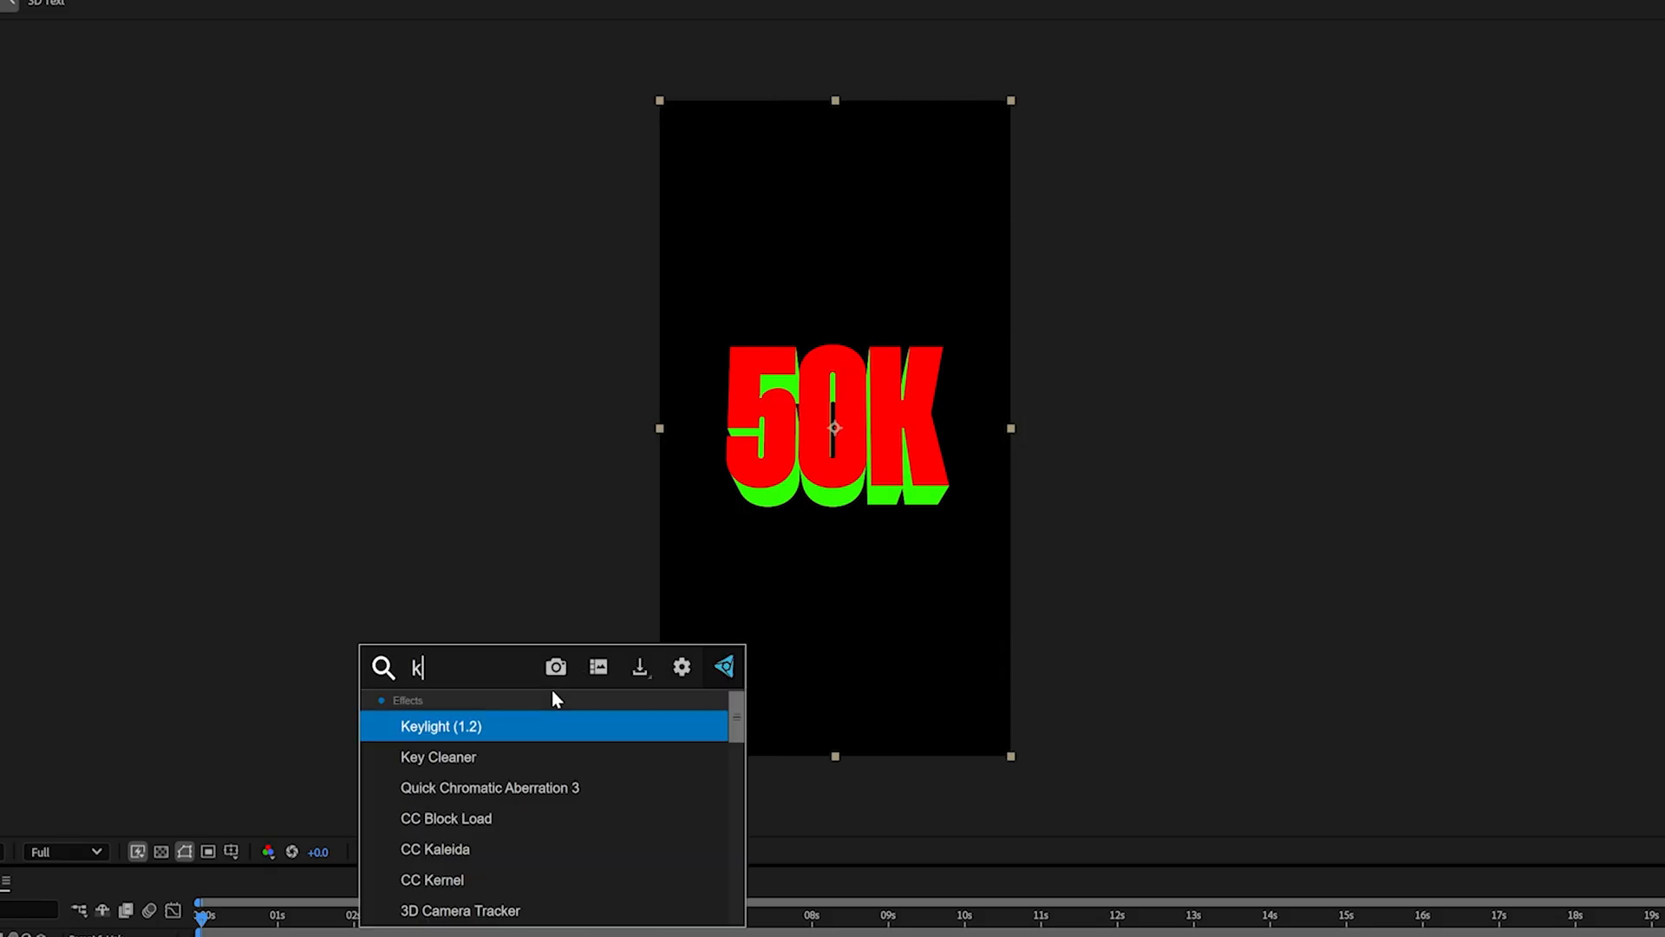
{"action": "type", "text": "e"}
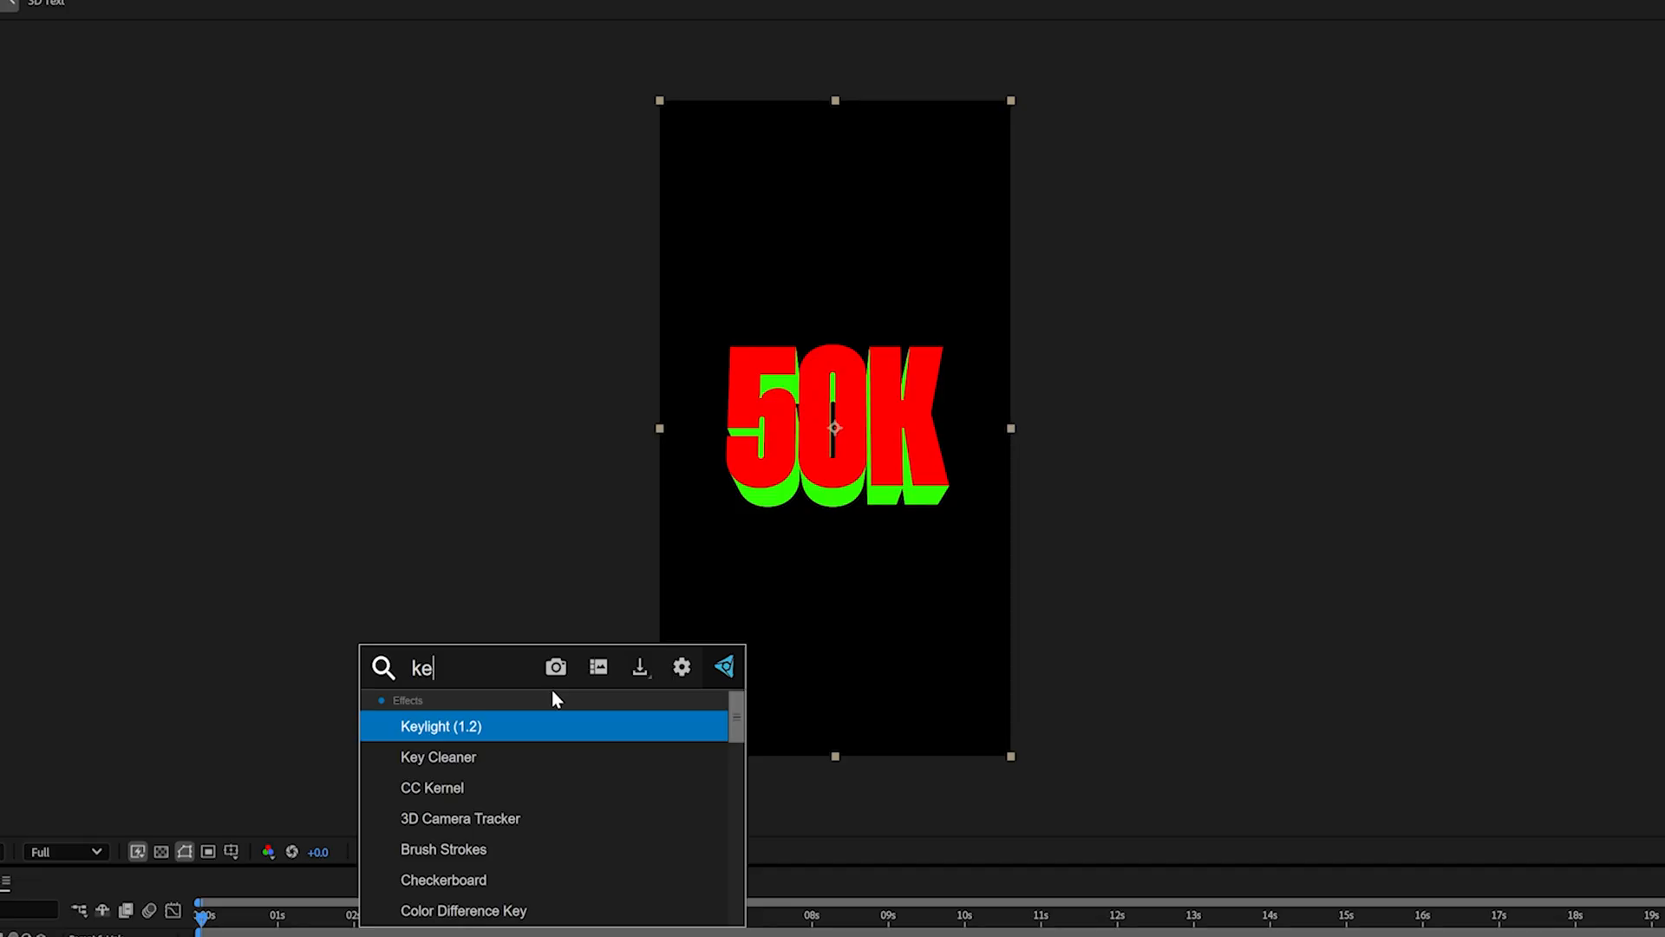
{"action": "double_click", "coordinate": [441, 725]}
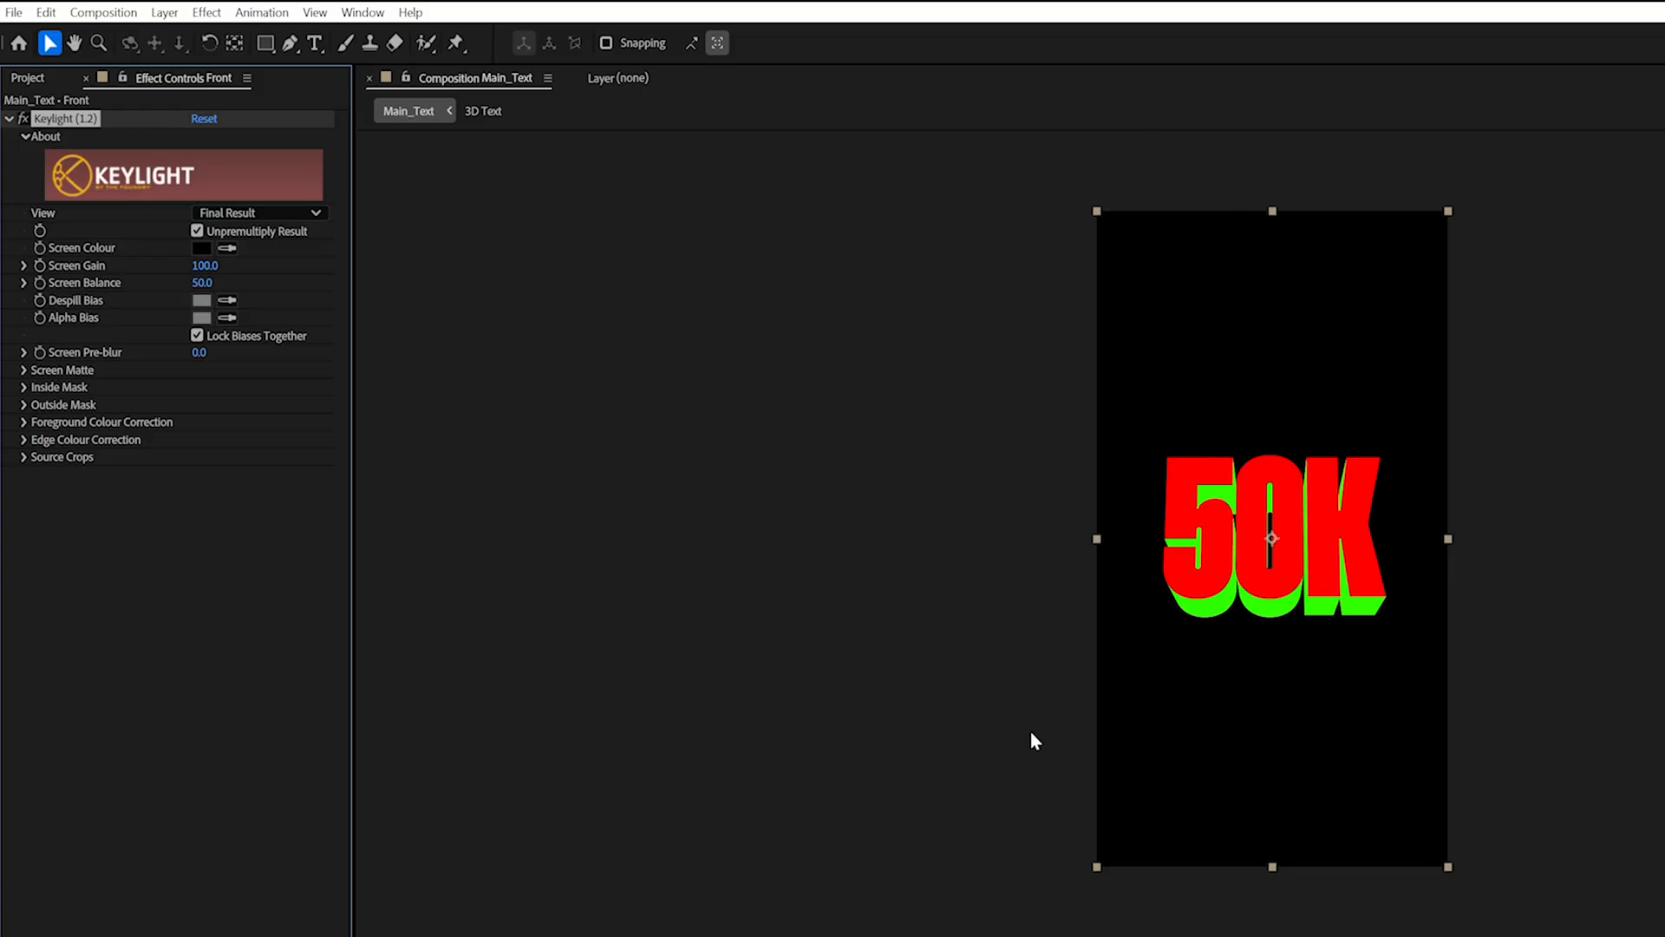
{"action": "mouse_move", "coordinate": [1204, 935]}
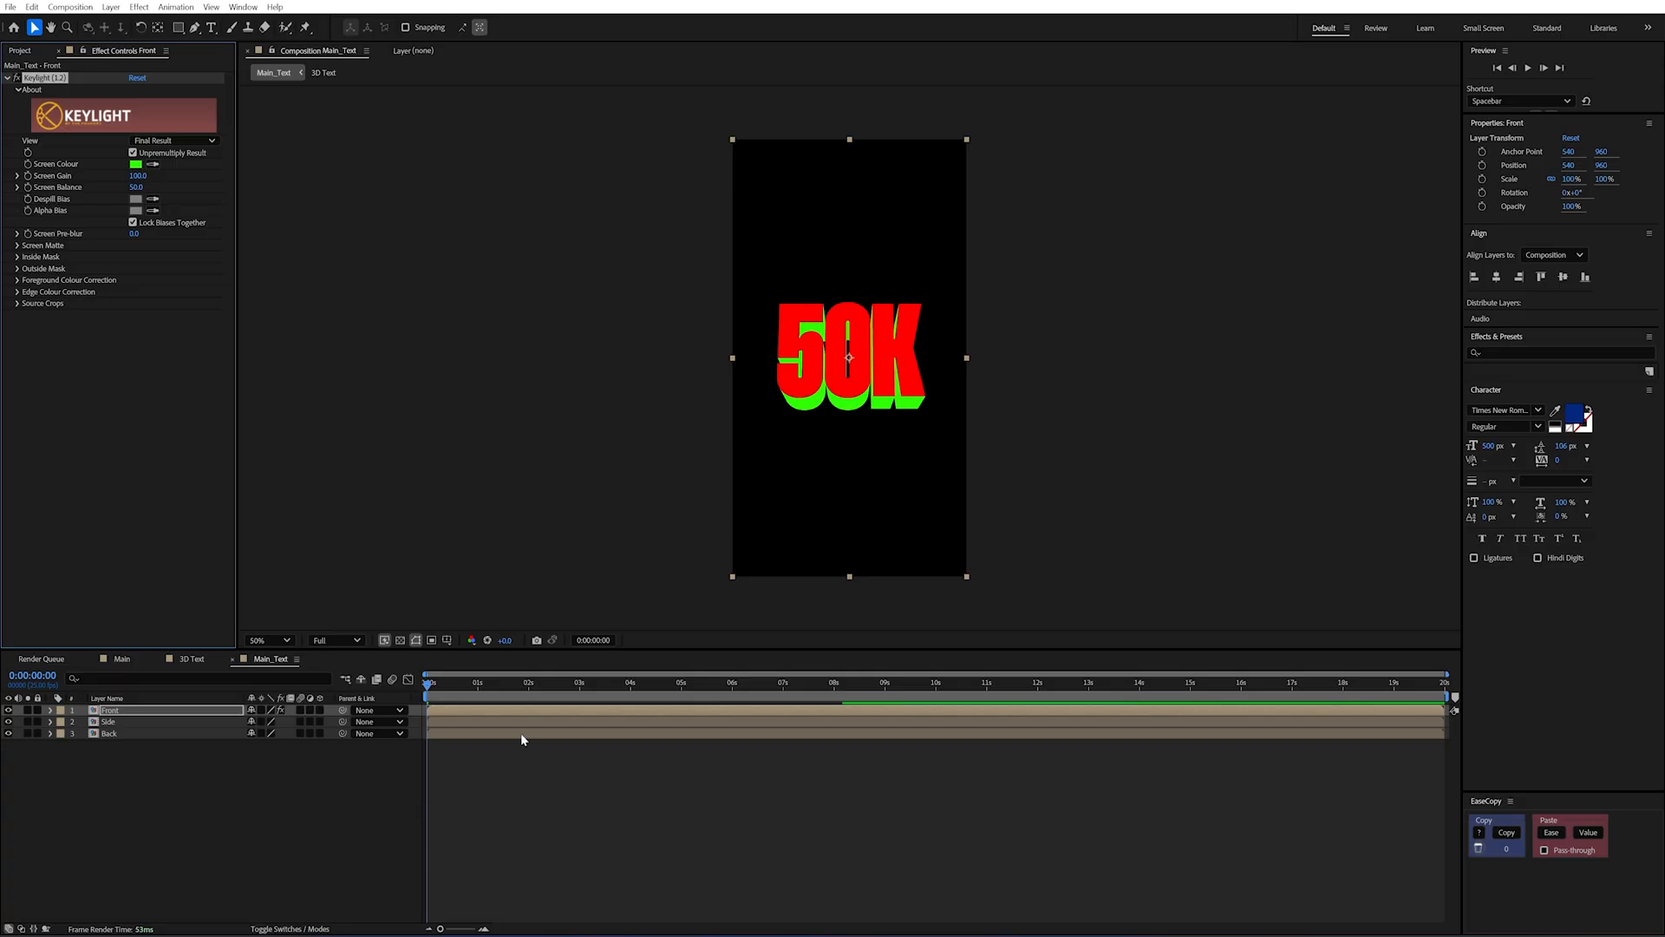
{"action": "mouse_move", "coordinate": [15, 746]}
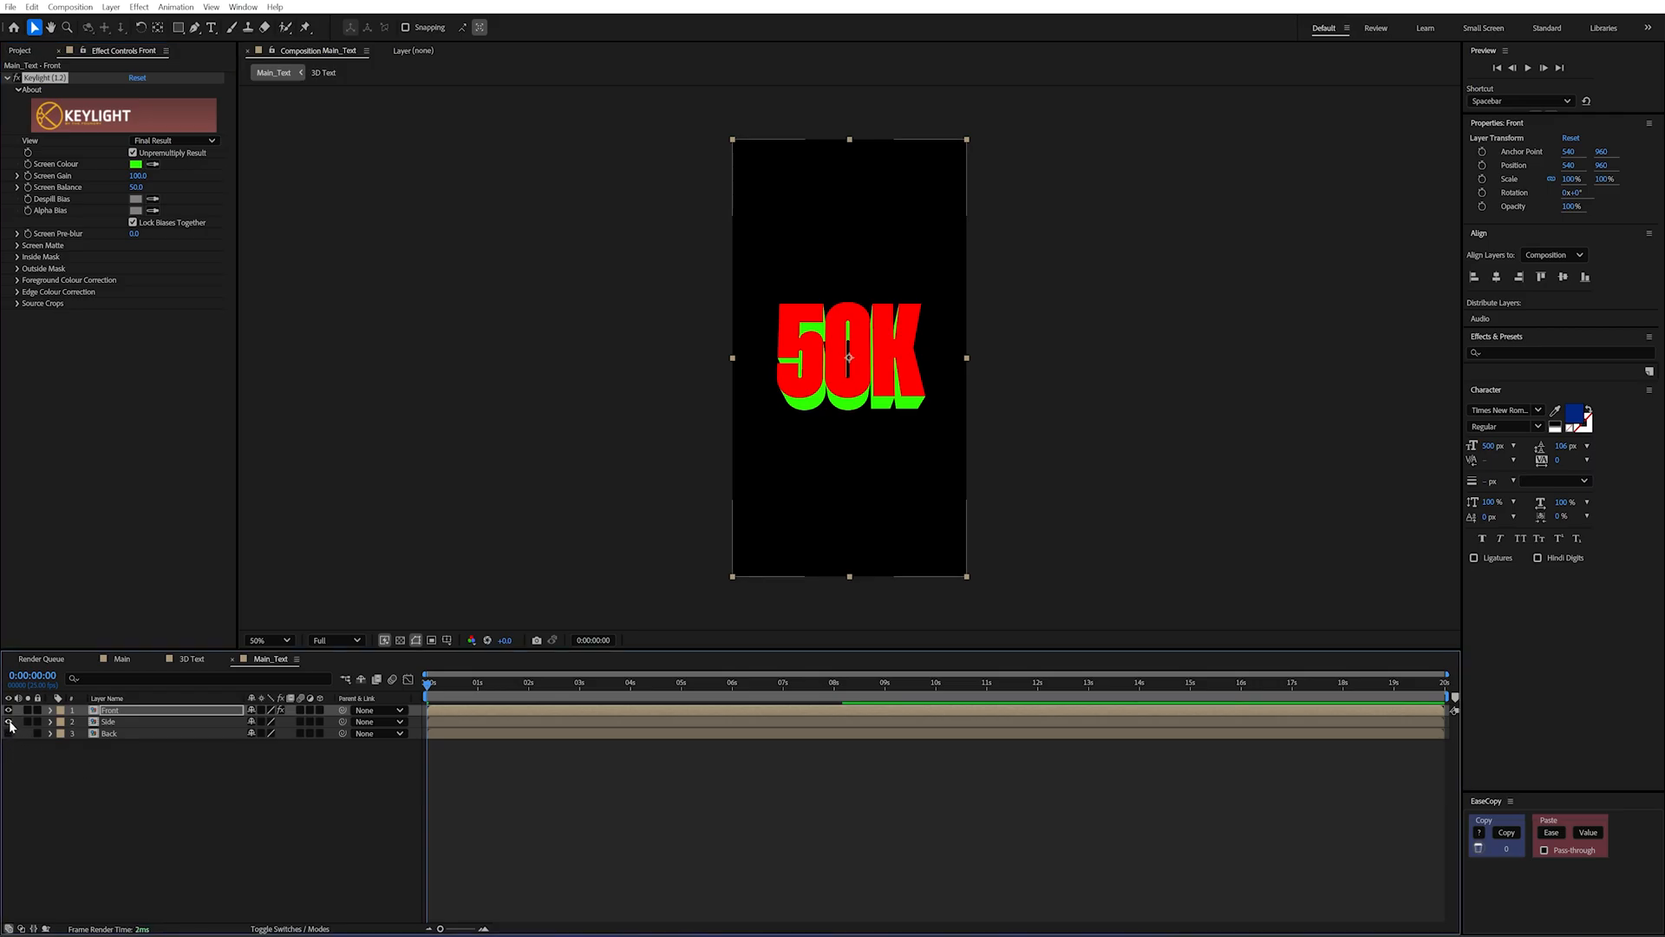
{"action": "left_click", "coordinate": [10, 723]}
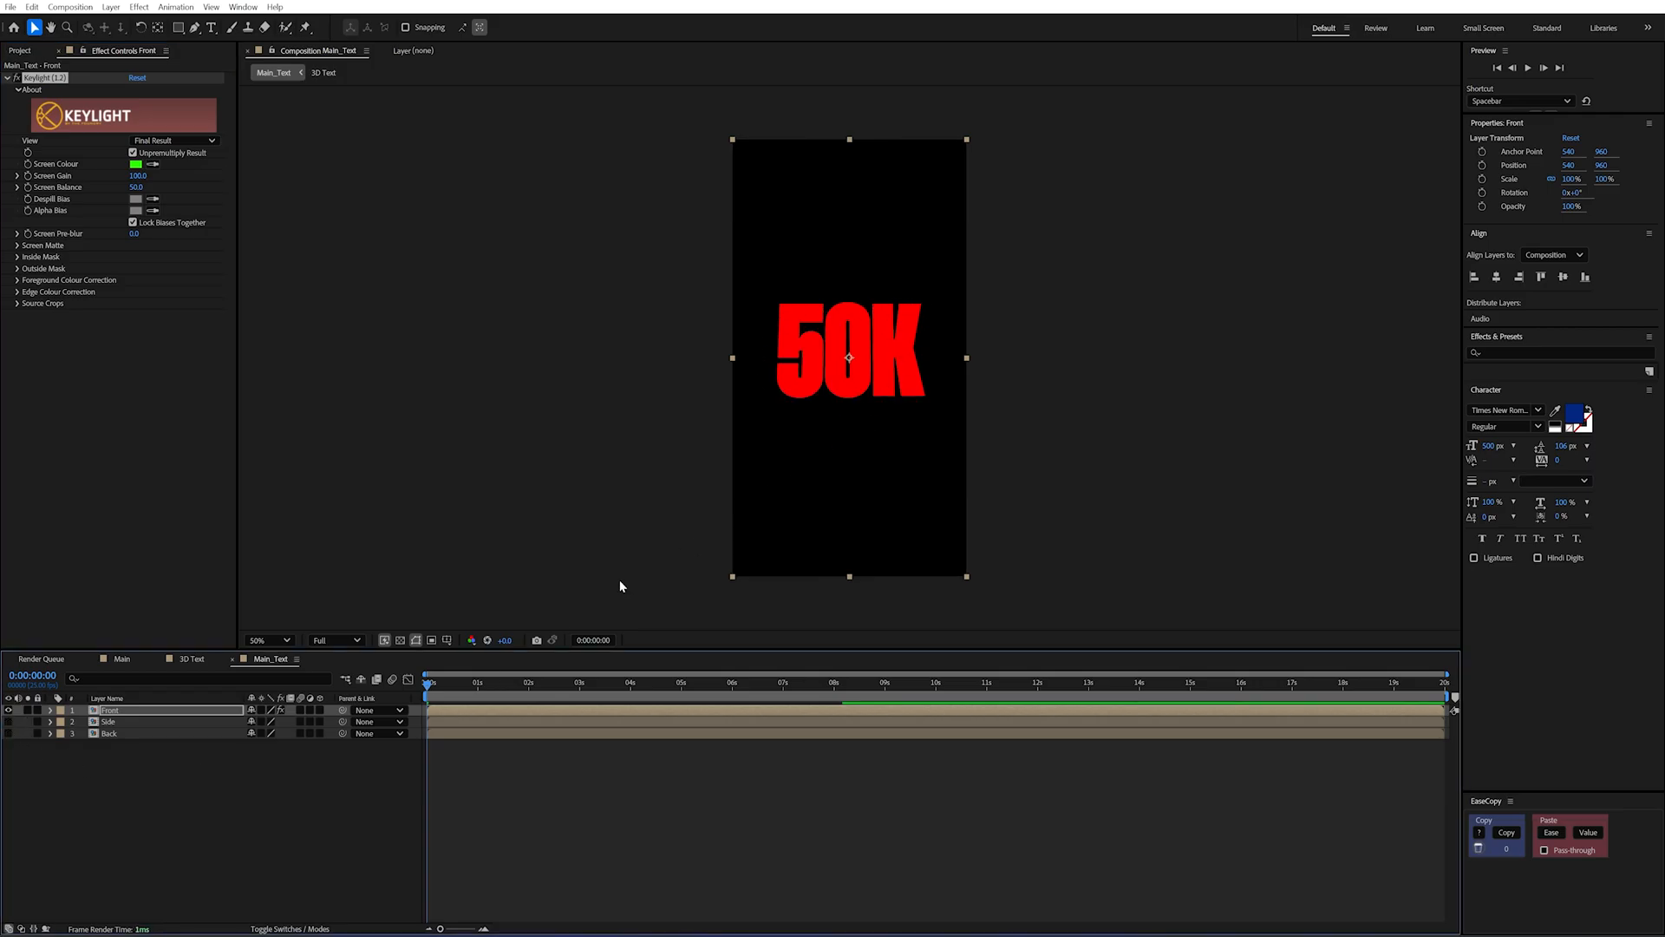
Apply Keylight to the Side layer and sample the green as its Screen Colour.
{"action": "left_click", "coordinate": [621, 681]}
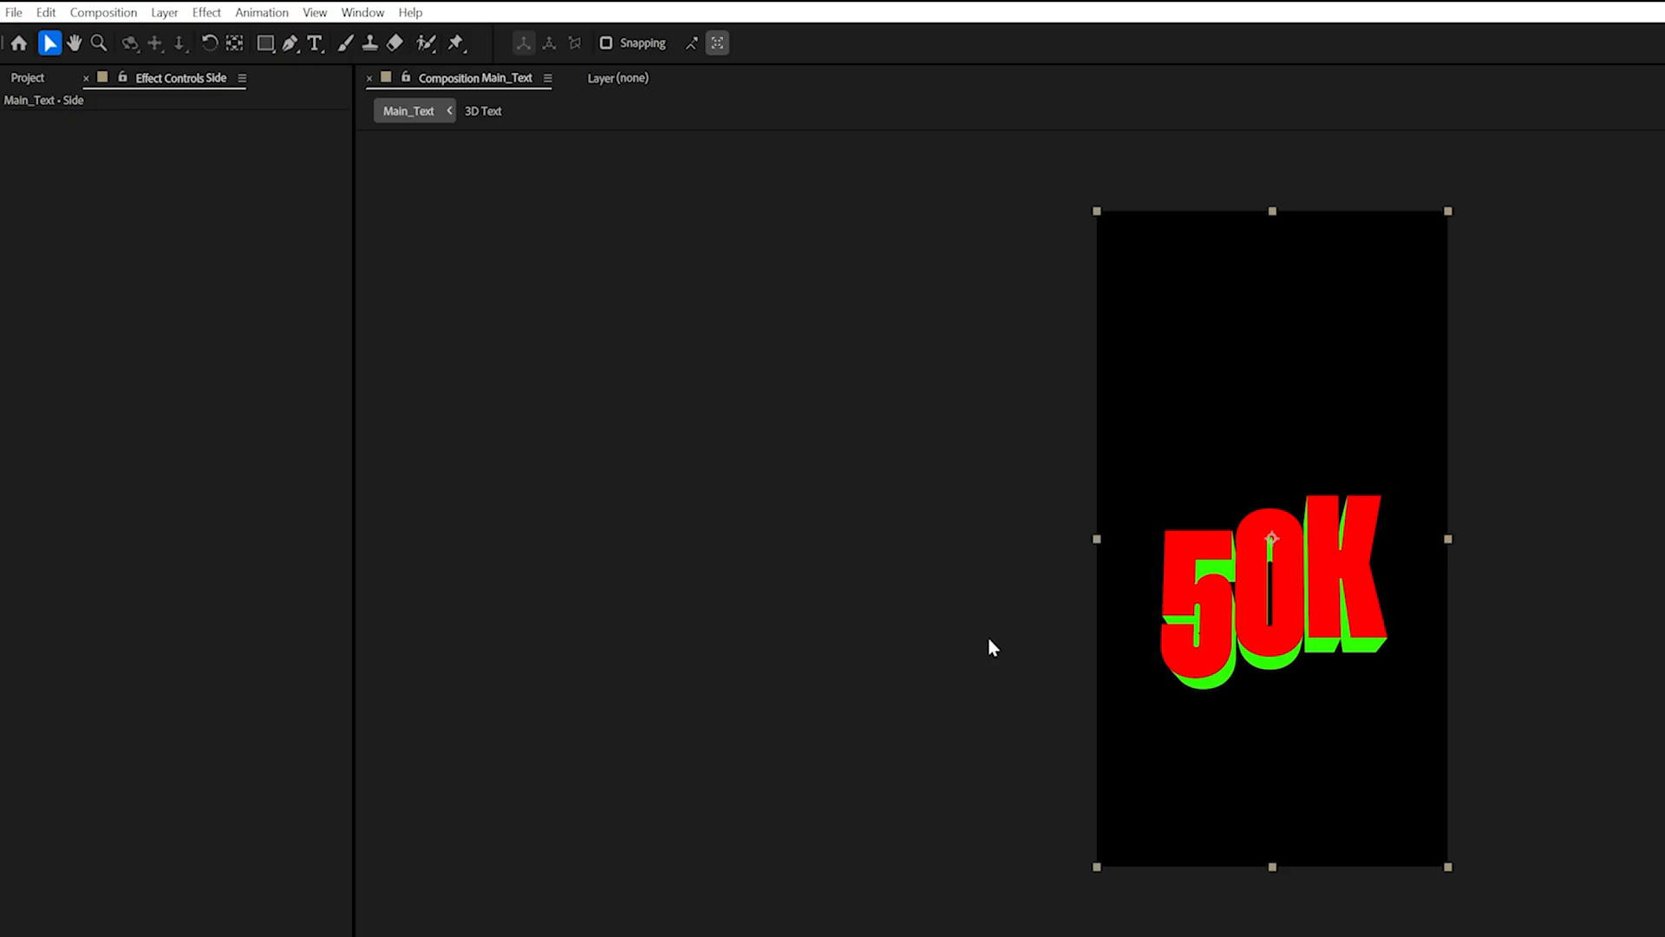
{"action": "type", "text": "keyl"}
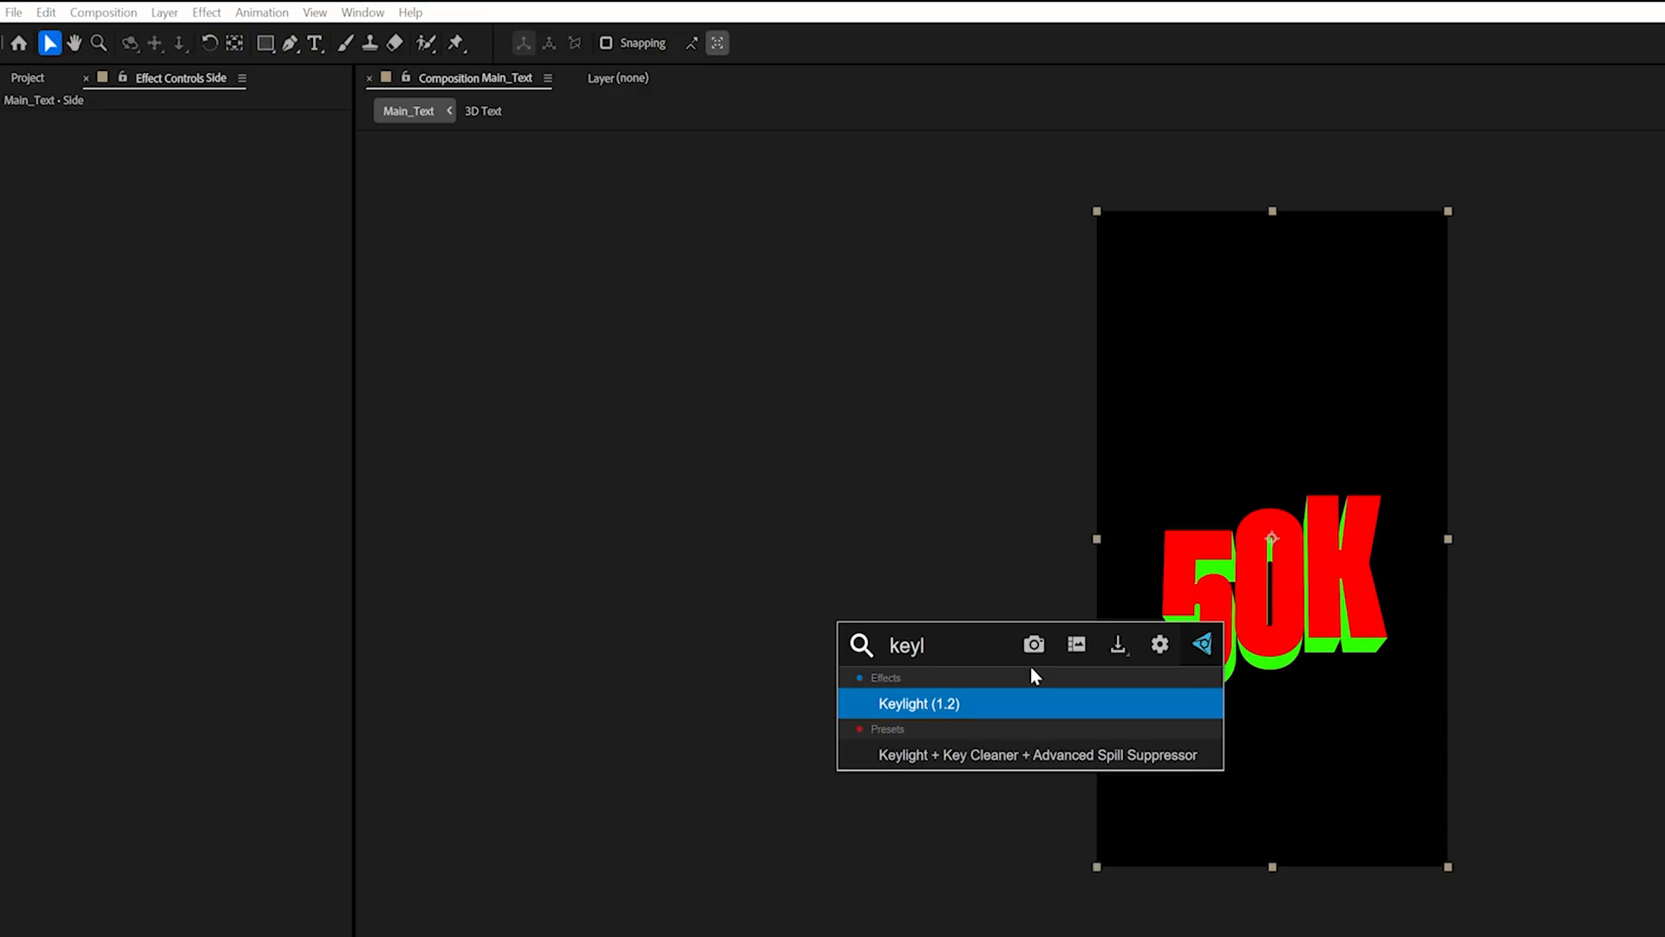
{"action": "double_click", "coordinate": [919, 702]}
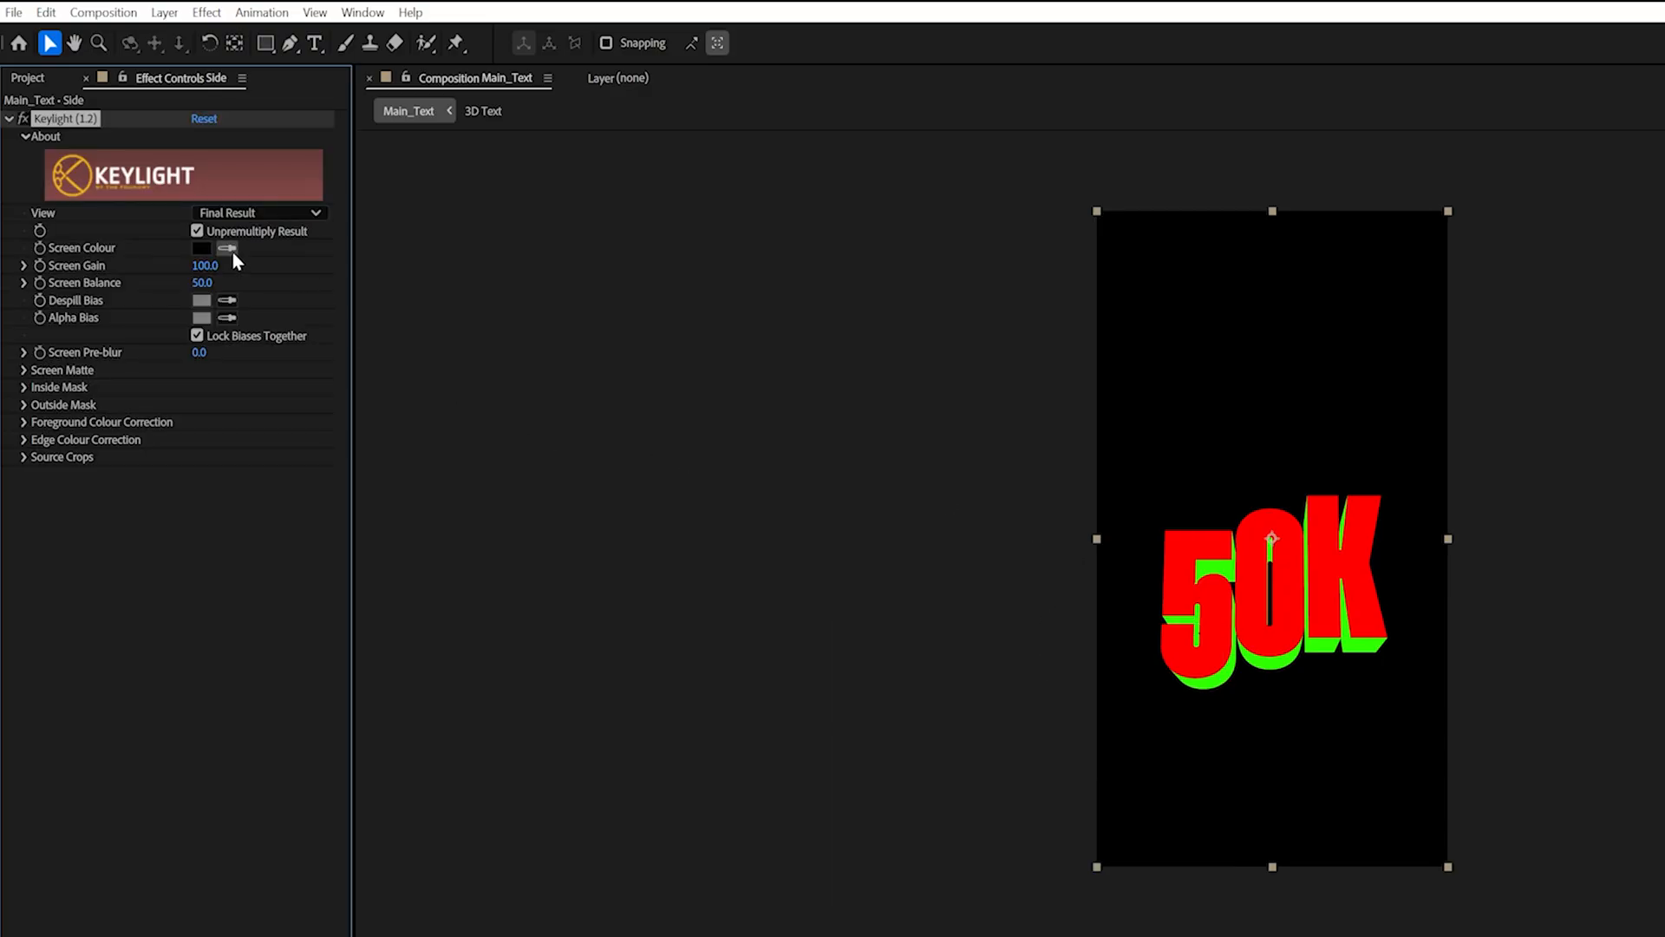
{"action": "left_click", "coordinate": [203, 248]}
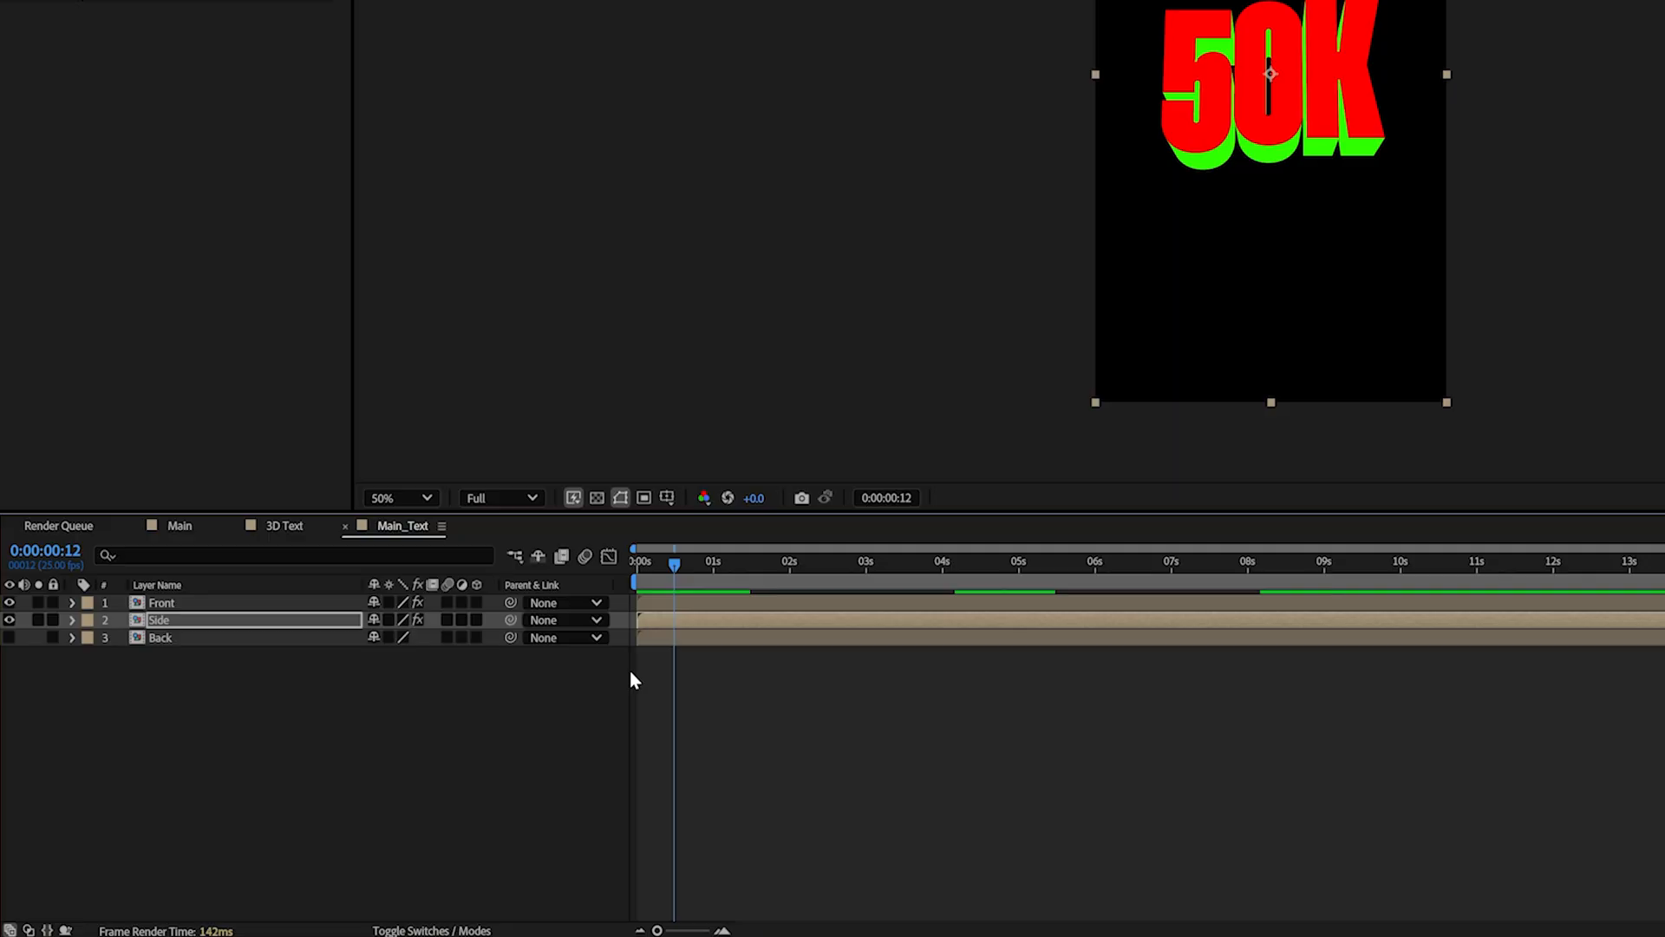
{"action": "mouse_move", "coordinate": [1513, 645]}
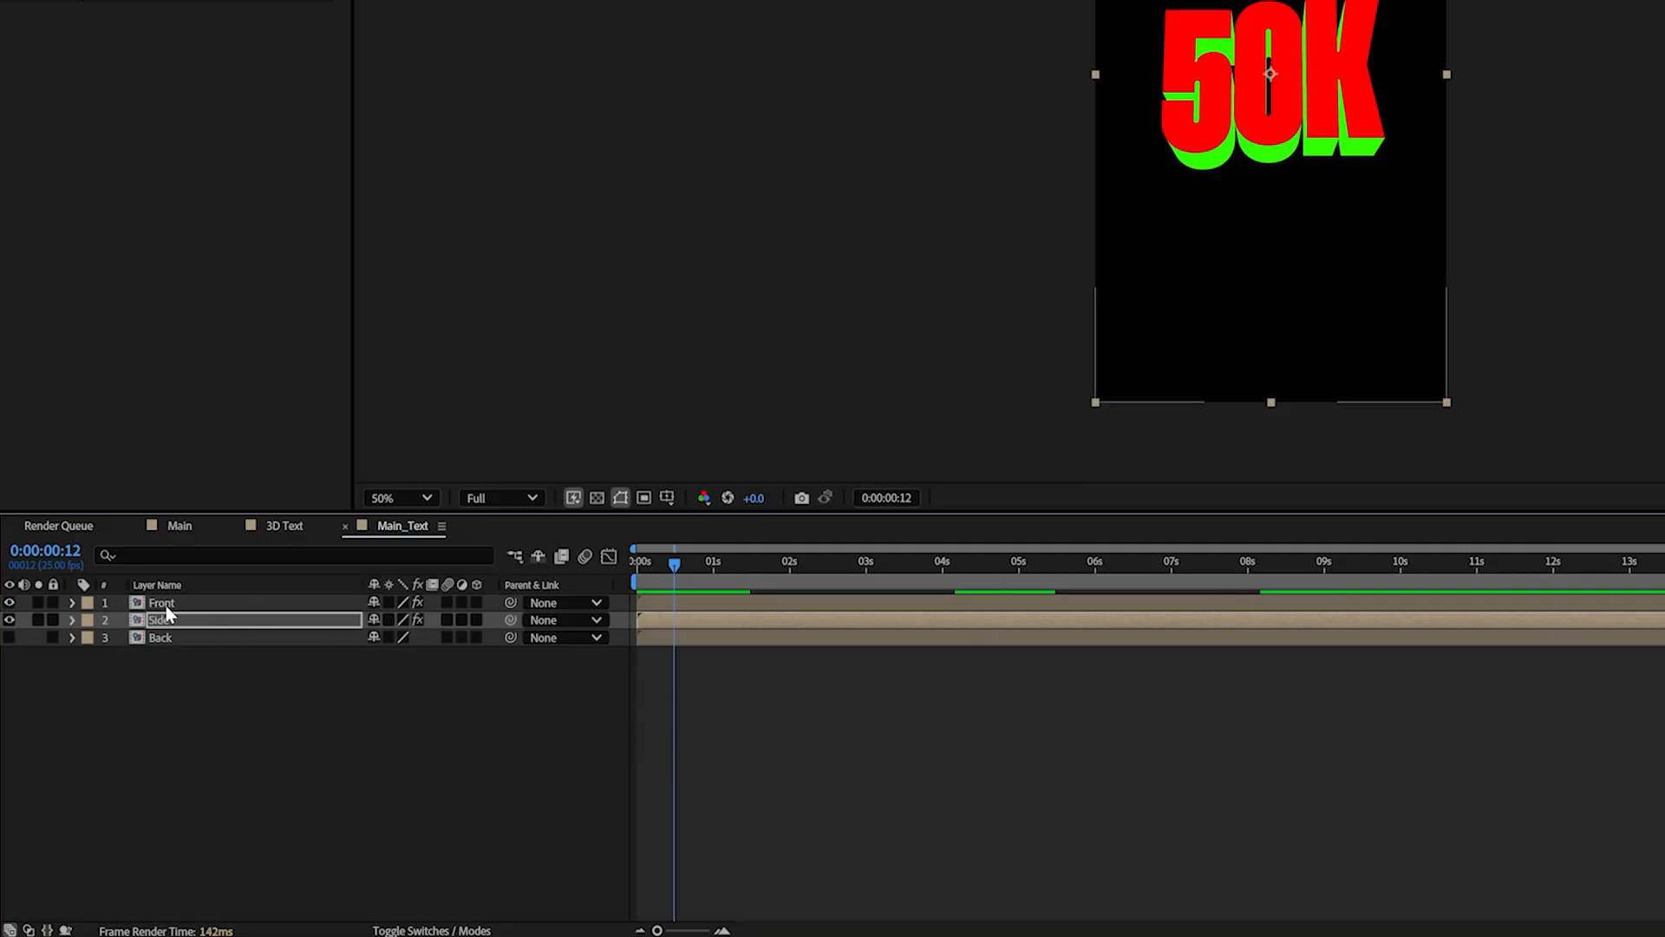
Add a Gradient Overlay layer style to the Front layer, then bring up the Side layer's options.
{"action": "right_click", "coordinate": [159, 602]}
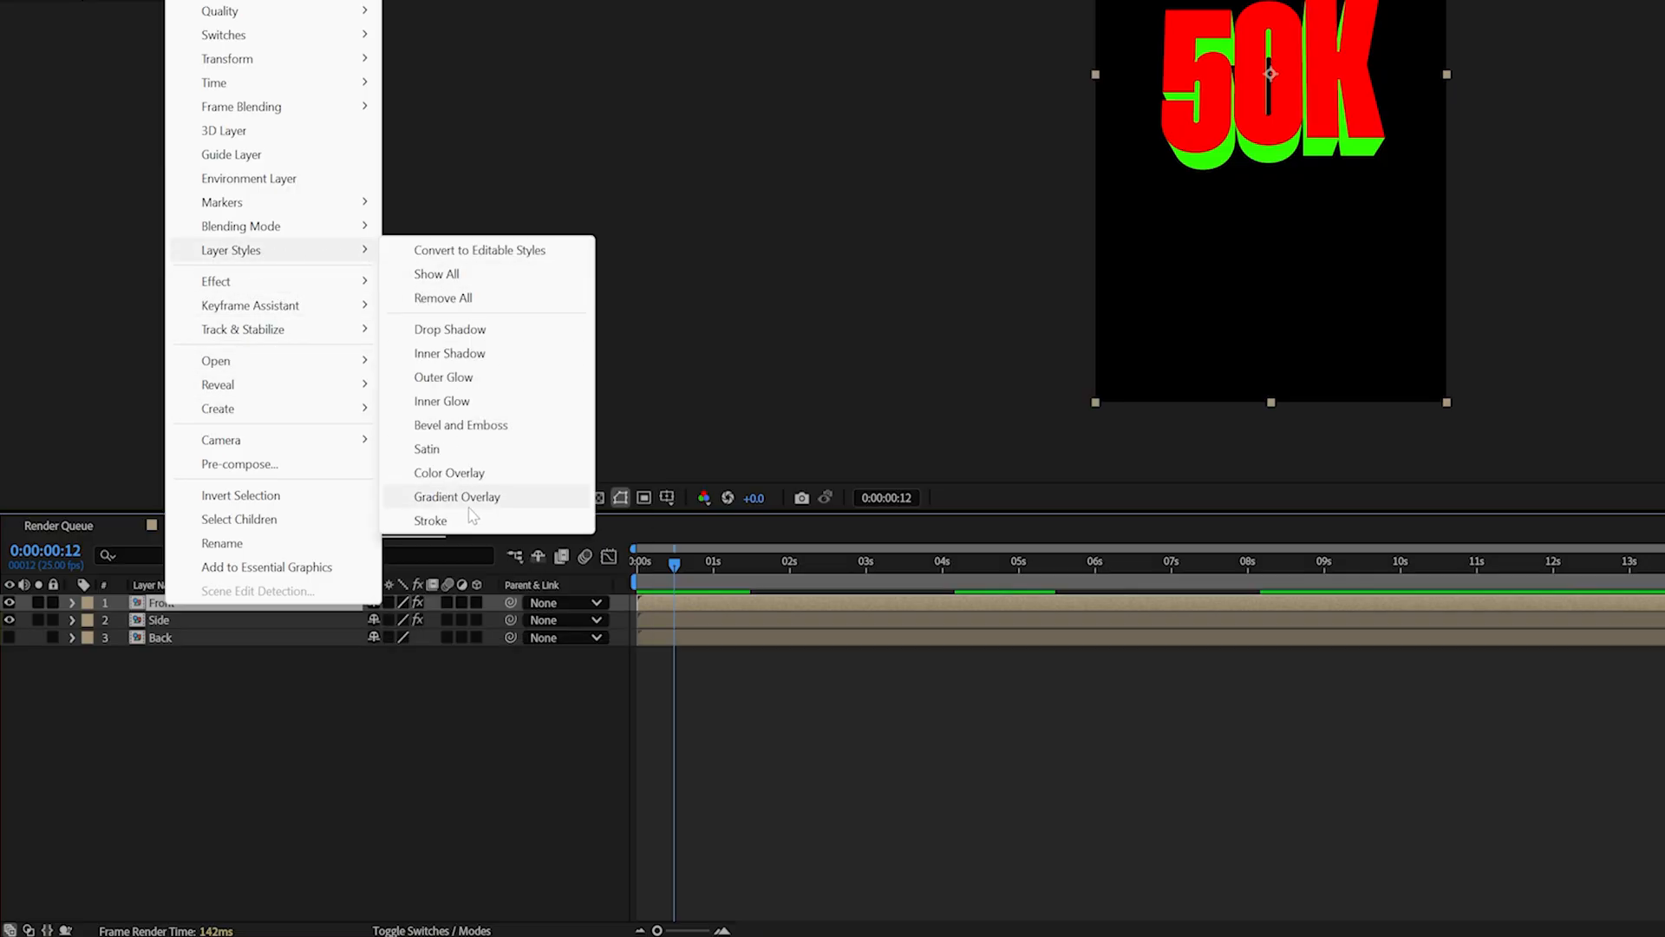
{"action": "left_click", "coordinate": [456, 496]}
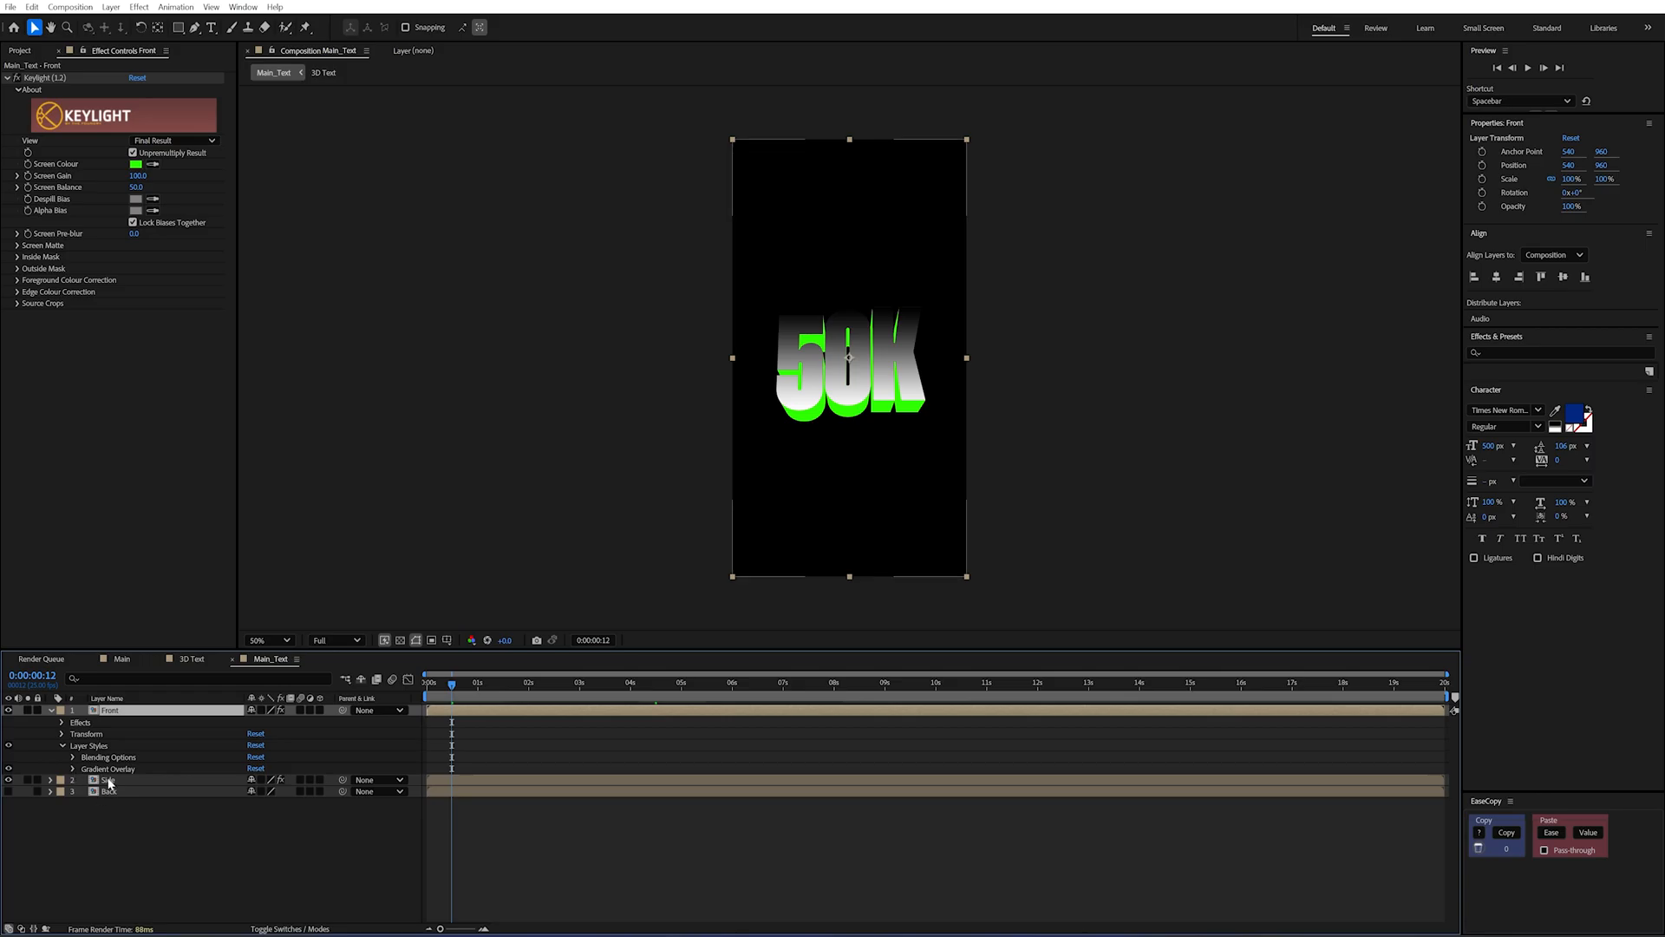
{"action": "right_click", "coordinate": [109, 780]}
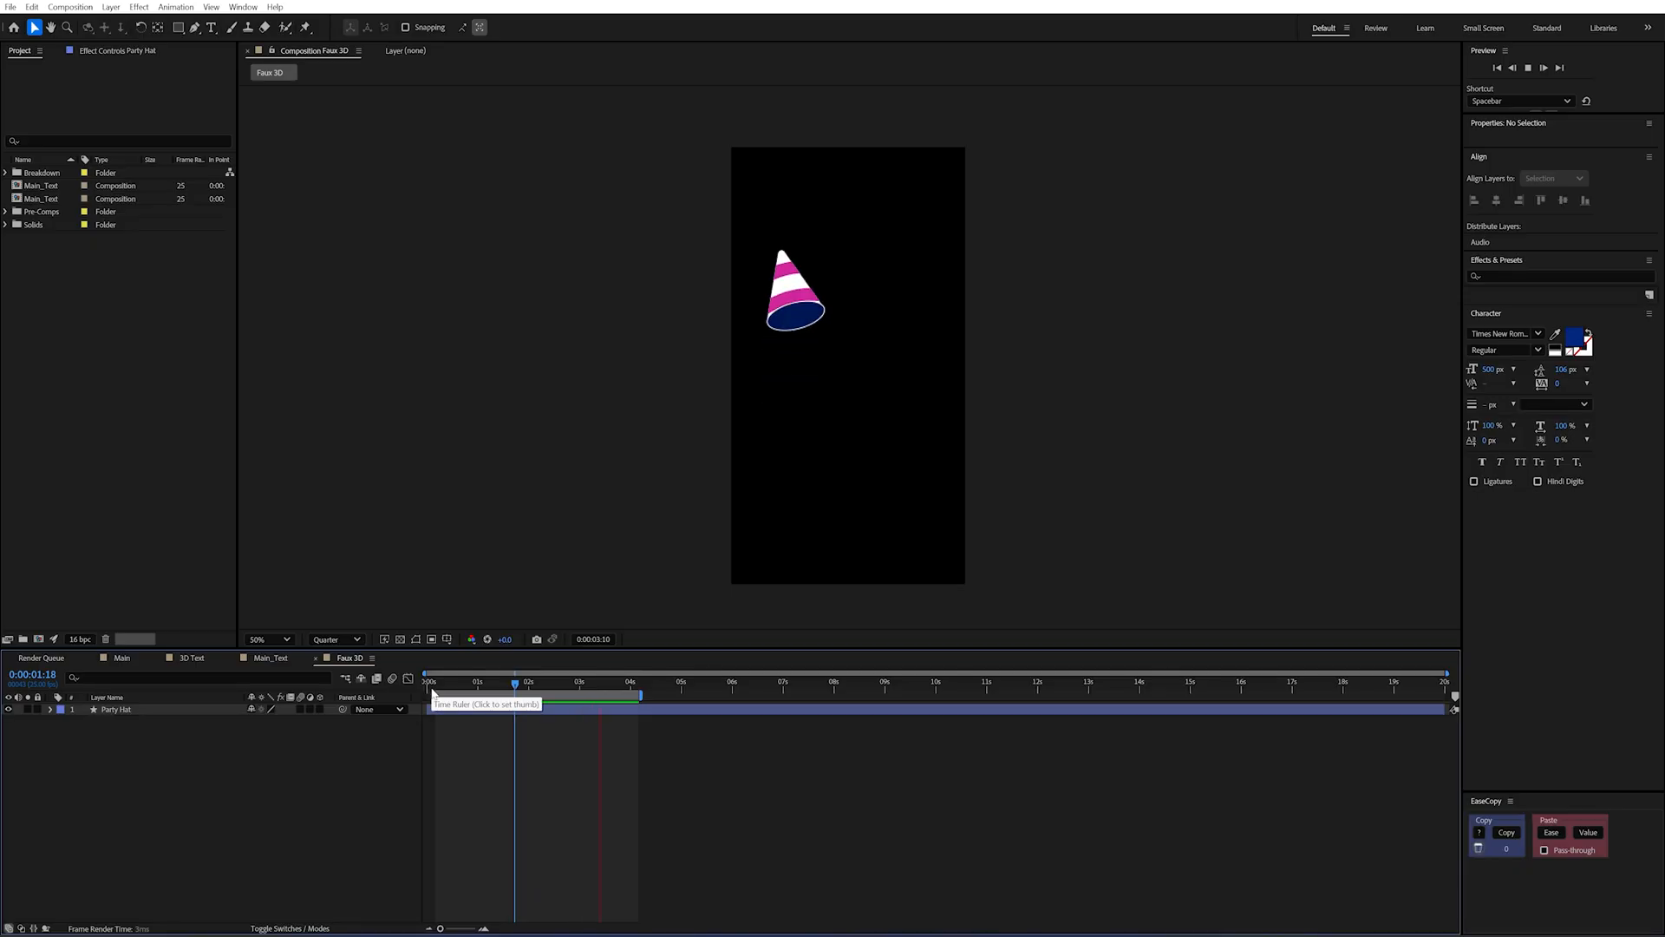
Expand the Party Hat layer, select its circle group and set preview resolution to Full.
{"action": "left_click", "coordinate": [513, 683]}
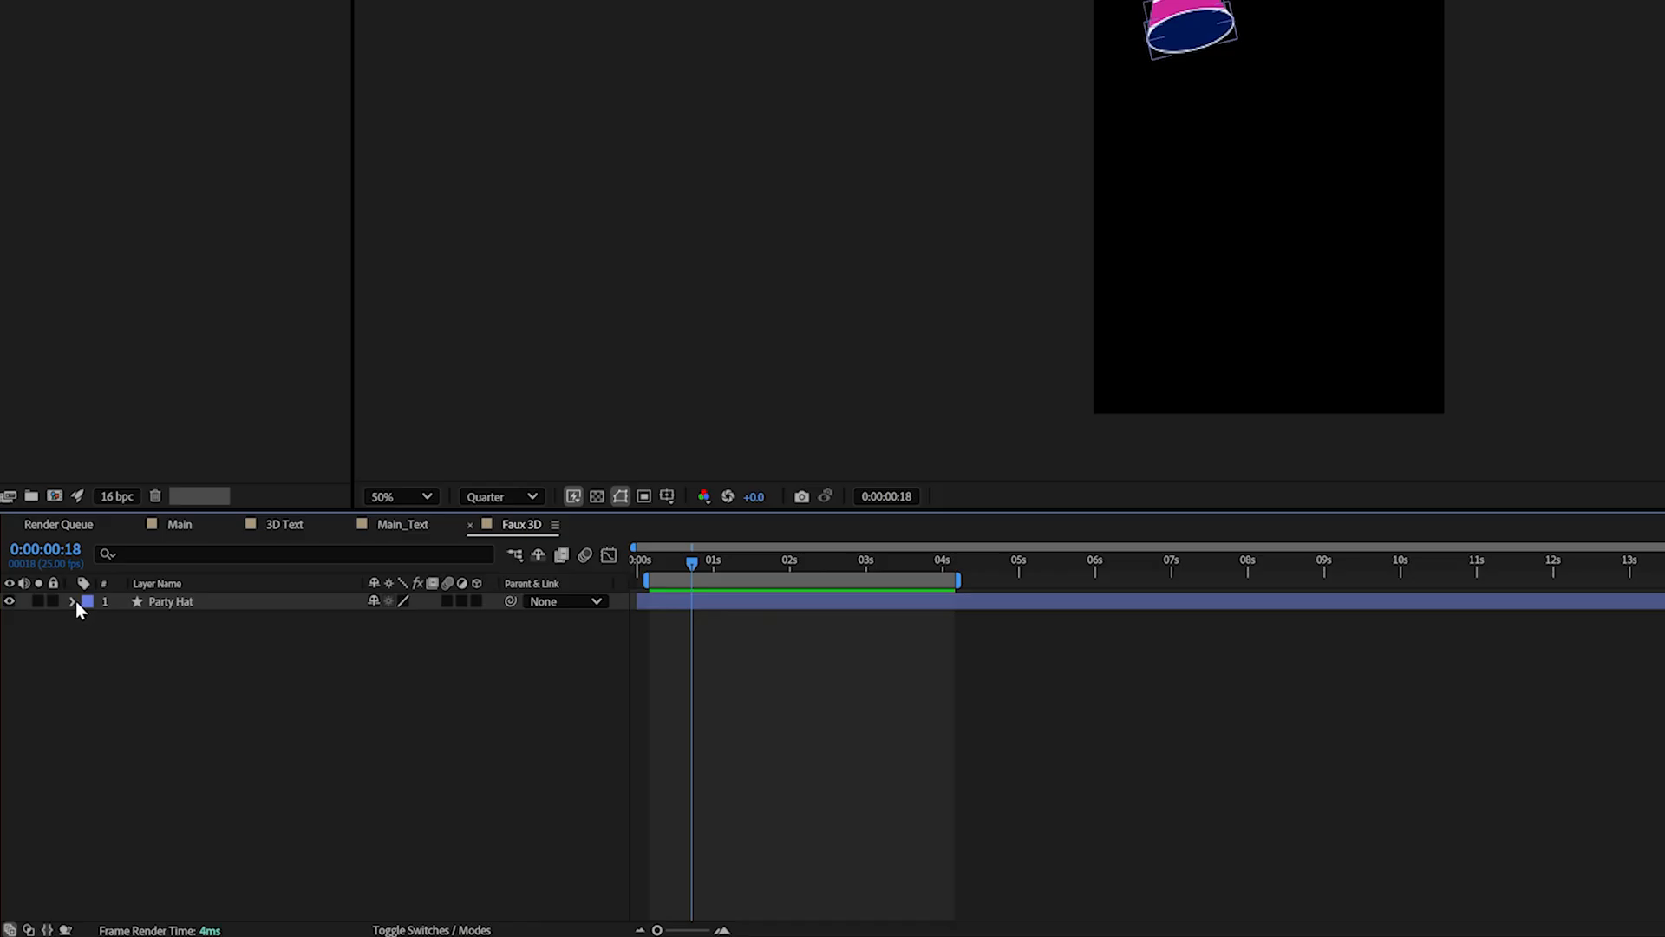
{"action": "left_click", "coordinate": [73, 602]}
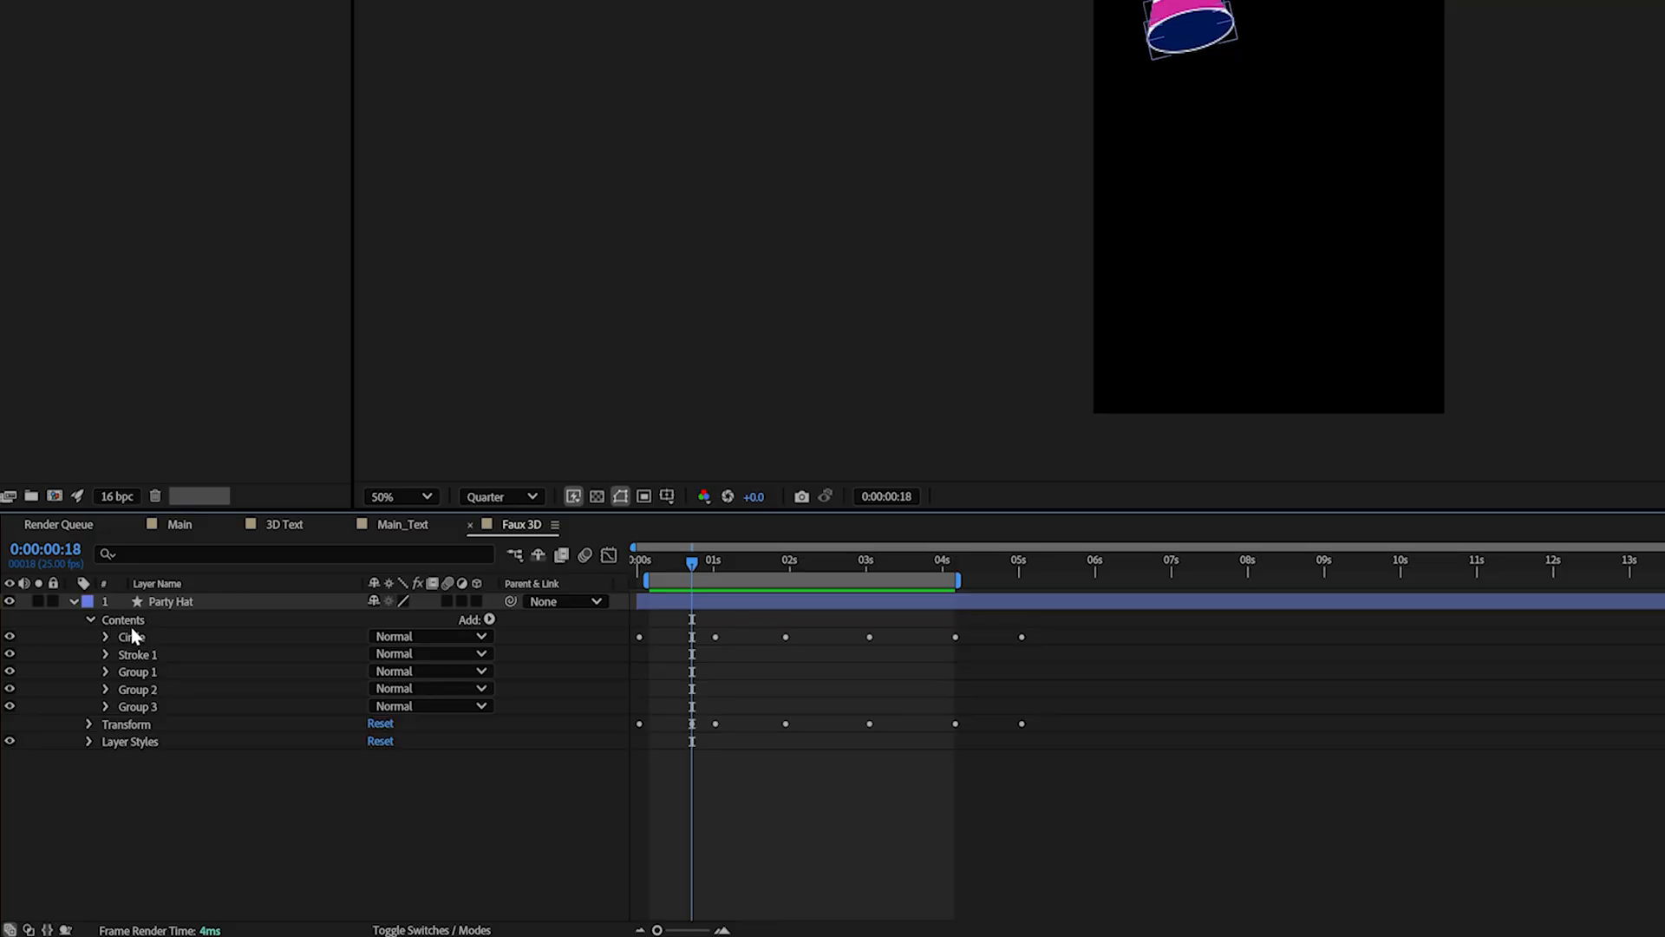
{"action": "left_click", "coordinate": [170, 602]}
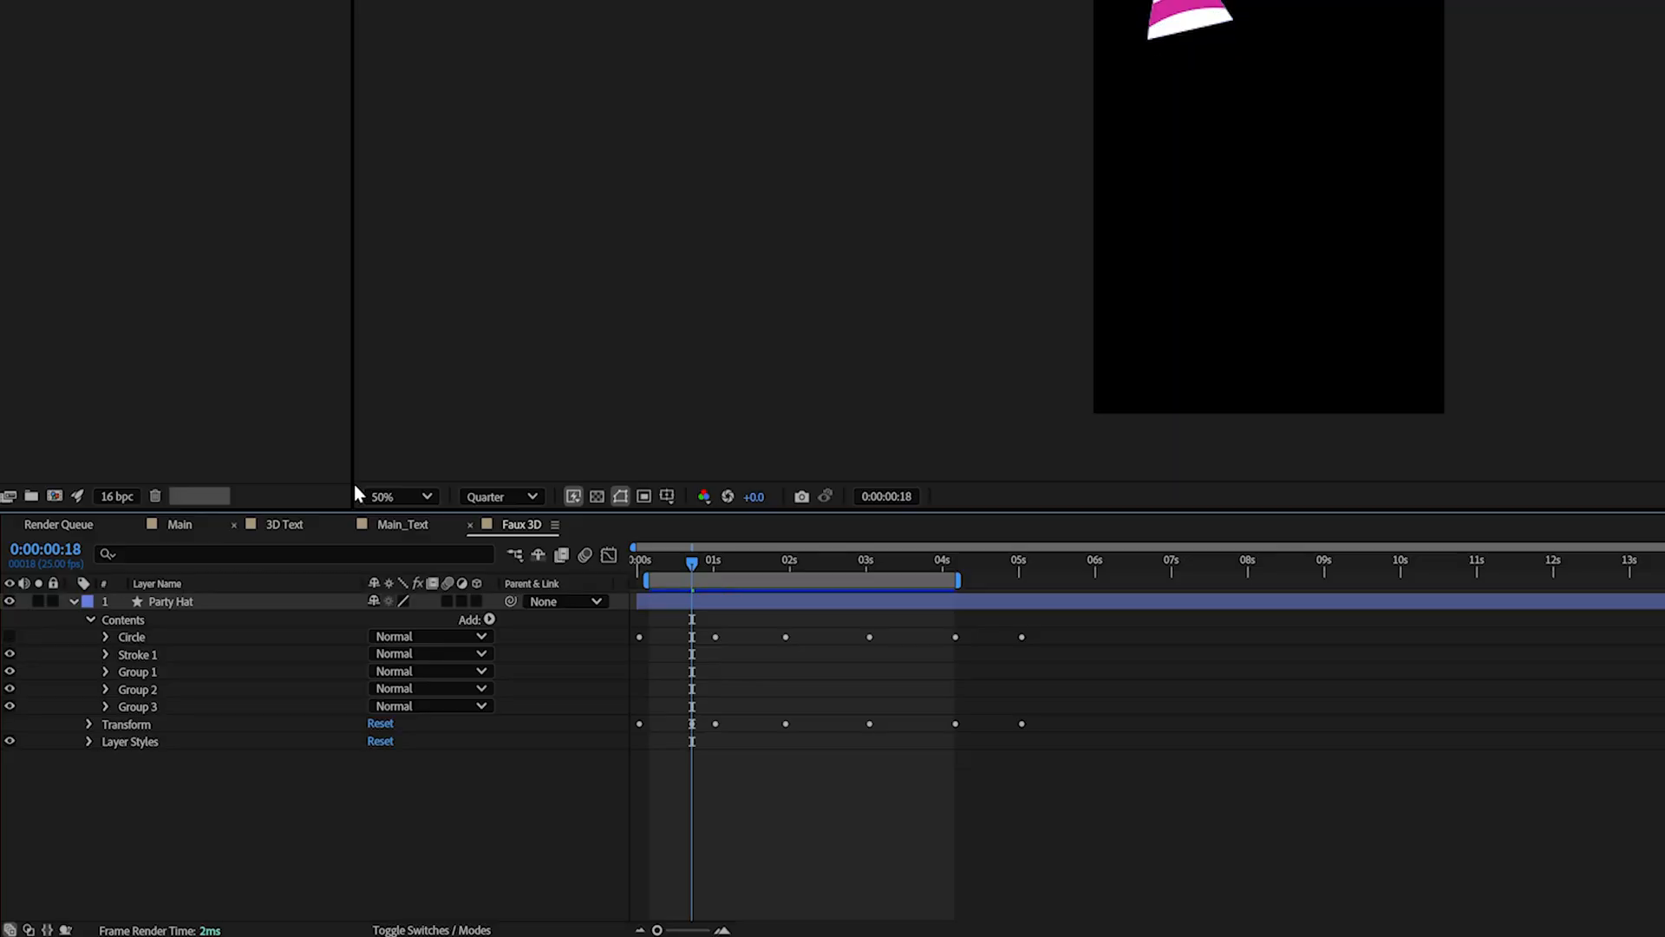
{"action": "left_click", "coordinate": [335, 639]}
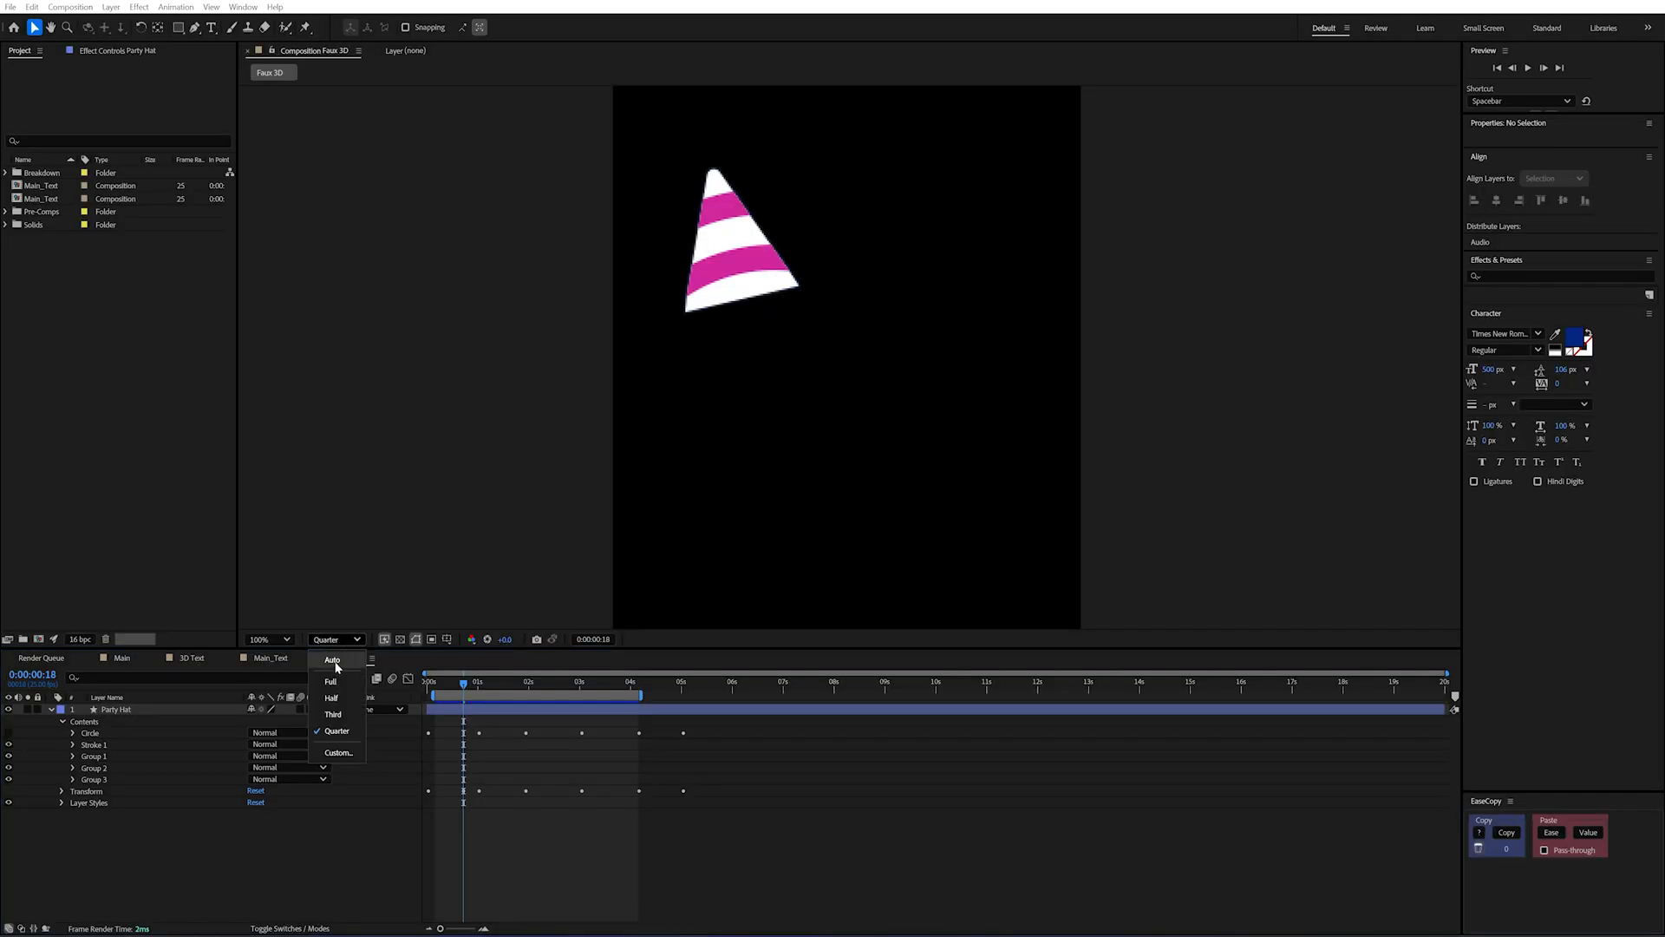
{"action": "left_click", "coordinate": [332, 680]}
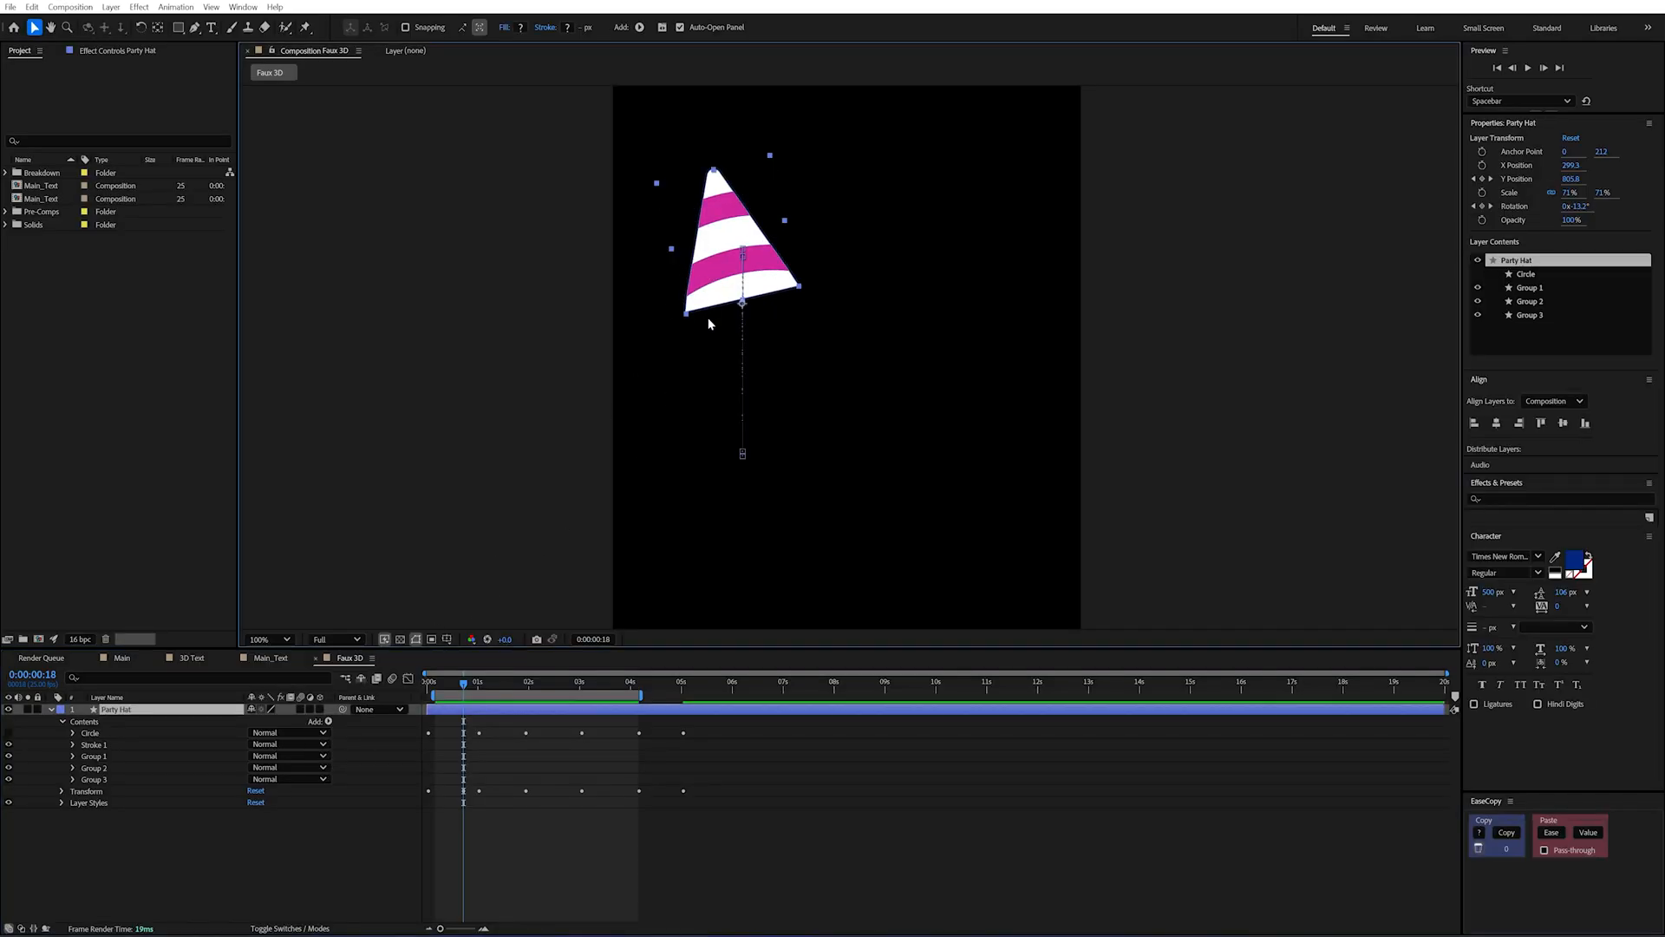
{"action": "mouse_move", "coordinate": [699, 154]}
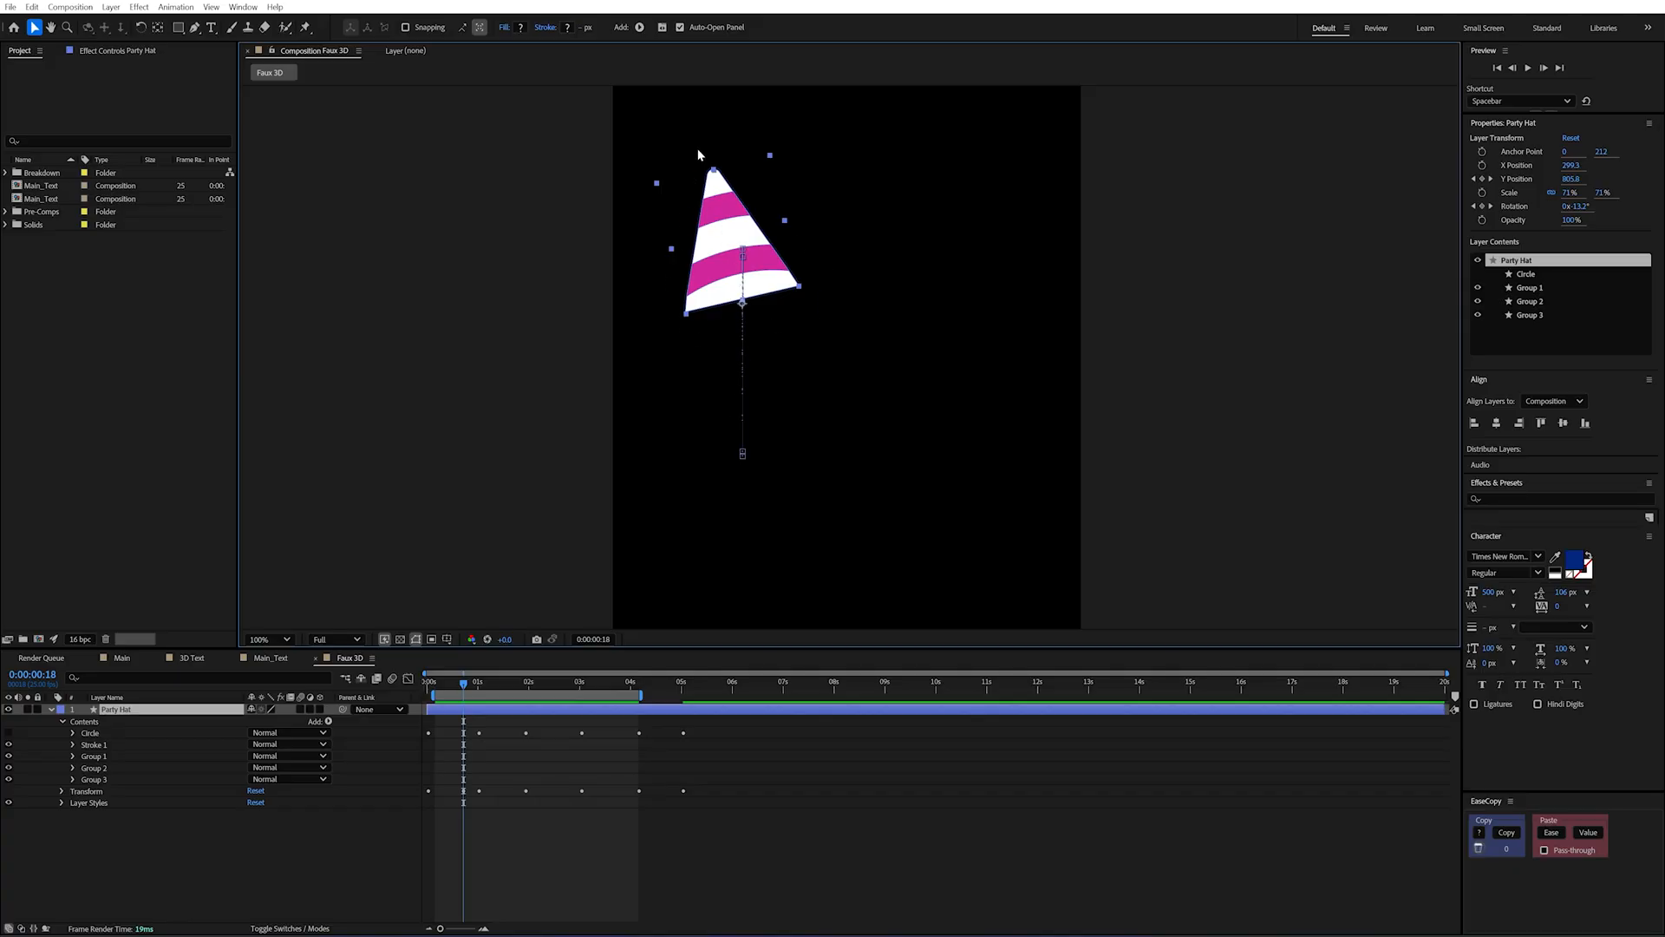
{"action": "mouse_move", "coordinate": [727, 314]}
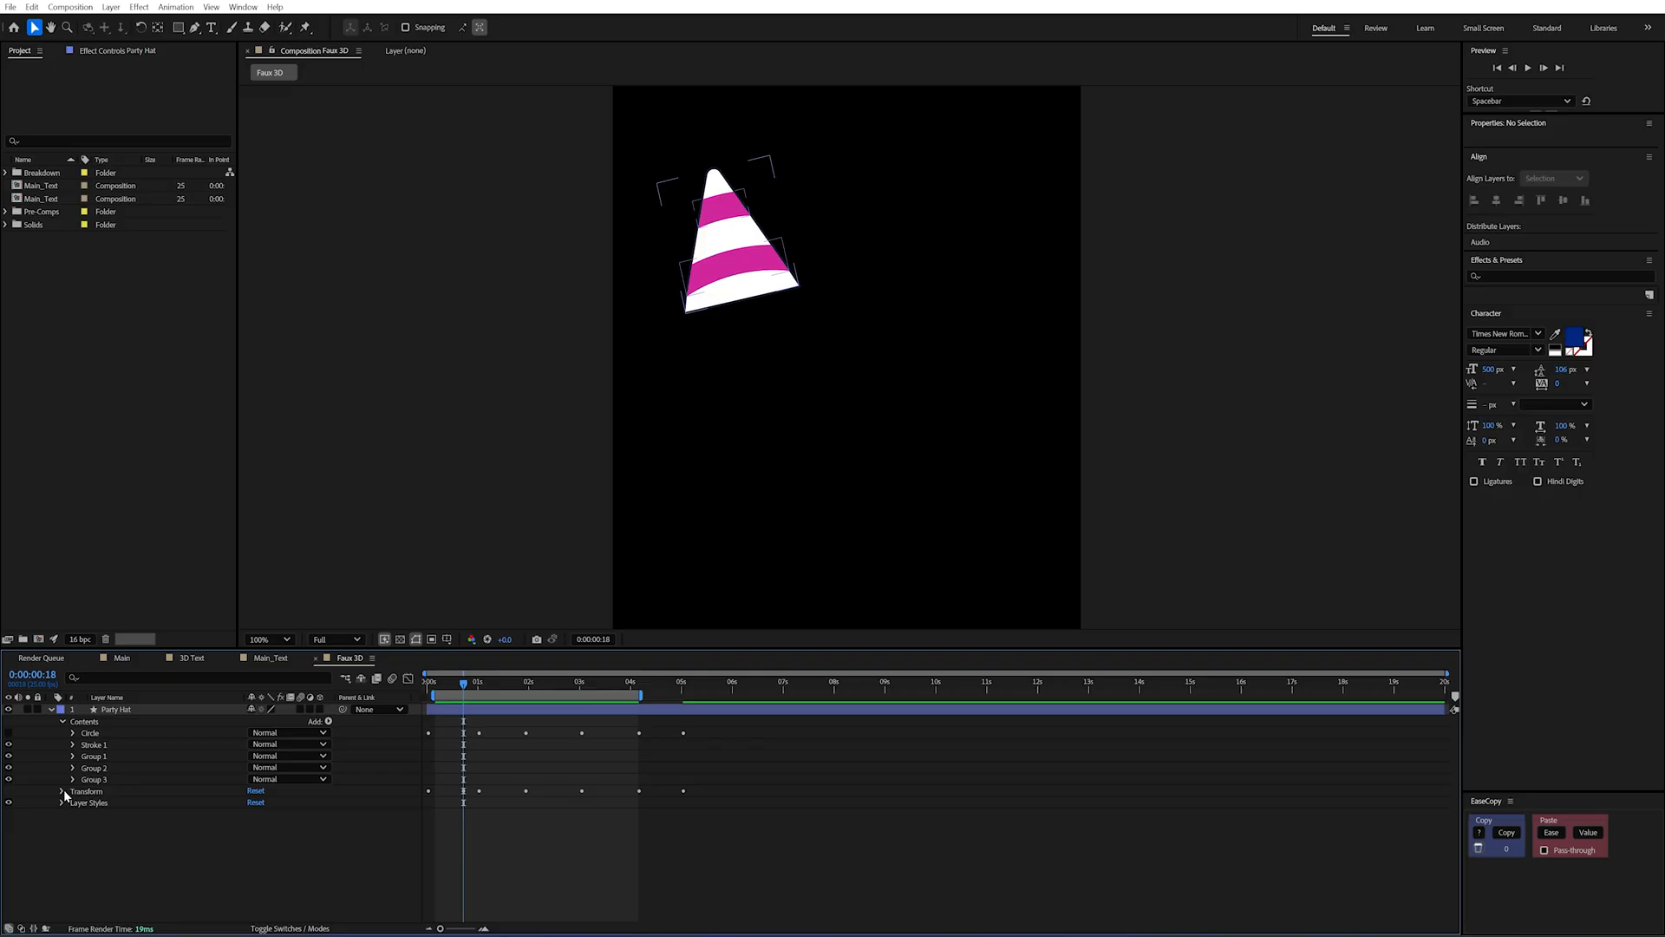
Expand the hat's Transform, re-show the base Circle group and twirl open its shape contents.
{"action": "left_click", "coordinate": [87, 791]}
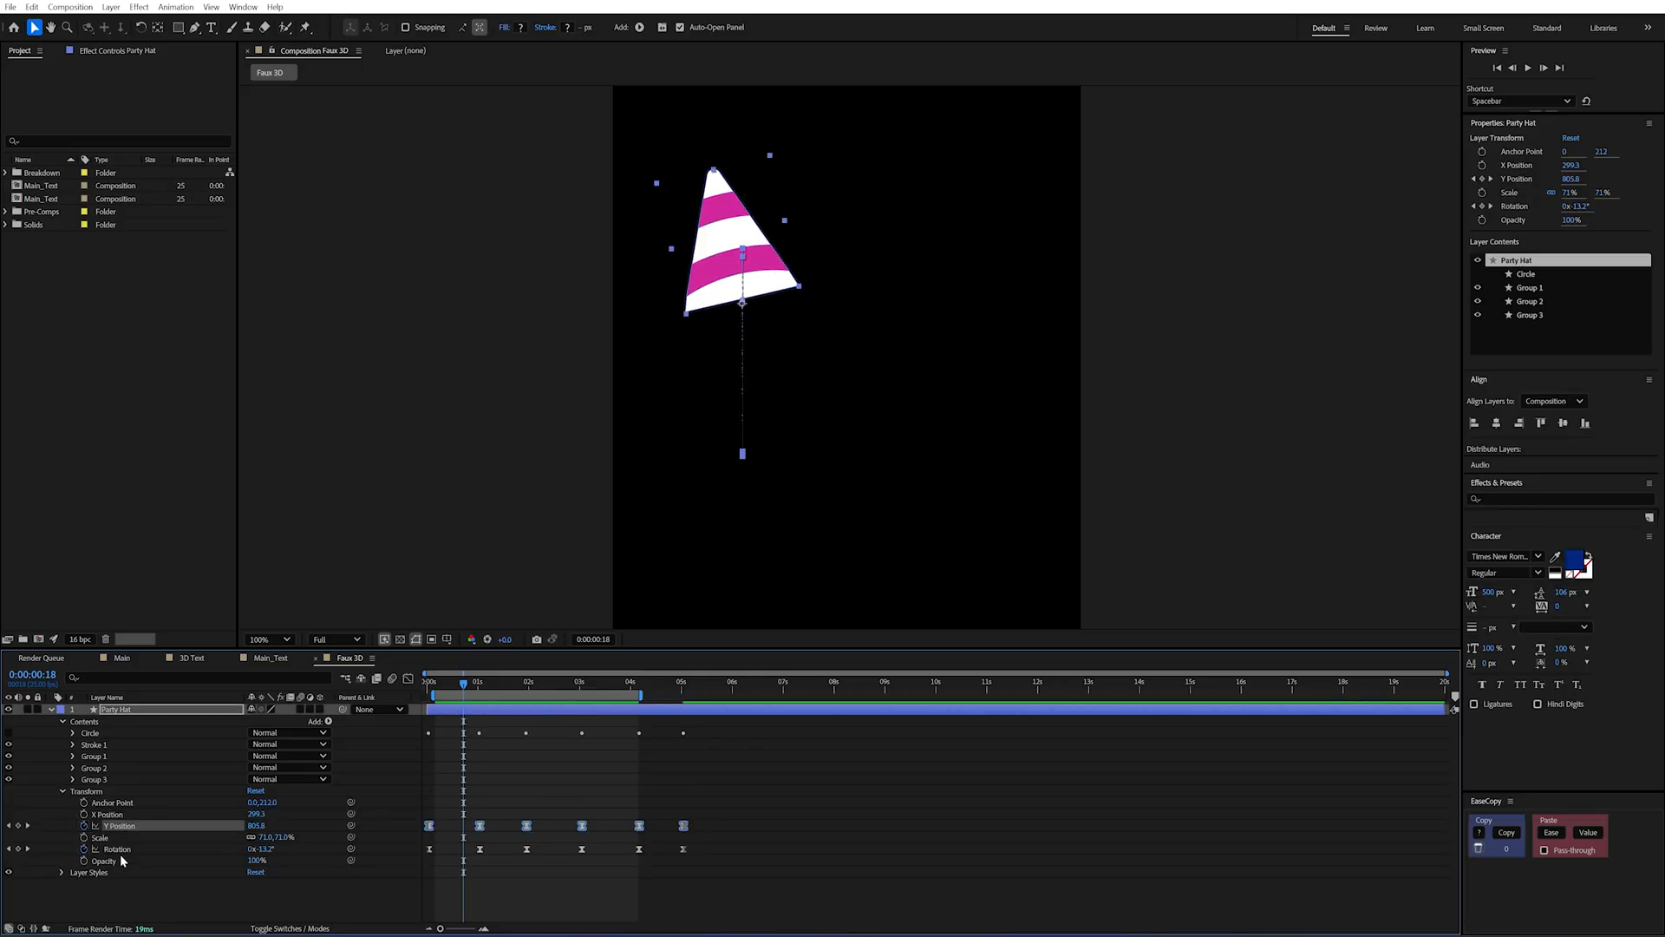
{"action": "left_click", "coordinate": [474, 682]}
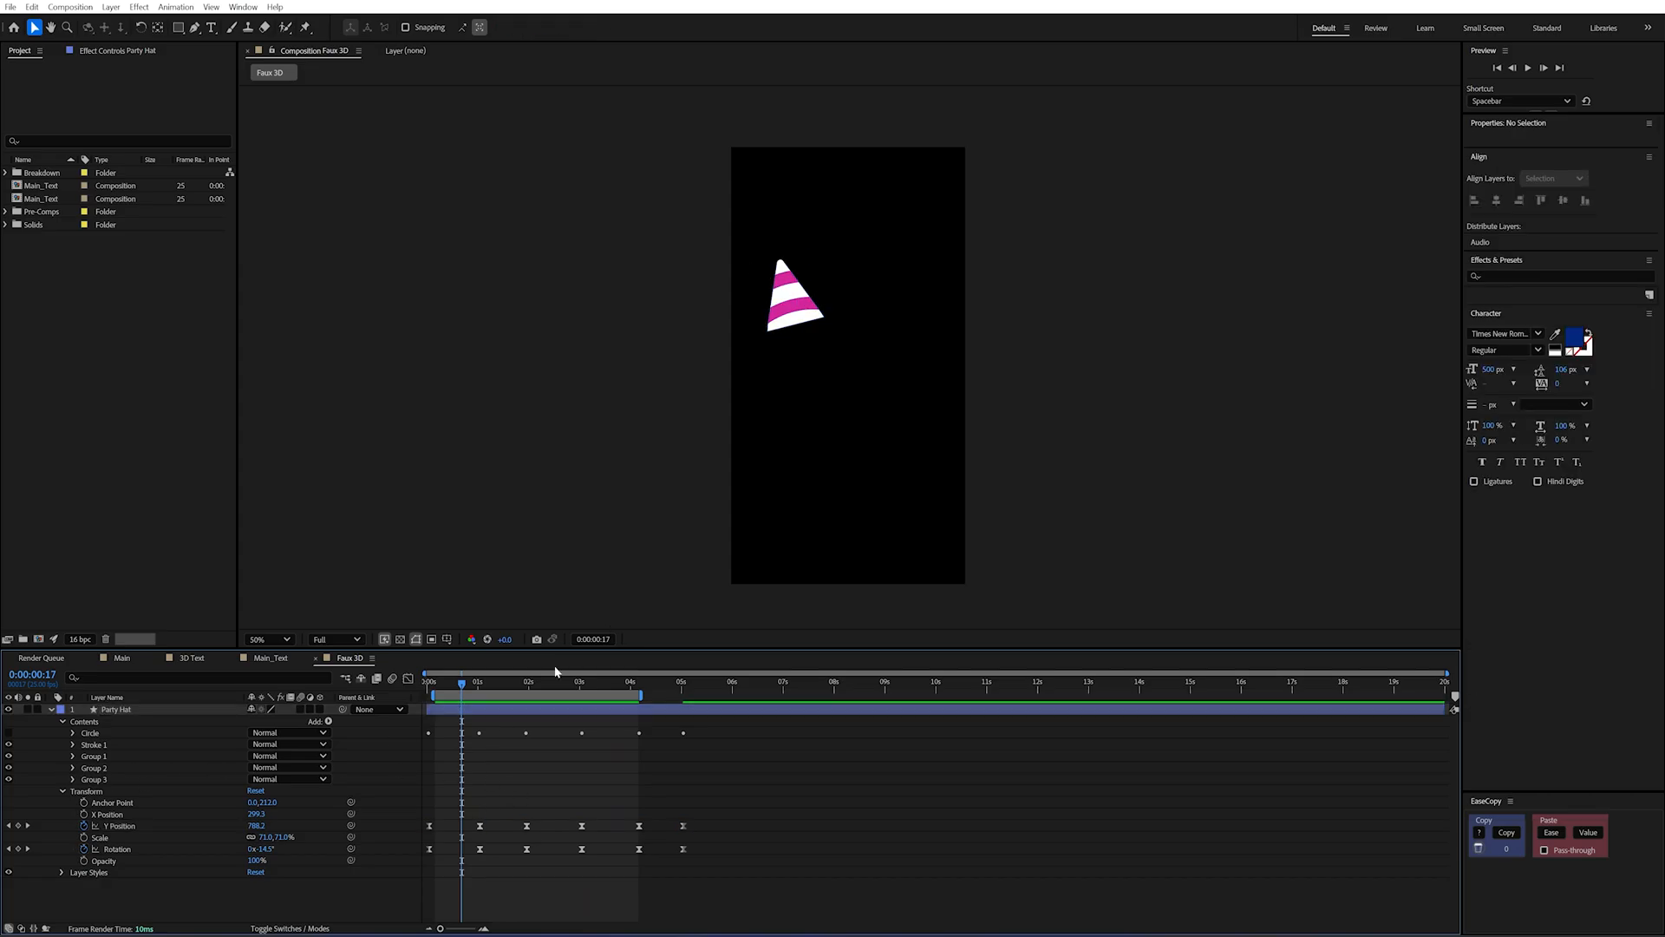
{"action": "left_click", "coordinate": [8, 732]}
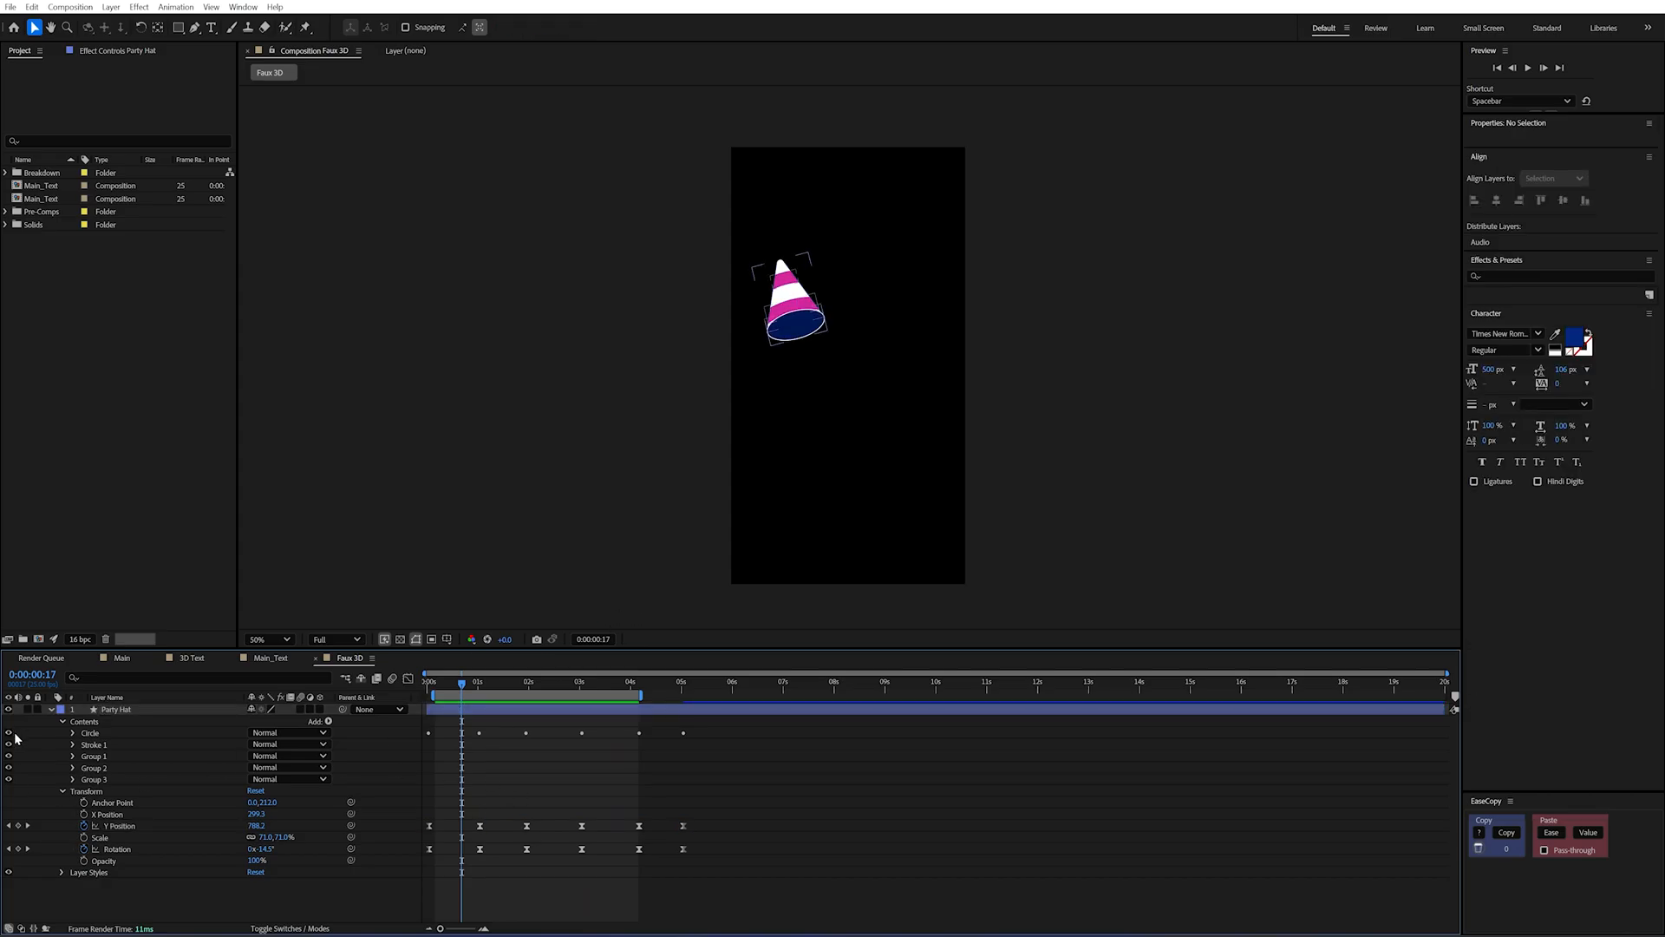
{"action": "left_click", "coordinate": [90, 732]}
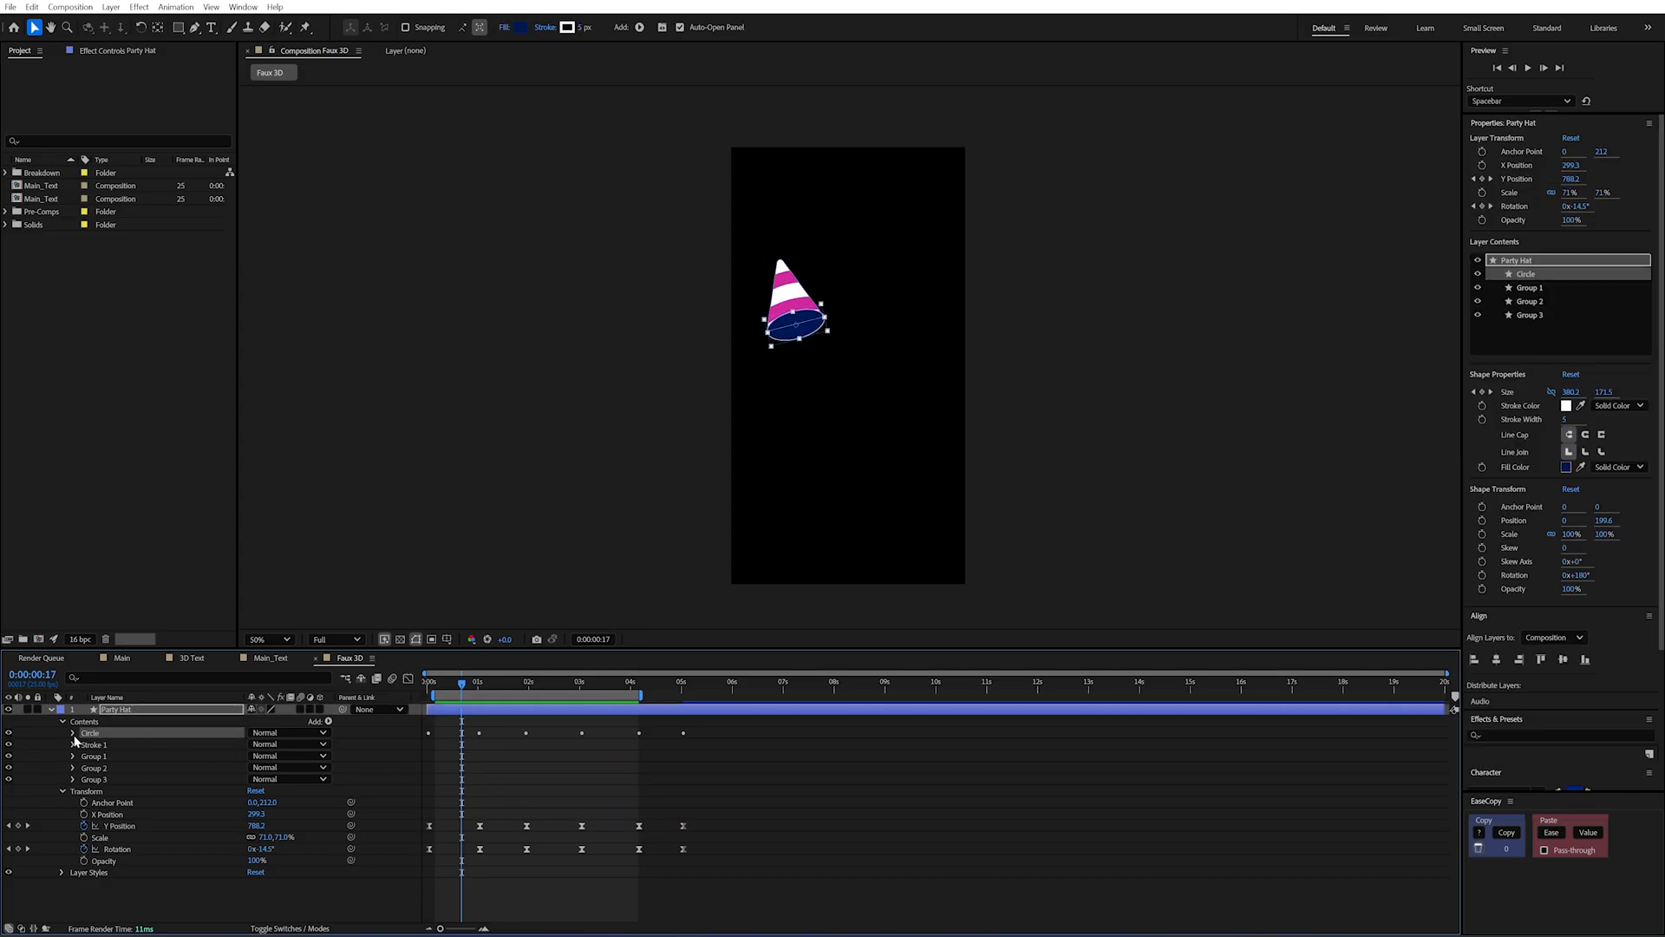
{"action": "left_click", "coordinate": [74, 732]}
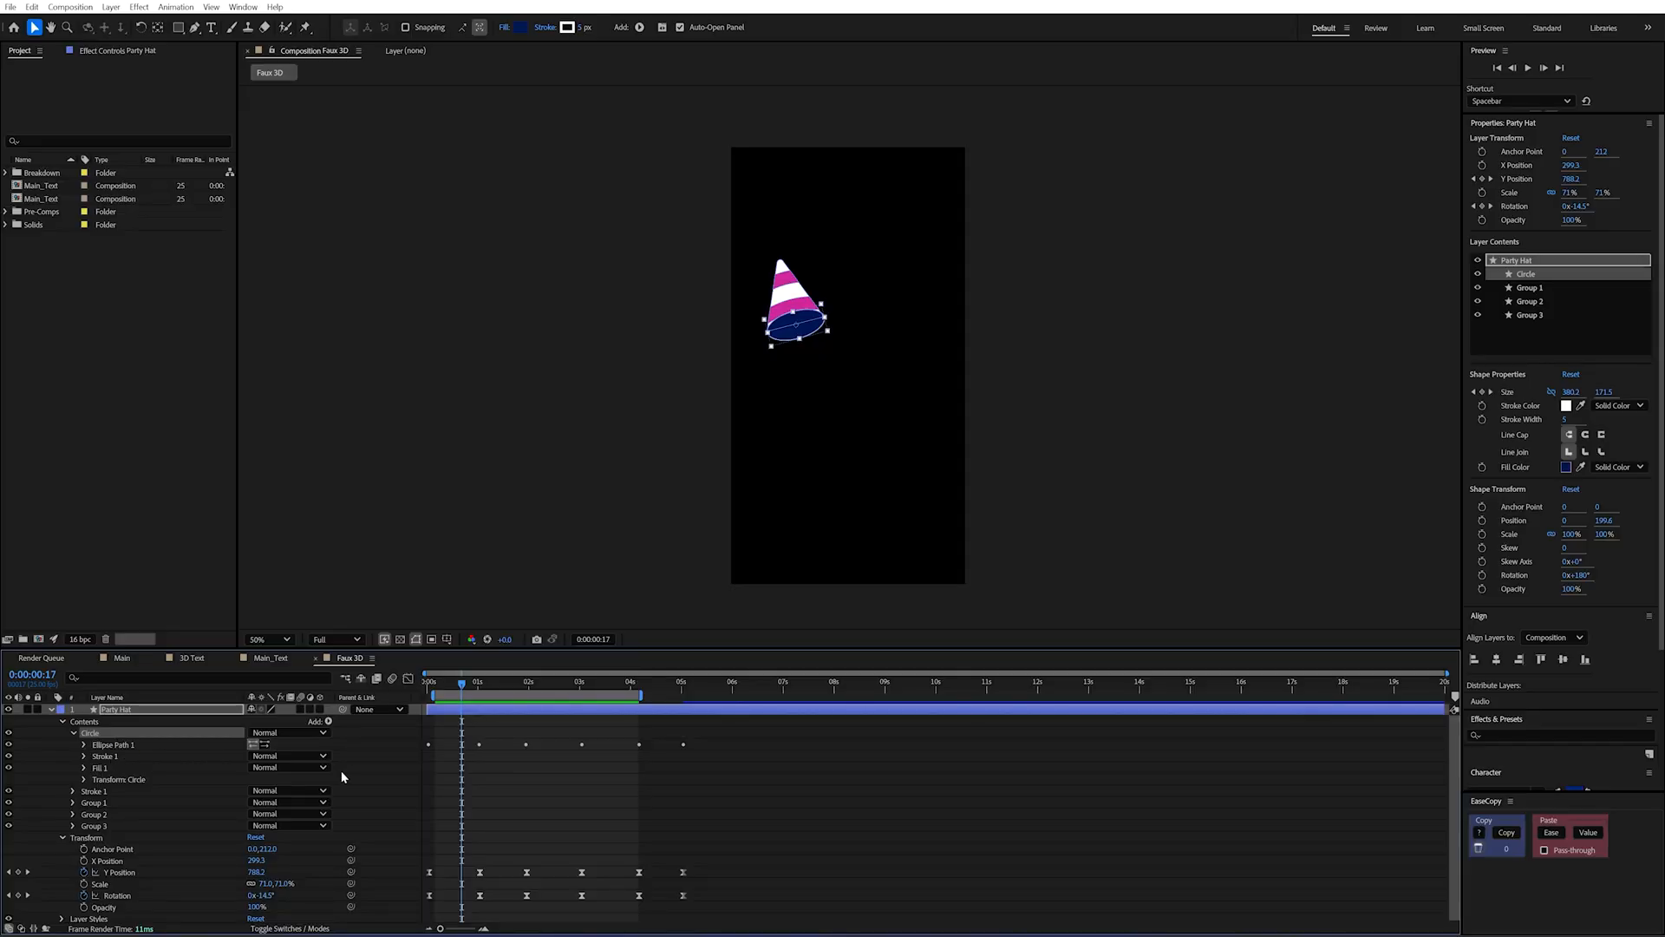
{"action": "left_click", "coordinate": [257, 639]}
{"action": "type", "text": "Confetti"}
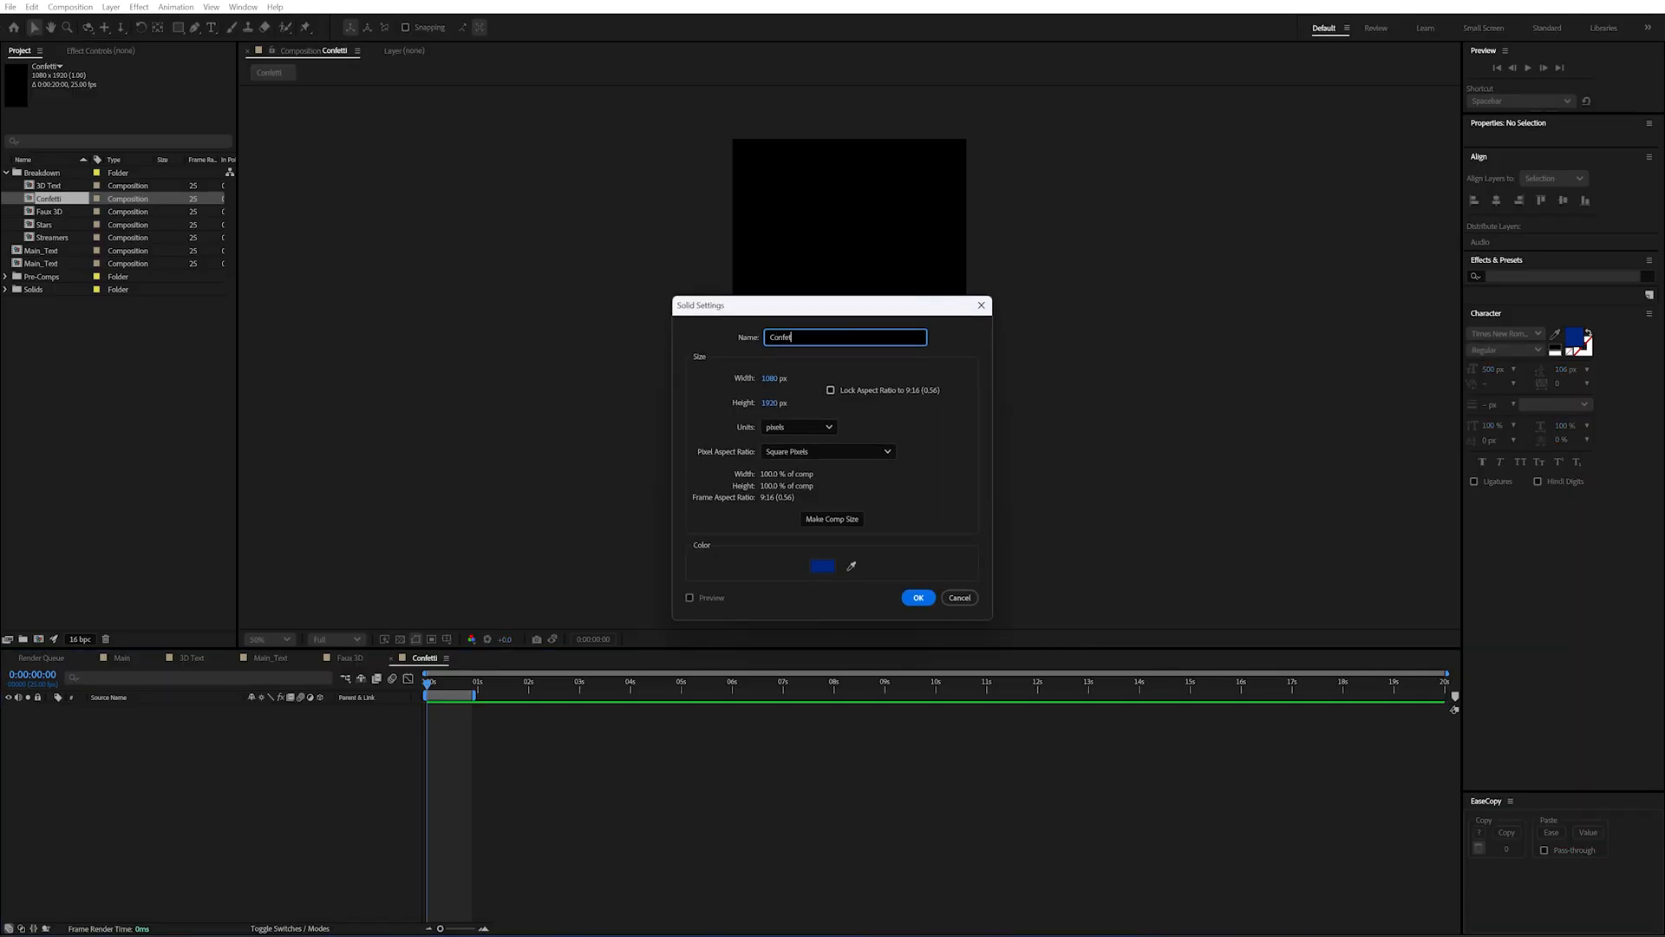
Pick the Confetti solid's colour and reveal CC Particle World's Particle appearance settings.
{"action": "left_click", "coordinate": [916, 597]}
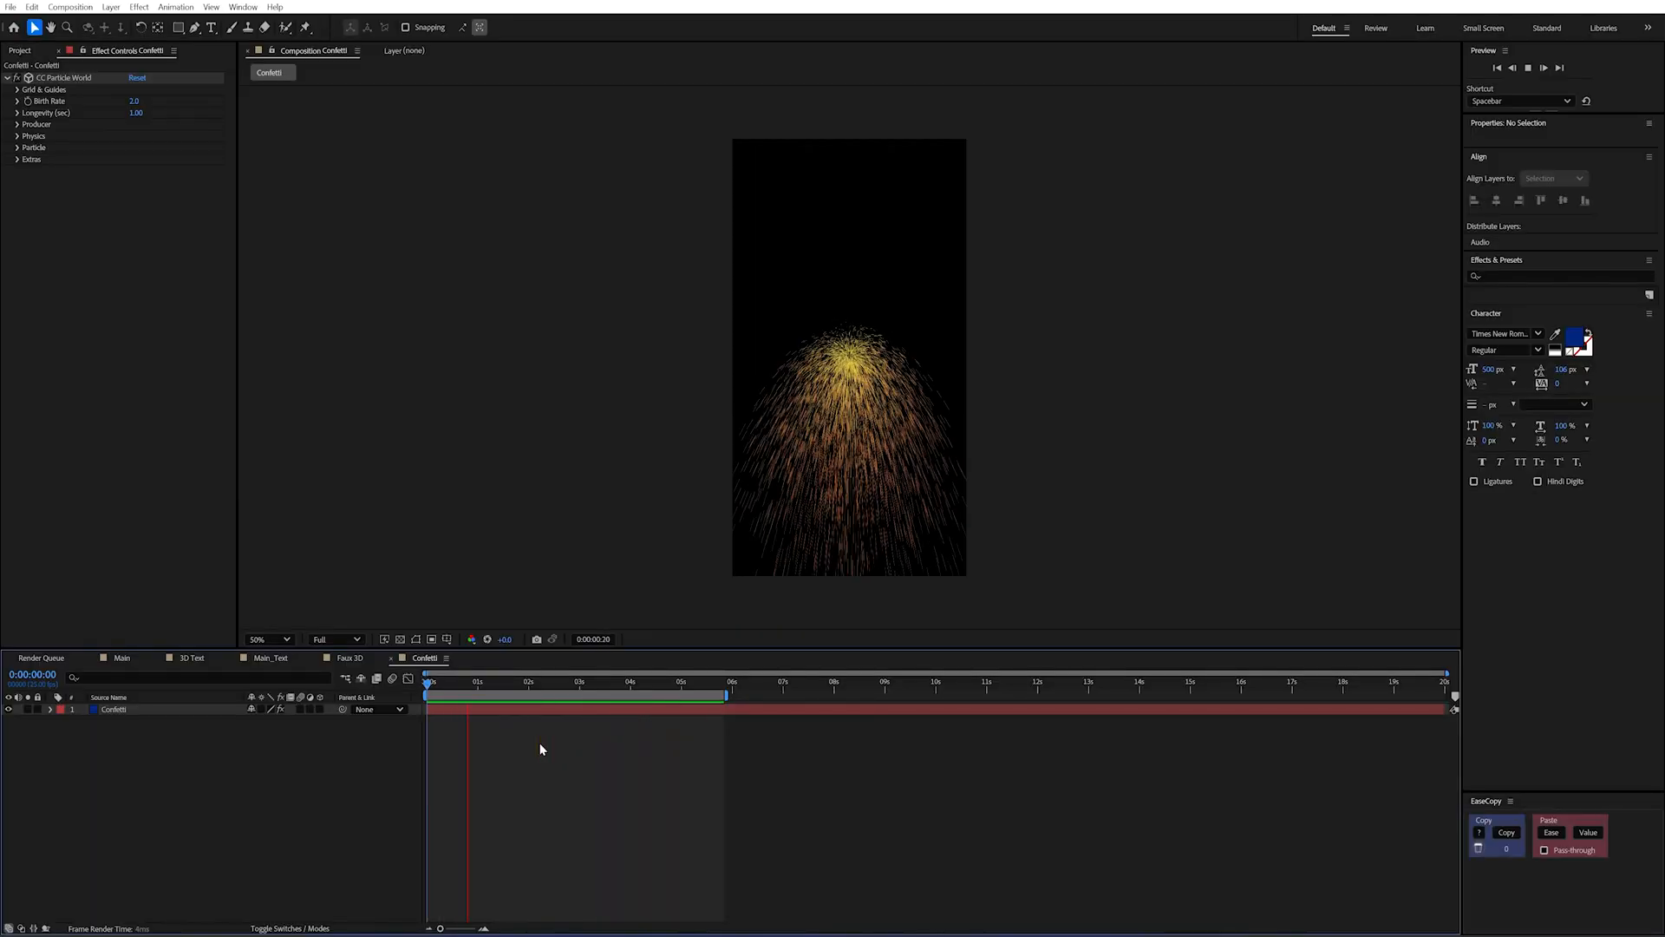
{"action": "left_click", "coordinate": [557, 682]}
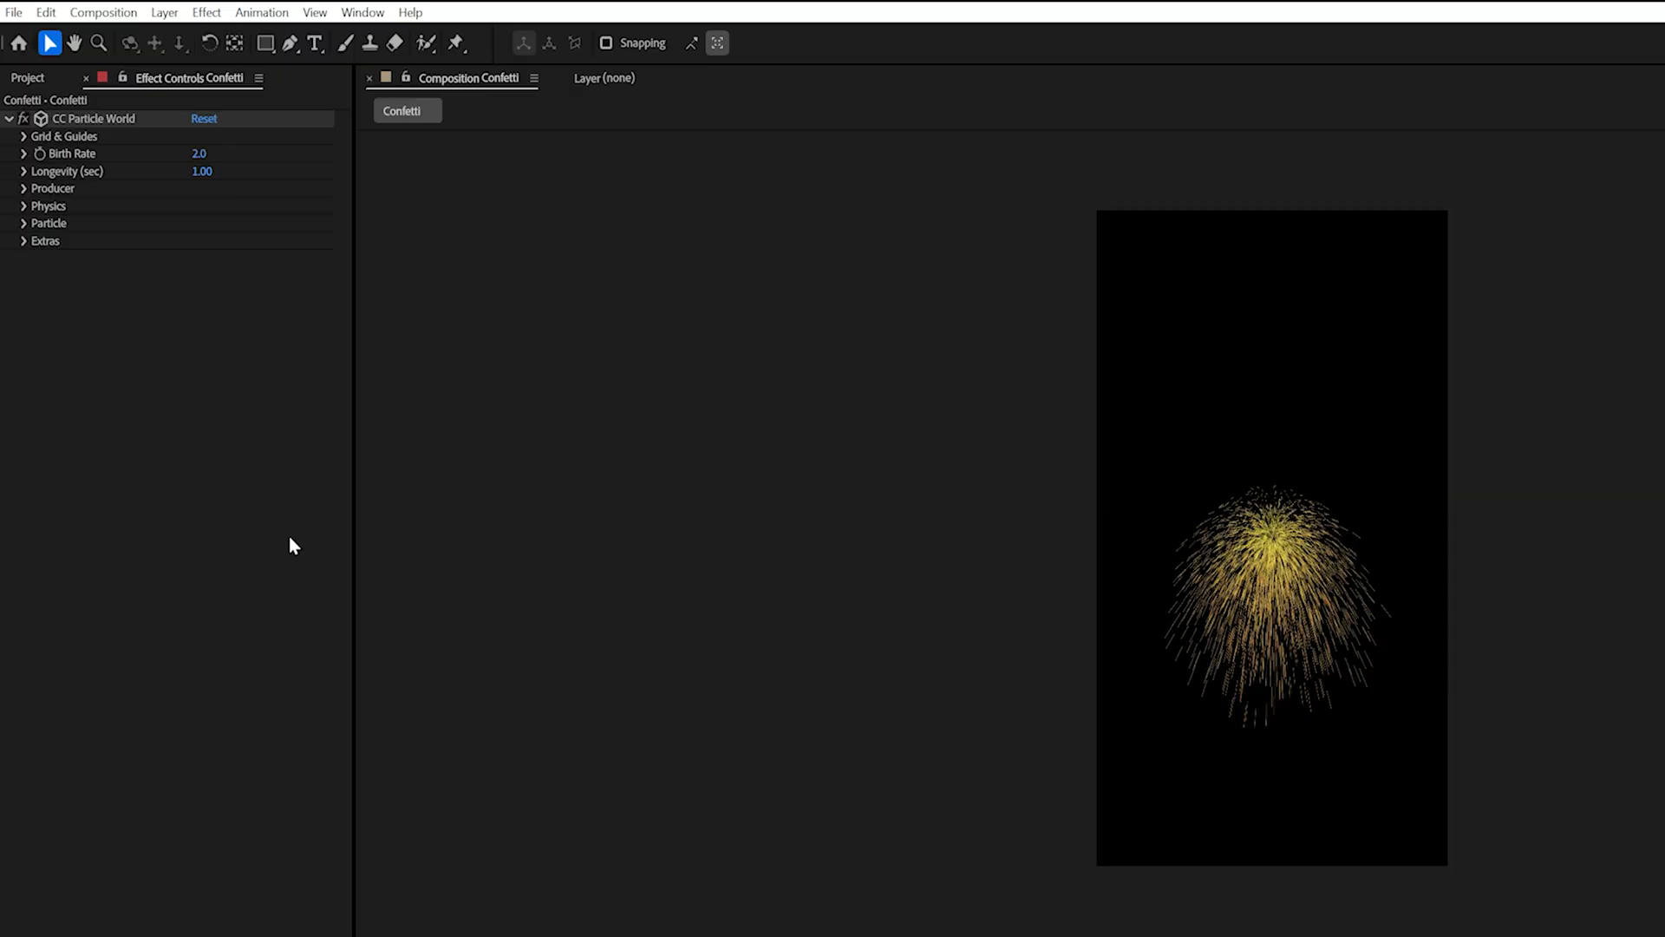
{"action": "mouse_move", "coordinate": [30, 207]}
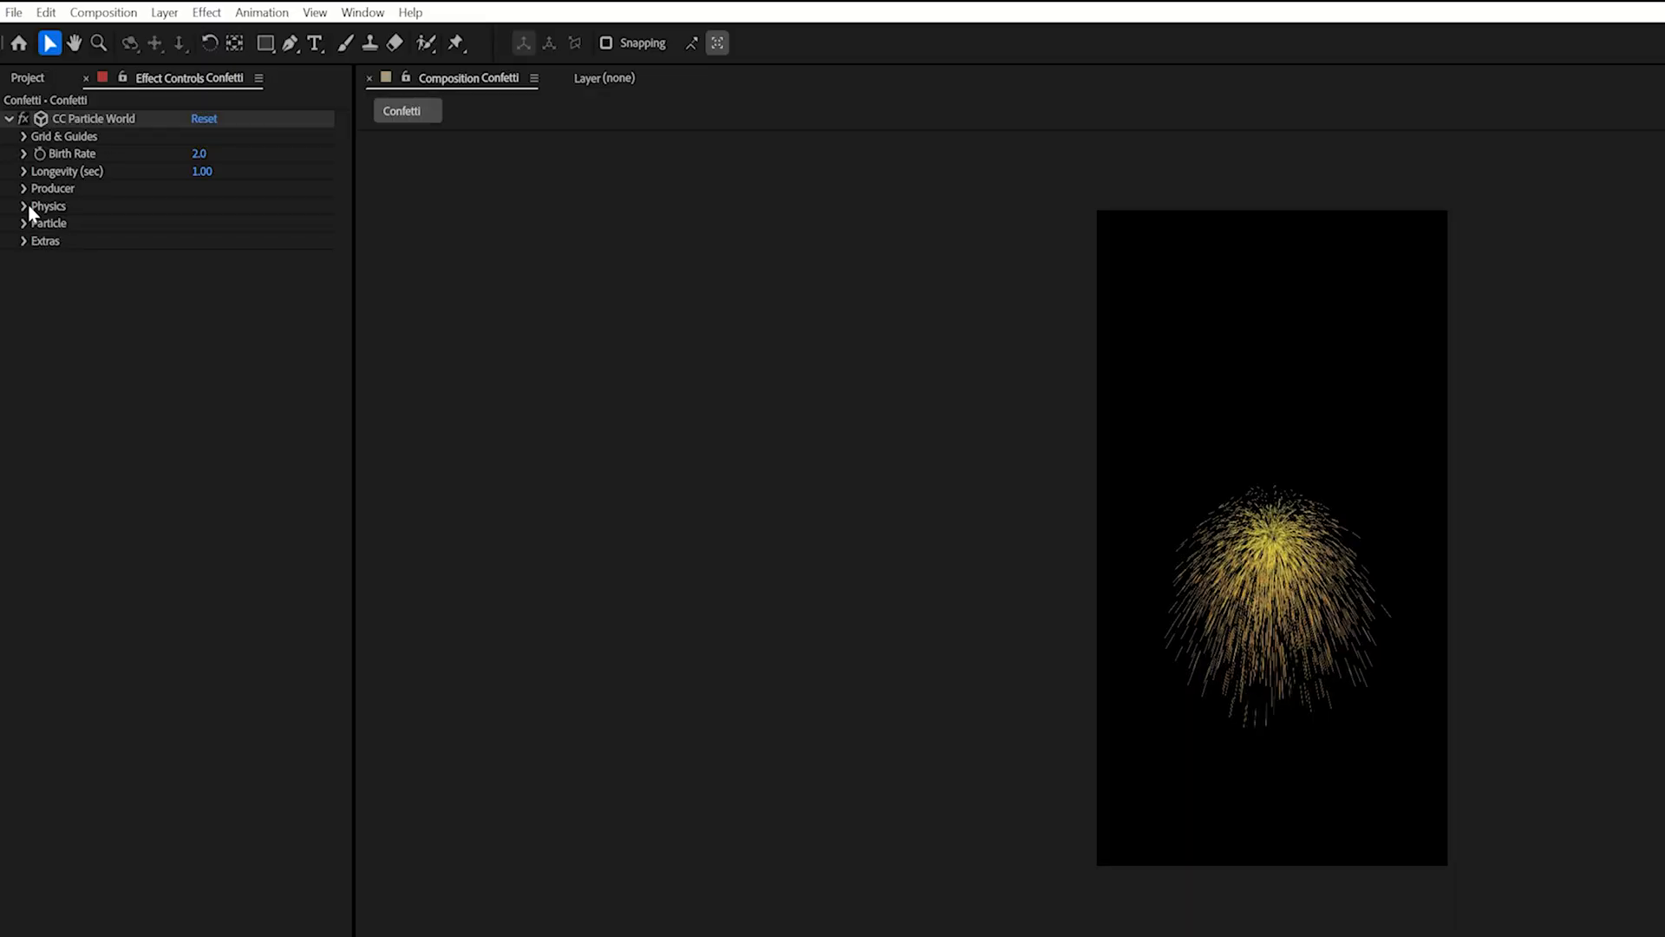
{"action": "left_click", "coordinate": [25, 224]}
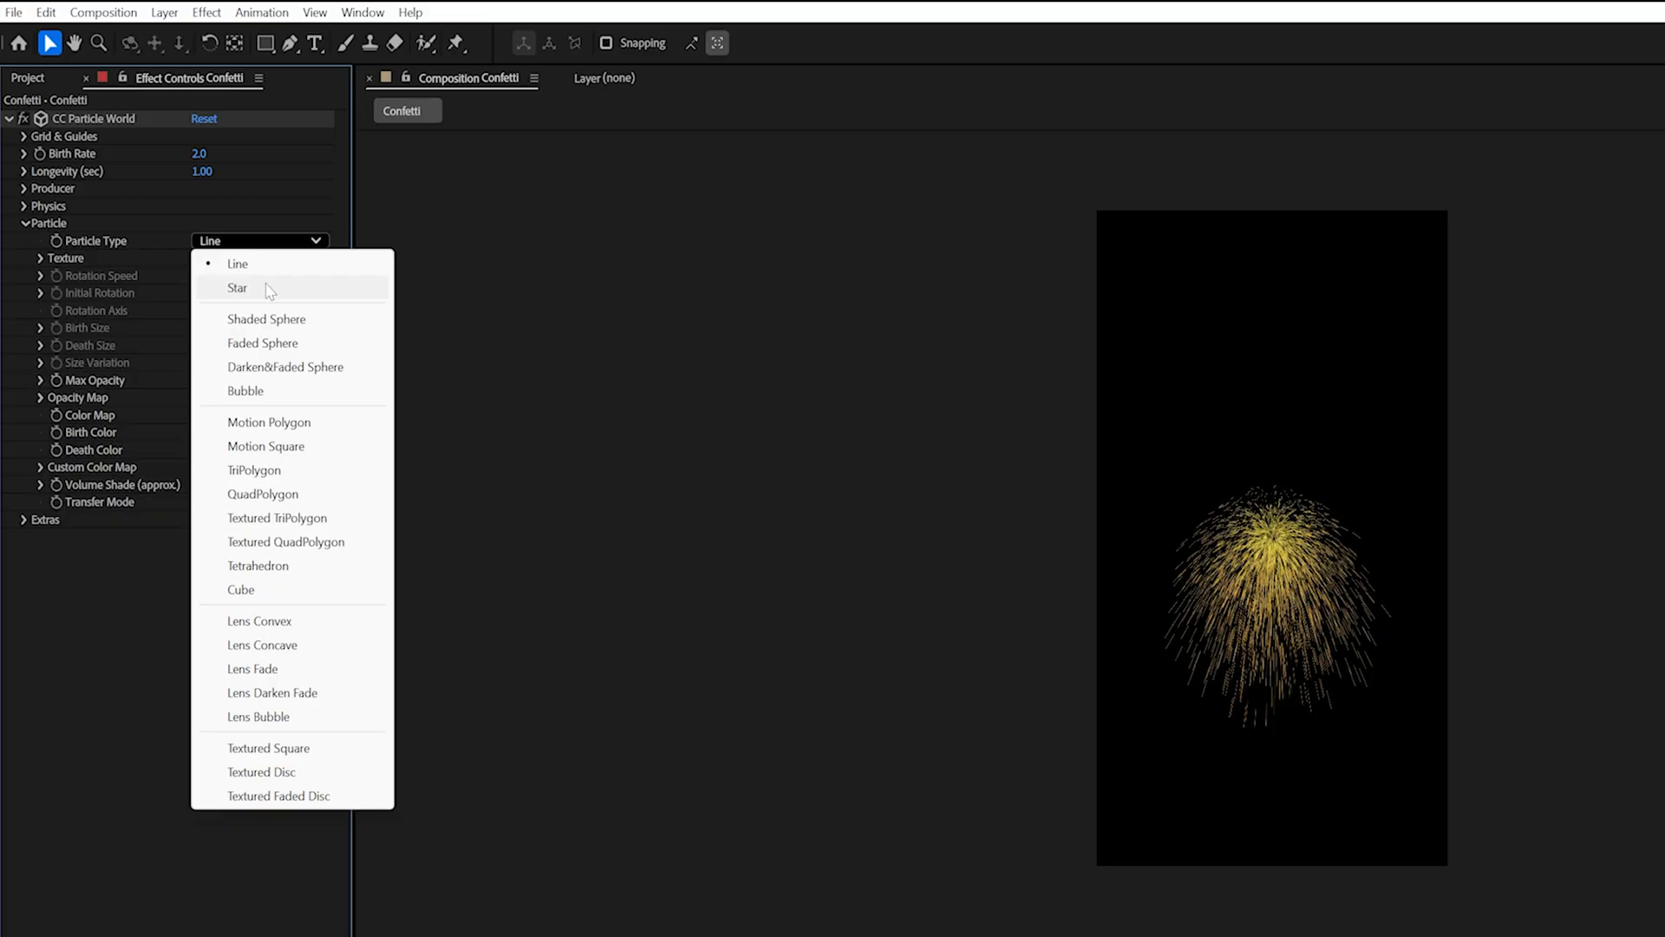
Set Particle Type to QuadPolygon after trying shaded spheres, giving tumbling square confetti.
{"action": "left_click", "coordinate": [266, 319]}
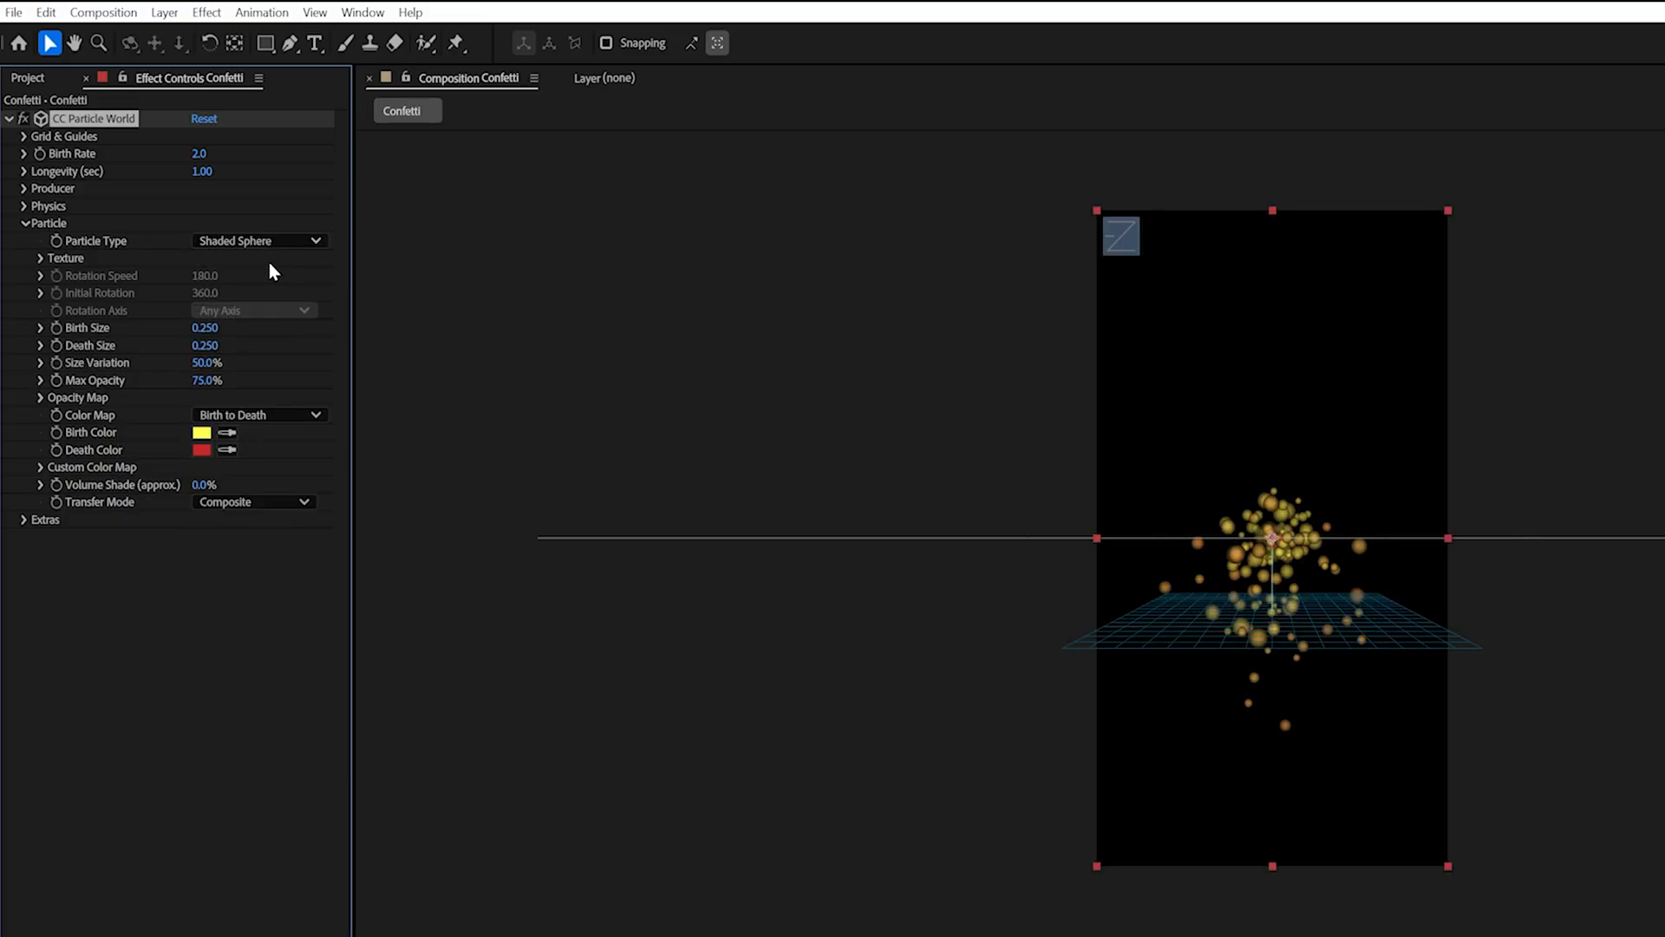
{"action": "left_click", "coordinate": [258, 240]}
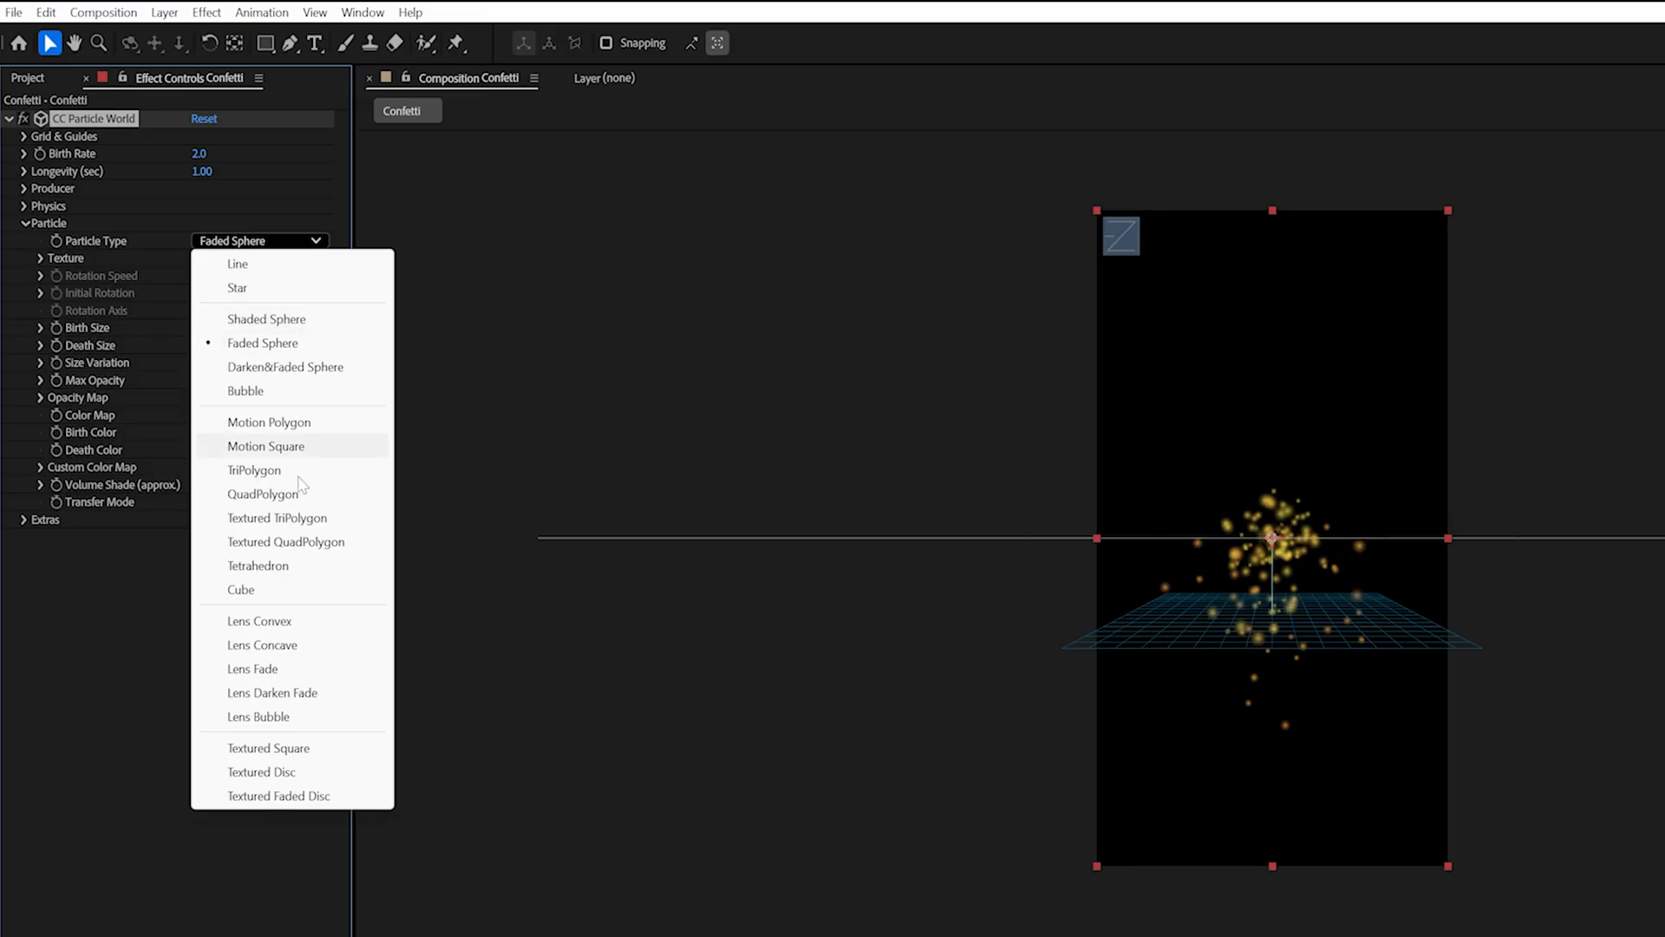
{"action": "left_click", "coordinate": [262, 493]}
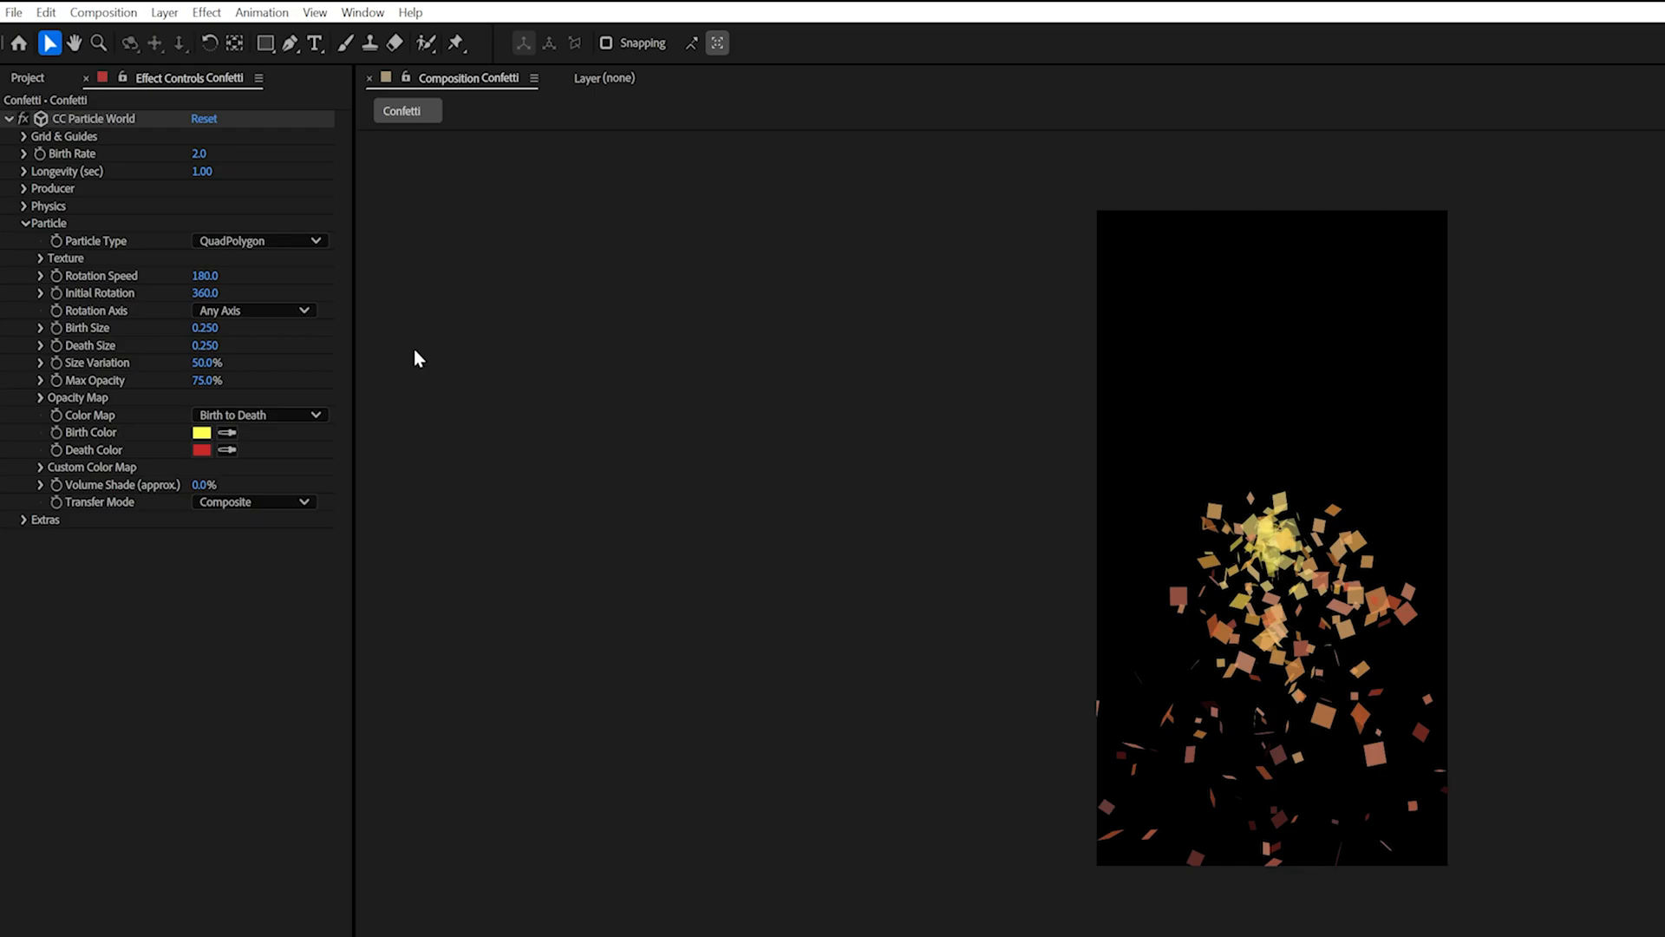
{"action": "mouse_move", "coordinate": [56, 225]}
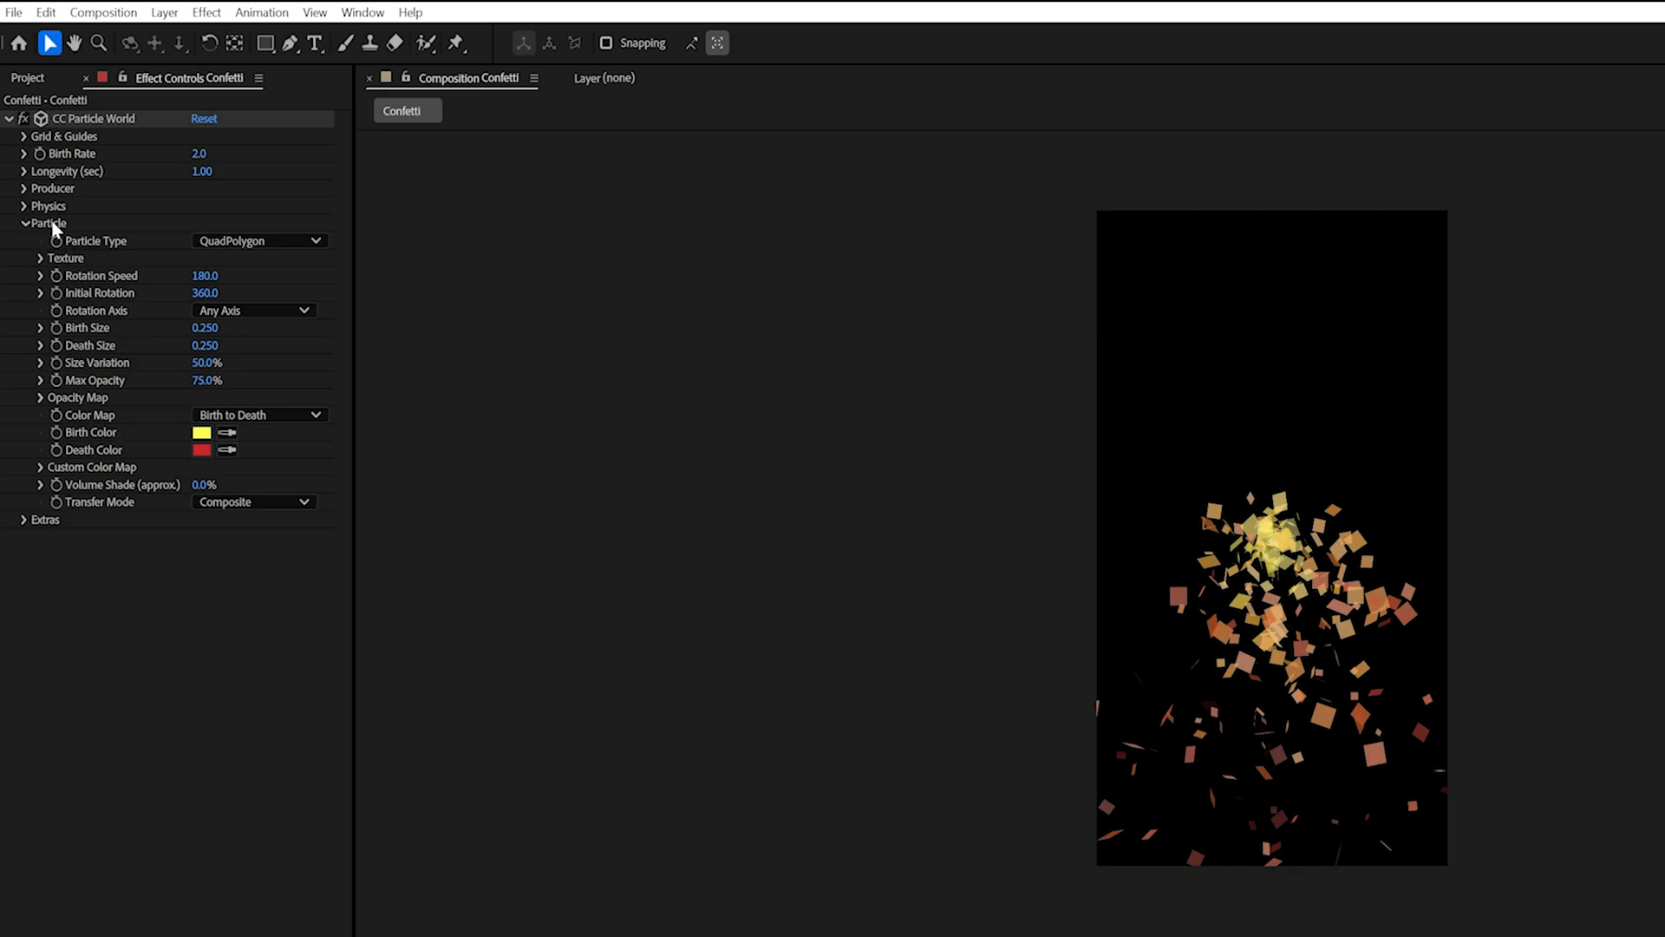
Expand Physics in CC Particle World and set Gravity to 1.000.
{"action": "left_click", "coordinate": [24, 205]}
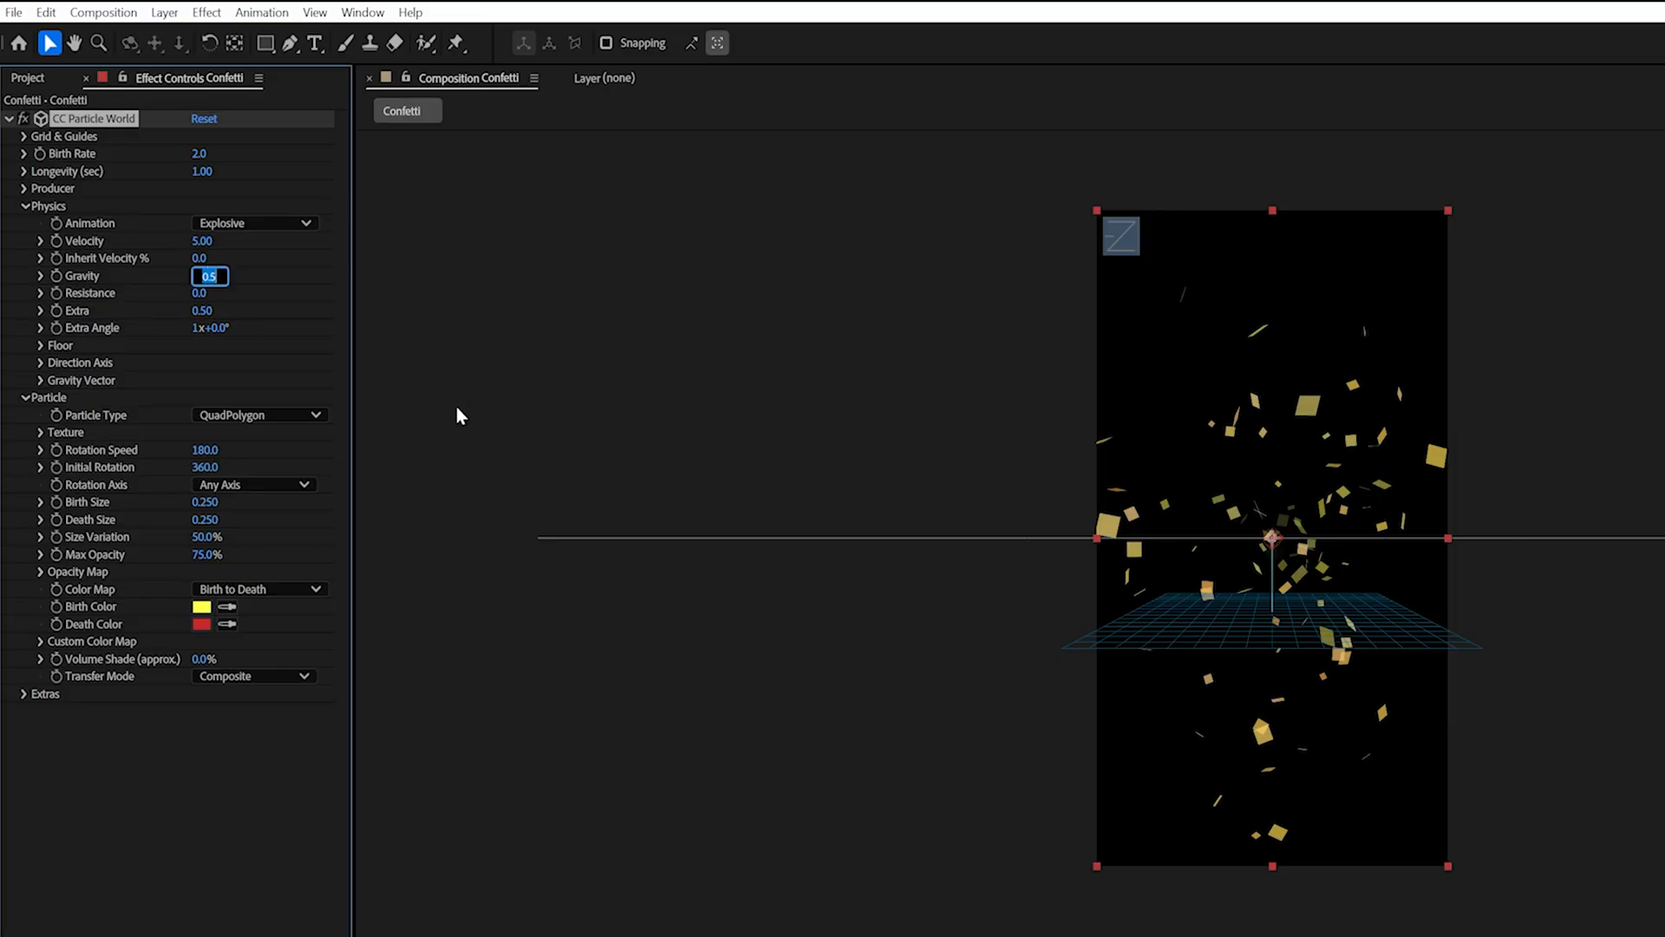
{"action": "type", "text": "1.000"}
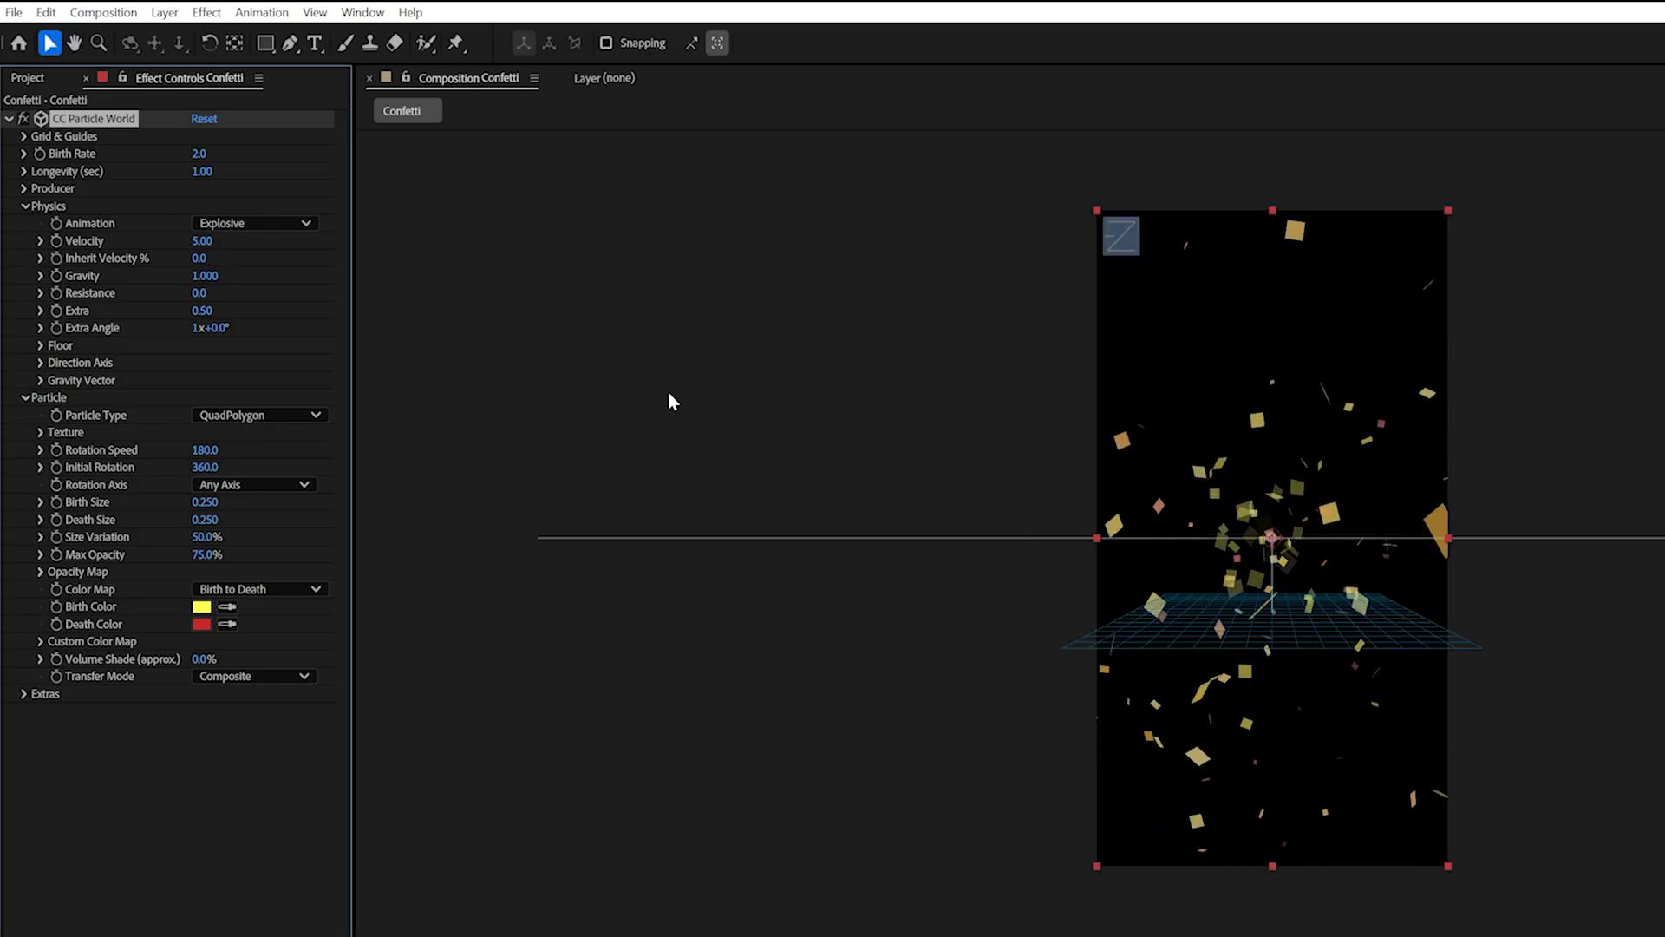
{"action": "mouse_move", "coordinate": [173, 241]}
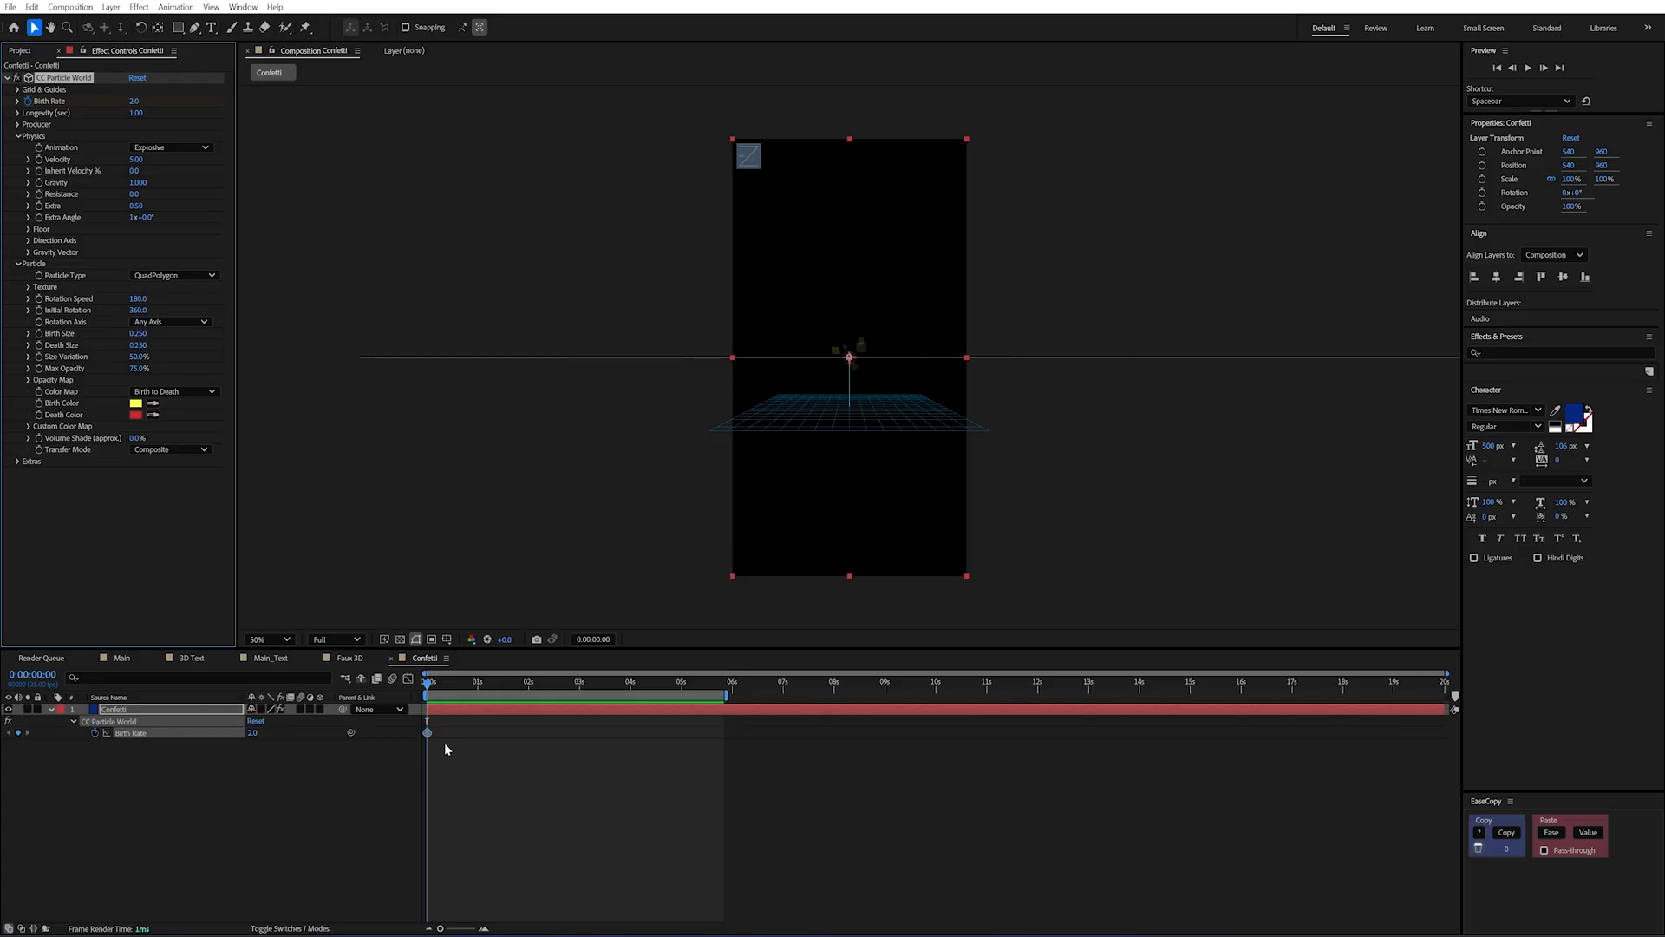
{"action": "mouse_move", "coordinate": [473, 763]}
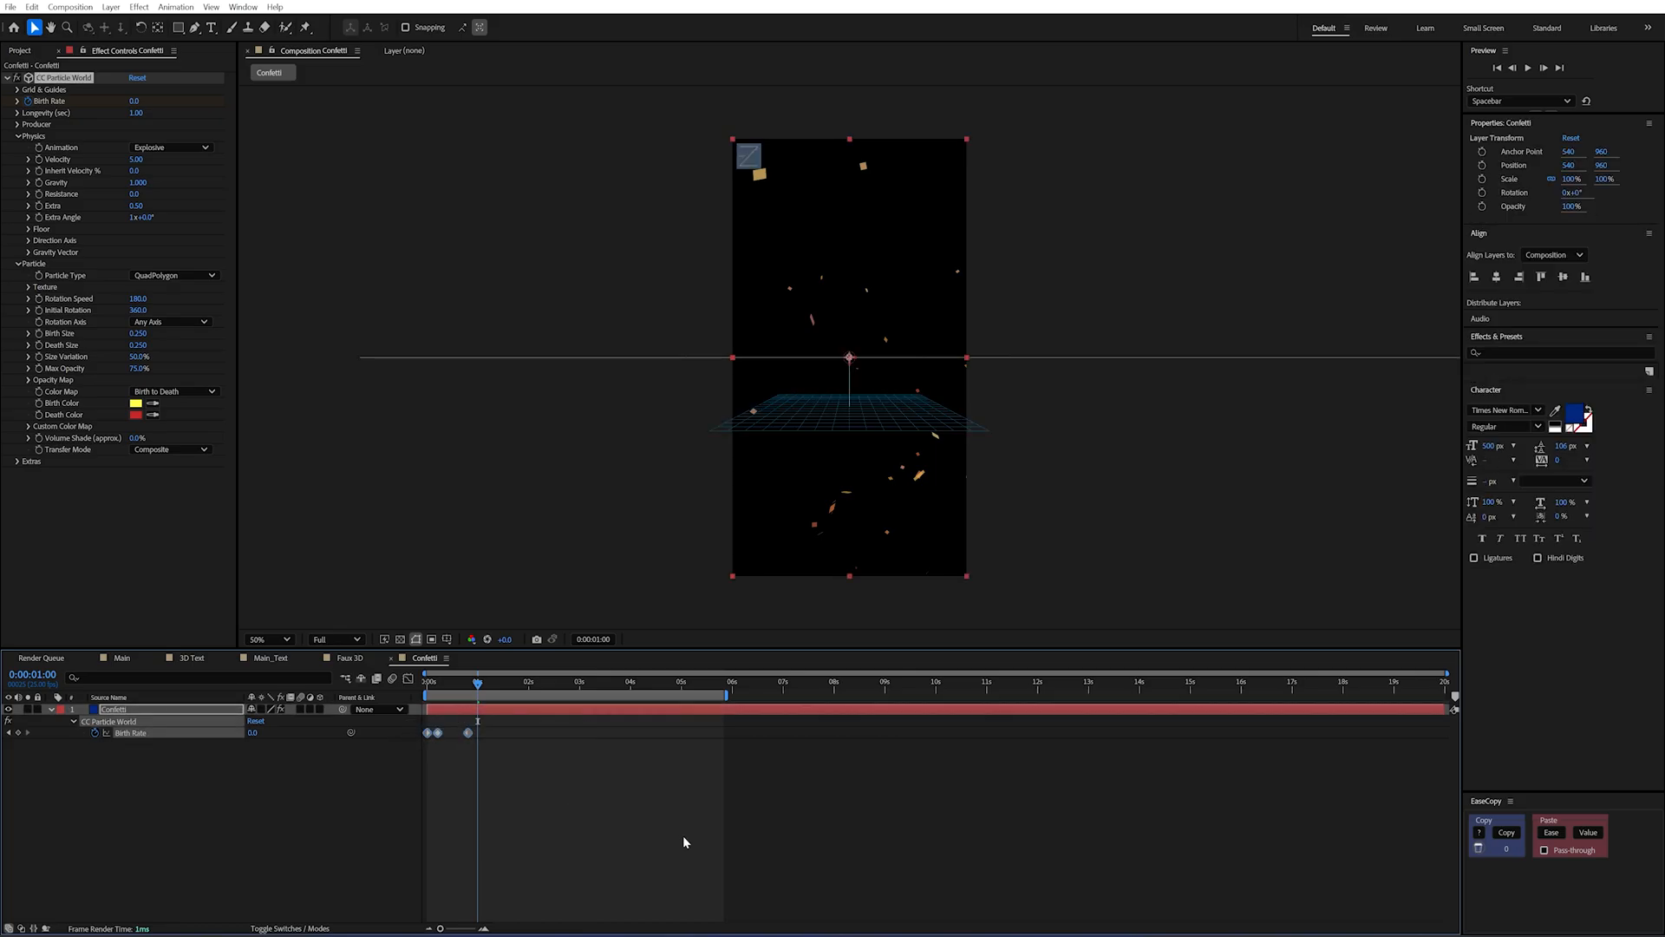
Keyframe Birth Rate from 2.0 at frame 0 down to 0.0 a few frames later as hold keyframes.
{"action": "left_click", "coordinate": [574, 748]}
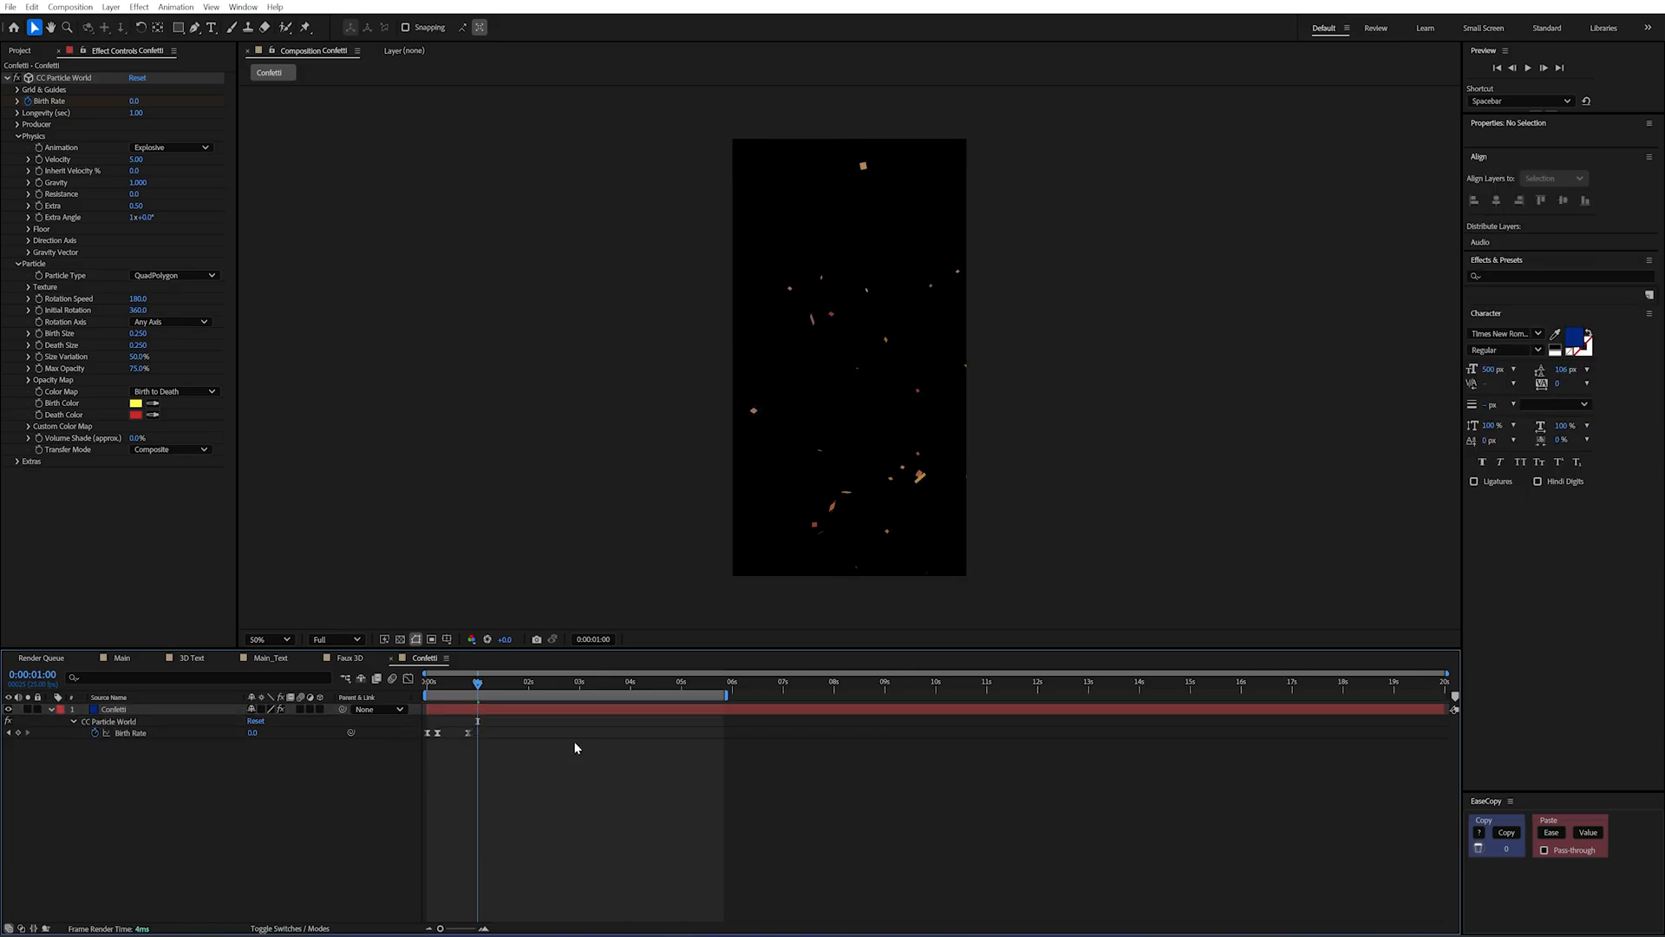
{"action": "left_click", "coordinate": [427, 682]}
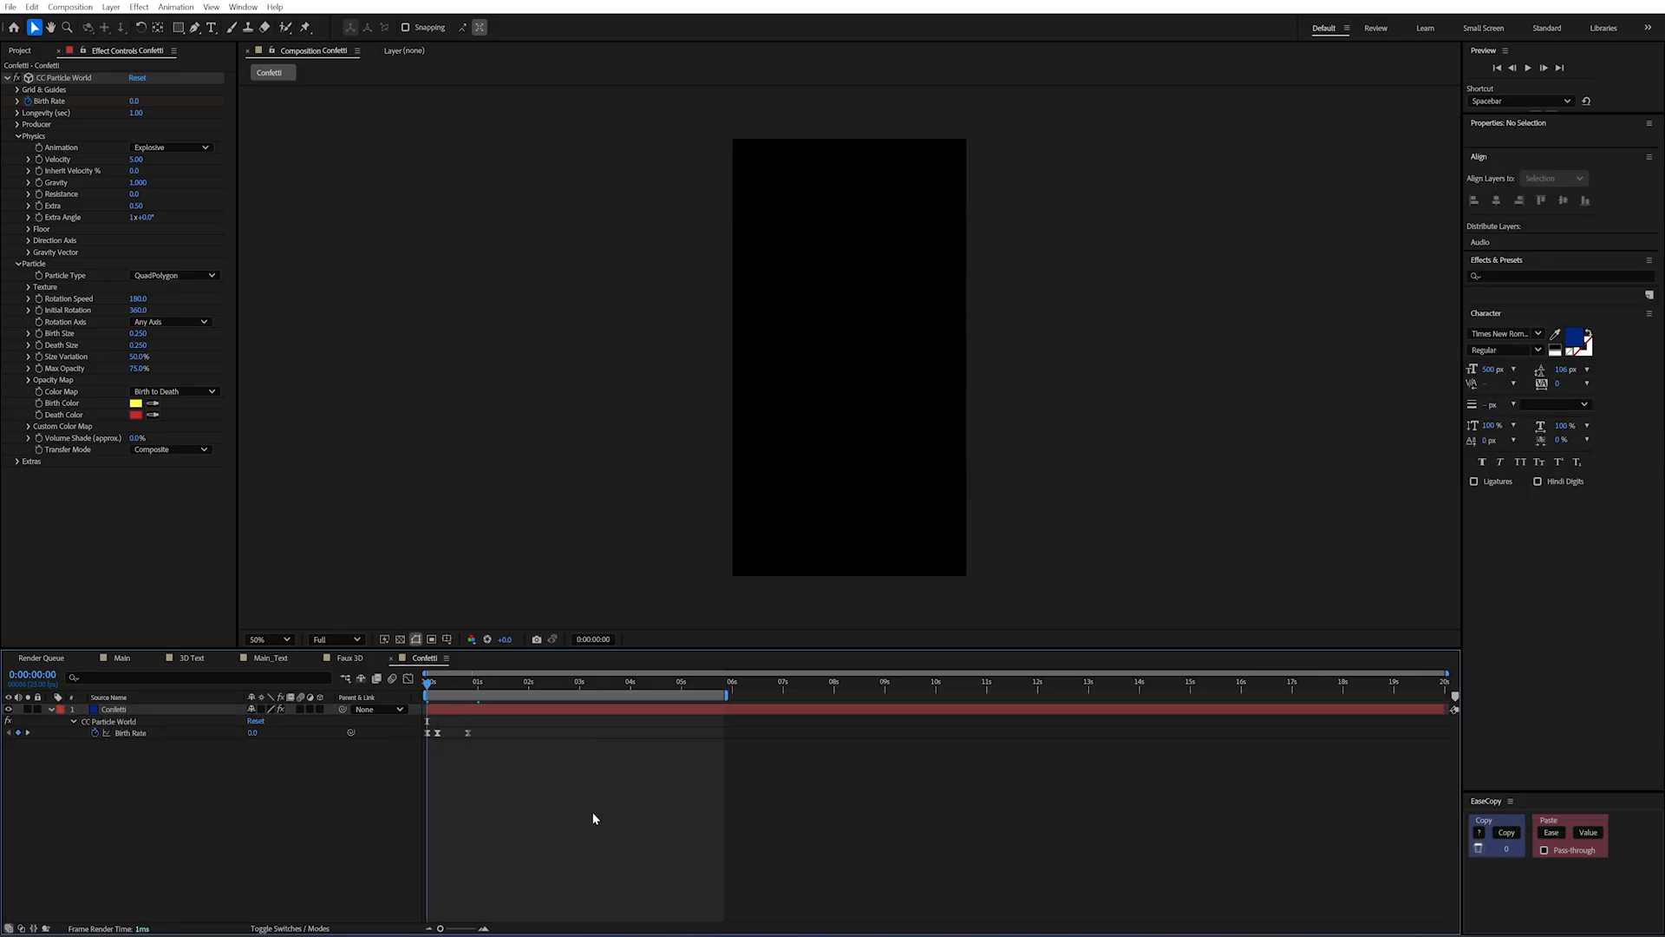
{"action": "left_click", "coordinate": [430, 680]}
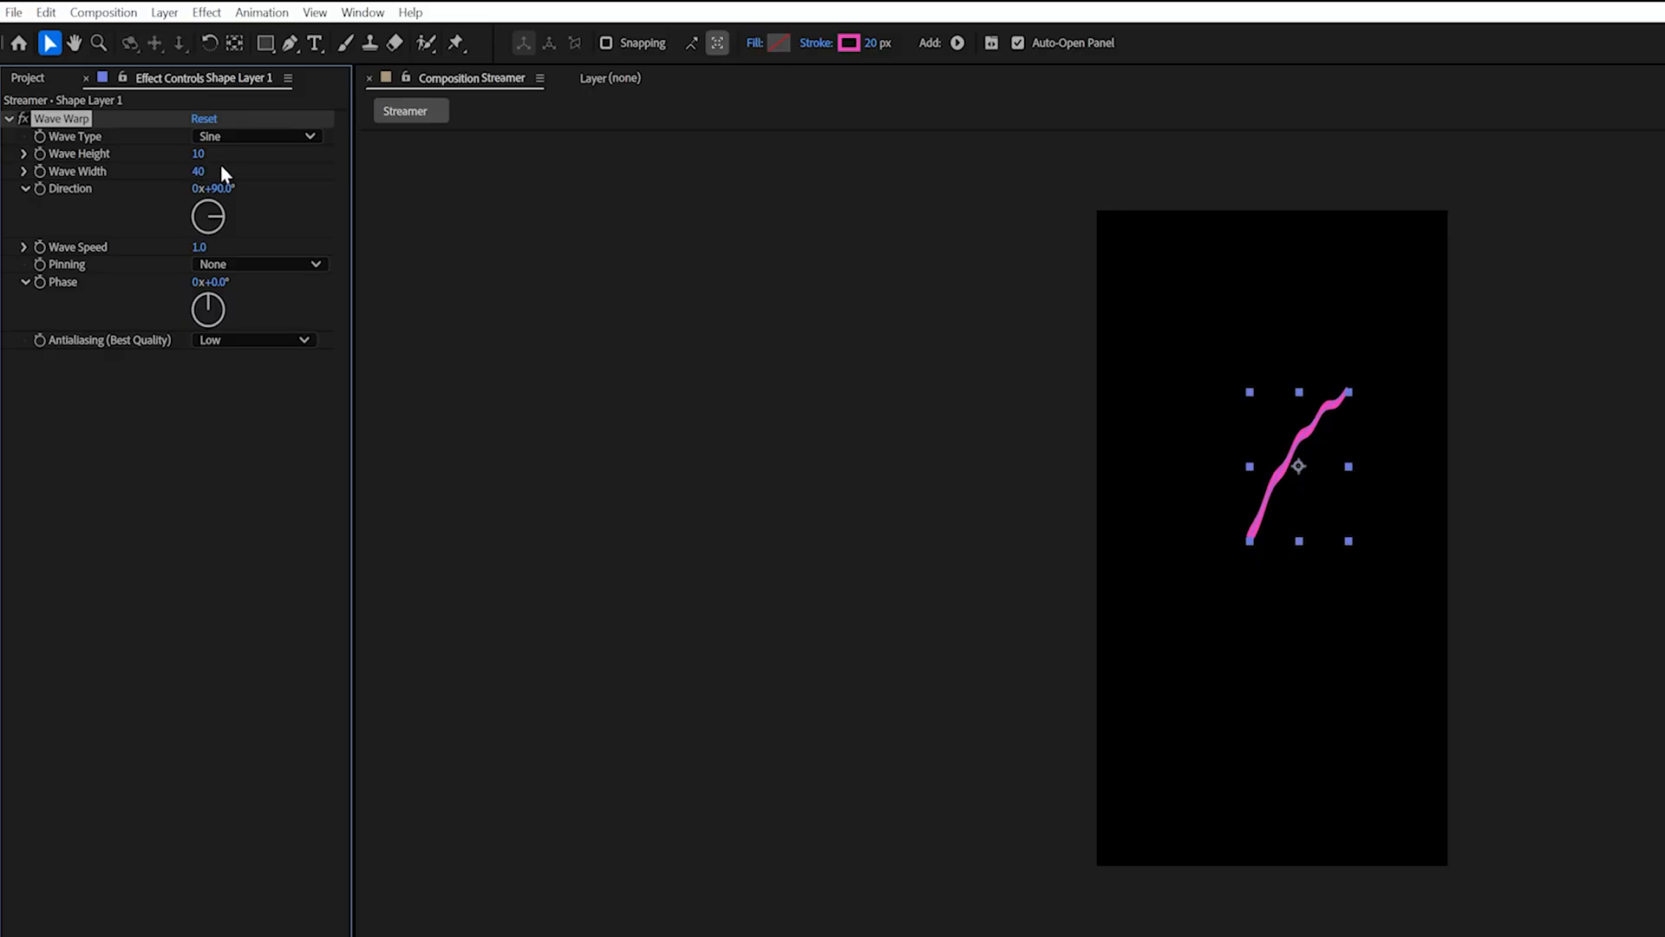
{"action": "mouse_move", "coordinate": [219, 220]}
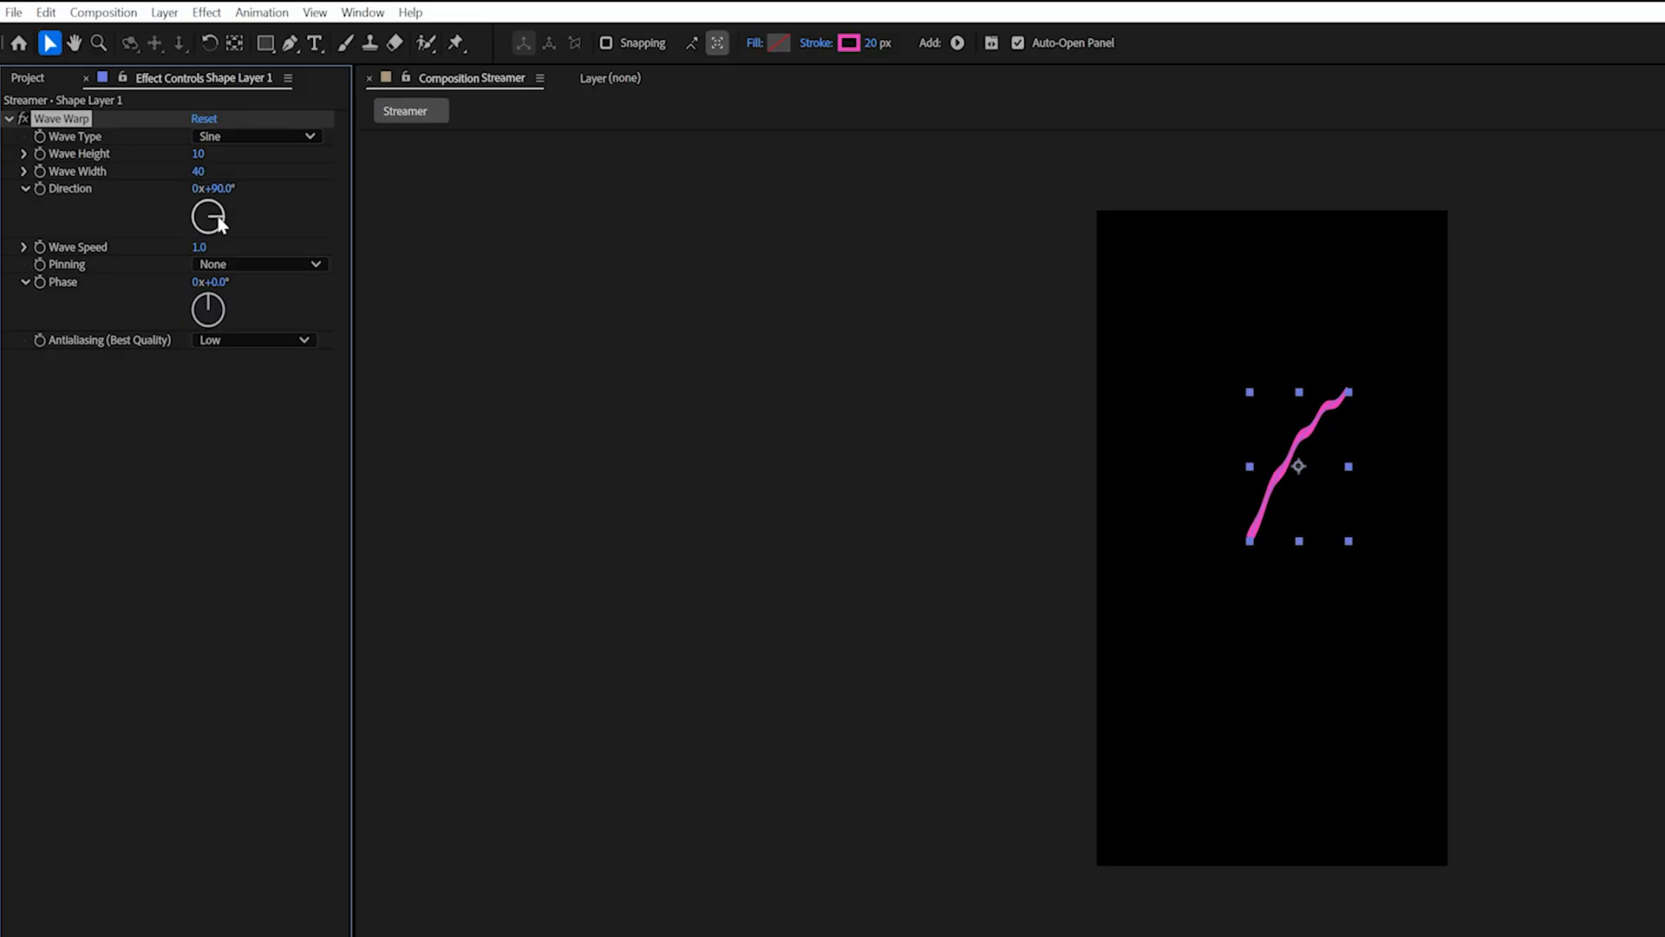
Drag the Wave Warp Direction dial from 90° to 45° so the waves run along the streamer.
{"action": "left_click_drag", "start_coordinate": [210, 219], "coordinate": [224, 206]}
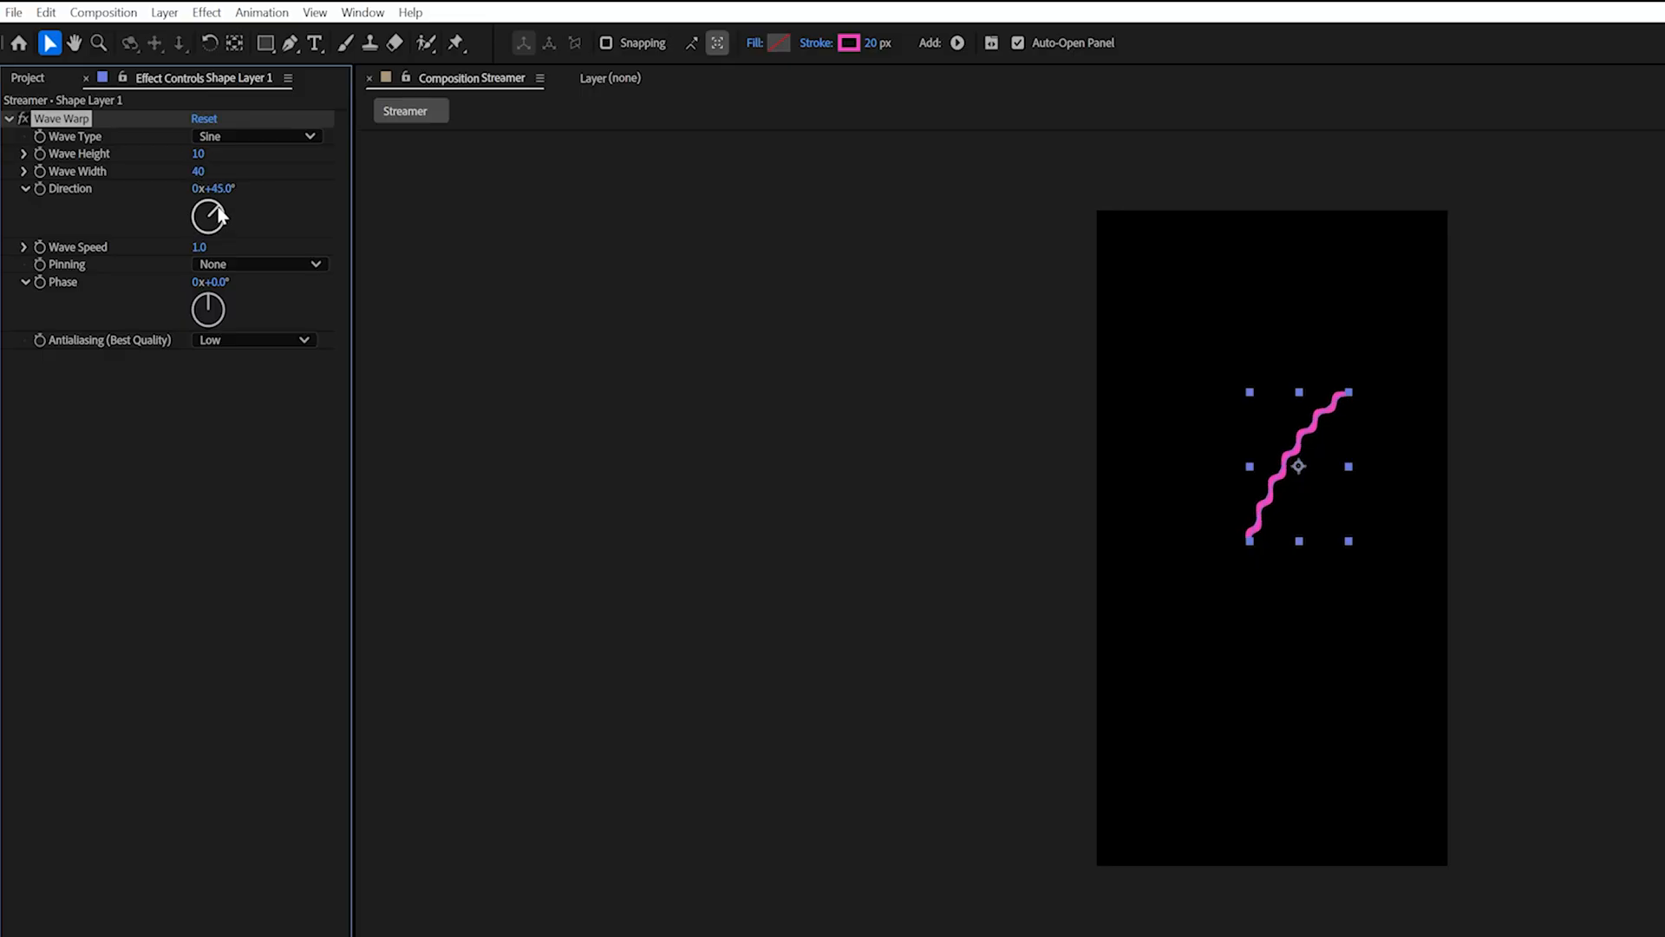
{"action": "mouse_move", "coordinate": [482, 394]}
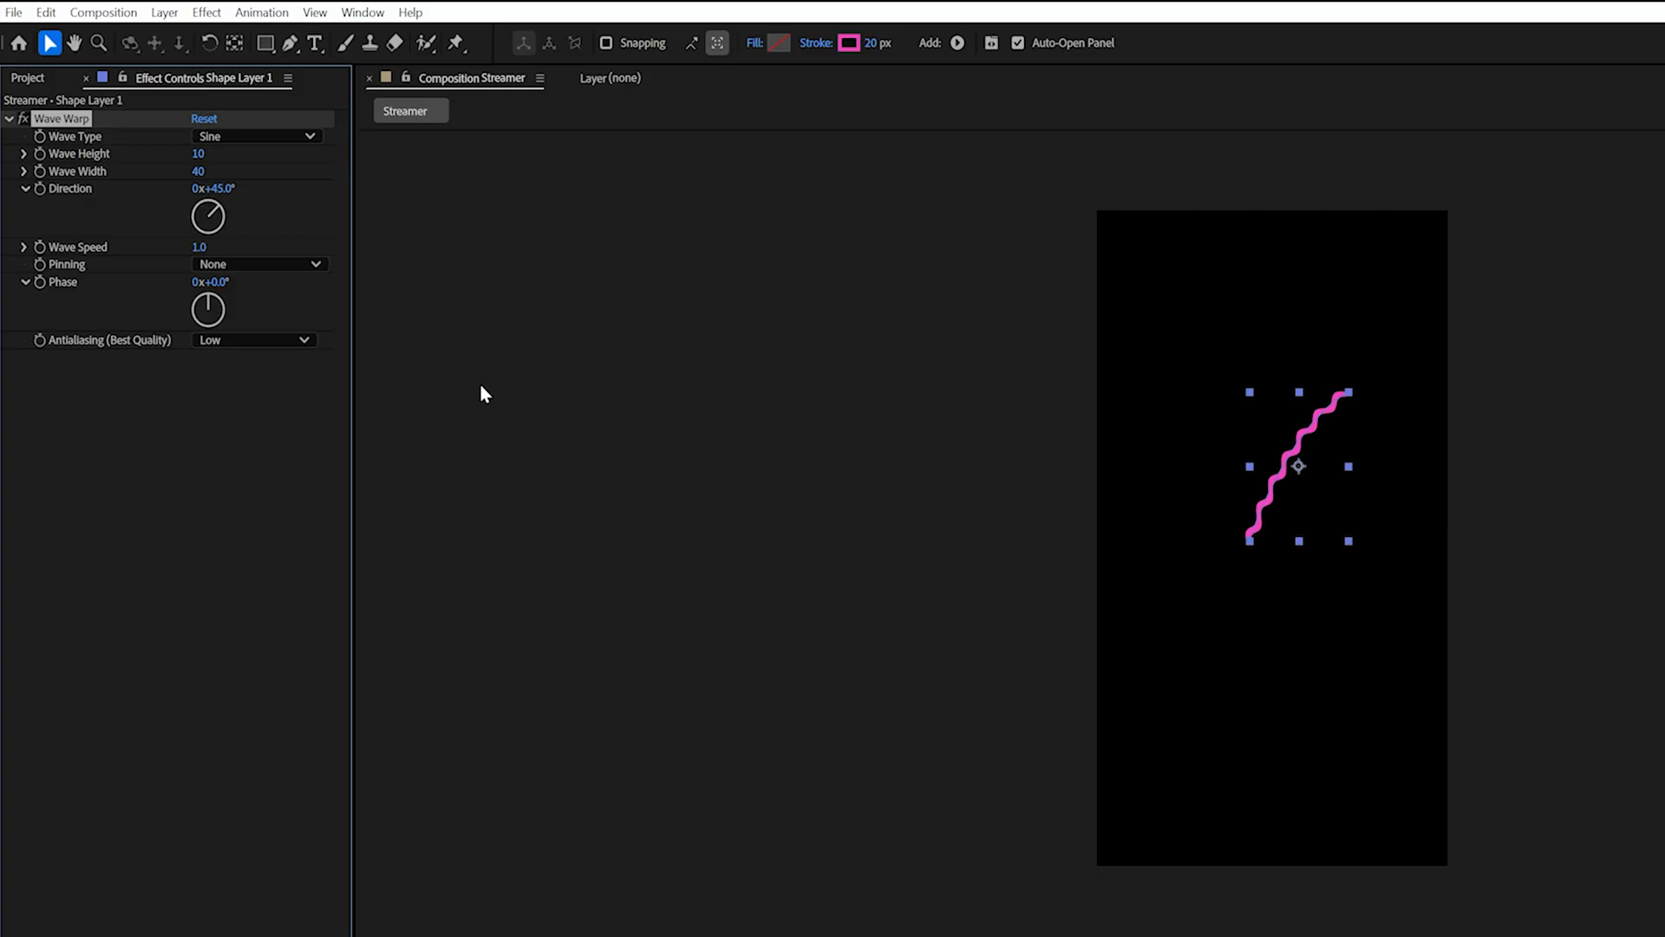
{"action": "mouse_move", "coordinate": [1260, 532]}
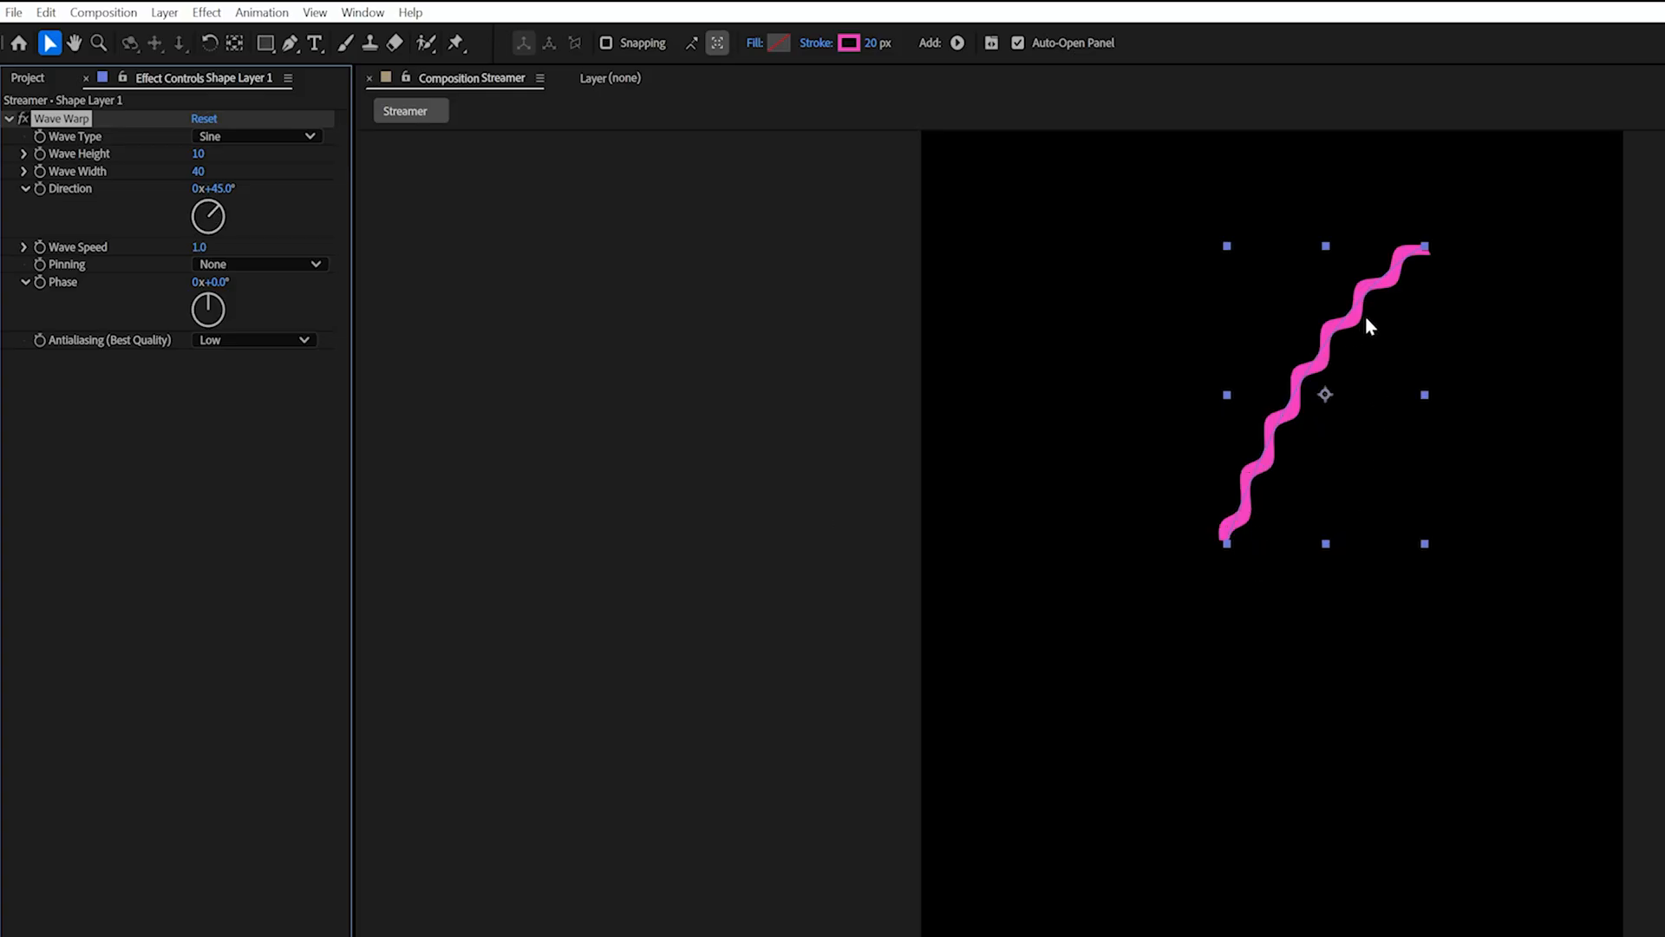
{"action": "mouse_move", "coordinate": [1146, 826]}
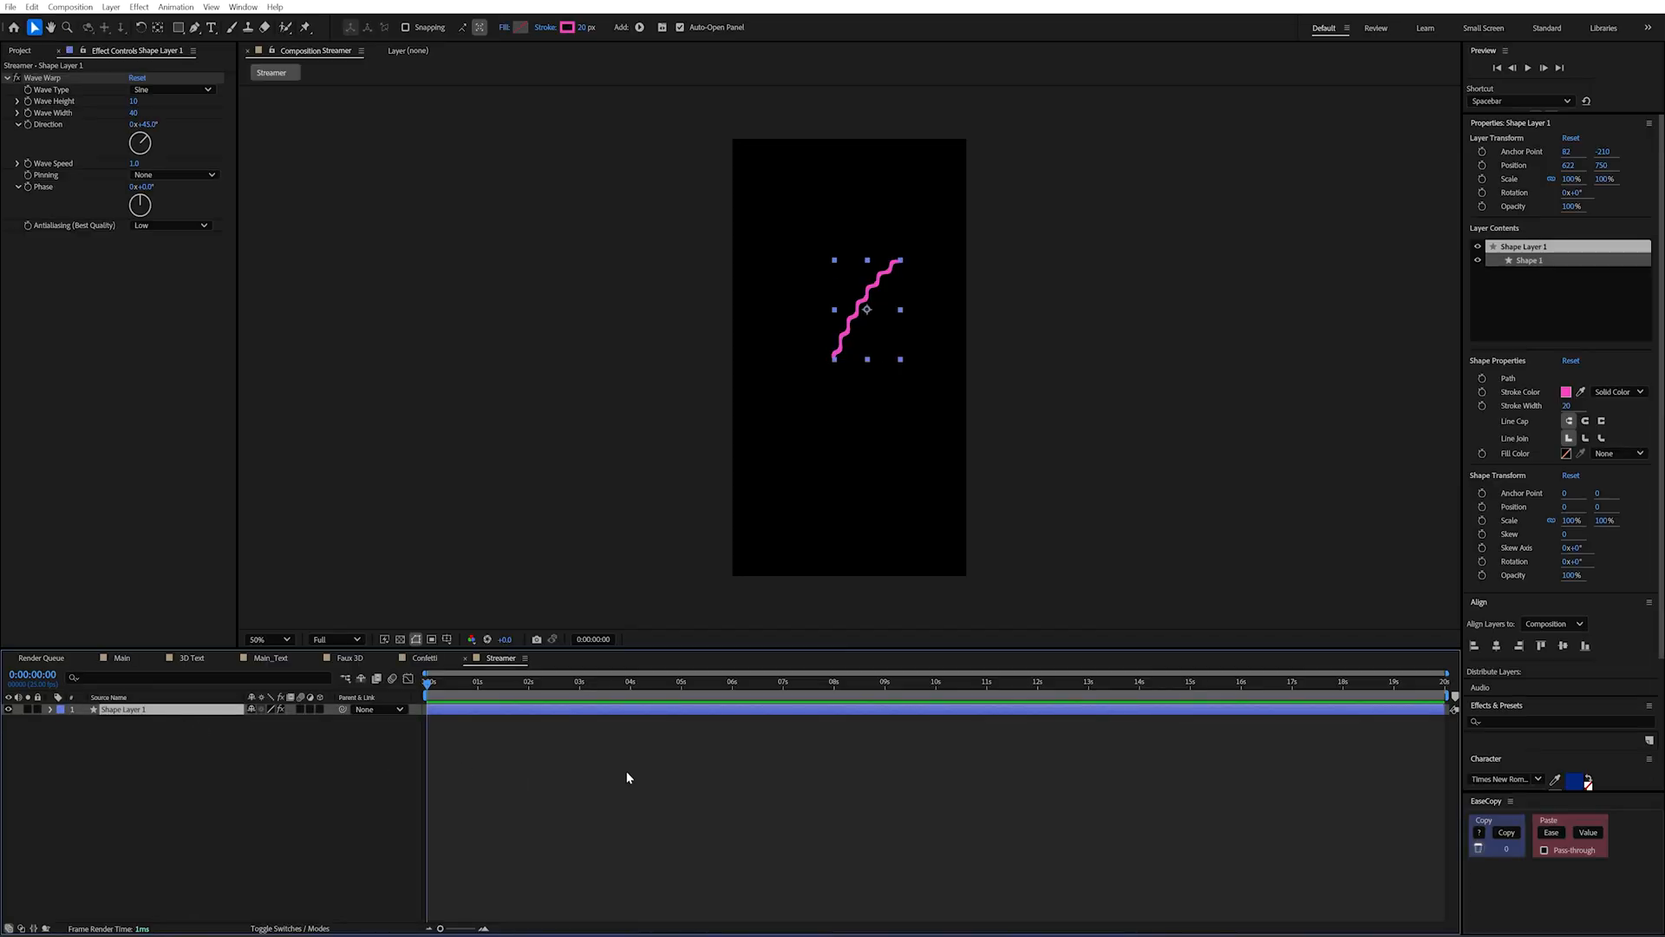
{"action": "left_click", "coordinate": [122, 708]}
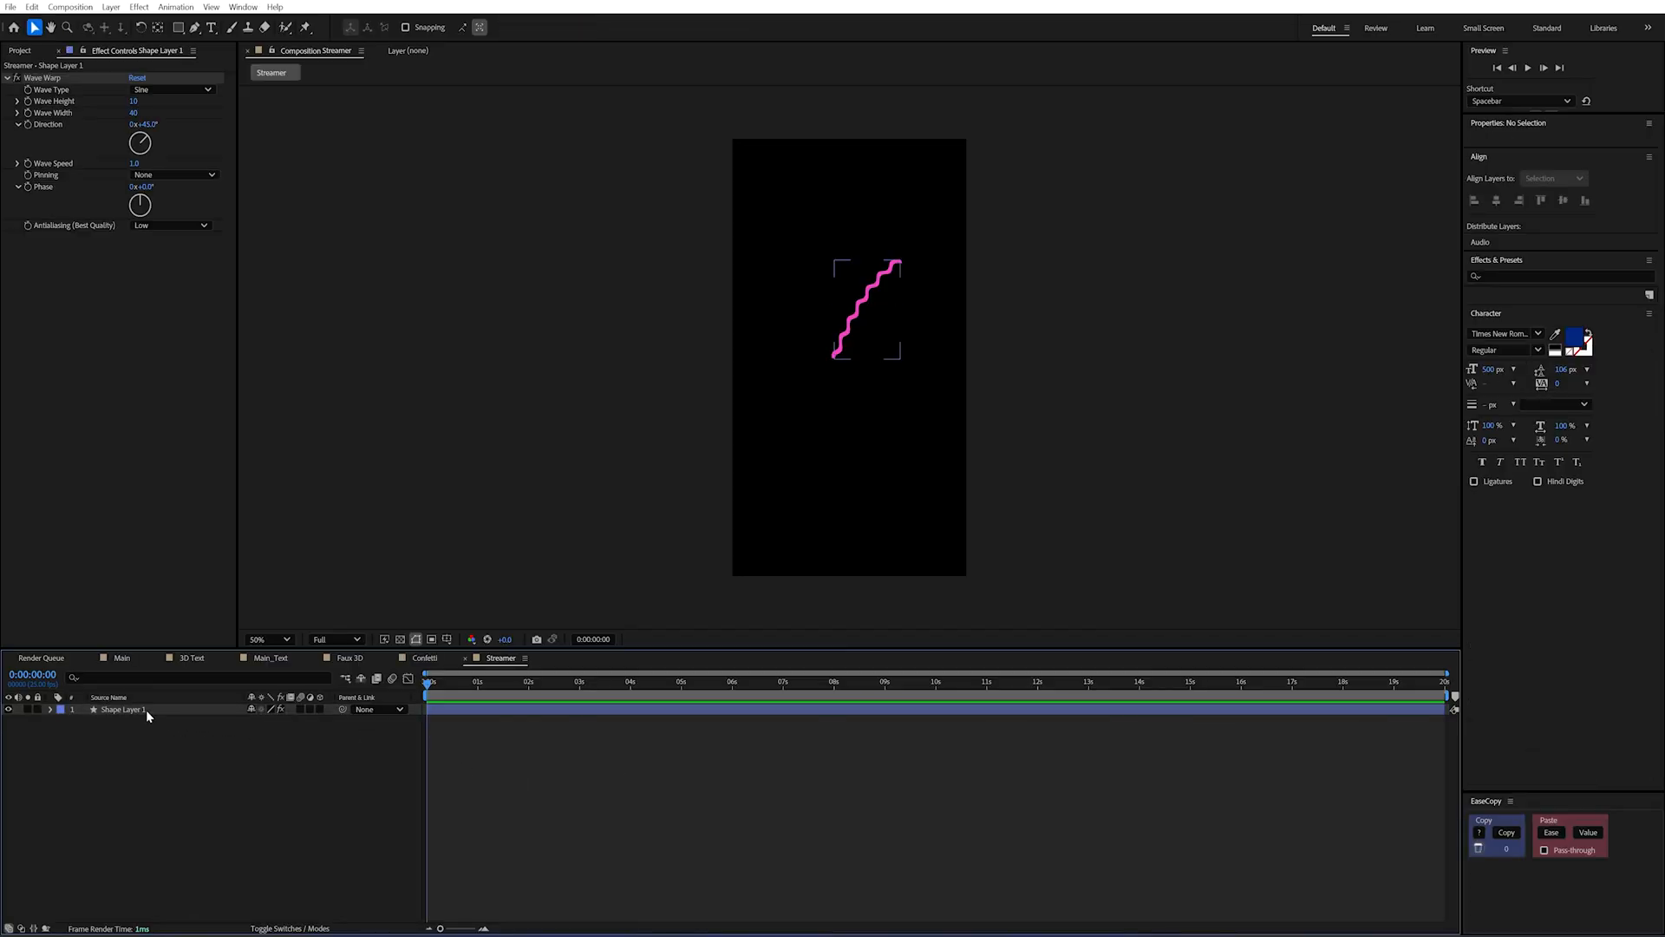
Move the streamer's anchor to its bottom end and keyframe Scale from 0% to 100%.
{"action": "left_click", "coordinate": [122, 710]}
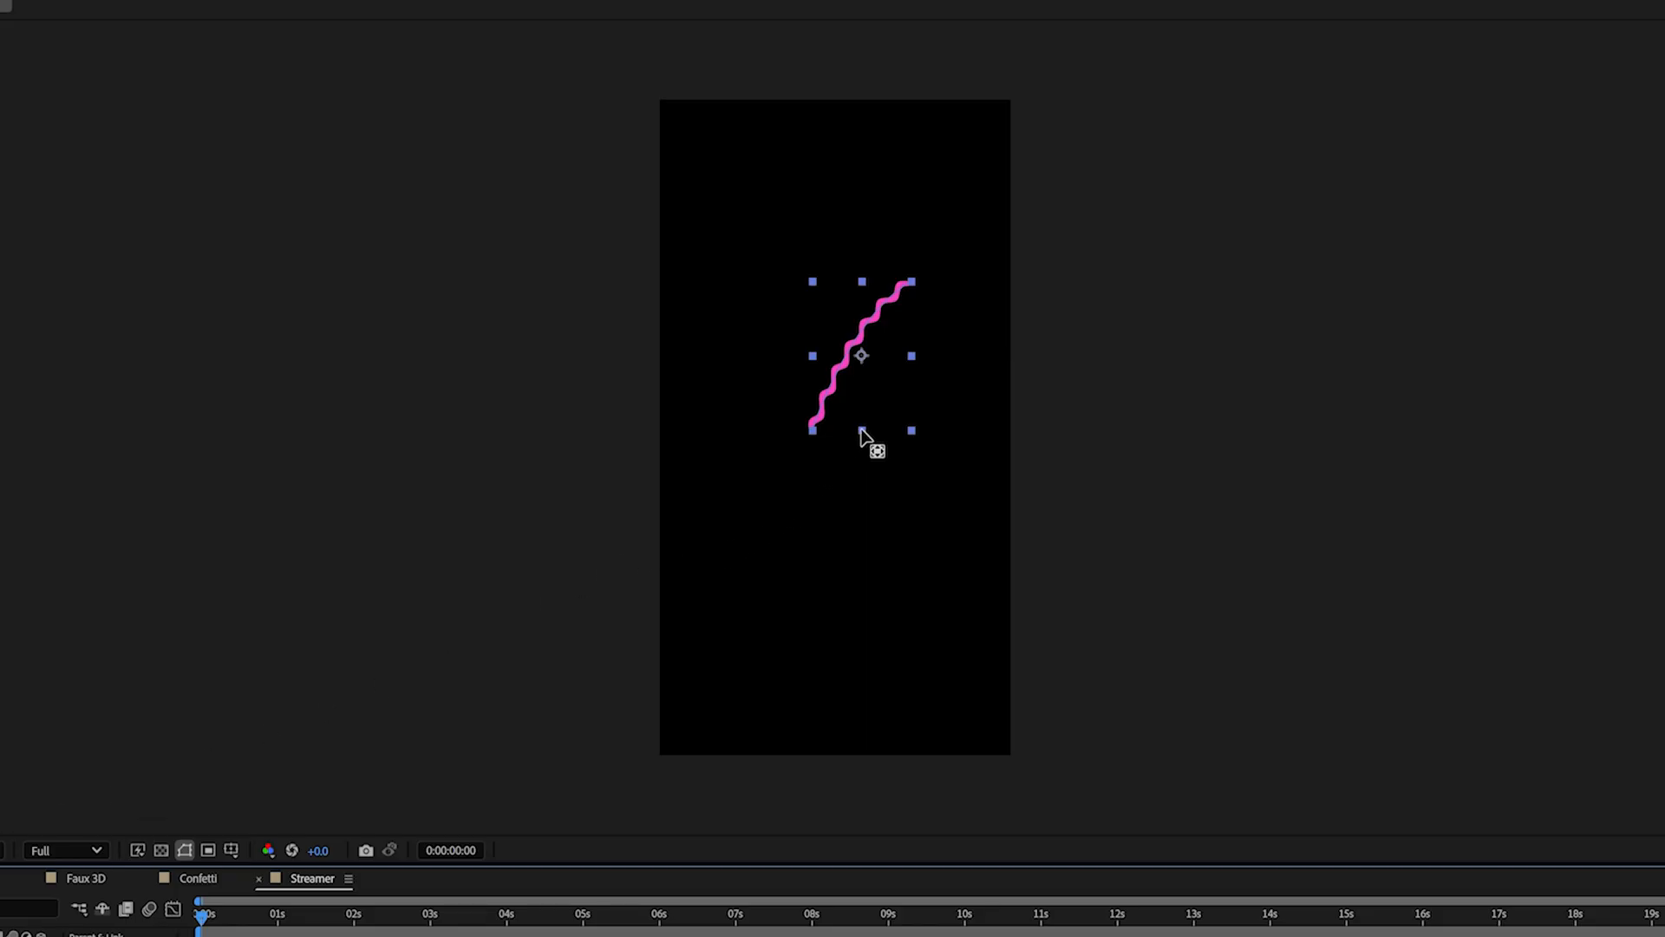
{"action": "mouse_move", "coordinate": [860, 365]}
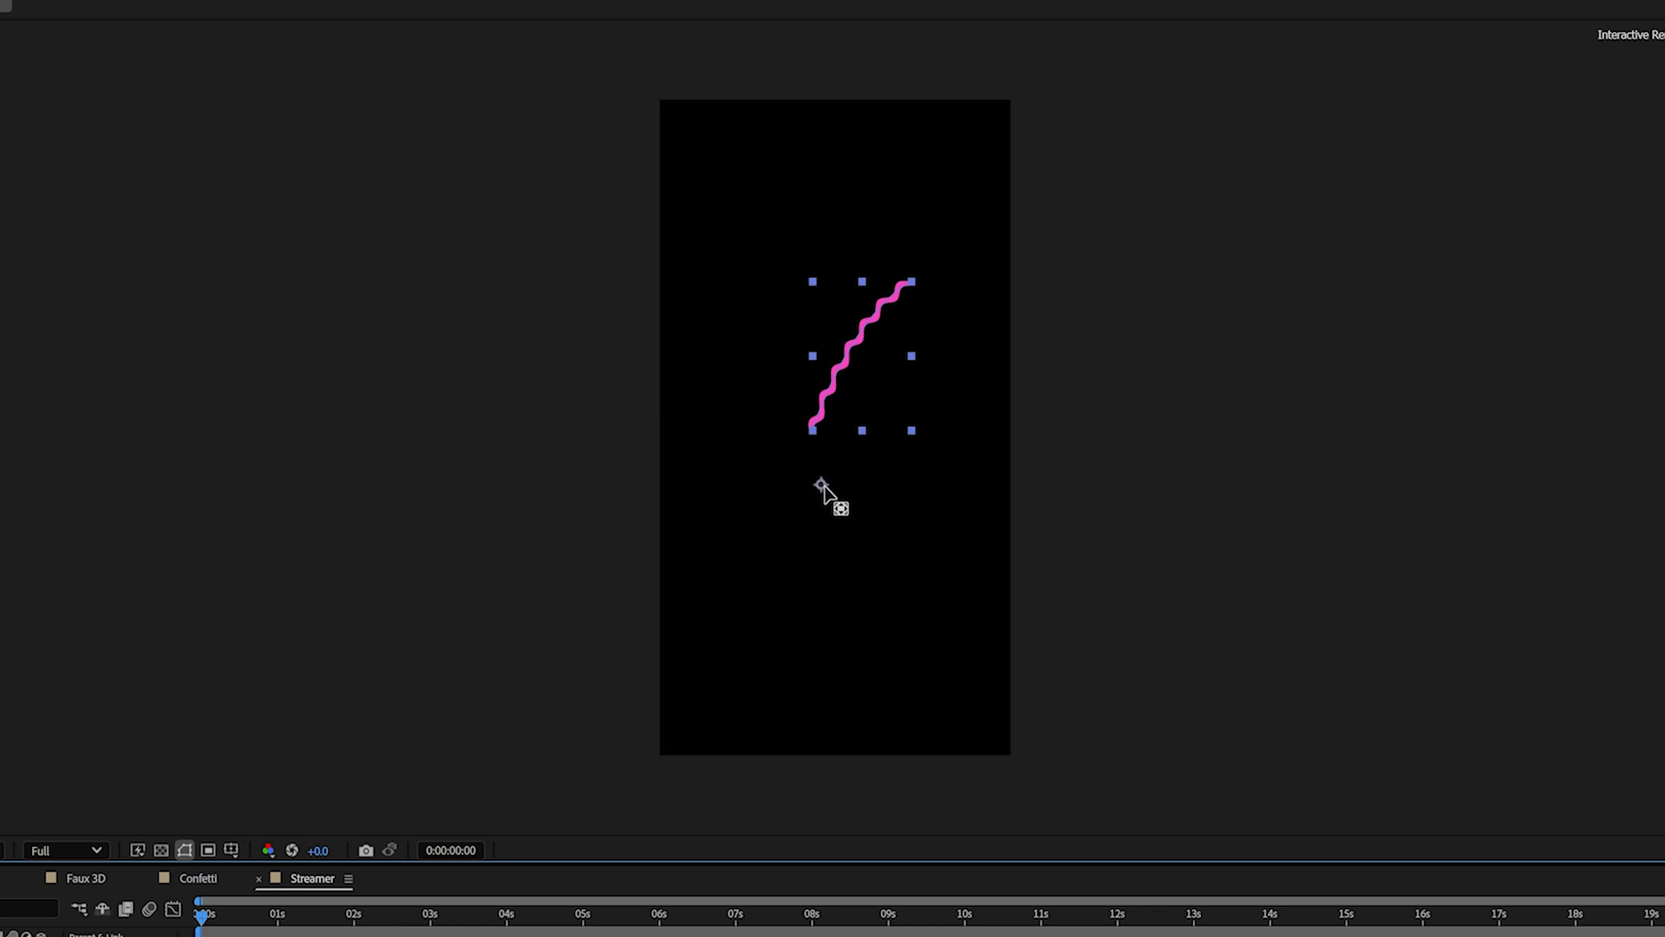
{"action": "mouse_move", "coordinate": [834, 481]}
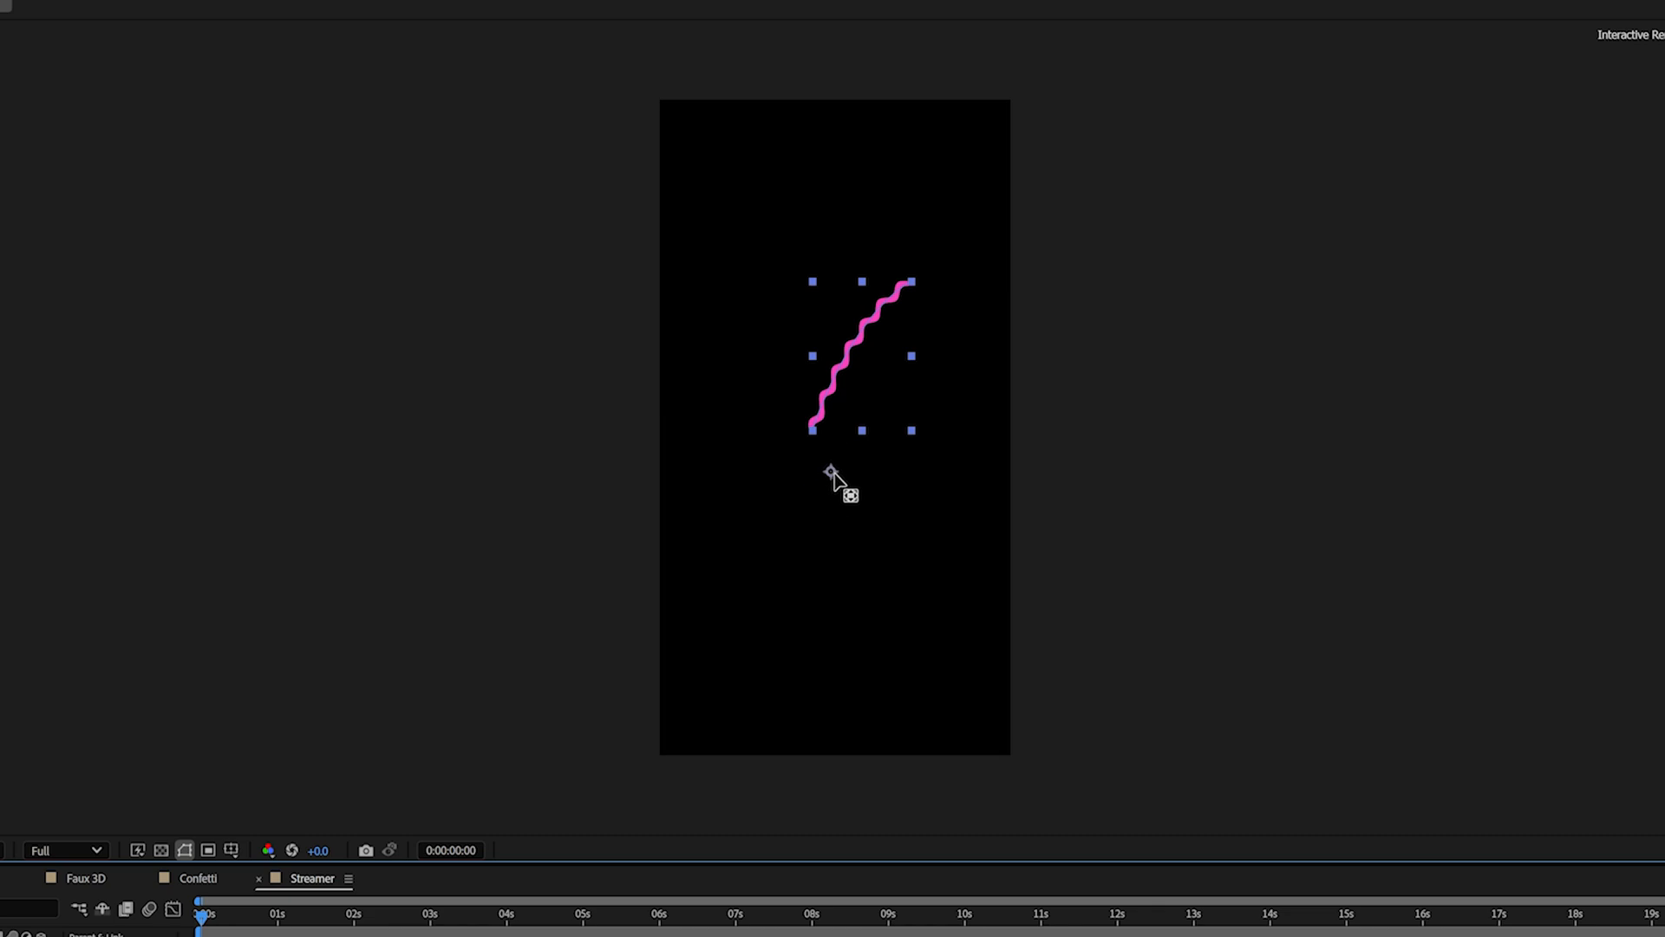
{"action": "mouse_move", "coordinate": [891, 569]}
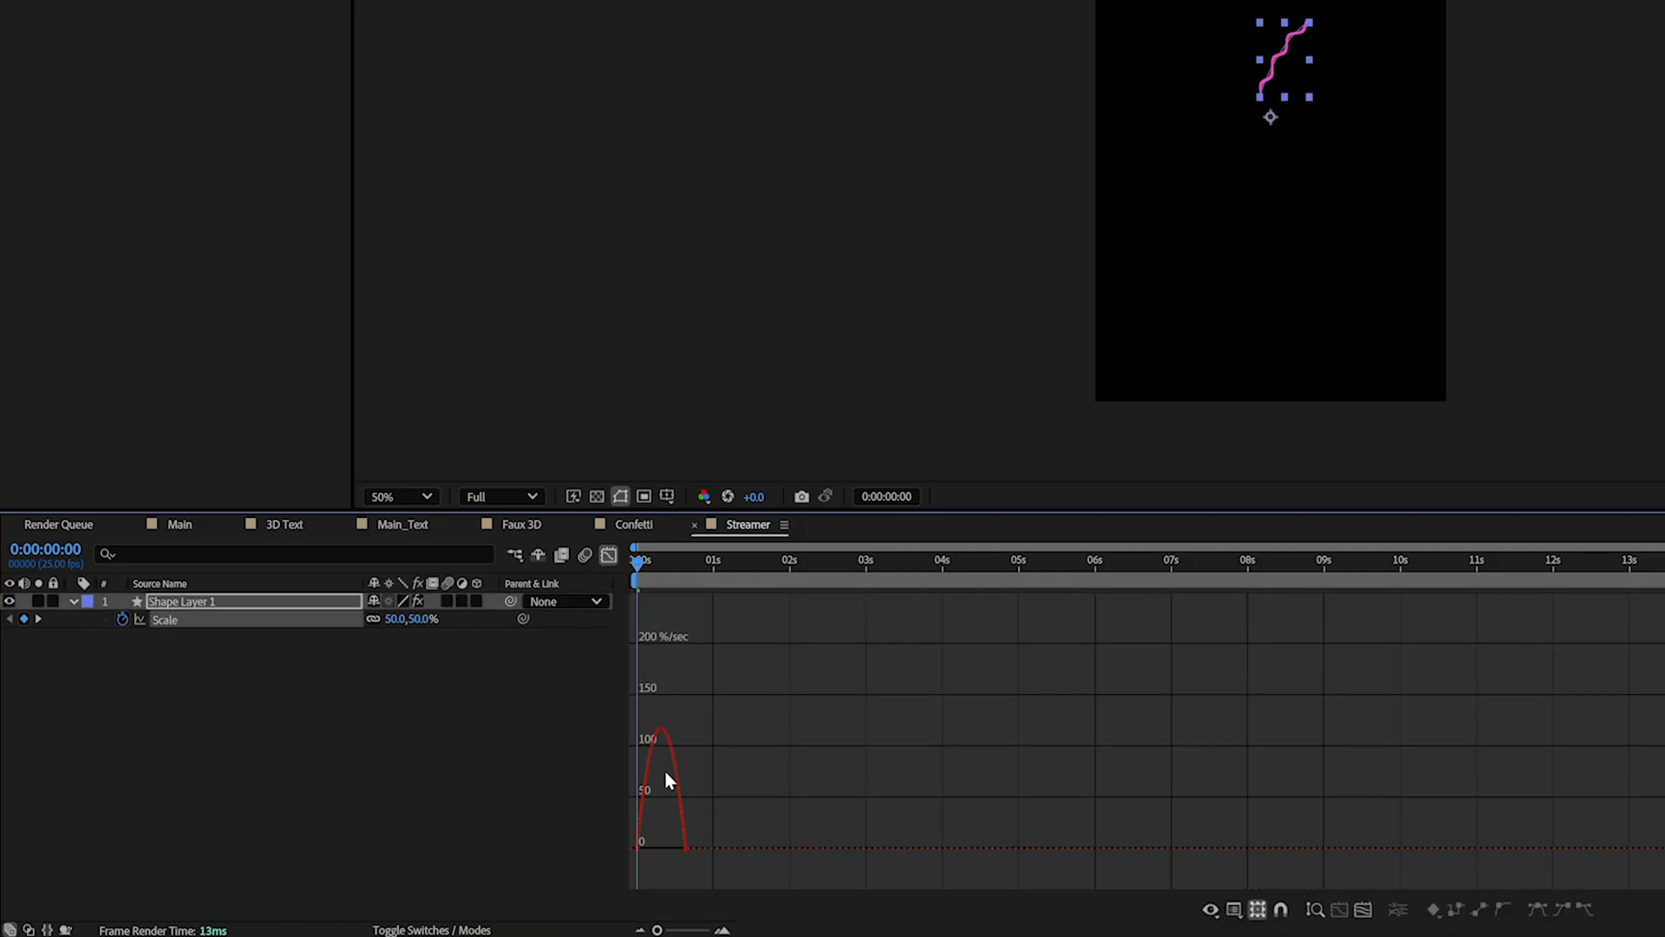
{"action": "left_click", "coordinate": [1364, 911]}
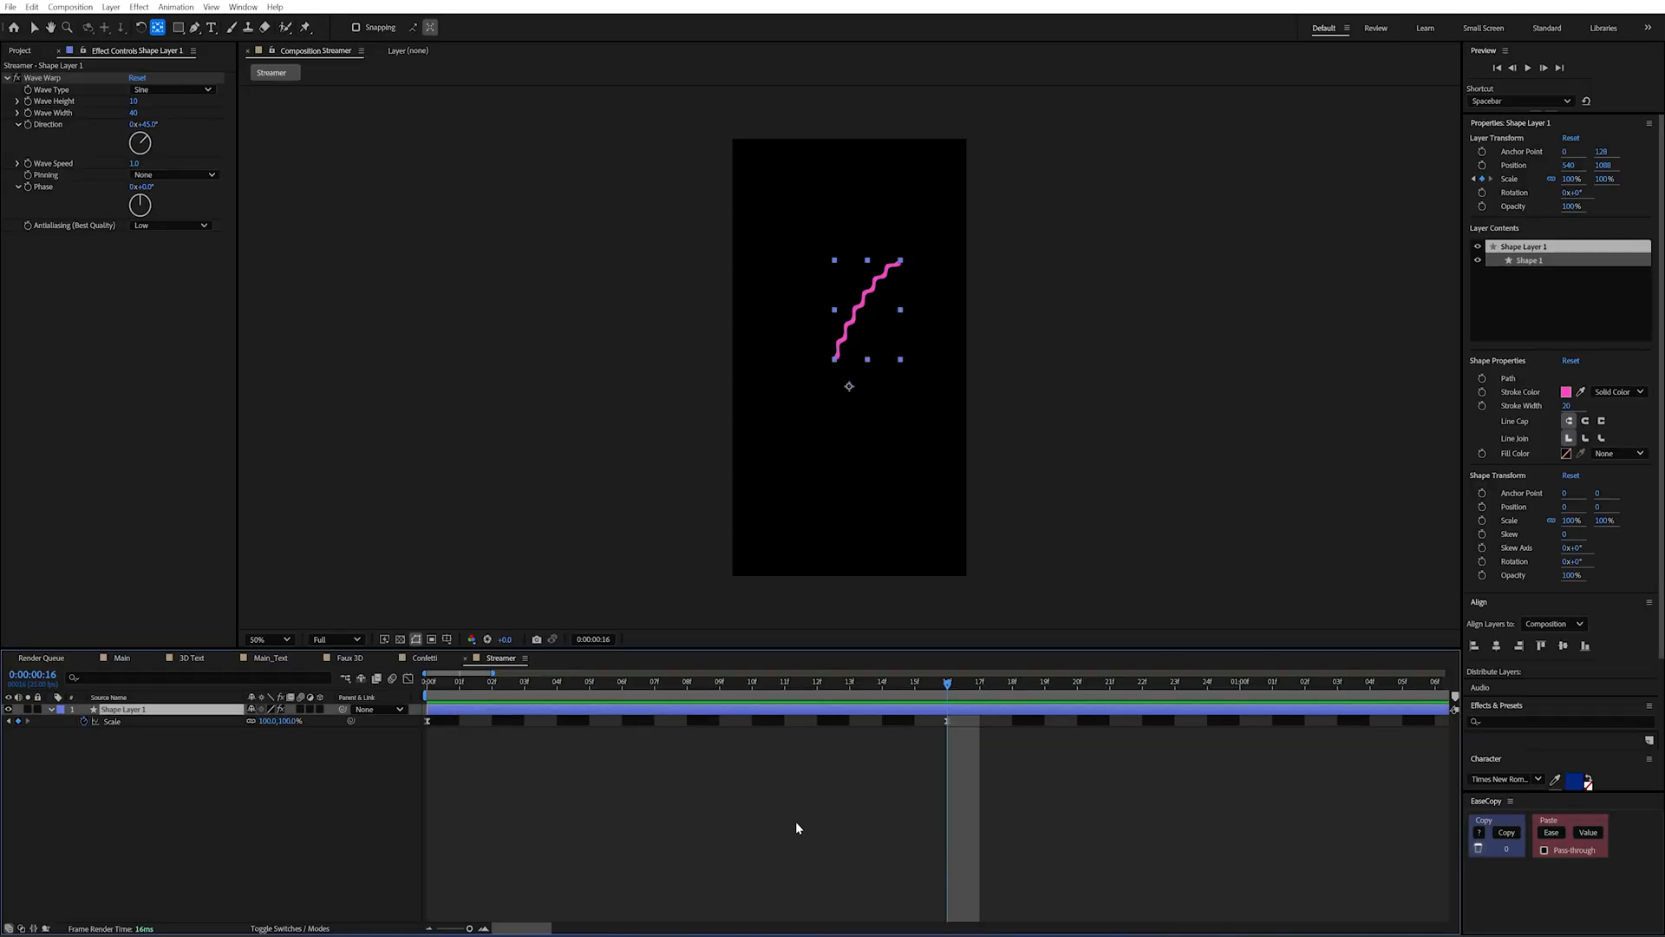
Add a Trim Paths operator to the streamer shape layer.
{"action": "left_click", "coordinate": [139, 718]}
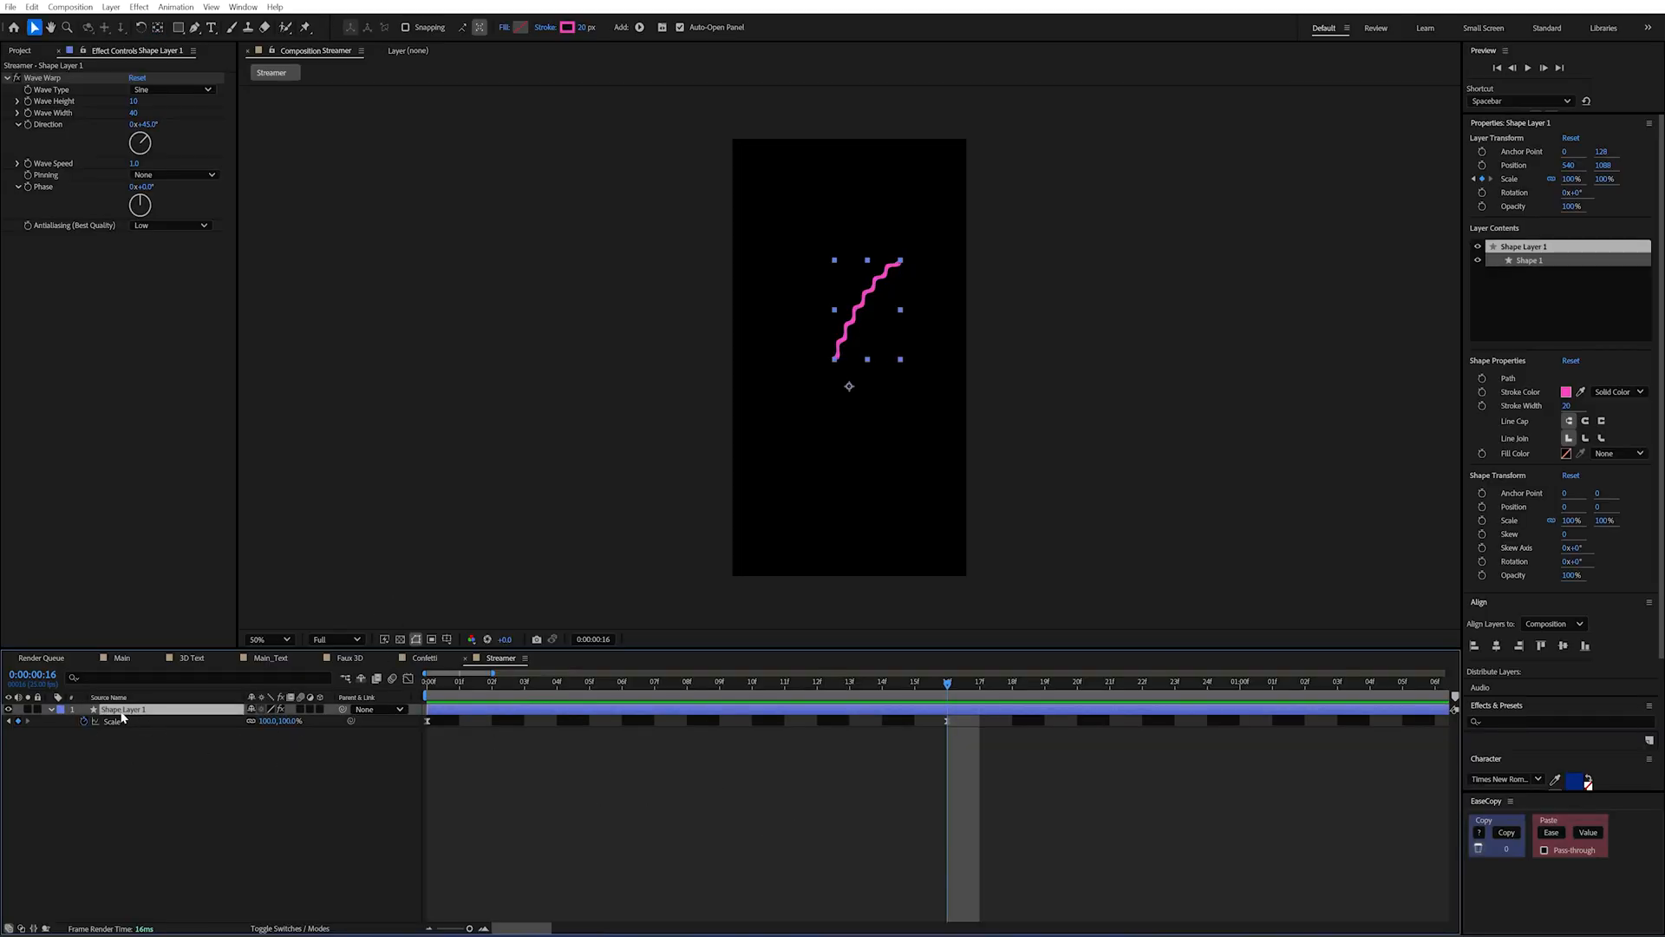
{"action": "left_click", "coordinate": [956, 42]}
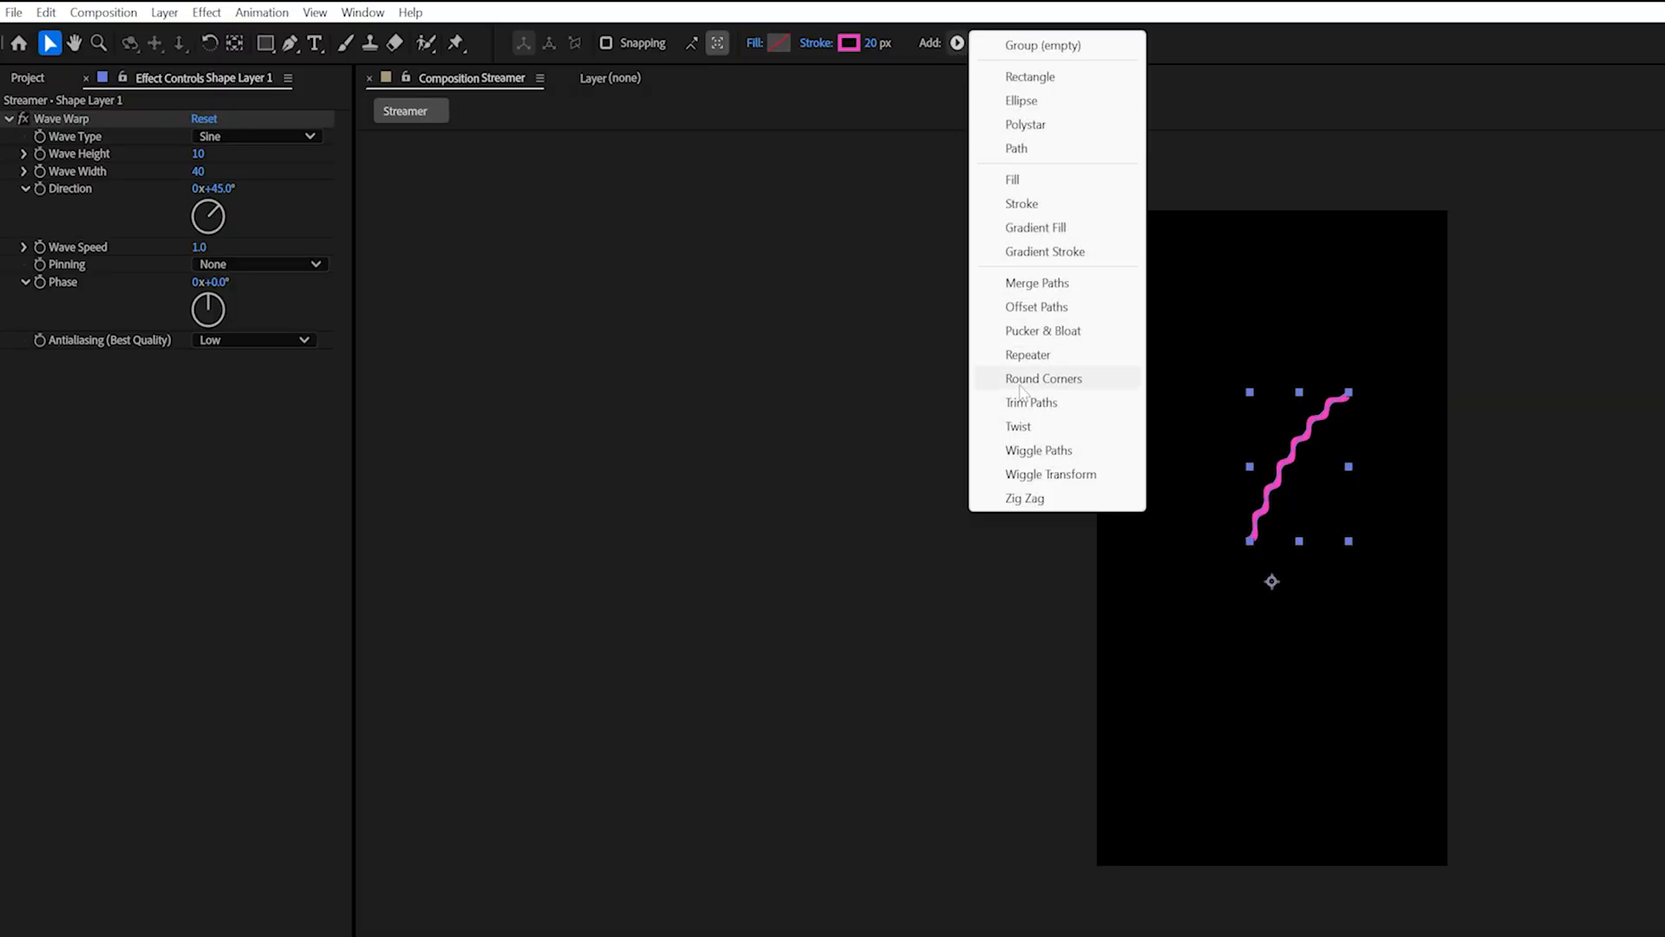
{"action": "left_click", "coordinate": [1031, 402]}
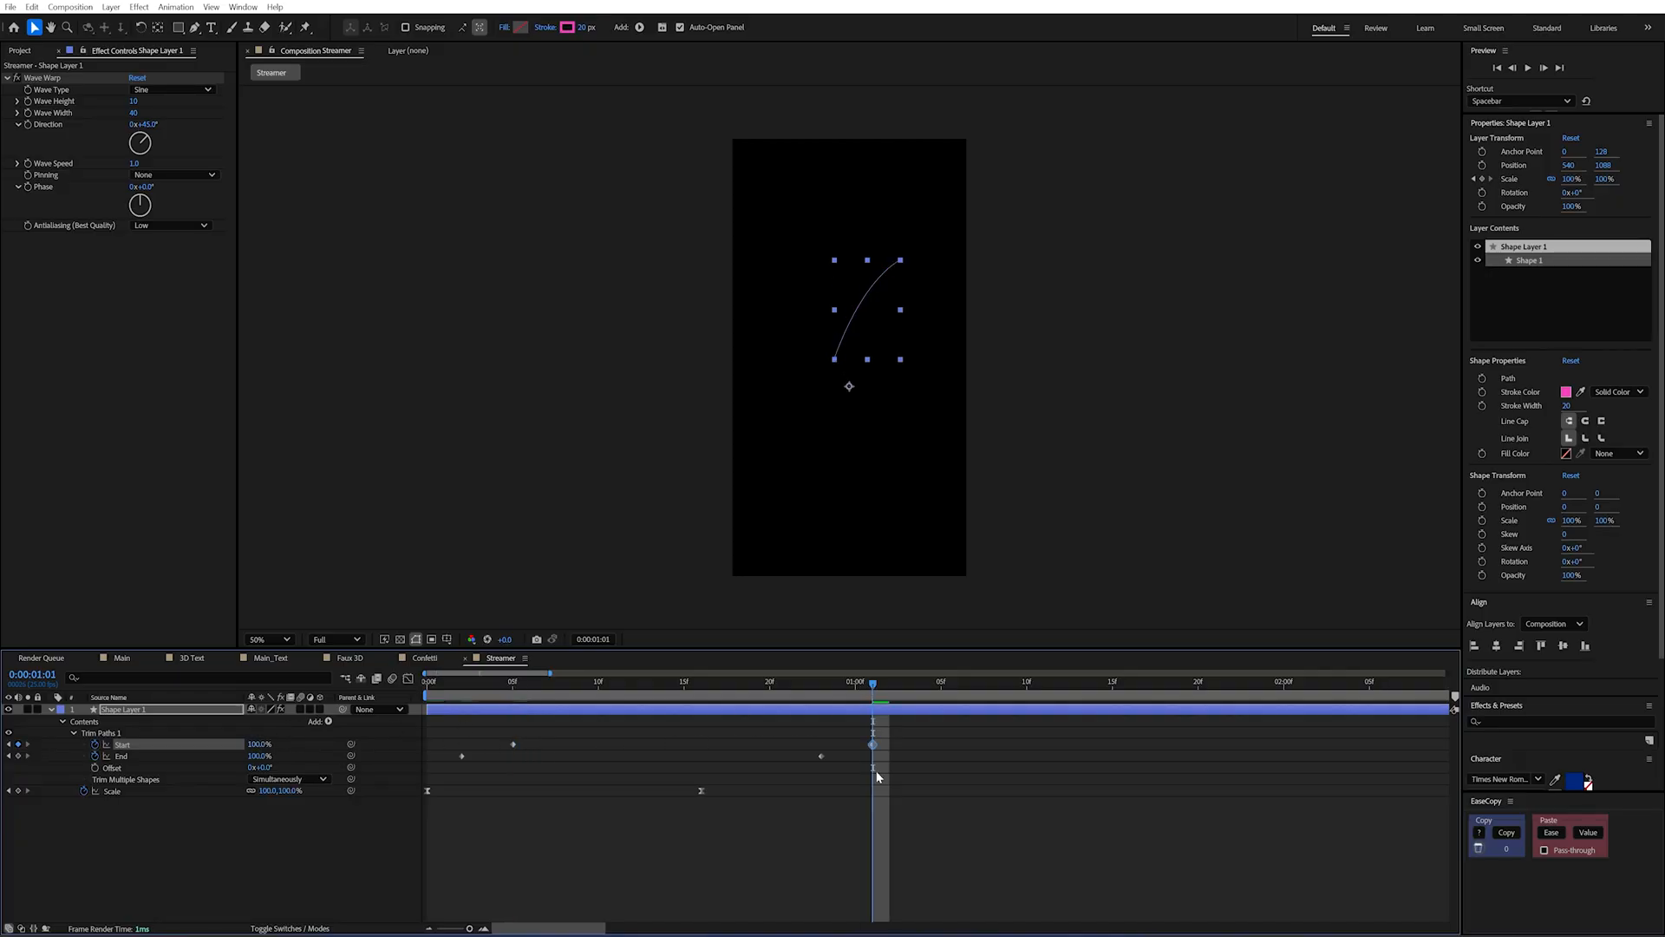
Keyframe Trim Paths Start and End 0% to 100% with Start lagging, and scrub to check the wipe.
{"action": "left_click", "coordinate": [122, 755]}
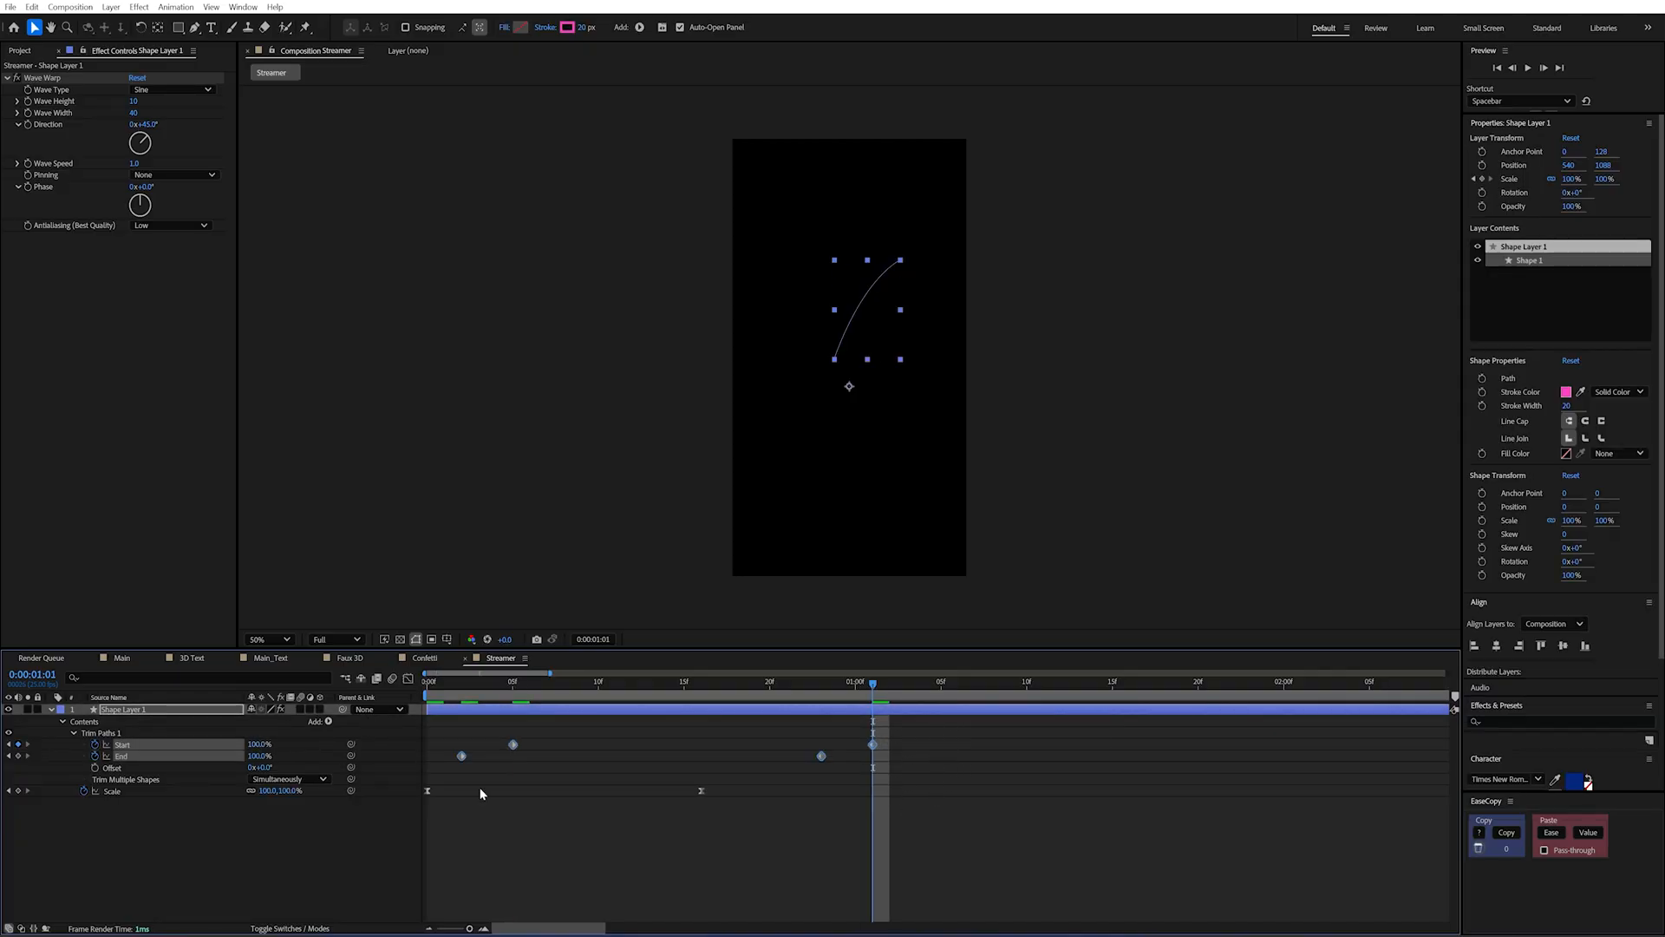
{"action": "left_click", "coordinate": [426, 680]}
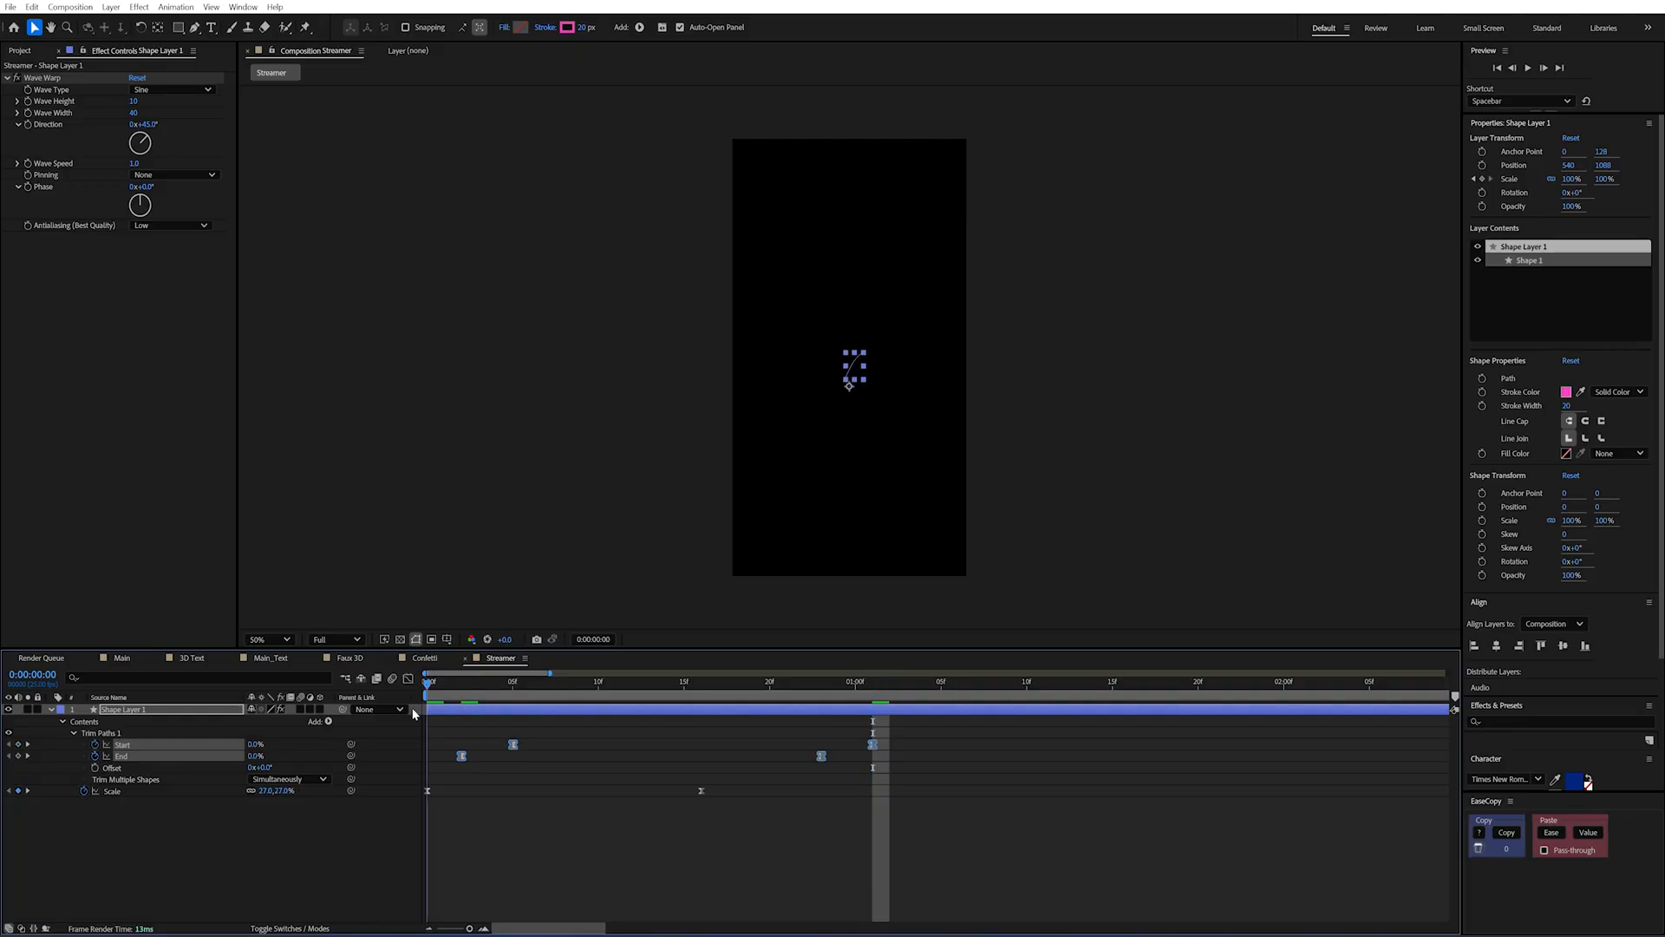
{"action": "left_click", "coordinate": [479, 683]}
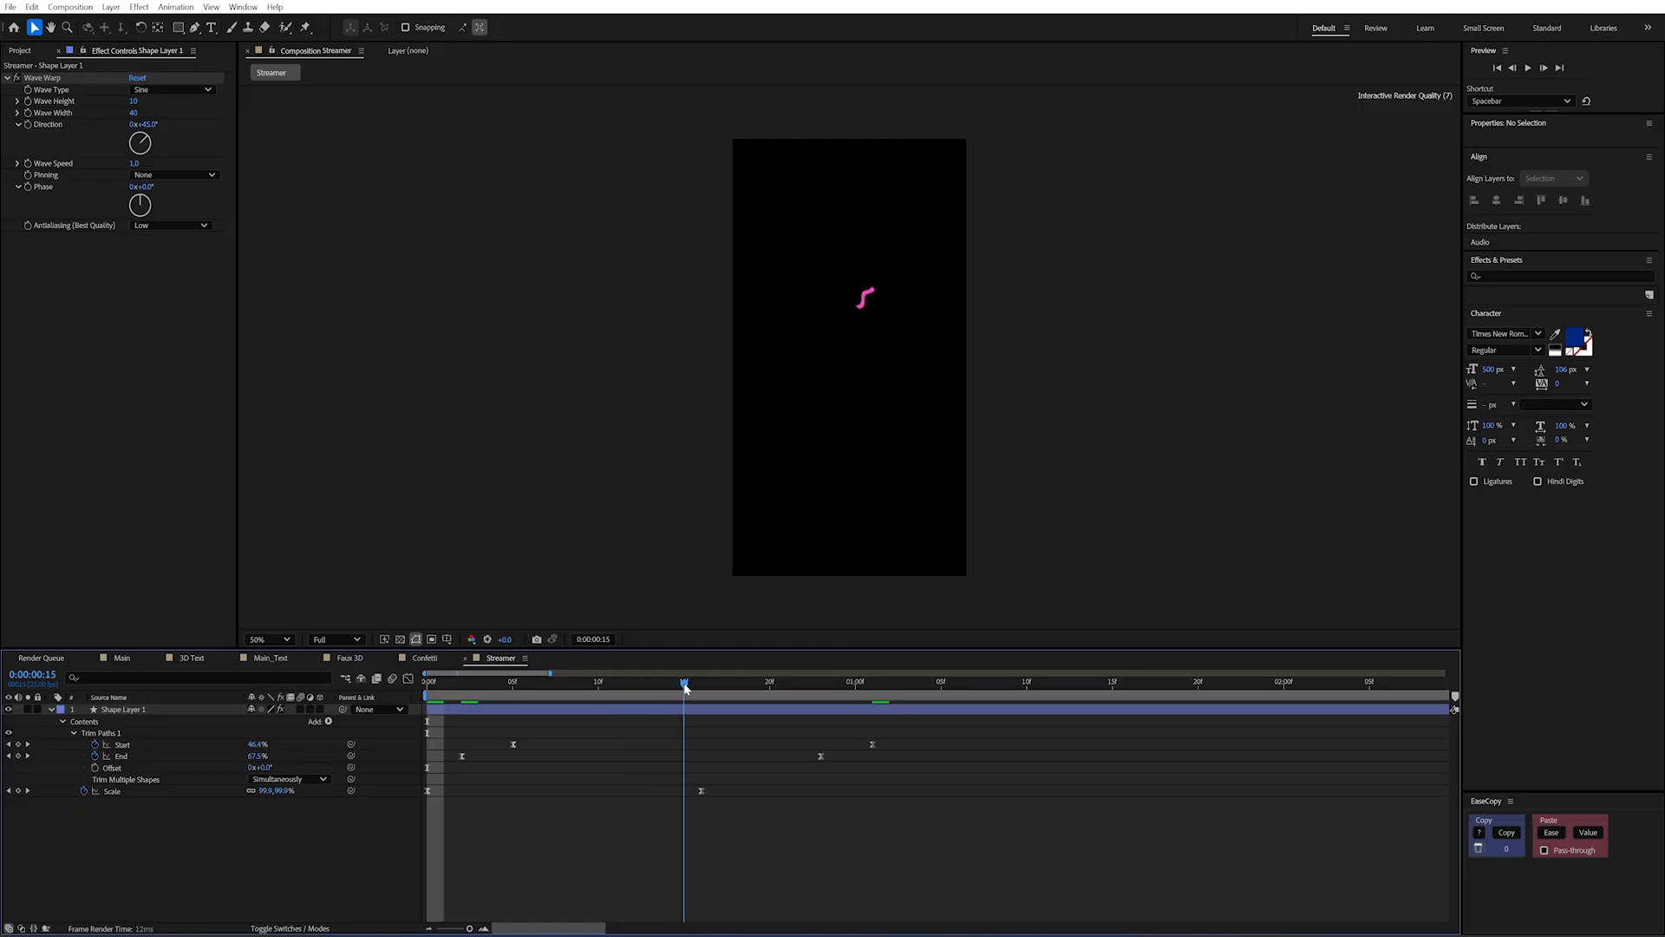
{"action": "left_click", "coordinate": [890, 680]}
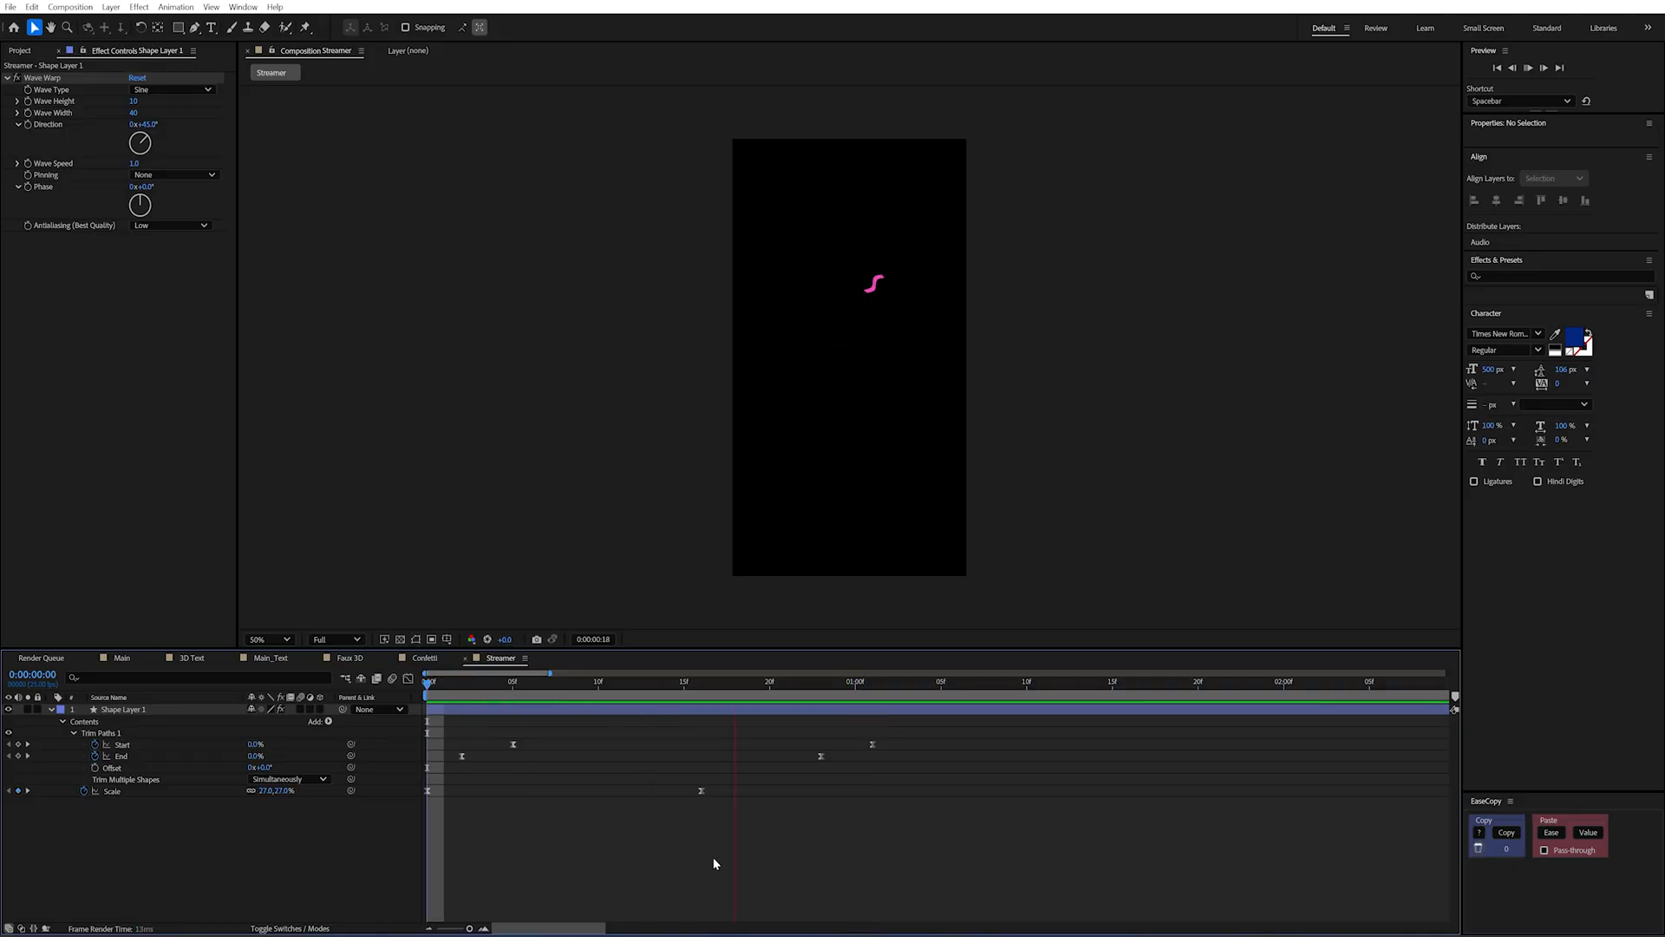
{"action": "left_click", "coordinate": [541, 680]}
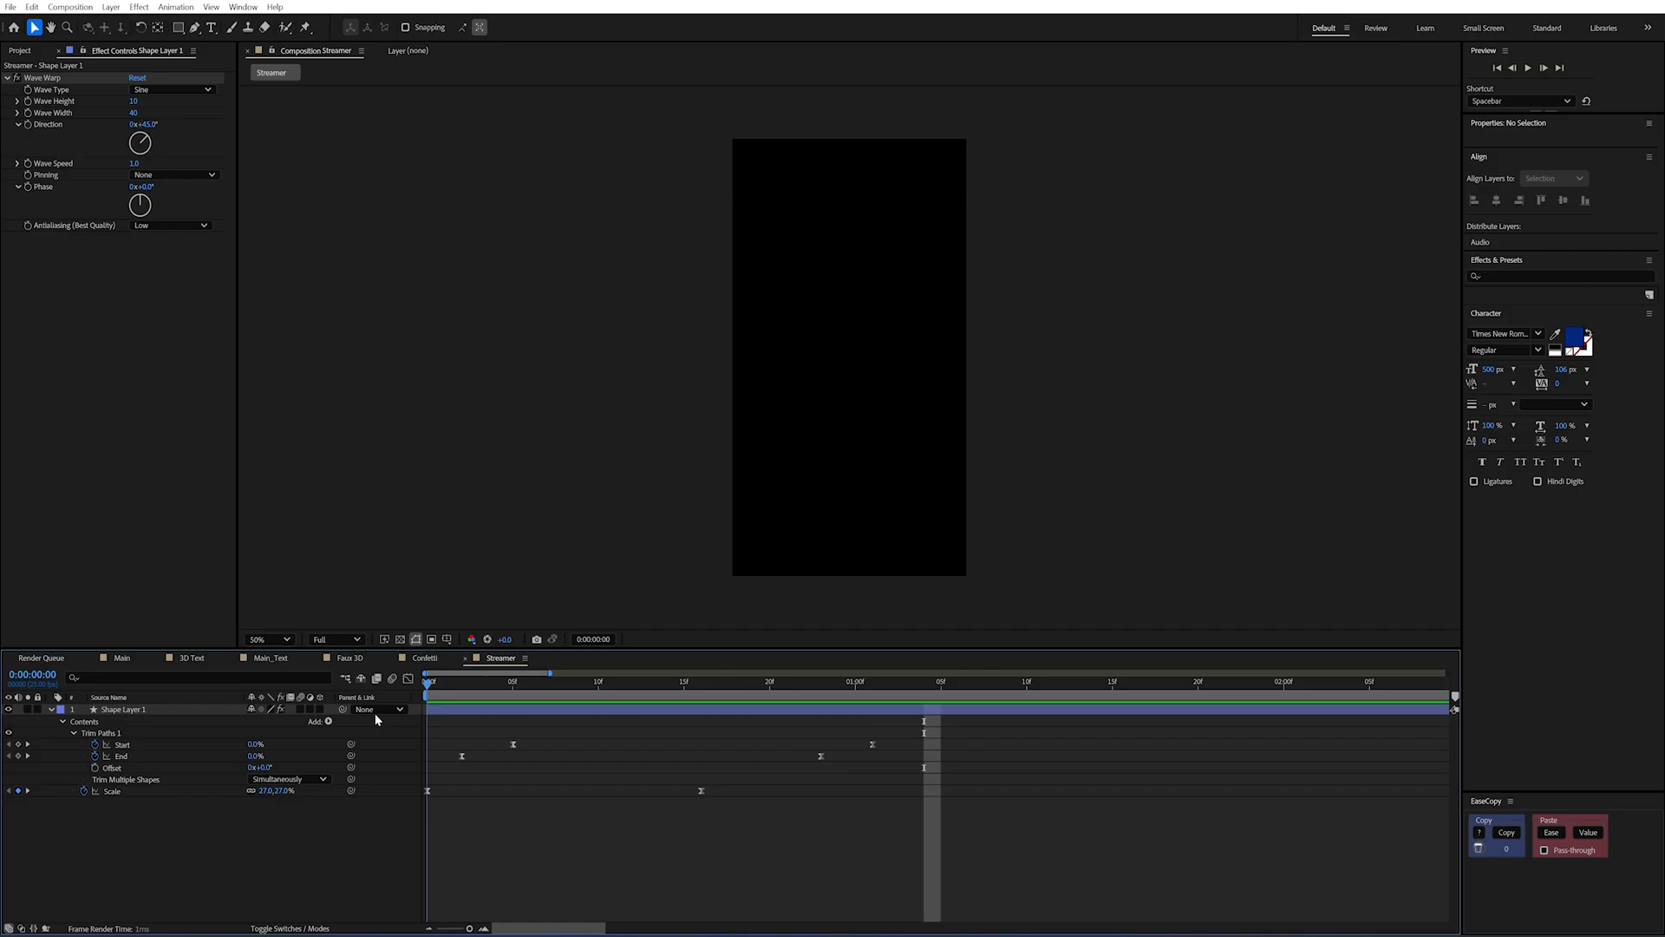
{"action": "left_click", "coordinate": [840, 680]}
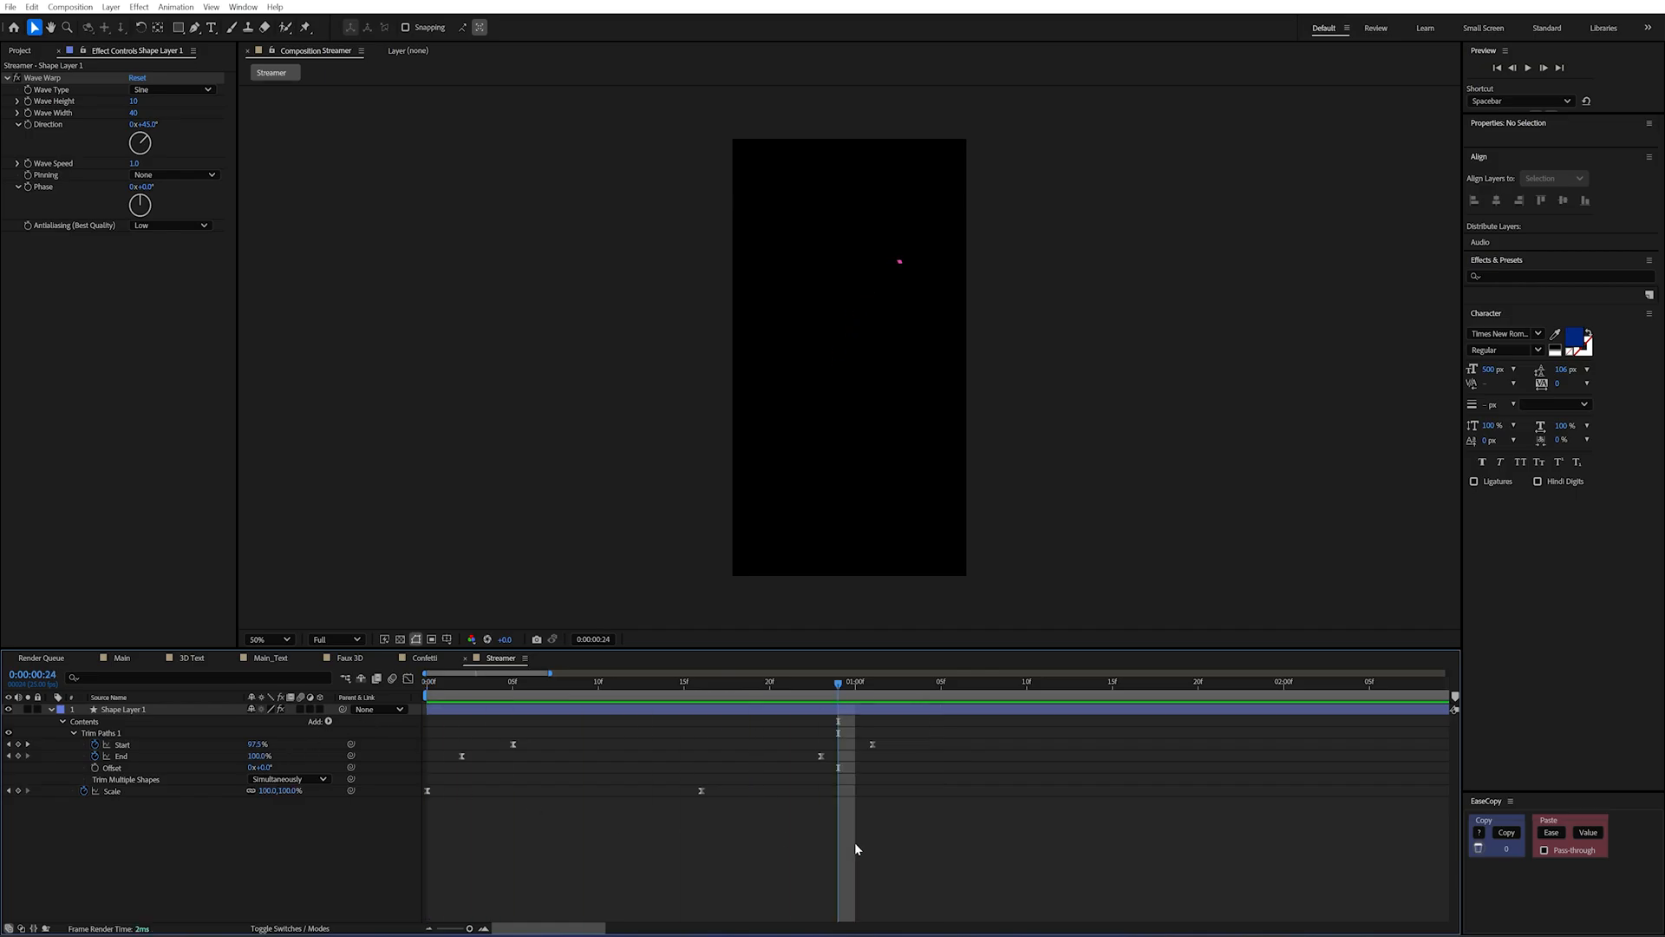
{"action": "mouse_move", "coordinate": [767, 850]}
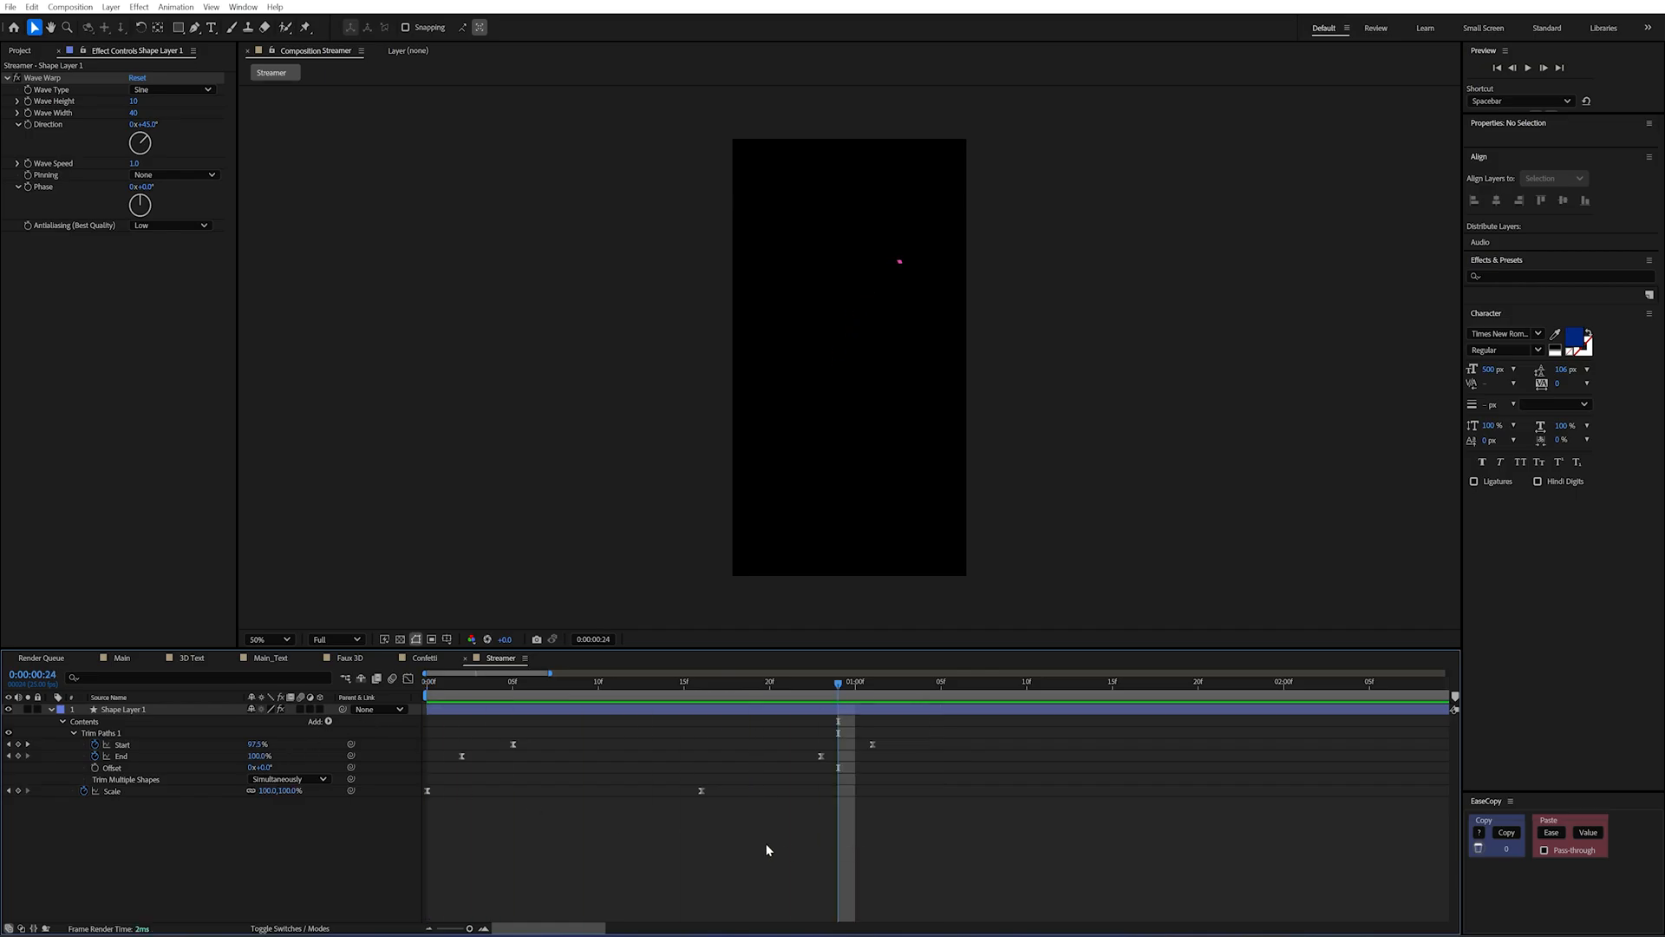
Place the 3D Text Shadow precomp in the Main timeline below the 50K text as a white copy.
{"action": "left_click", "coordinate": [121, 658]}
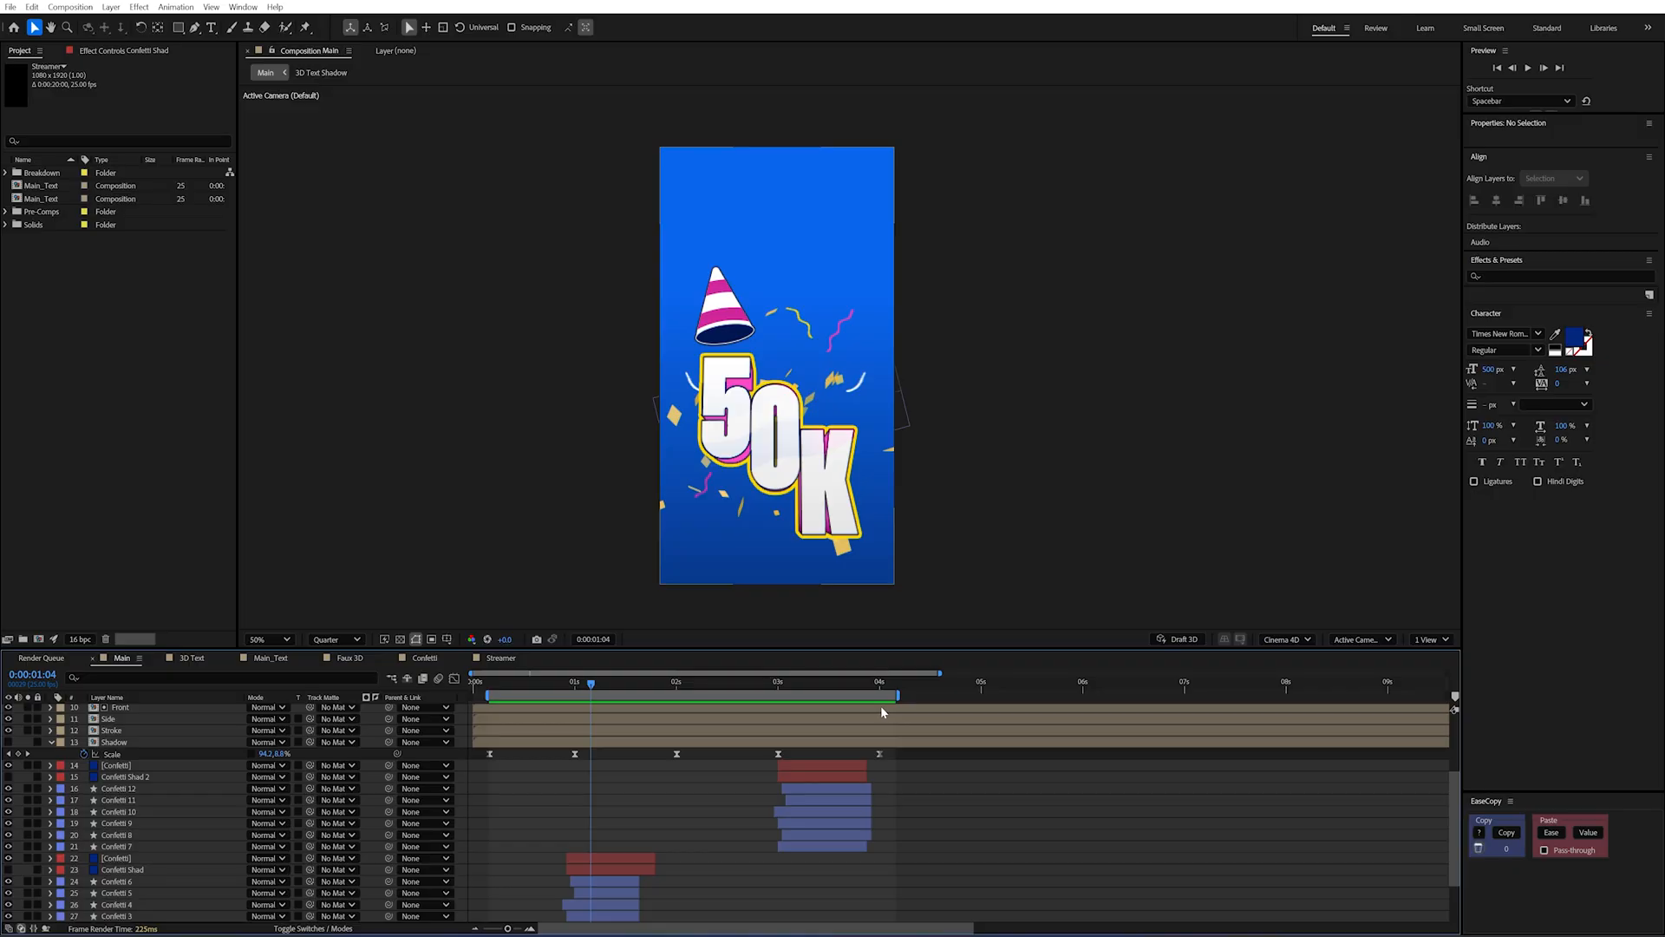
{"action": "mouse_move", "coordinate": [807, 798]}
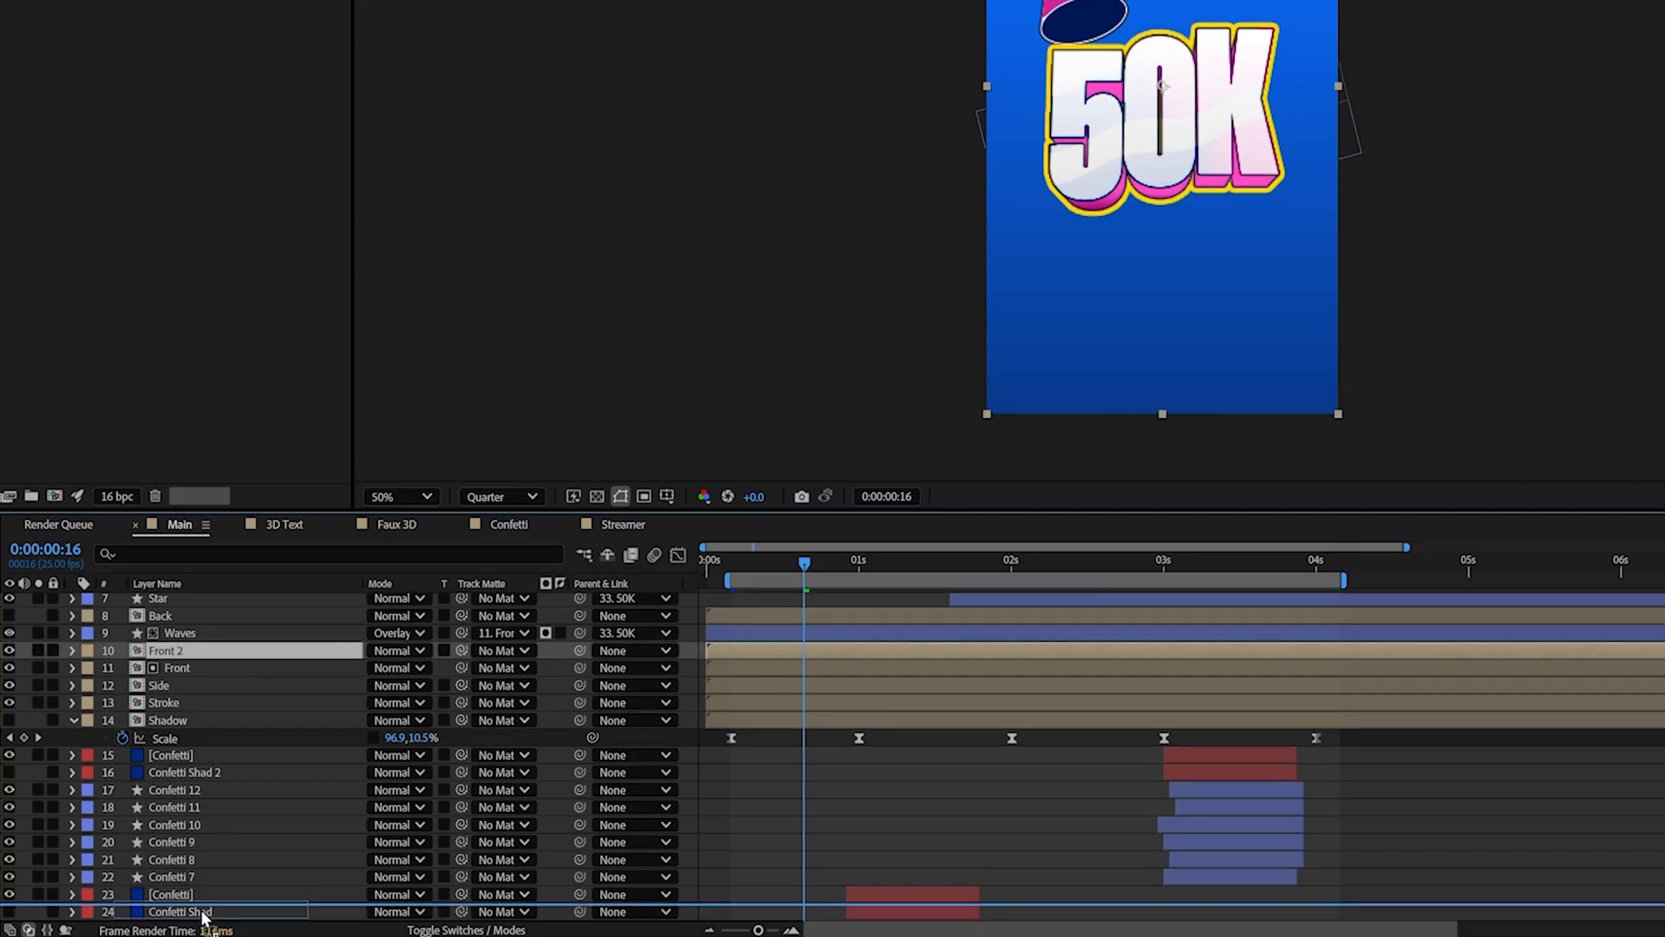
{"action": "scroll", "scroll_direction": "down", "scroll_amount": 3}
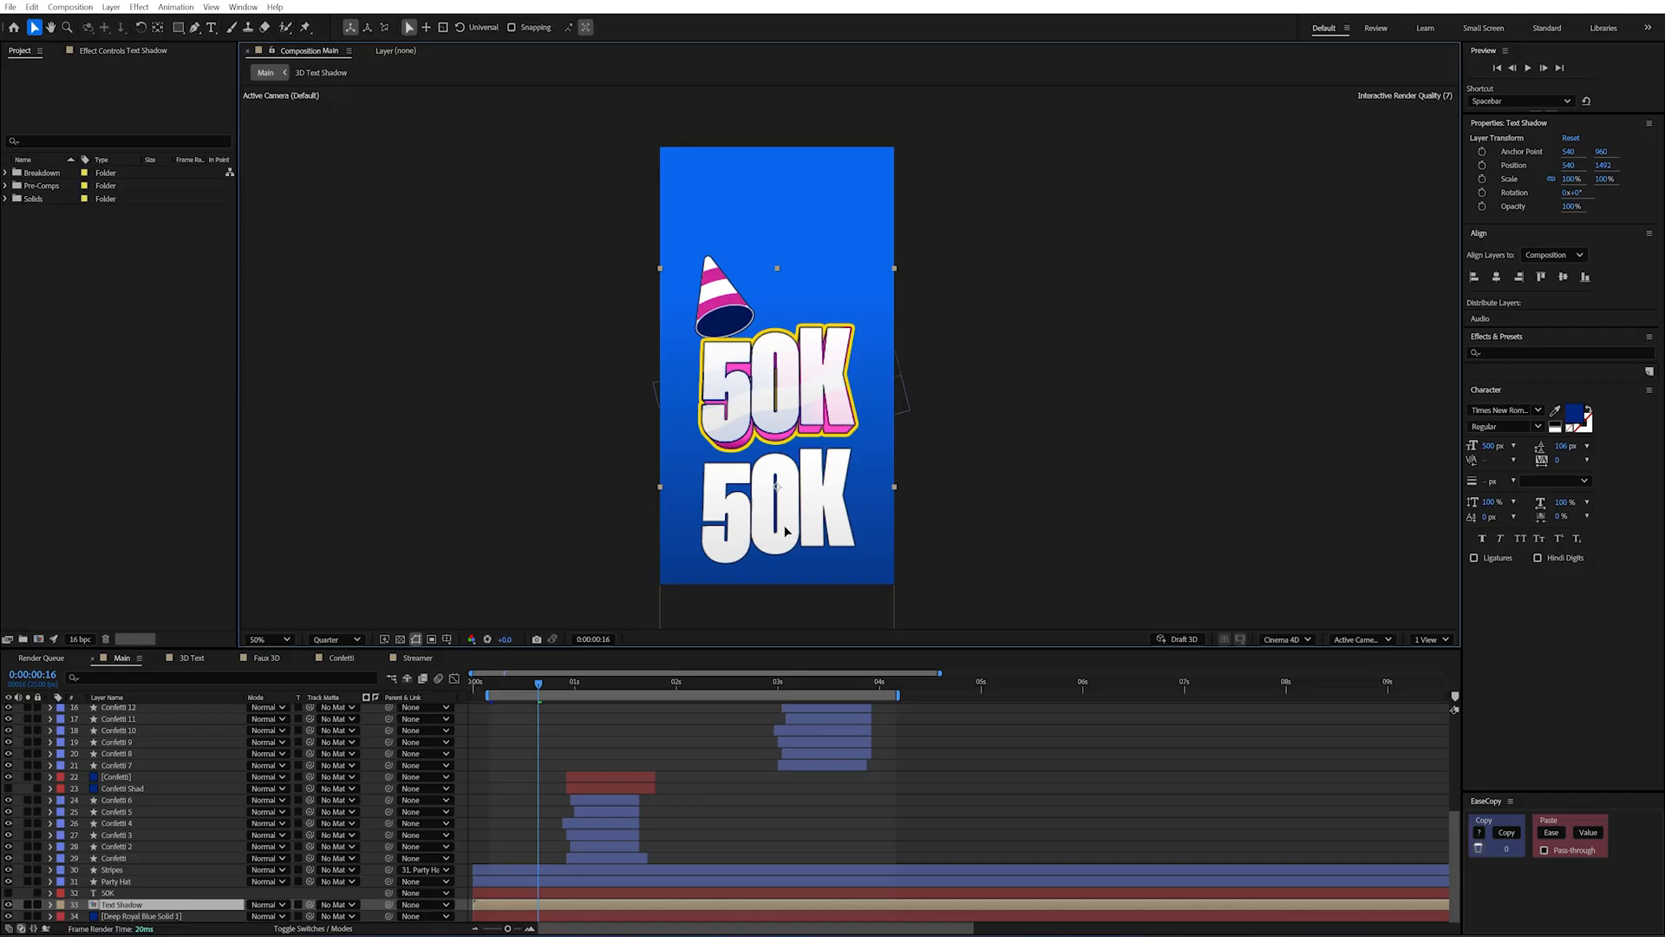
{"action": "mouse_move", "coordinate": [691, 755]}
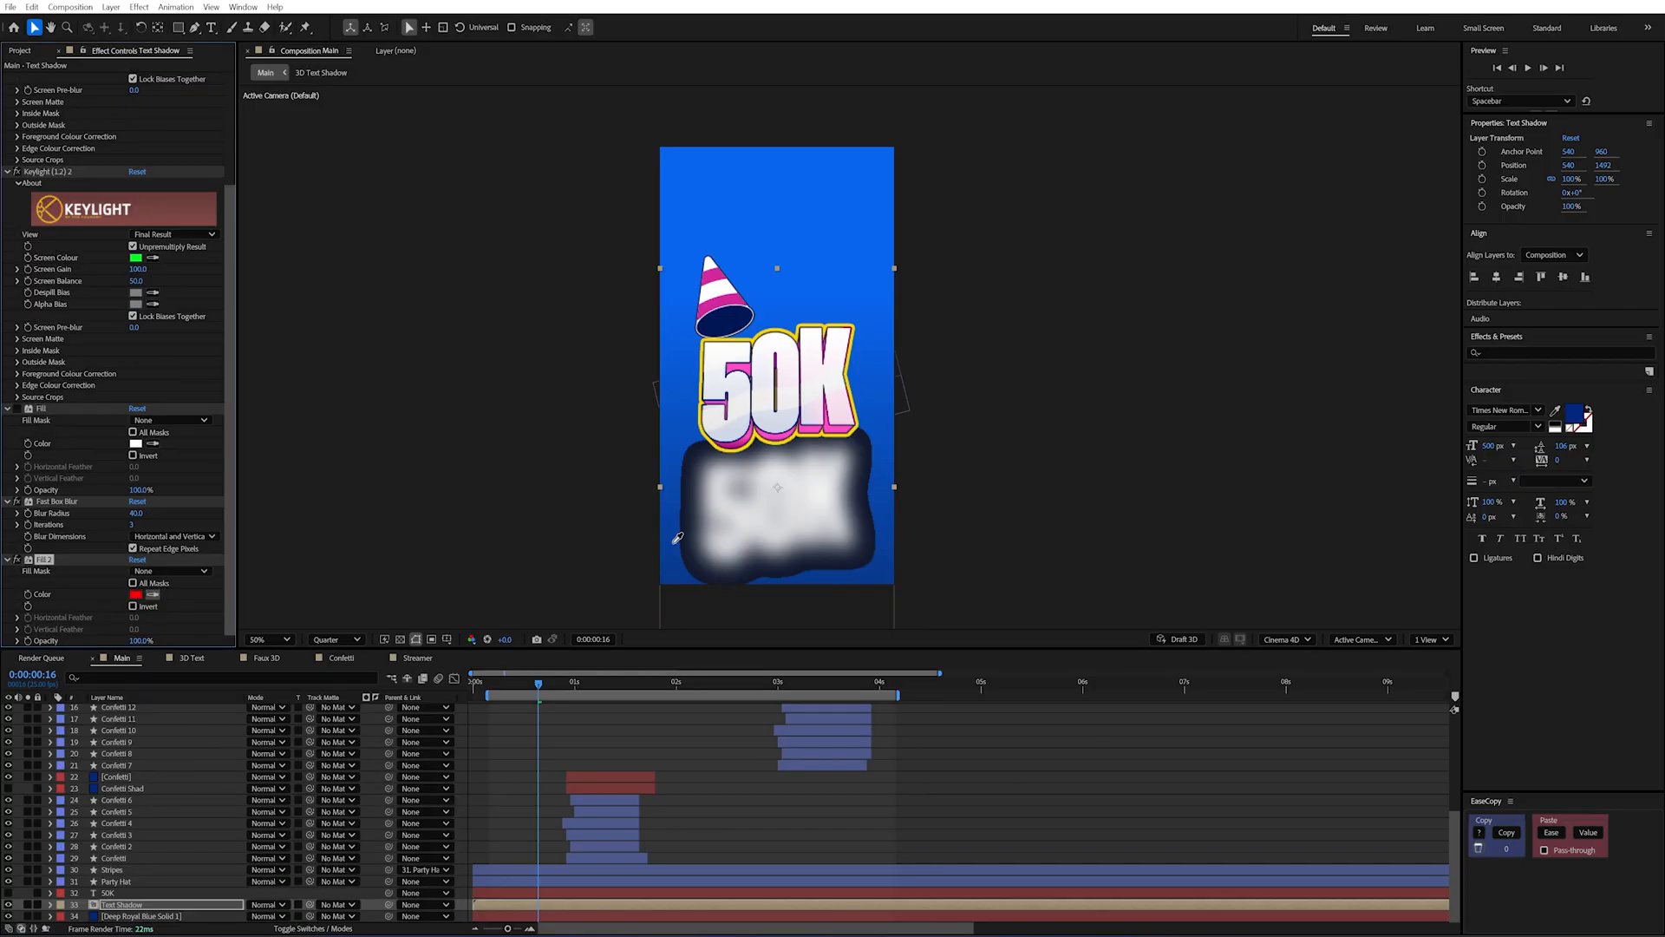
Tint the shadow fill dark blue, check it over time and unlink Scale for a 100, 20% squash.
{"action": "left_click", "coordinate": [144, 594]}
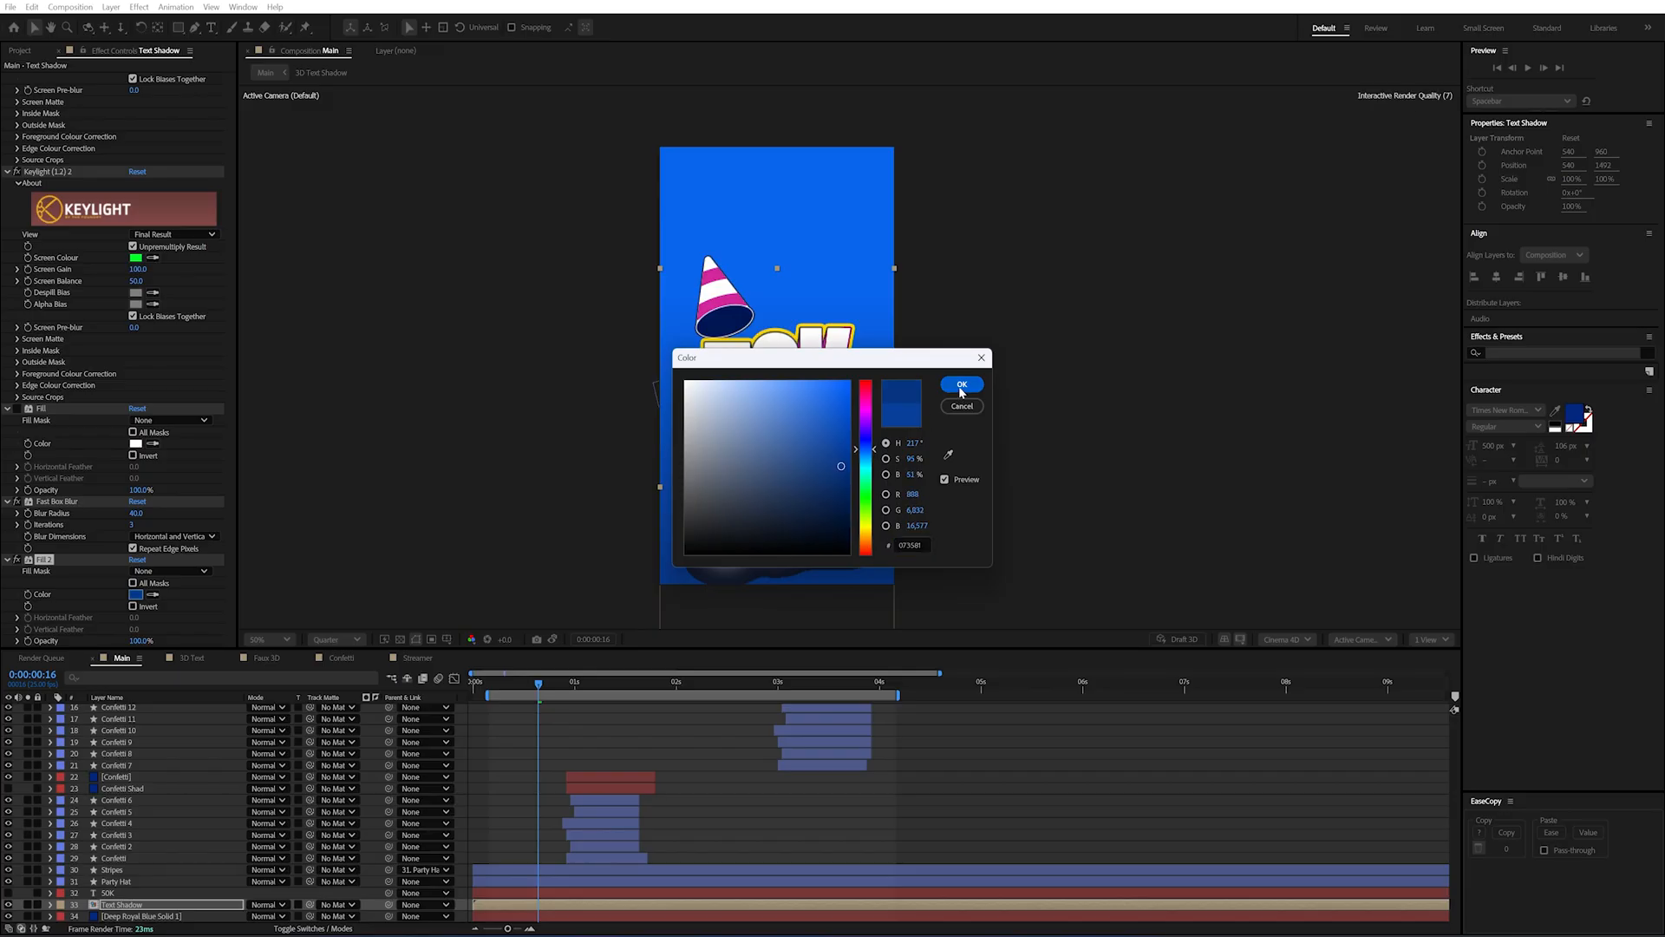
{"action": "left_click", "coordinate": [961, 383]}
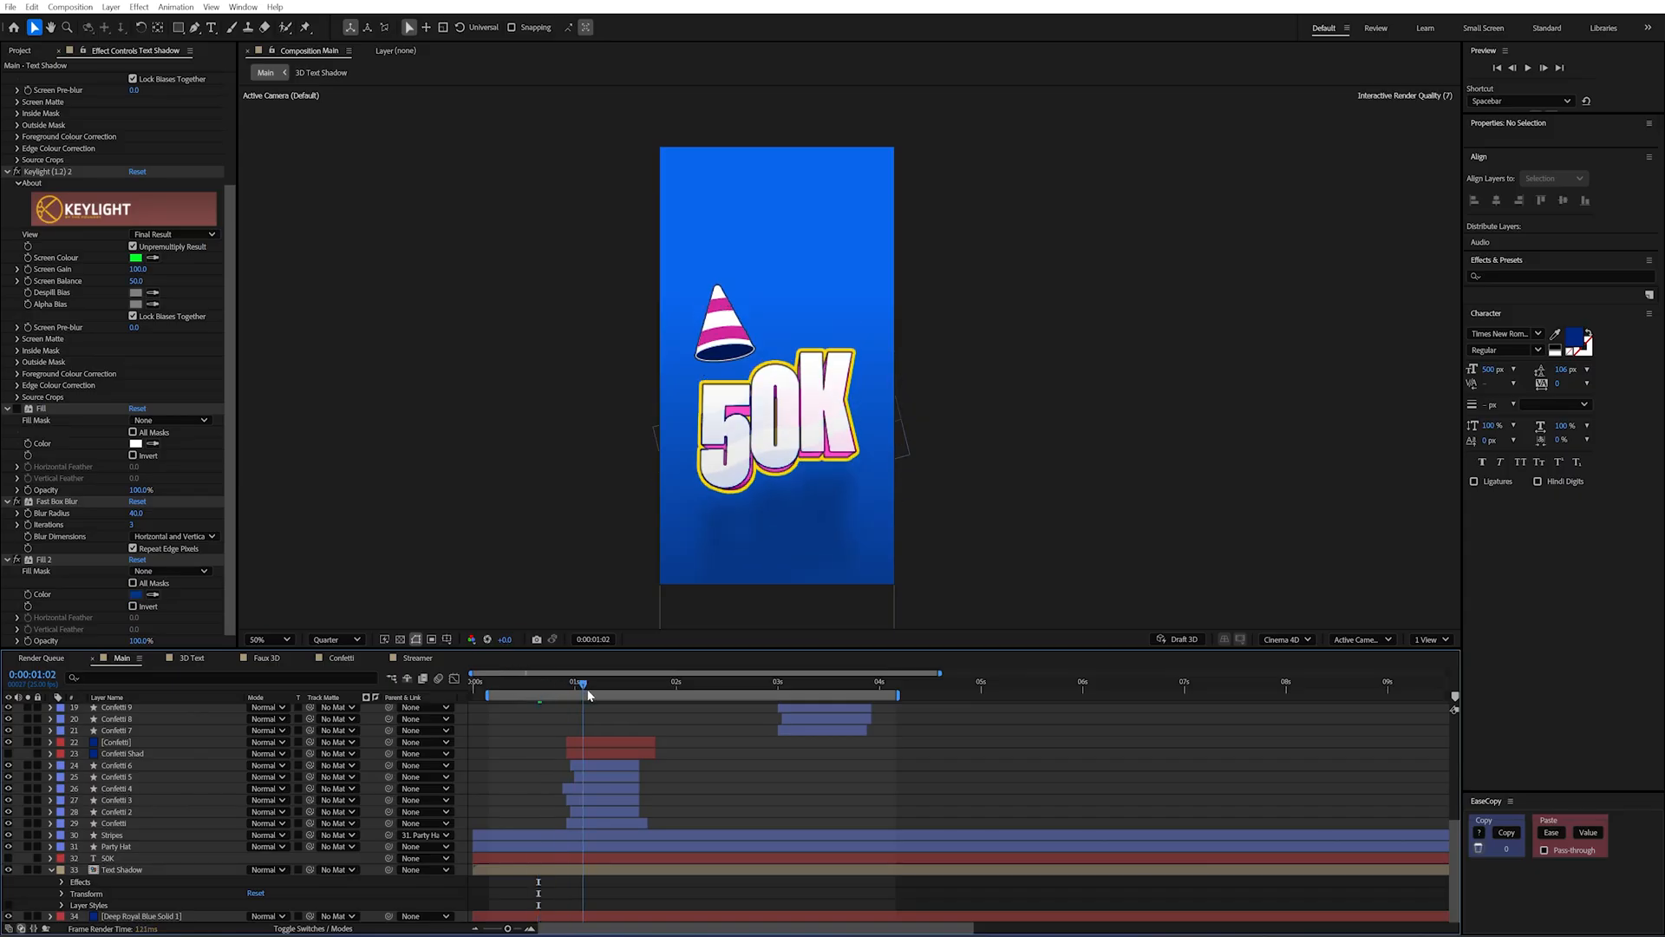
{"action": "left_click", "coordinate": [654, 683]}
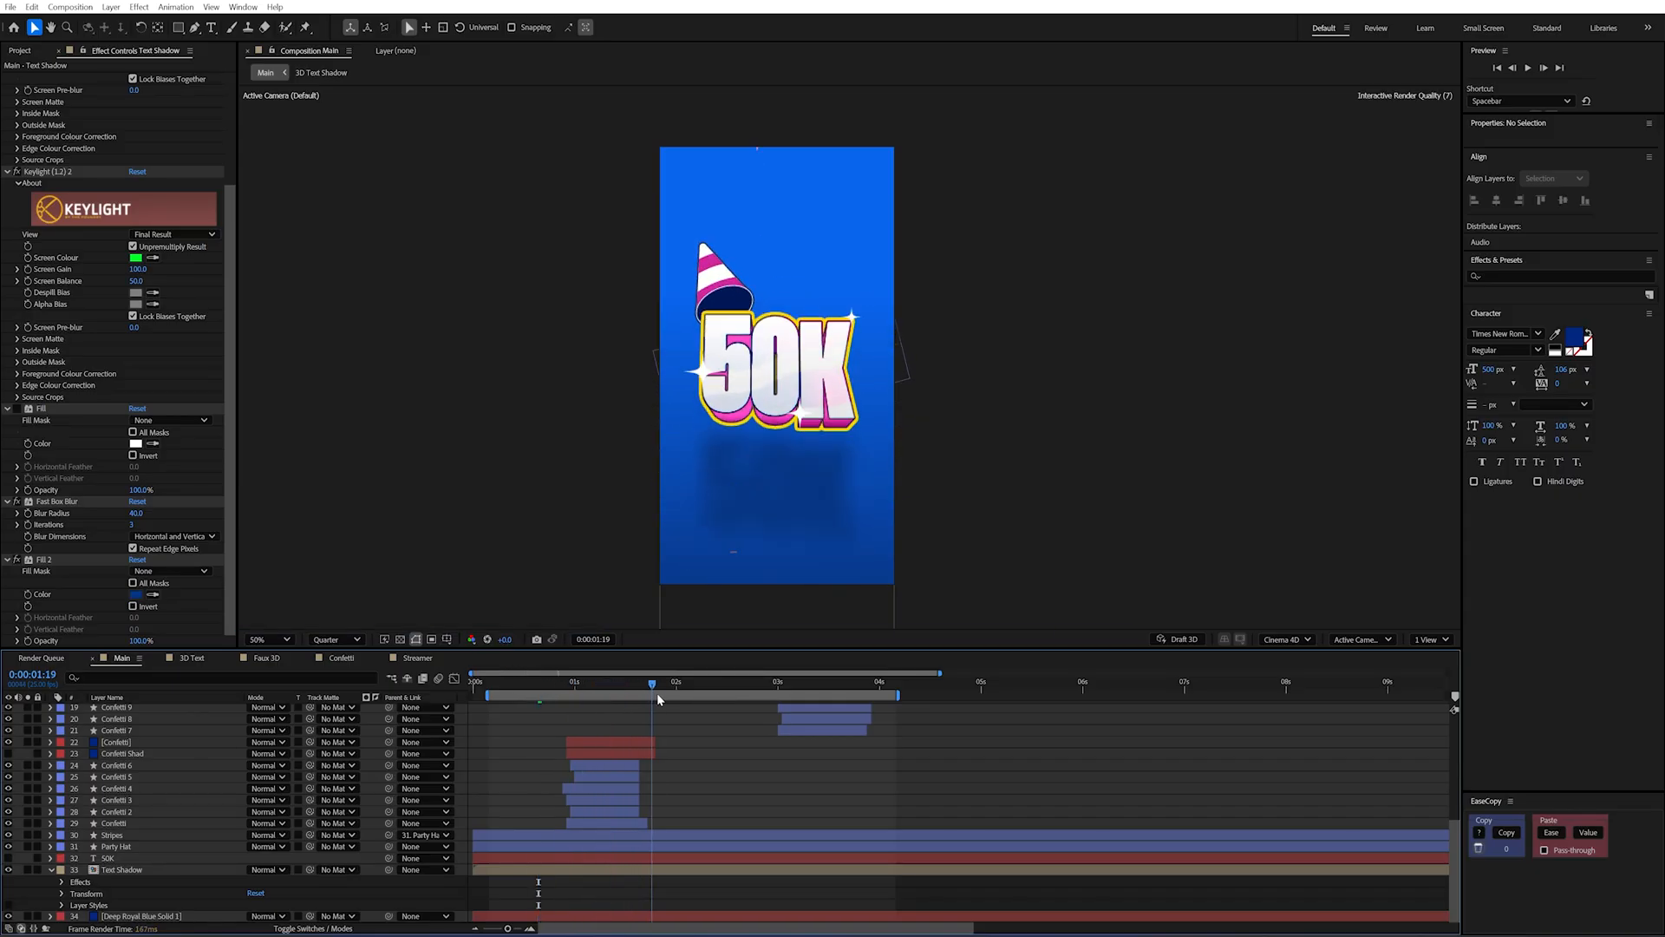
{"action": "left_click", "coordinate": [569, 682]}
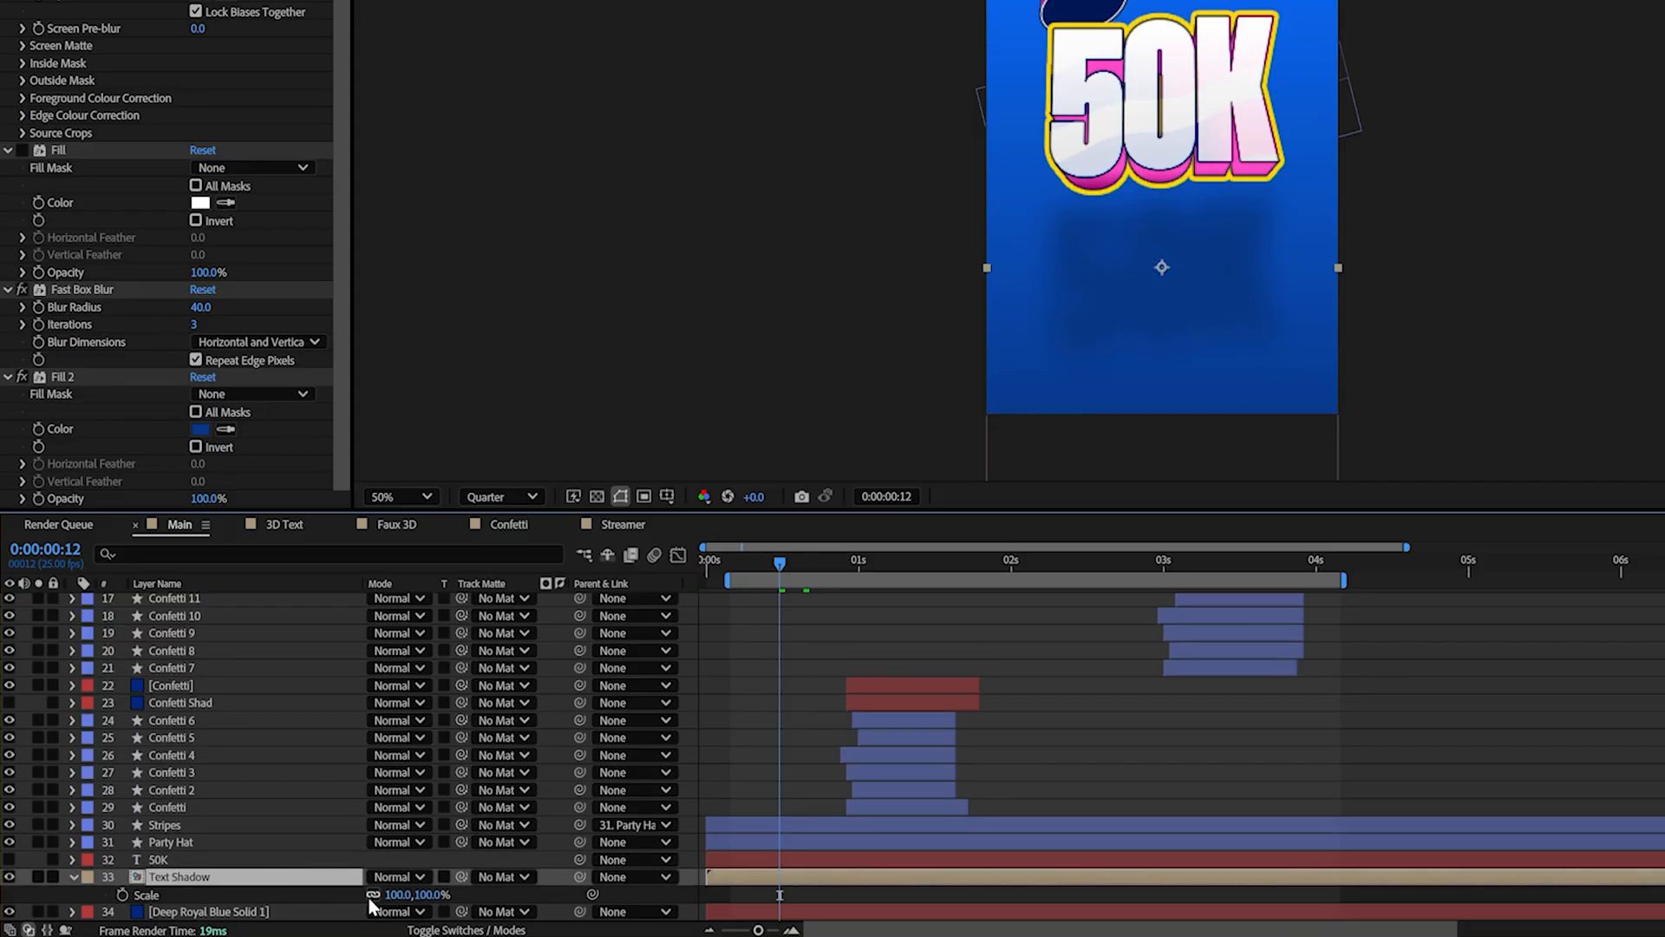
{"action": "mouse_move", "coordinate": [372, 894]}
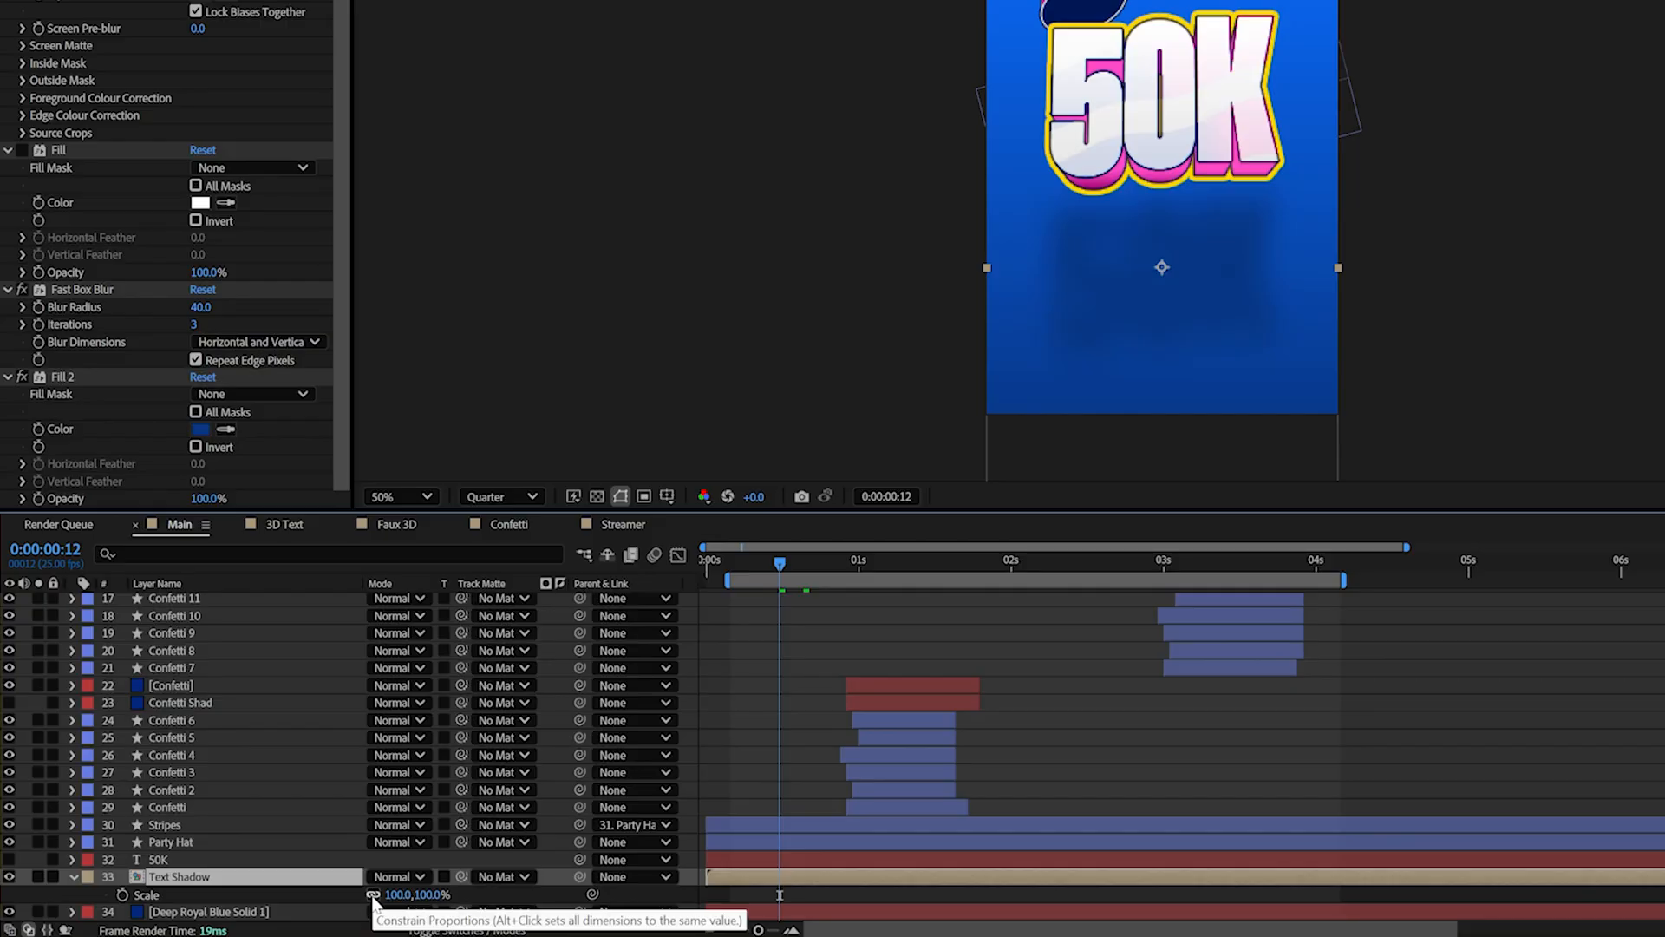
{"action": "double_click", "coordinate": [434, 895]}
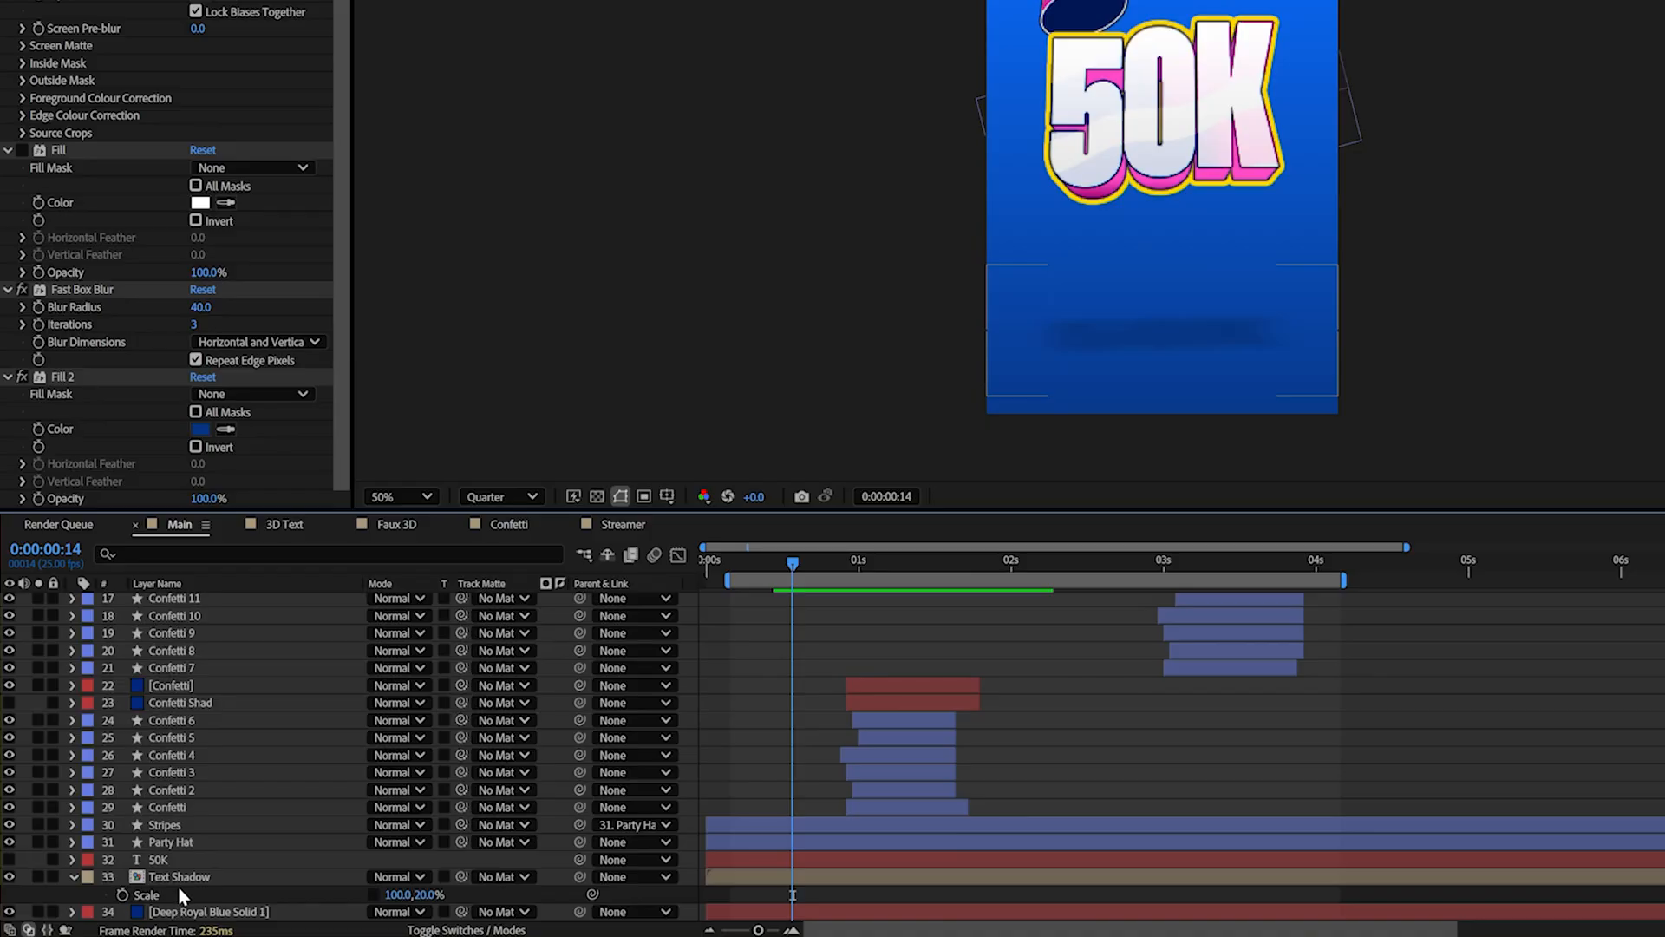
{"action": "left_click", "coordinate": [181, 876]}
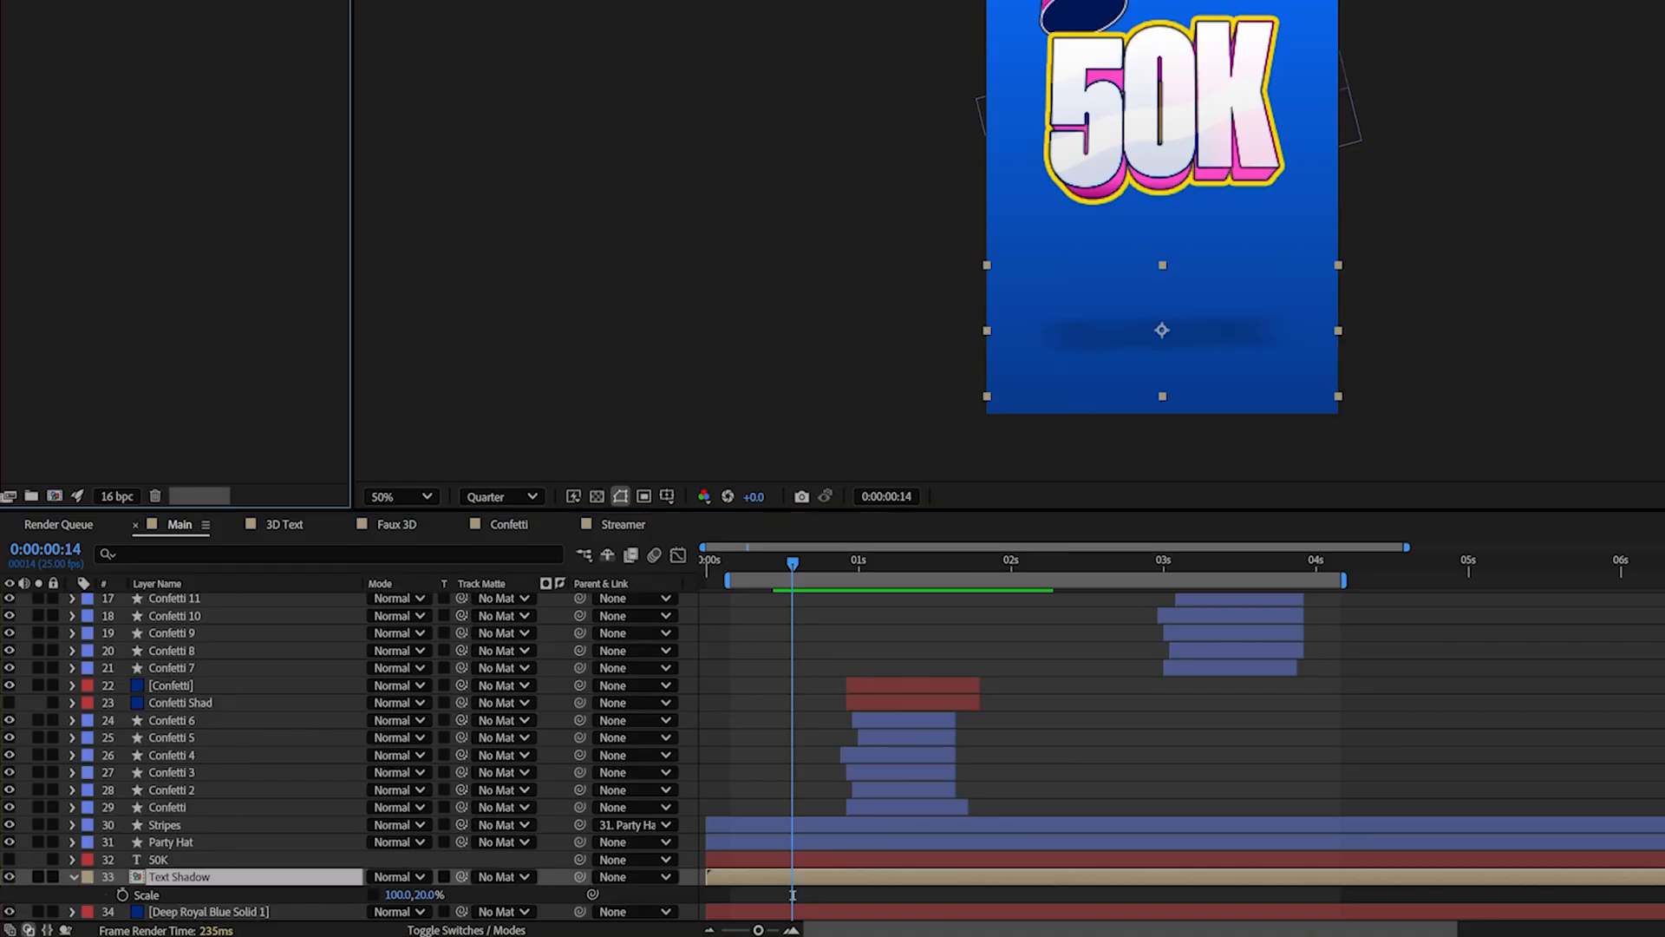
{"action": "right_click", "coordinate": [179, 876]}
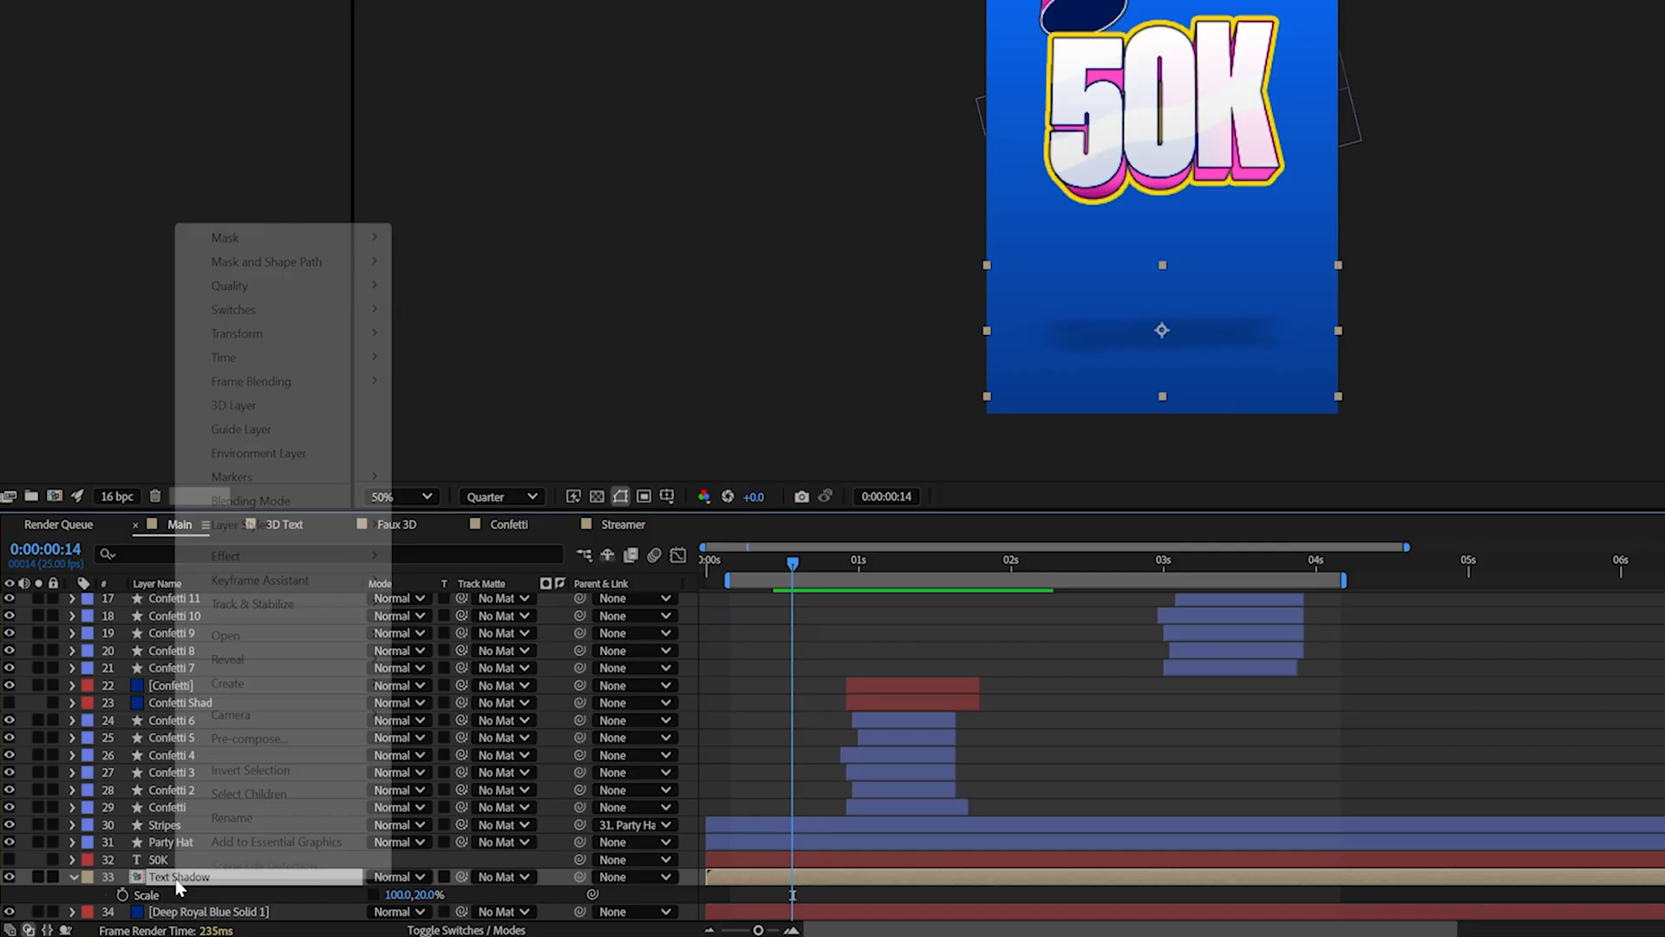
{"action": "mouse_move", "coordinate": [227, 660]}
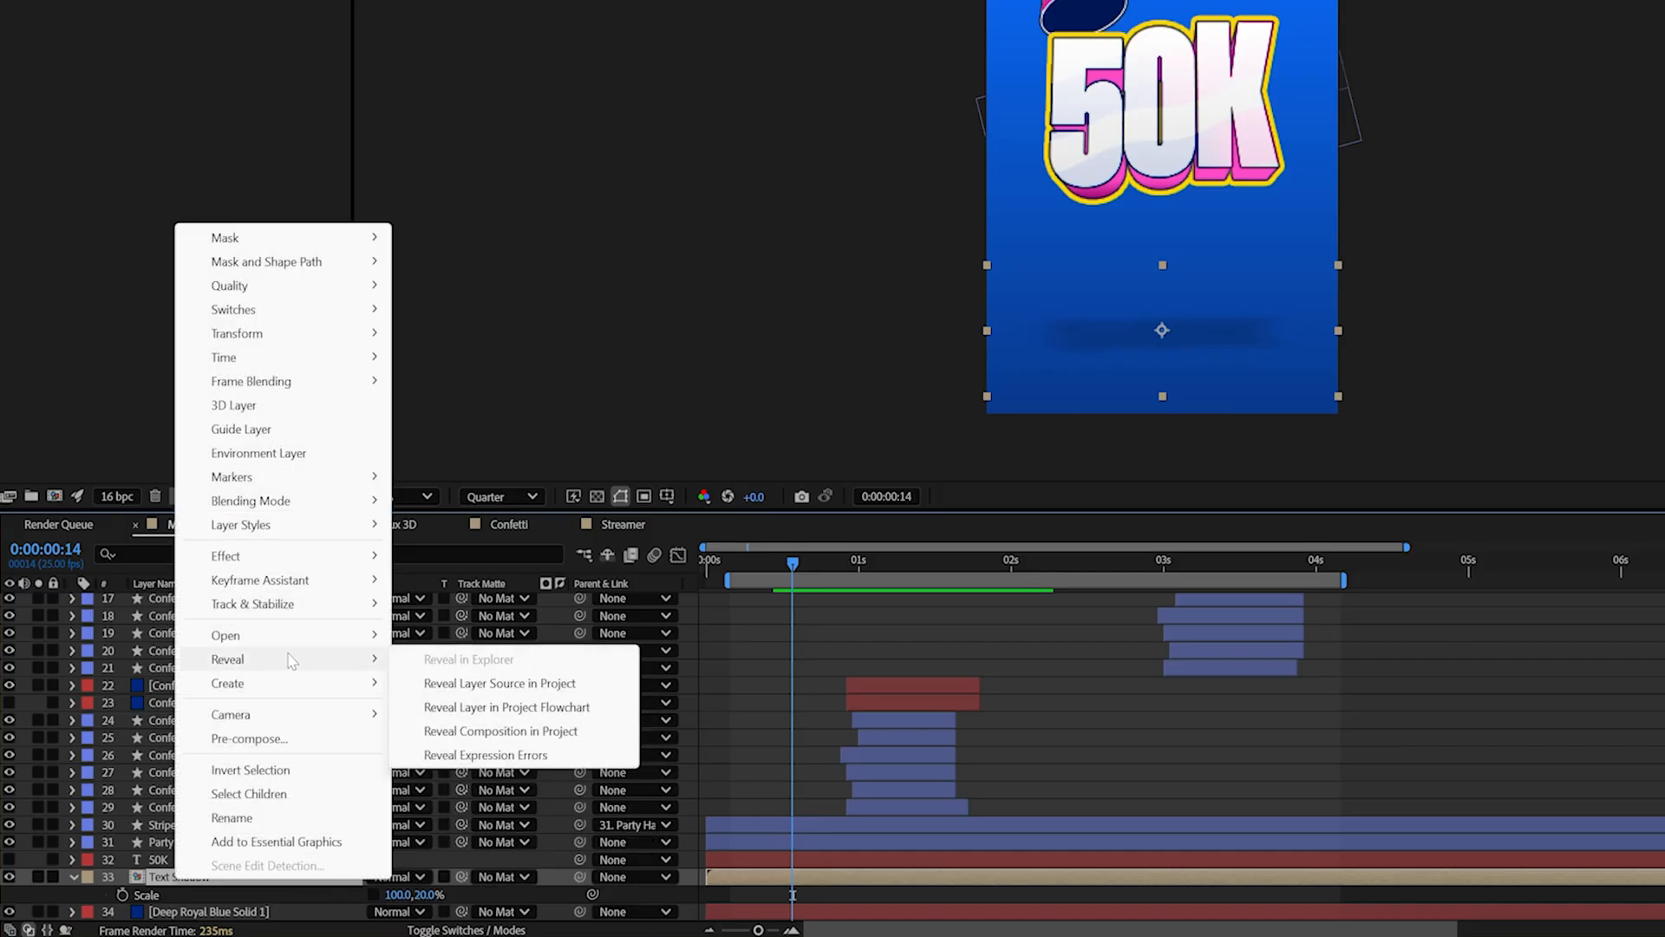
{"action": "mouse_move", "coordinate": [508, 684]}
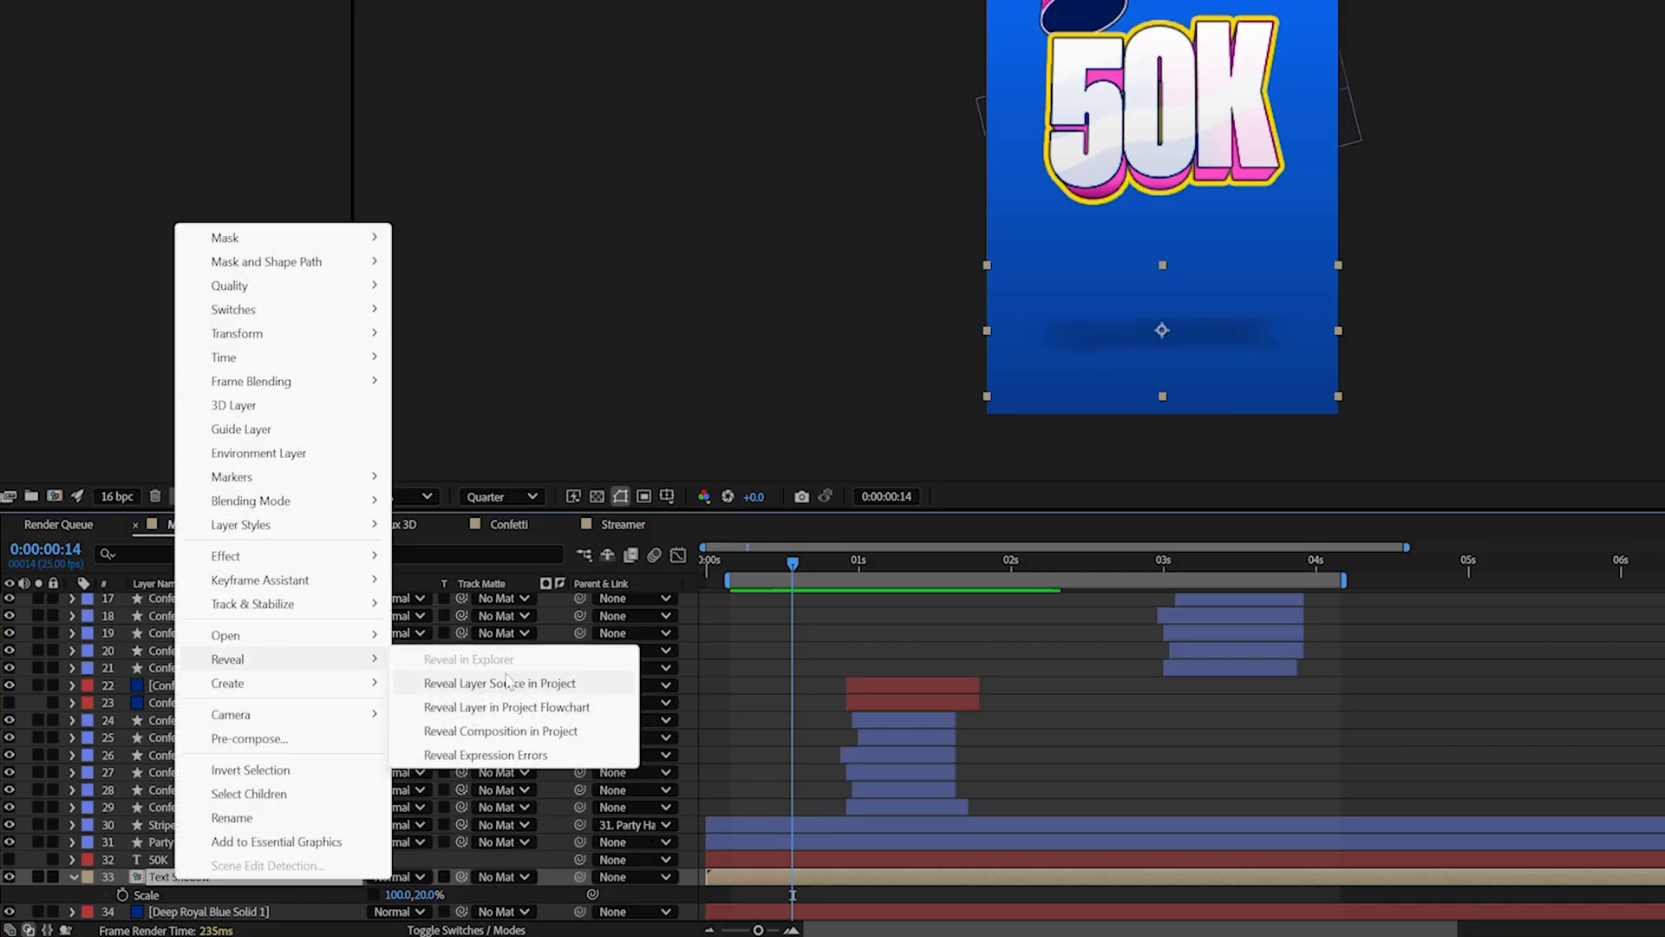
{"action": "left_click", "coordinate": [499, 684]}
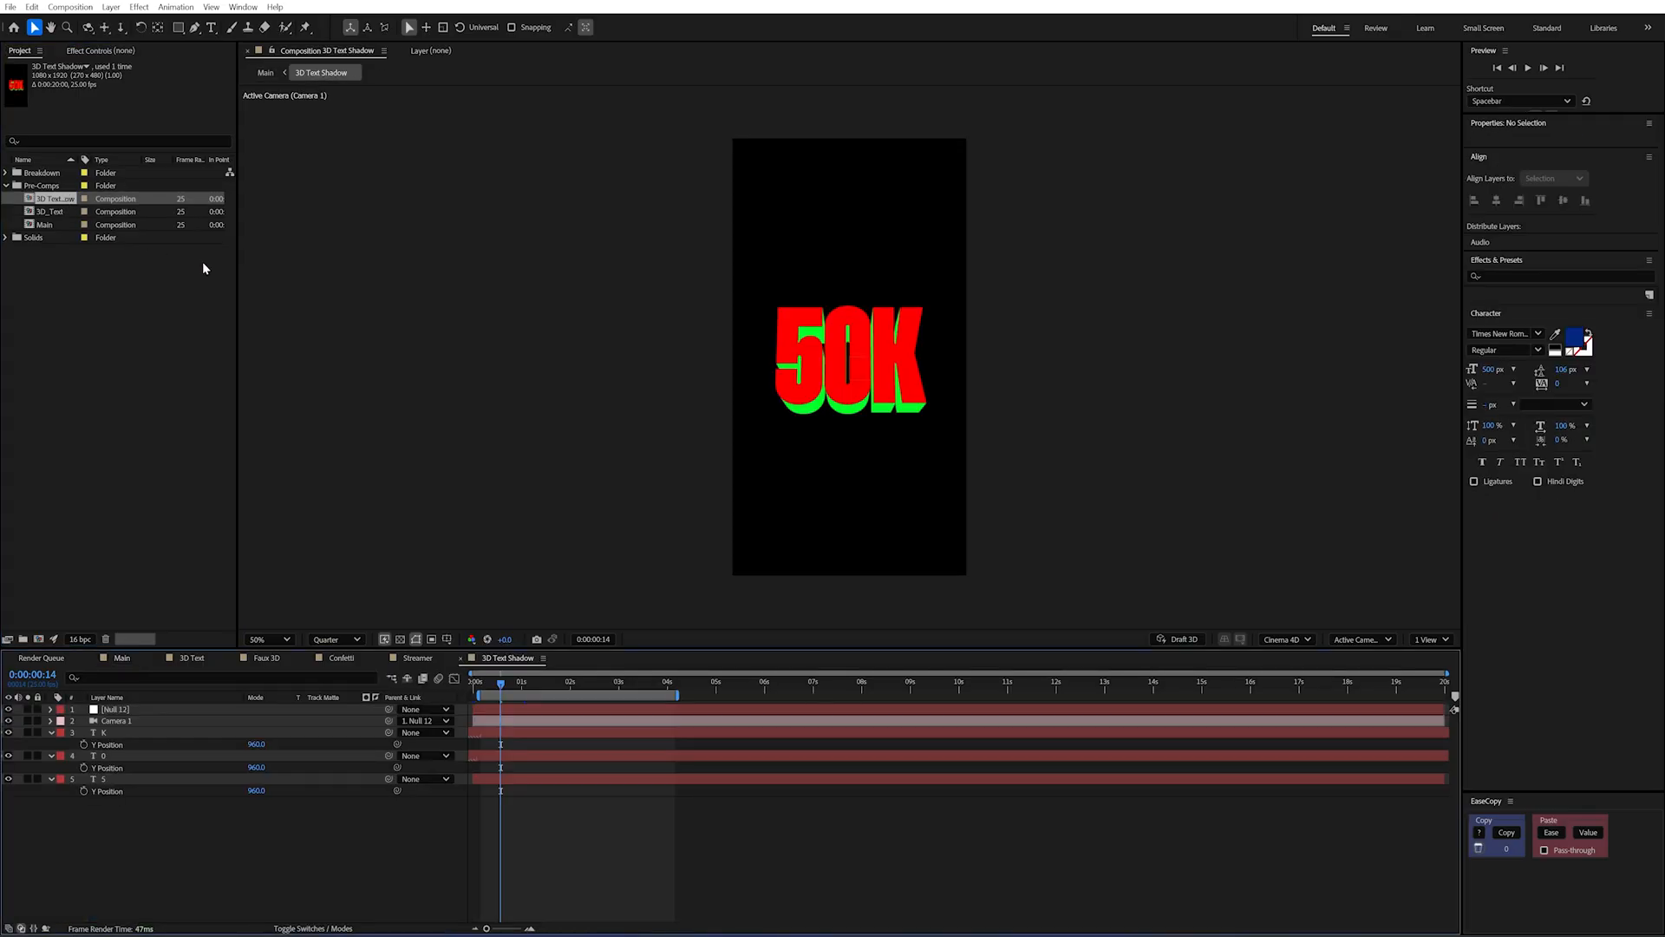
{"action": "left_click", "coordinate": [484, 680]}
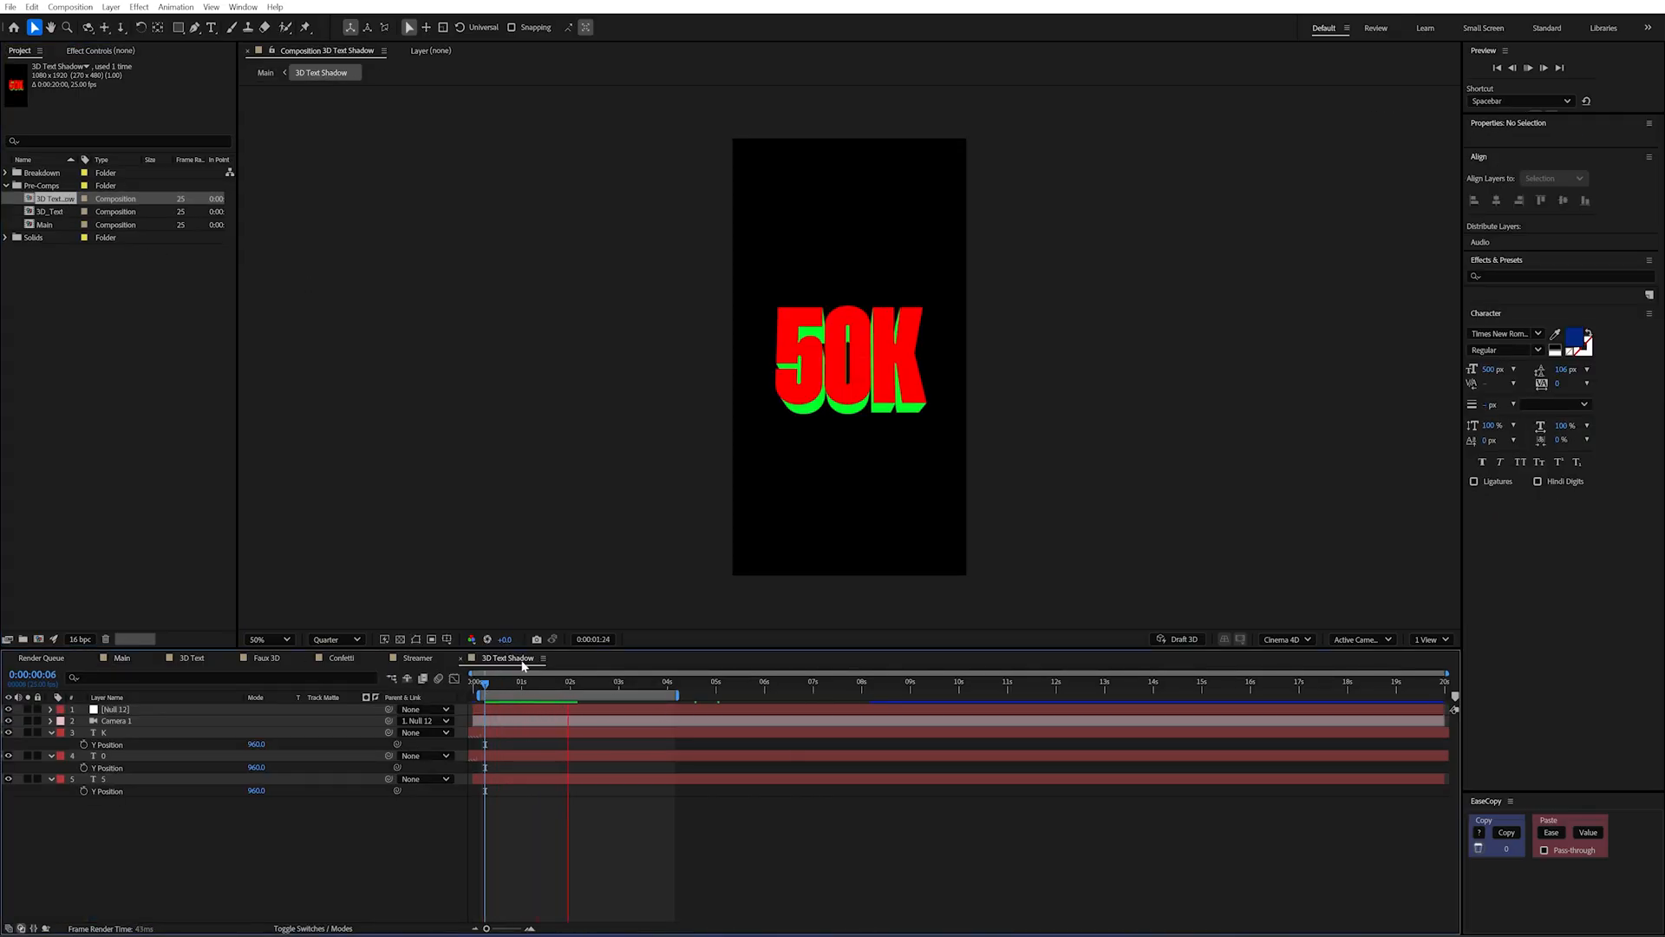
{"action": "left_click", "coordinate": [120, 658]}
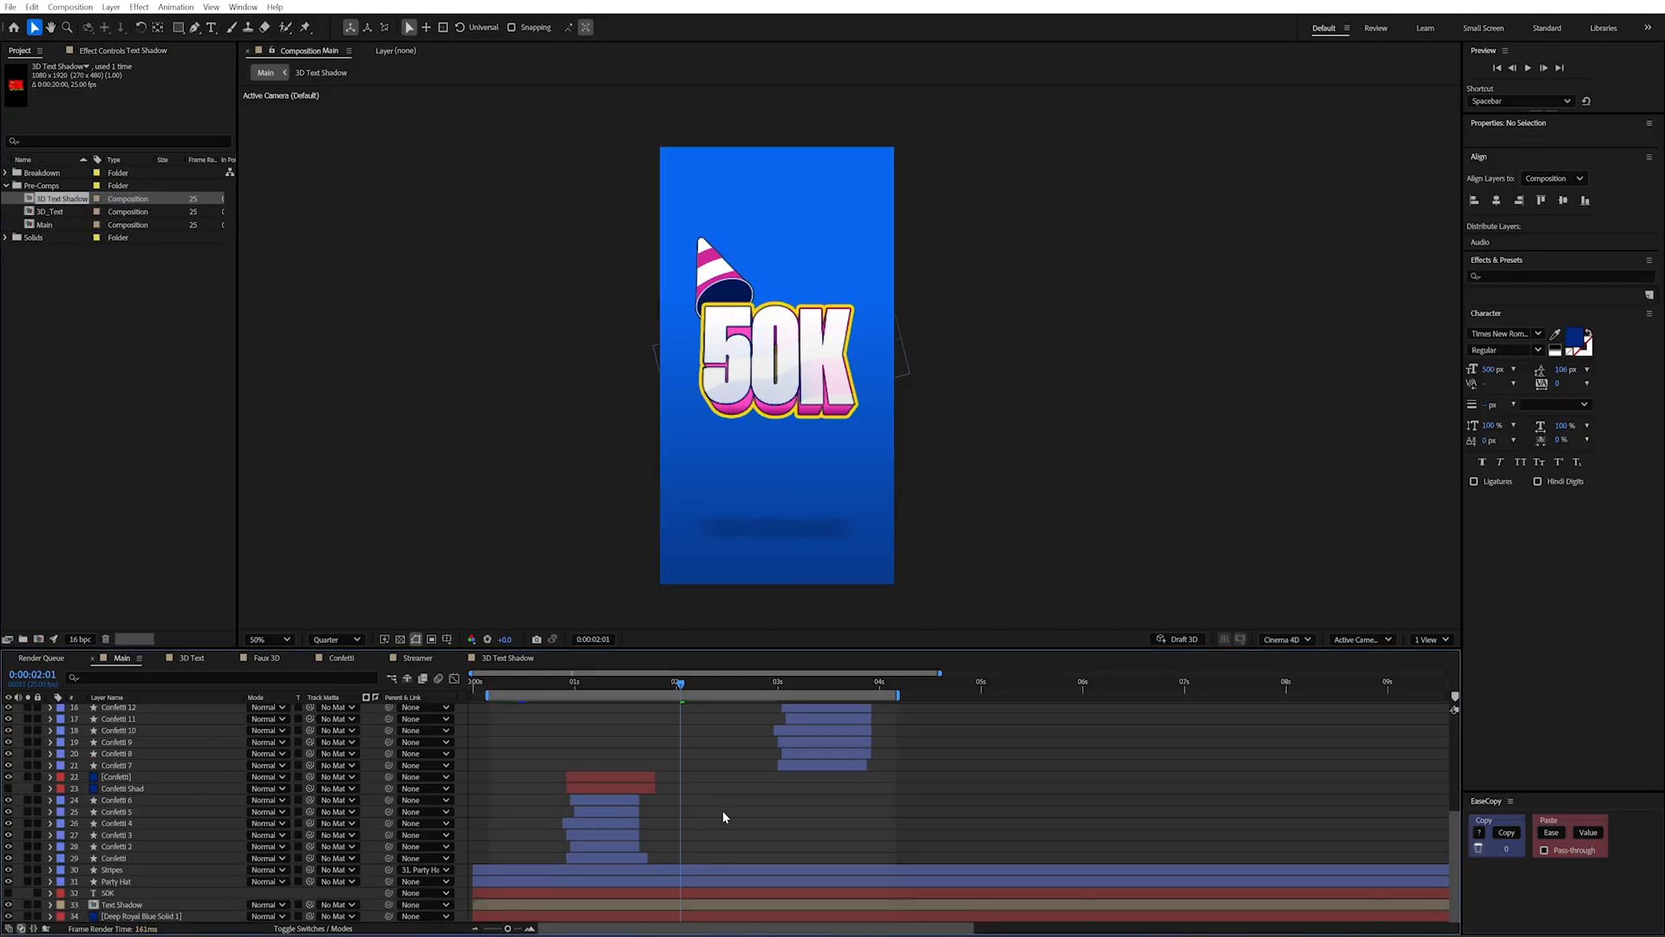
{"action": "left_click", "coordinate": [505, 680]}
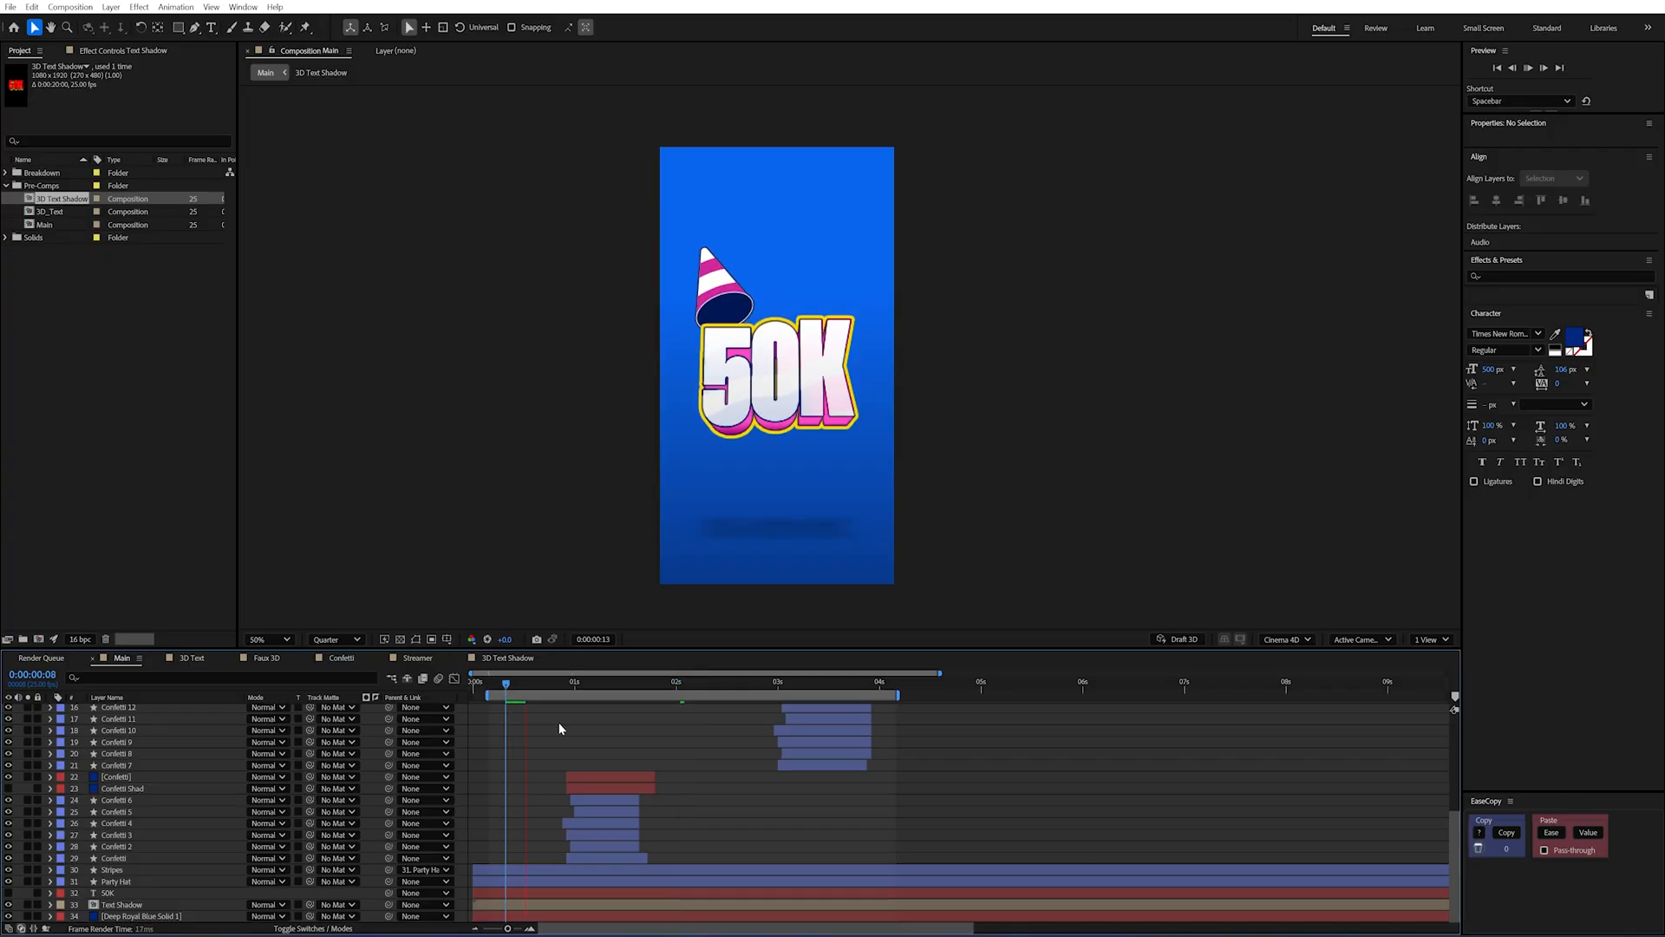
{"action": "left_click", "coordinate": [547, 696]}
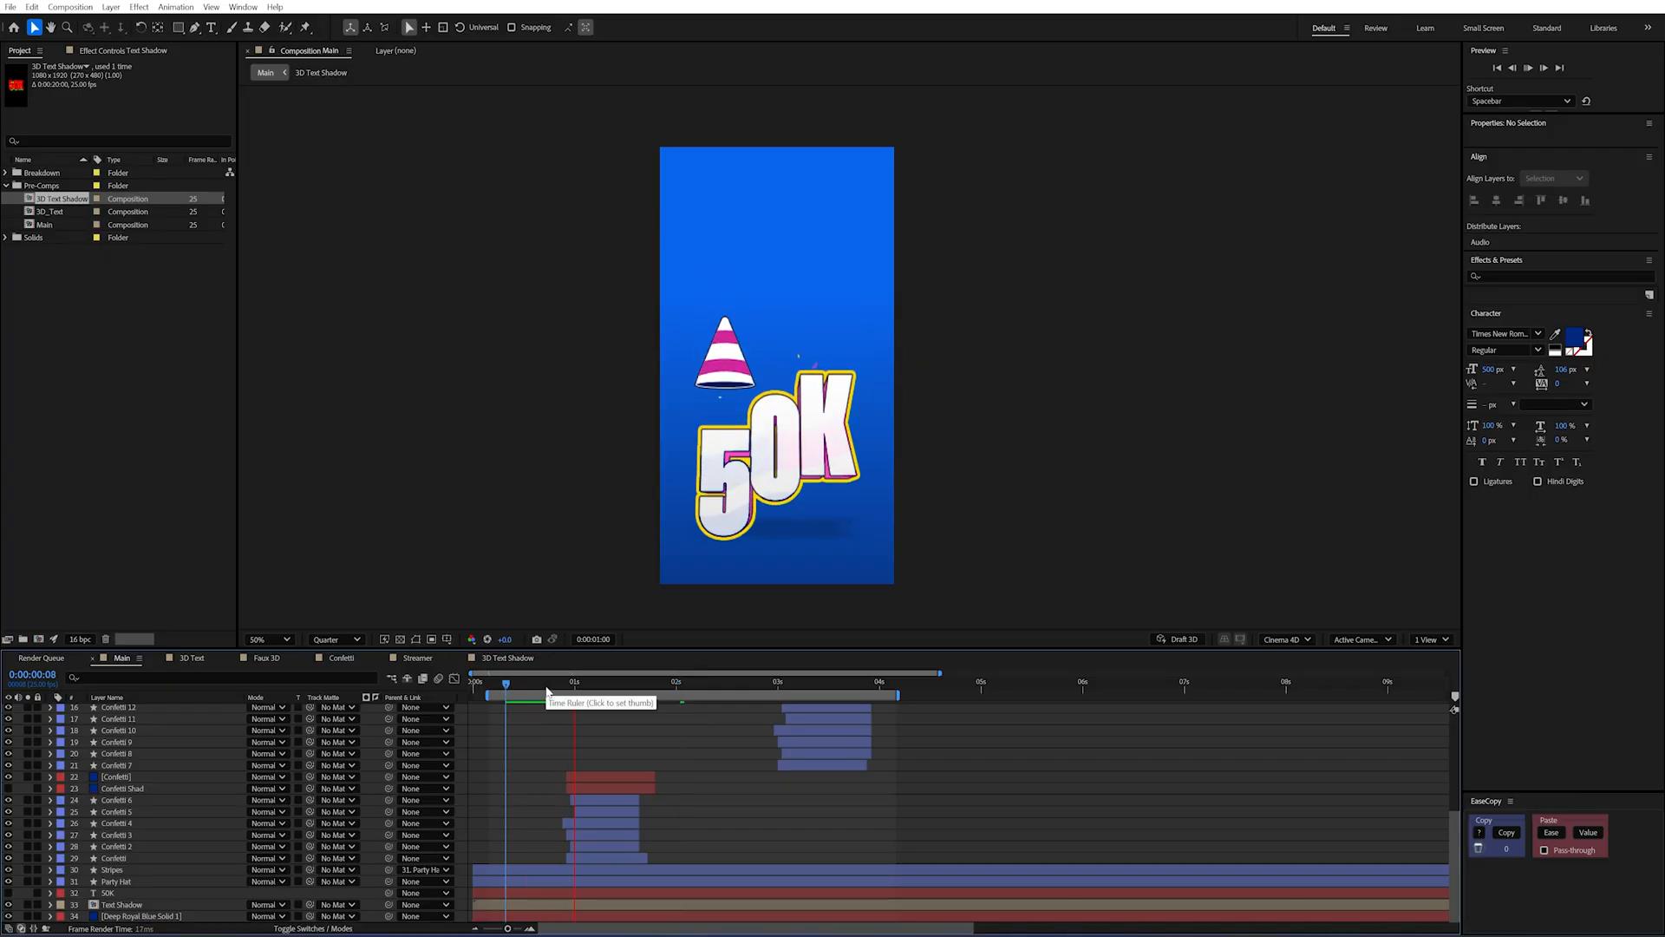
{"action": "left_click", "coordinate": [522, 696]}
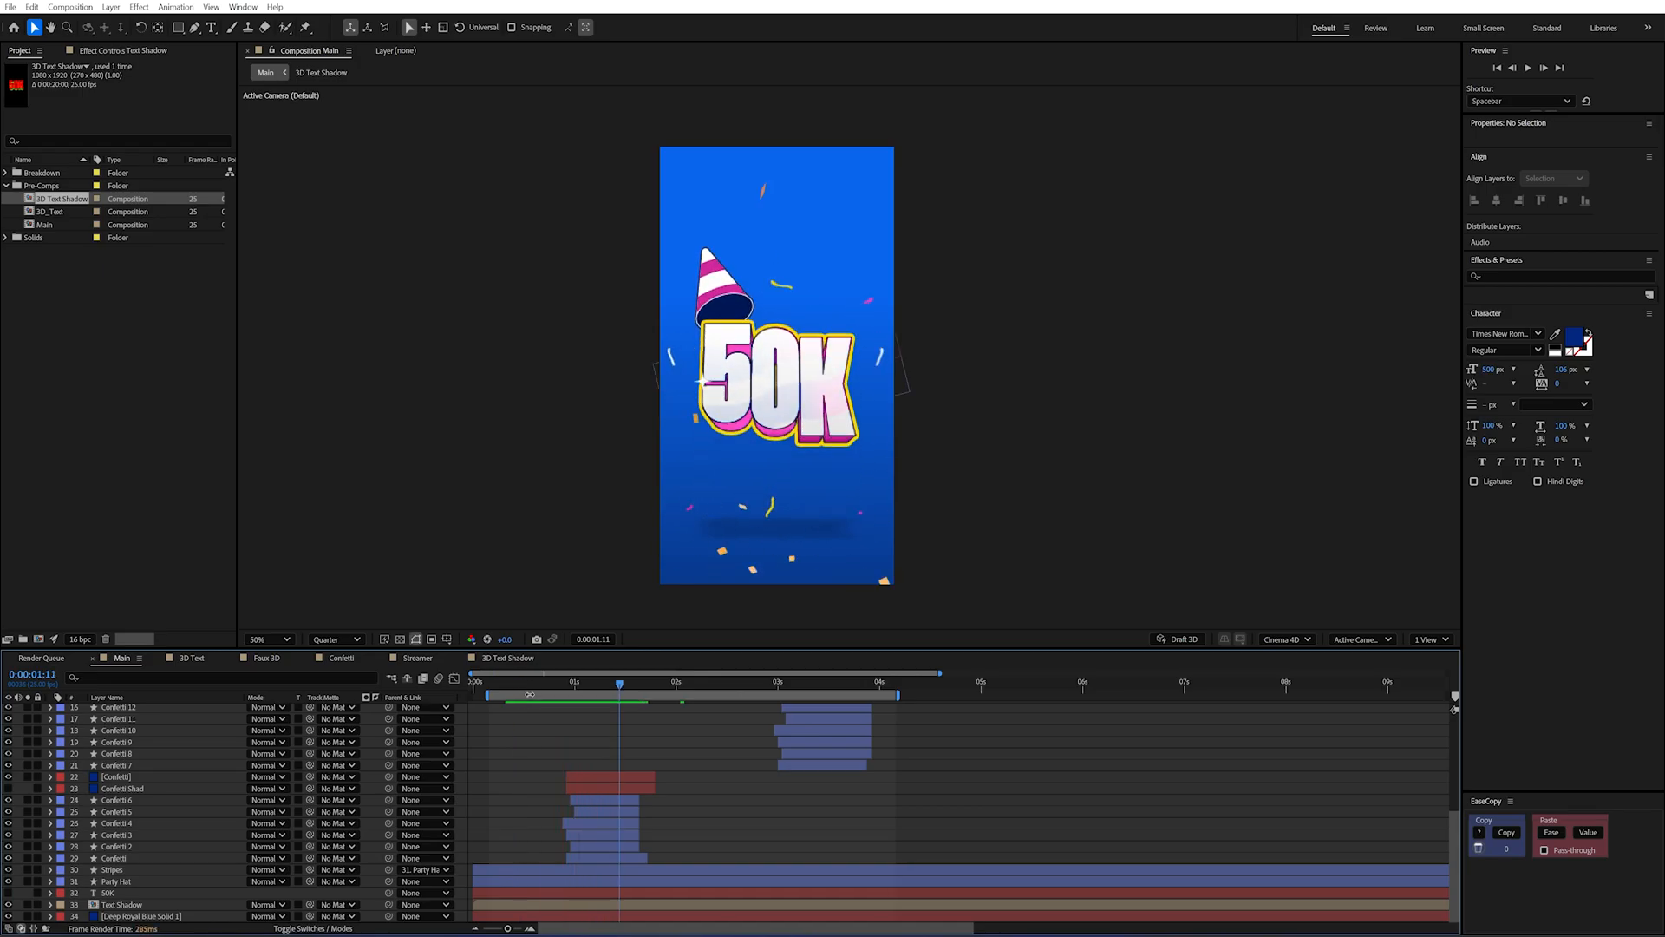
{"action": "left_click", "coordinate": [489, 680]}
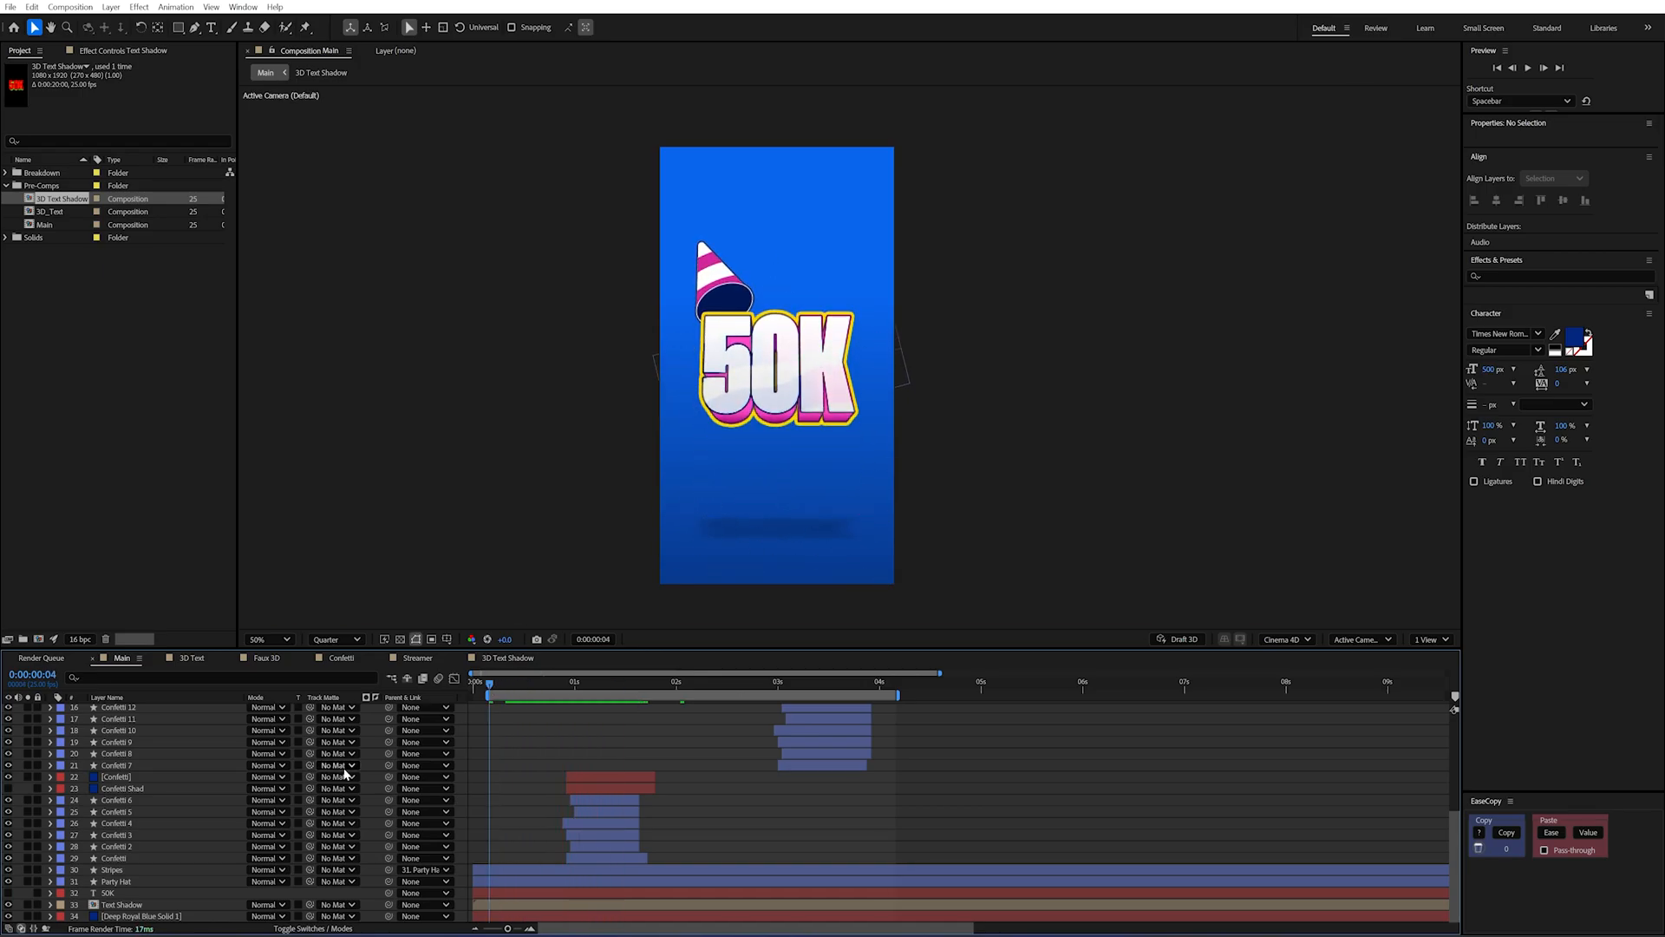
Reveal Text Shadow's Scale and set a scale keyframe at the one-second bounce.
{"action": "left_click", "coordinate": [121, 904]}
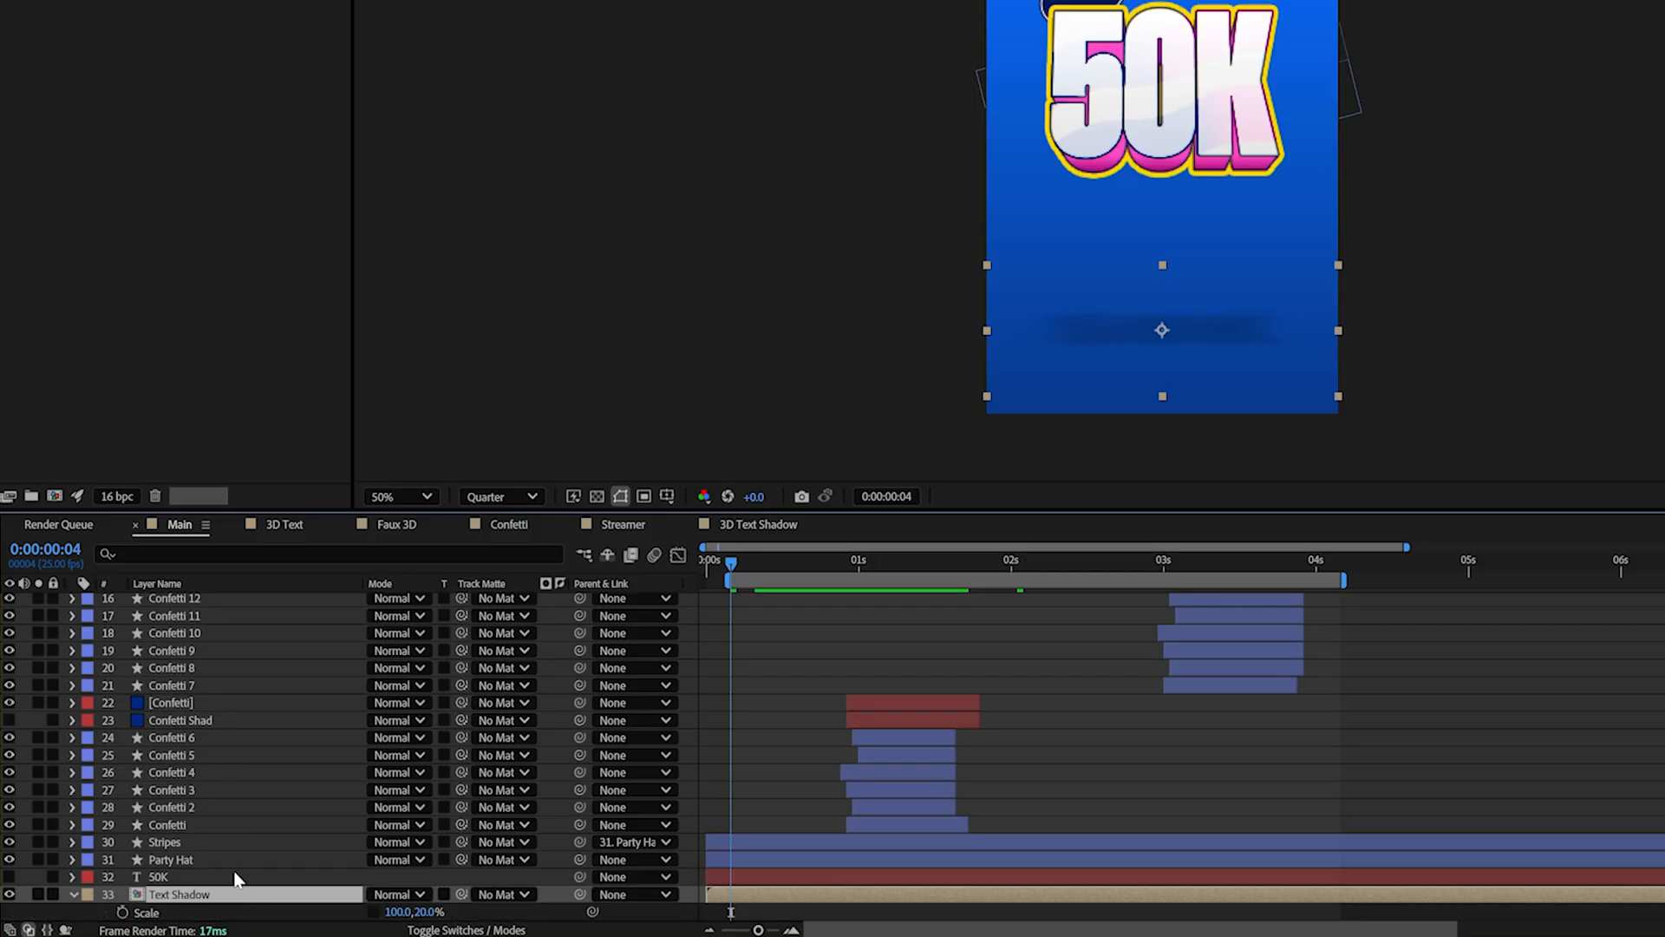
{"action": "scroll", "scroll_direction": "down", "scroll_amount": 3}
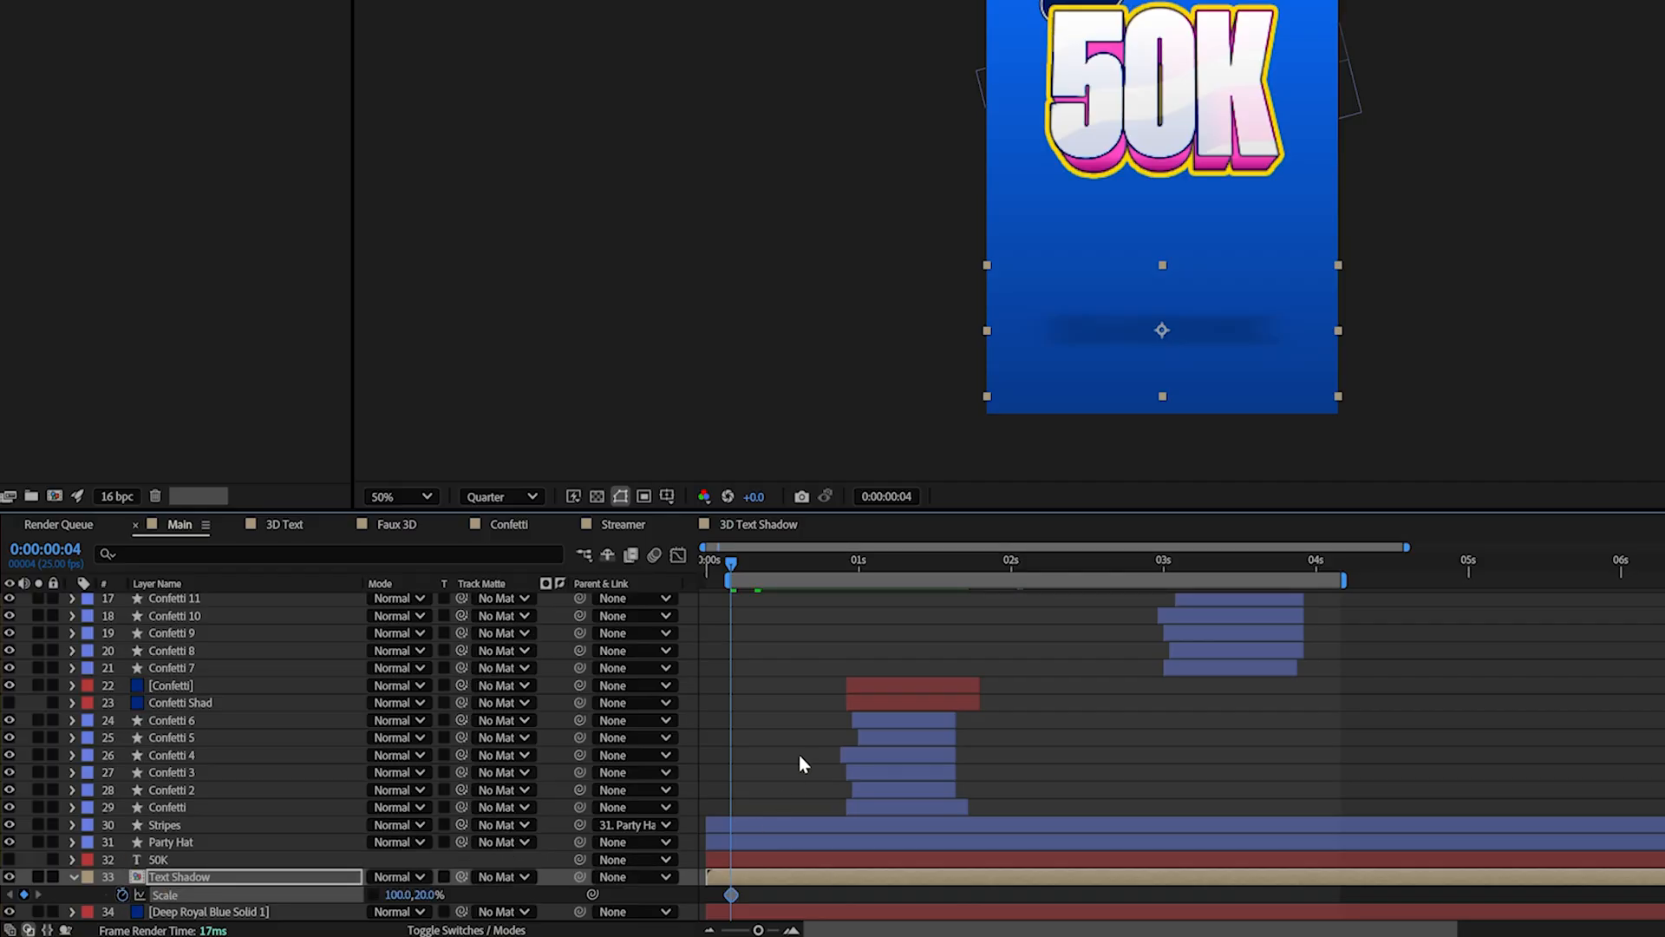
{"action": "left_click", "coordinate": [830, 561]}
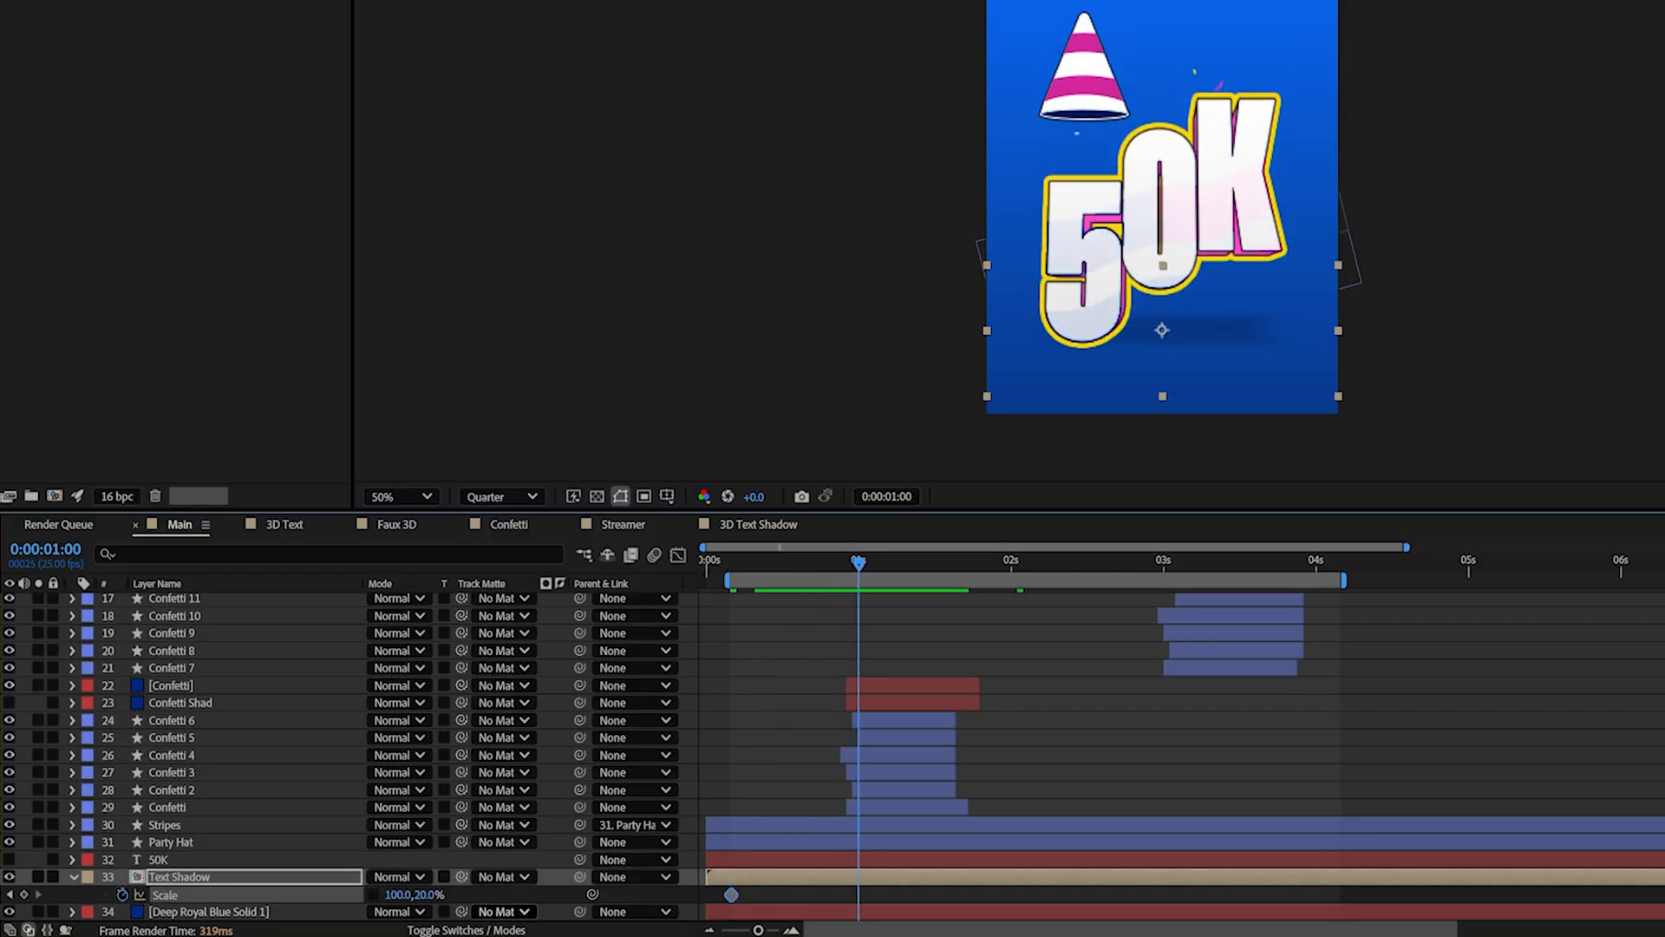
{"action": "double_click", "coordinate": [425, 895]}
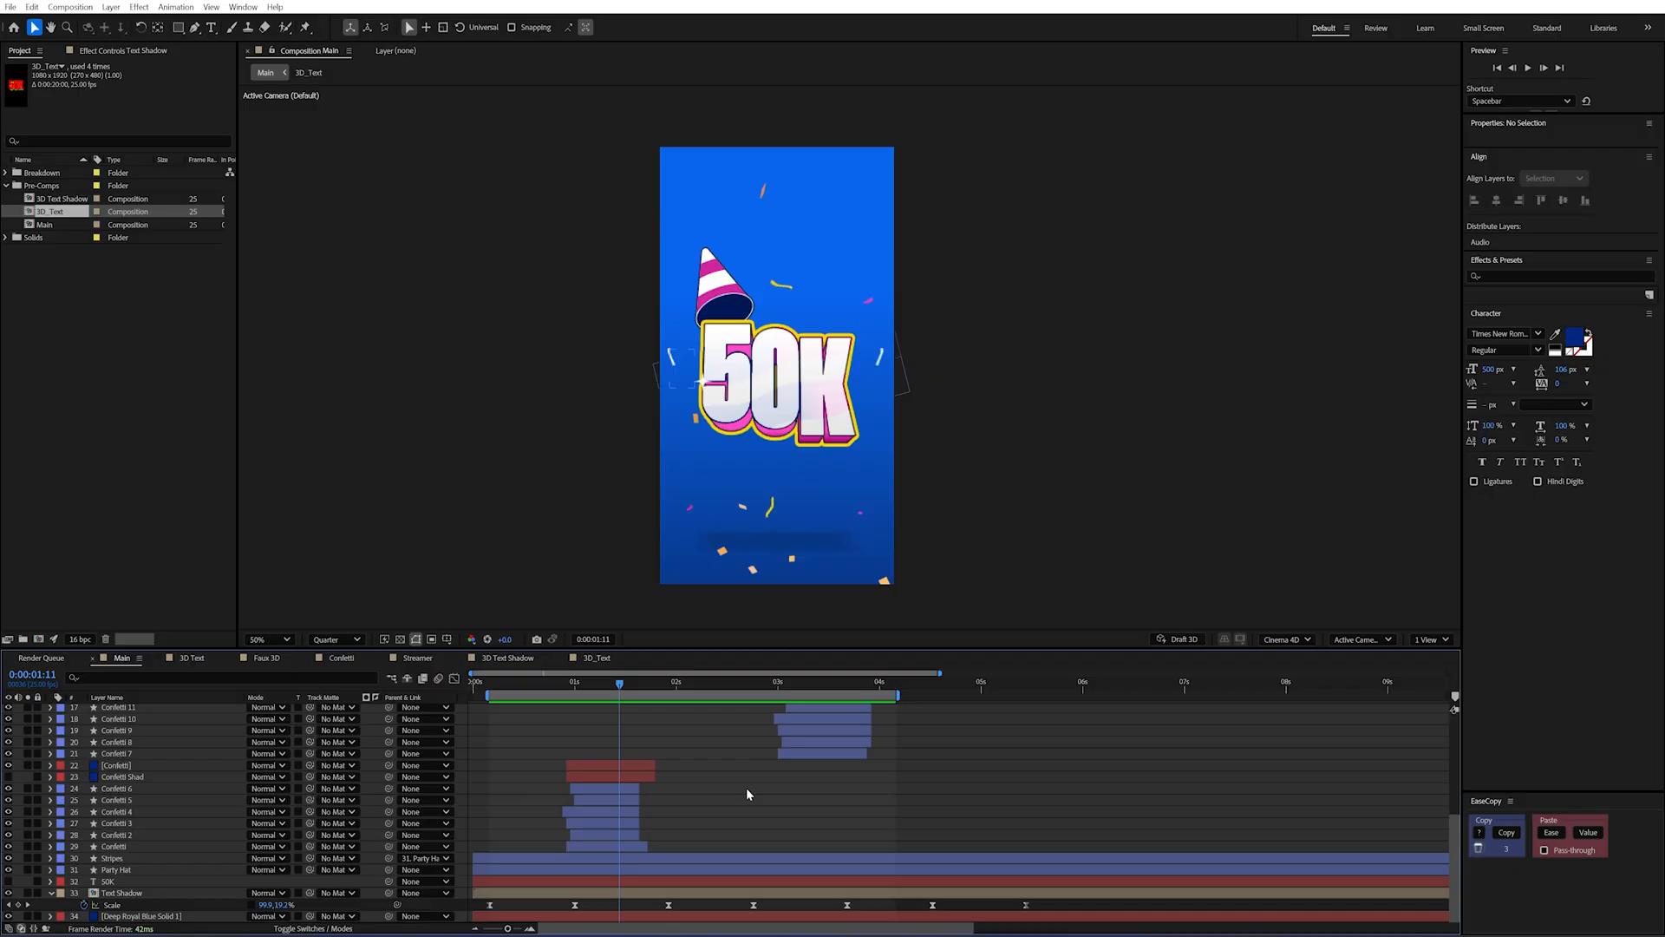
Adjust the Confetti Shad layer's Fill and Fast Box Blur so it reads as a soft dark floor shadow, then preview.
{"action": "left_click", "coordinate": [121, 777]}
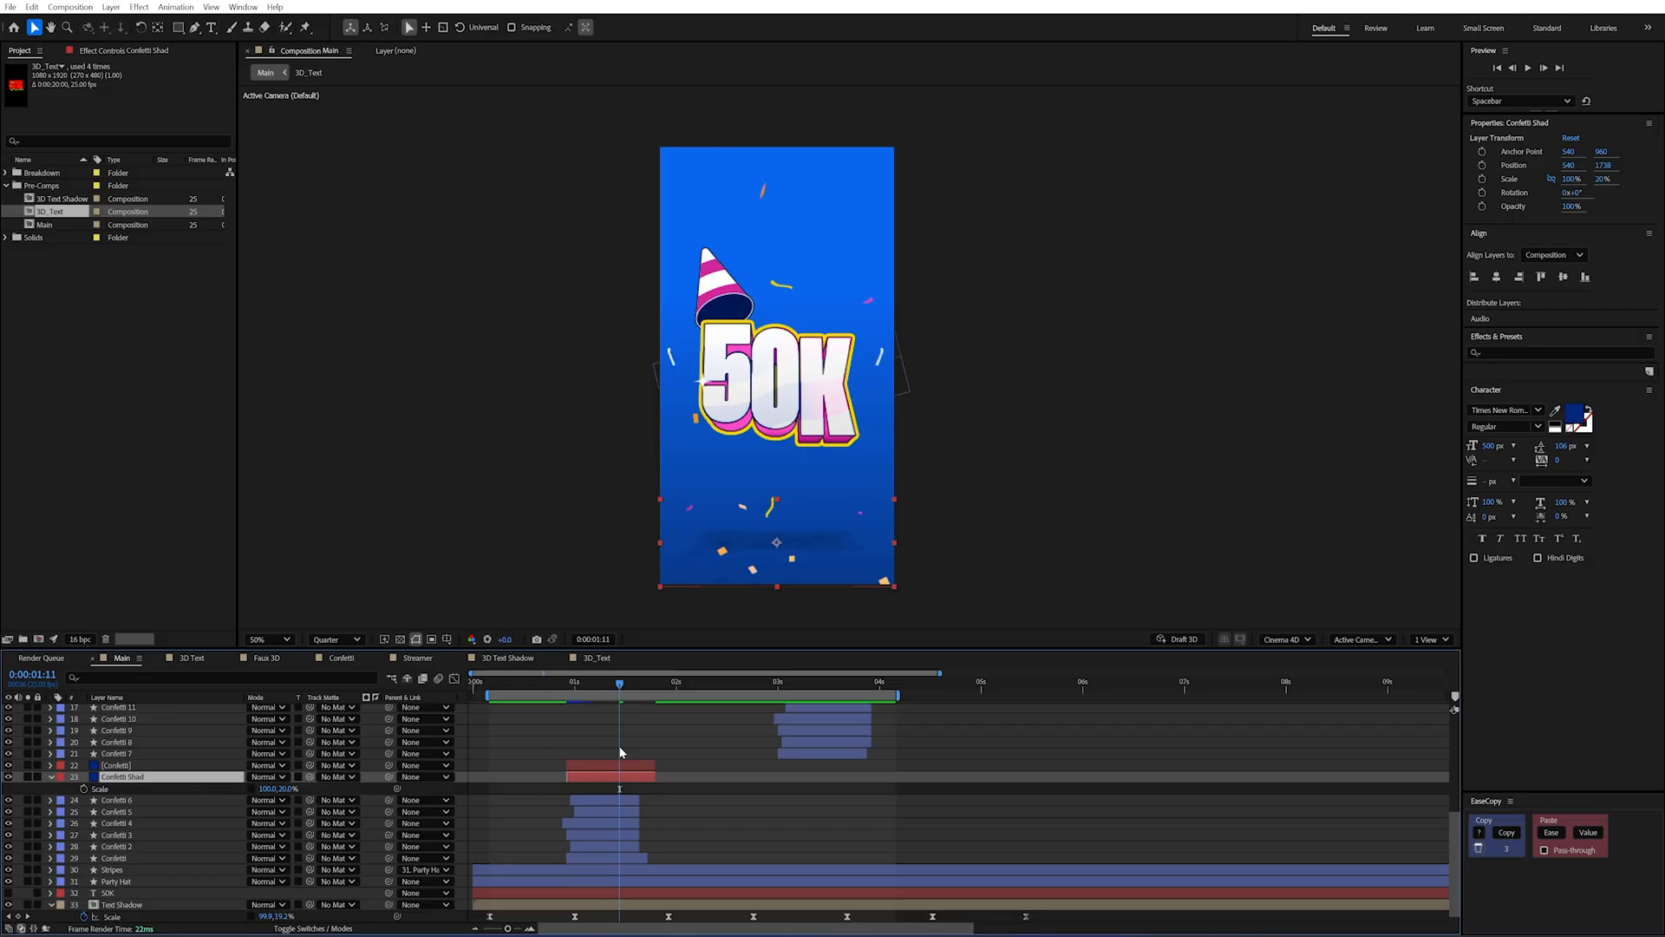
{"action": "left_click", "coordinate": [137, 50]}
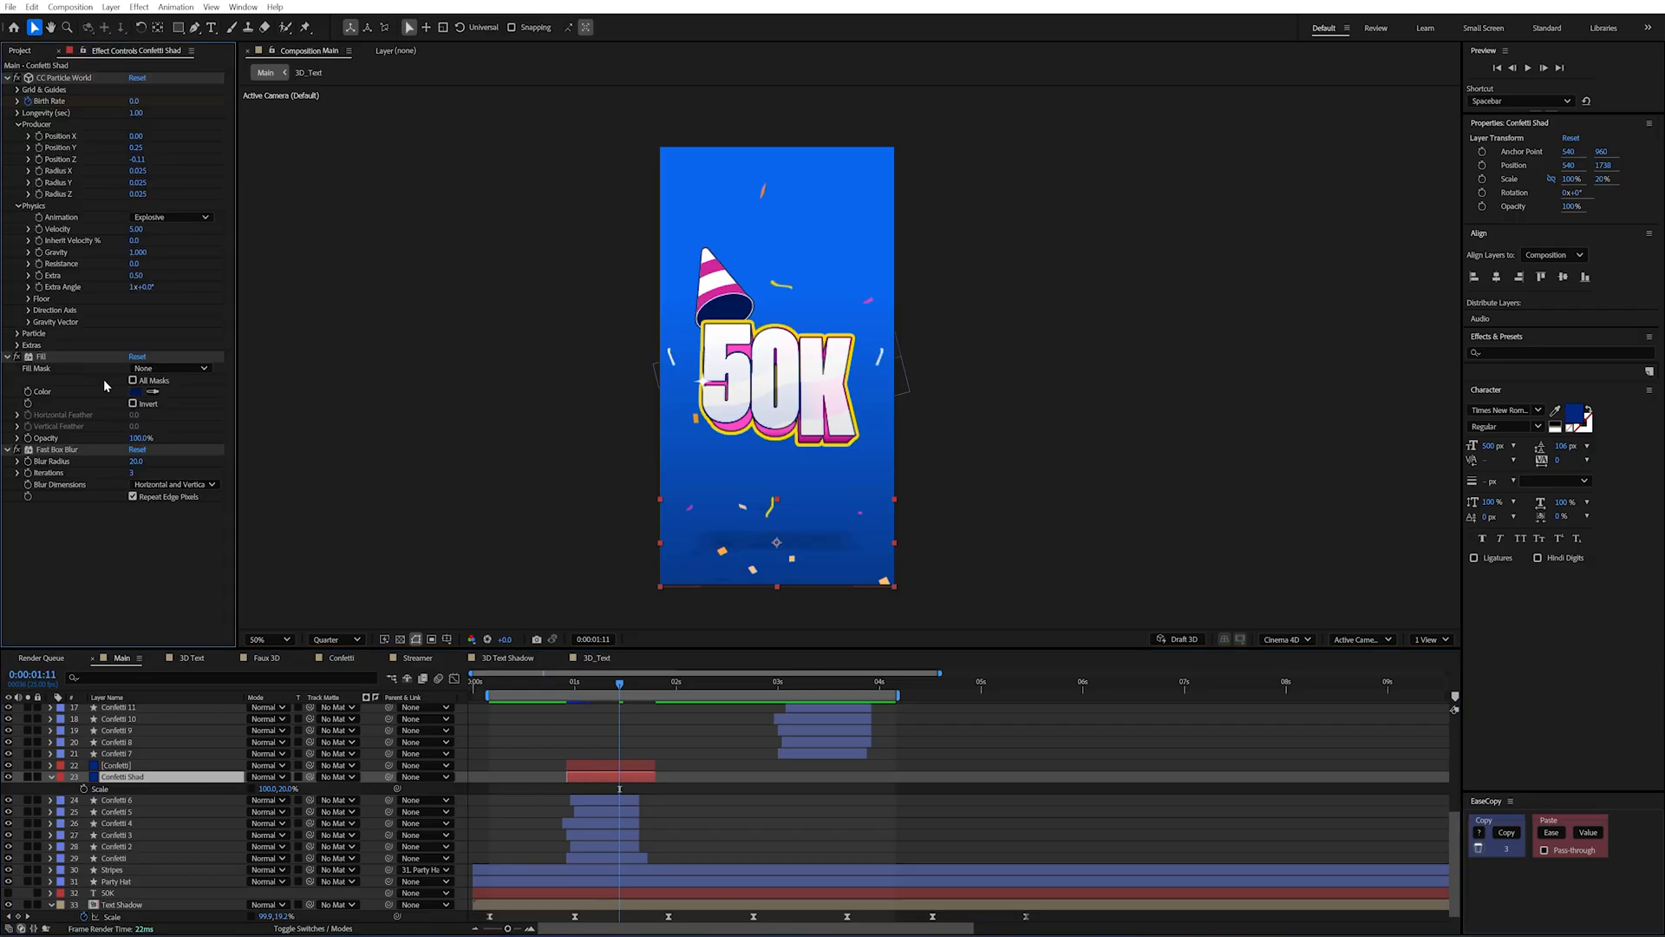
{"action": "mouse_move", "coordinate": [124, 394]}
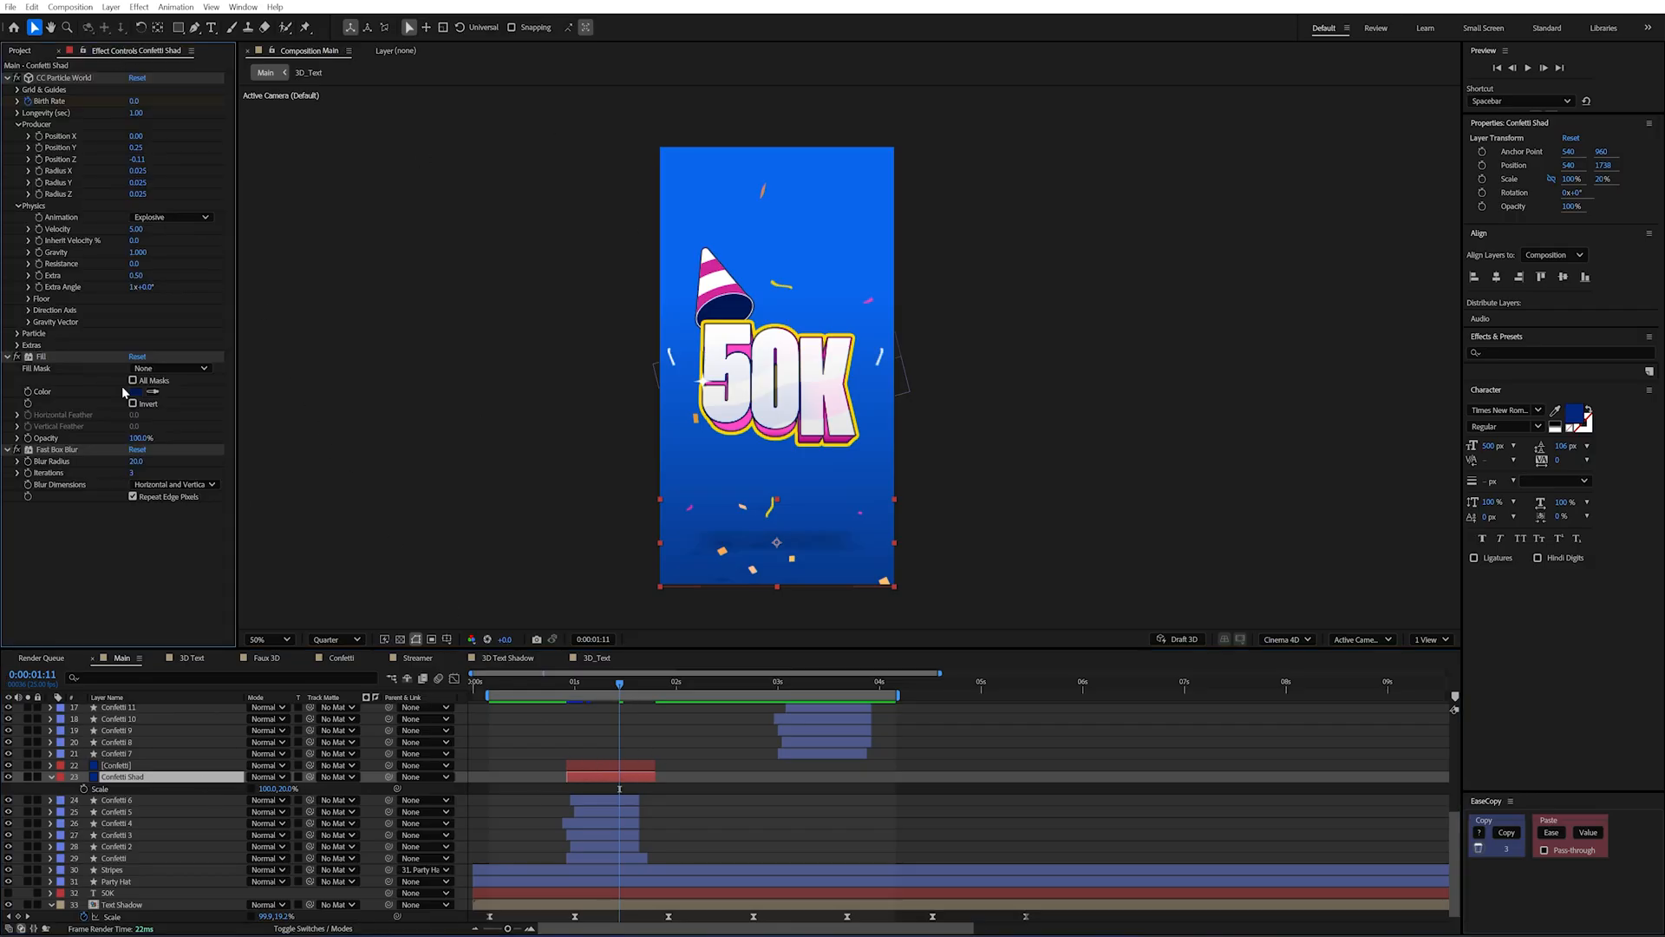
{"action": "mouse_move", "coordinate": [59, 349]}
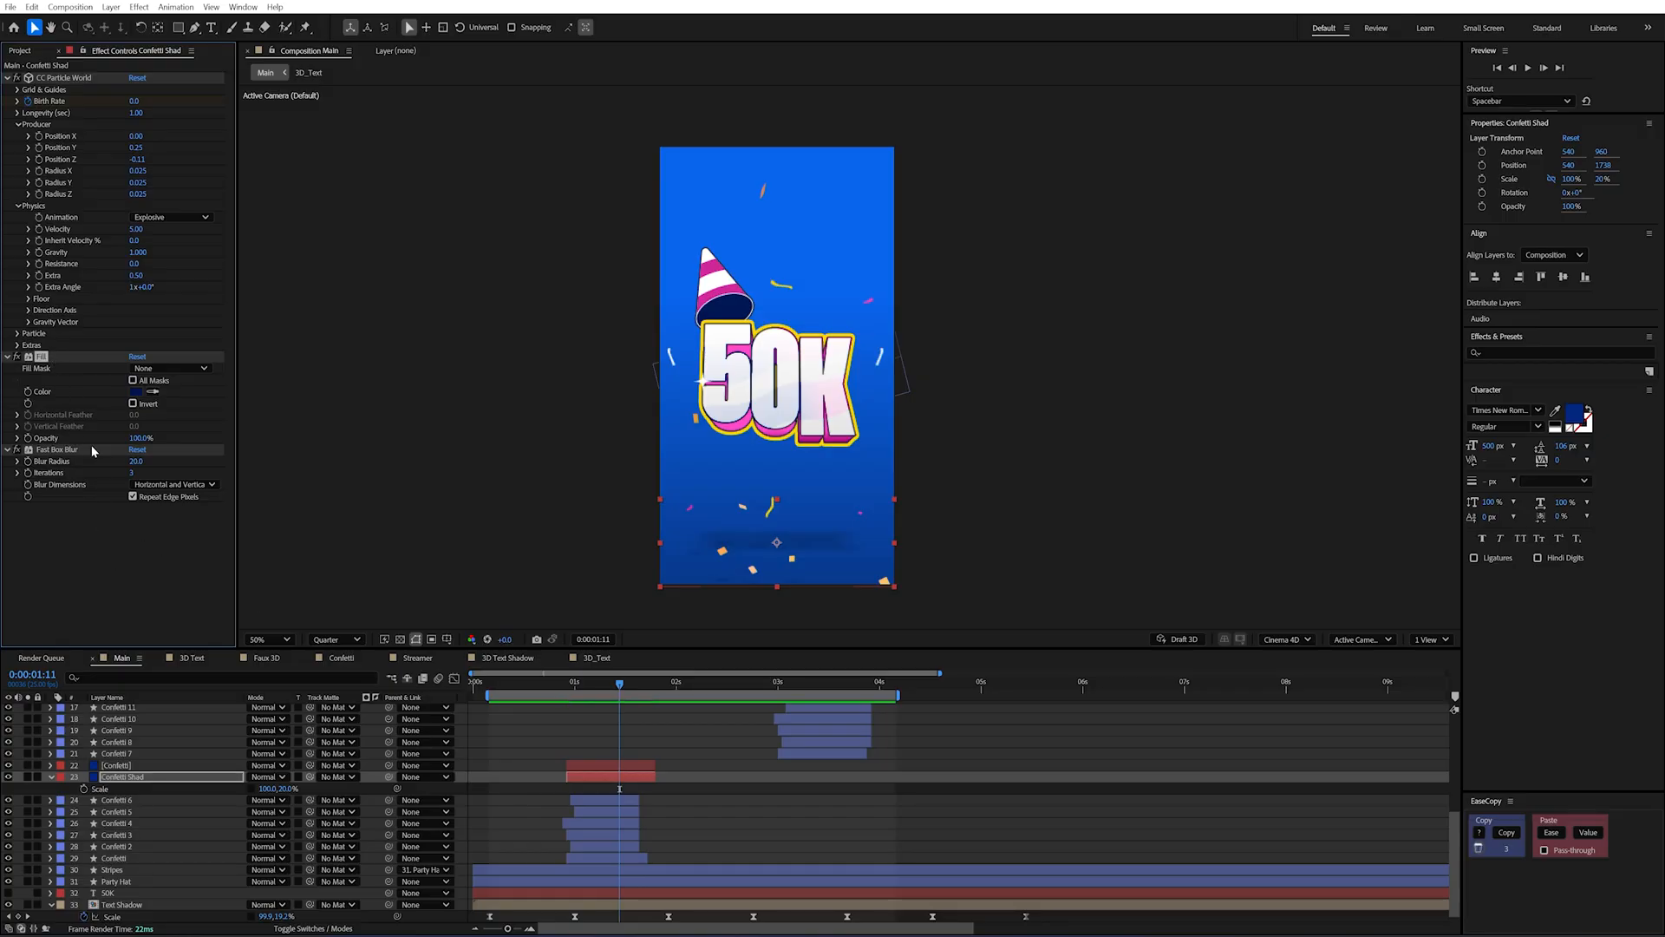
{"action": "left_click", "coordinate": [727, 760]}
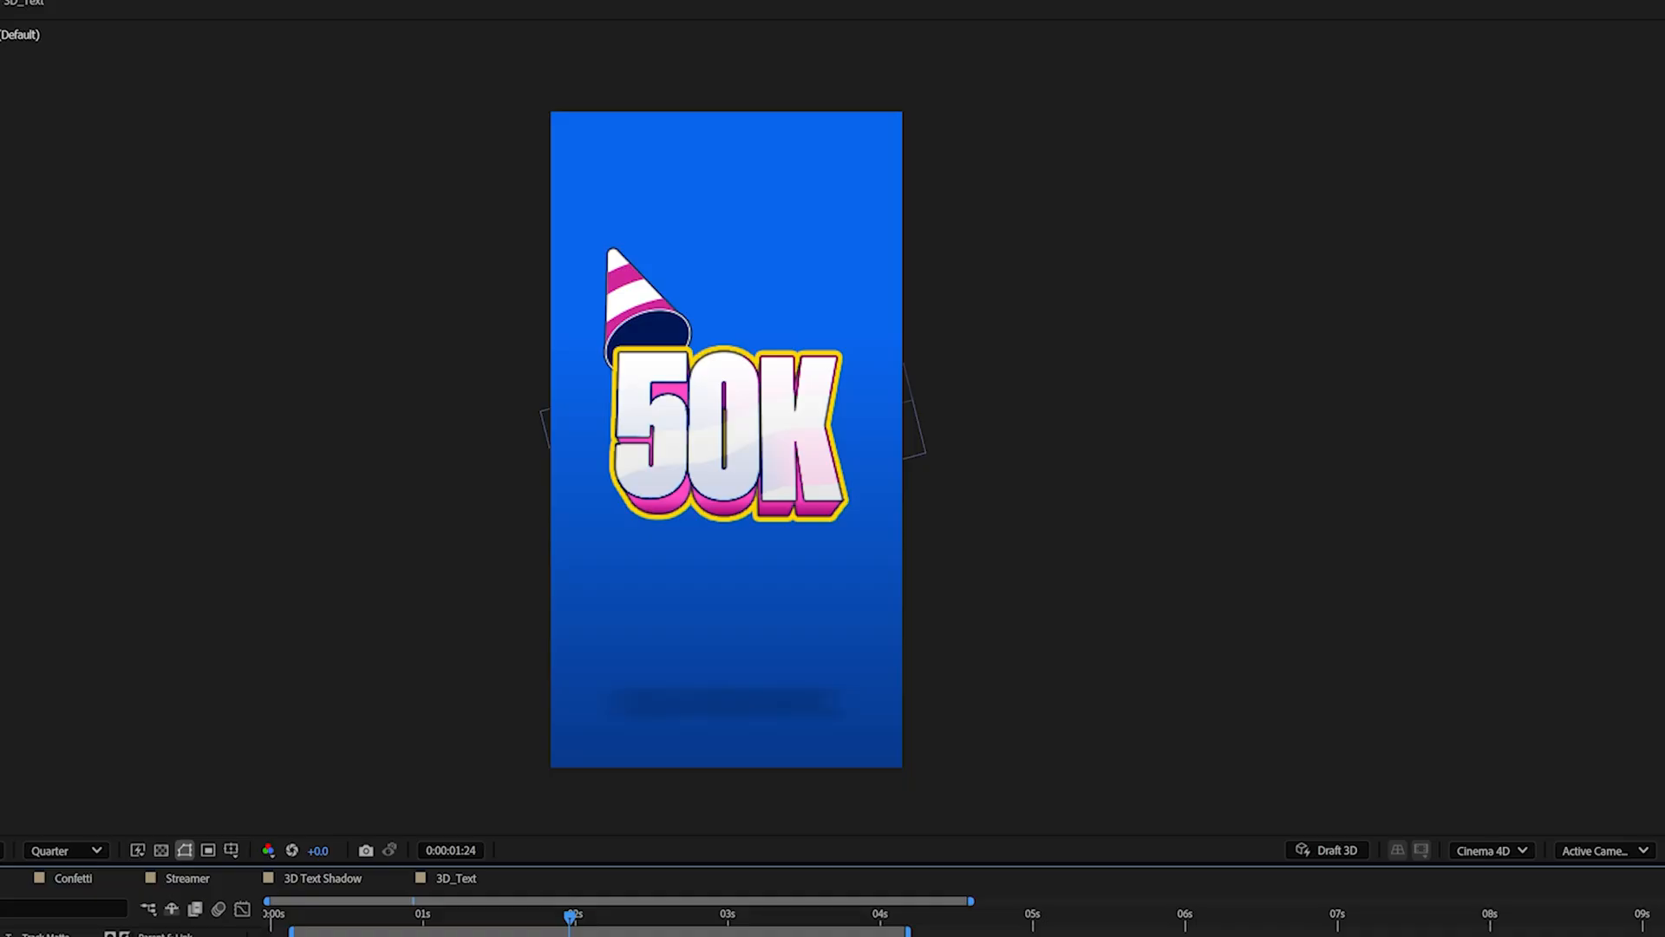
Create the Star comp with a coral-red ellipse centred on black and leave its shape layer selected.
{"action": "left_click", "coordinate": [178, 26]}
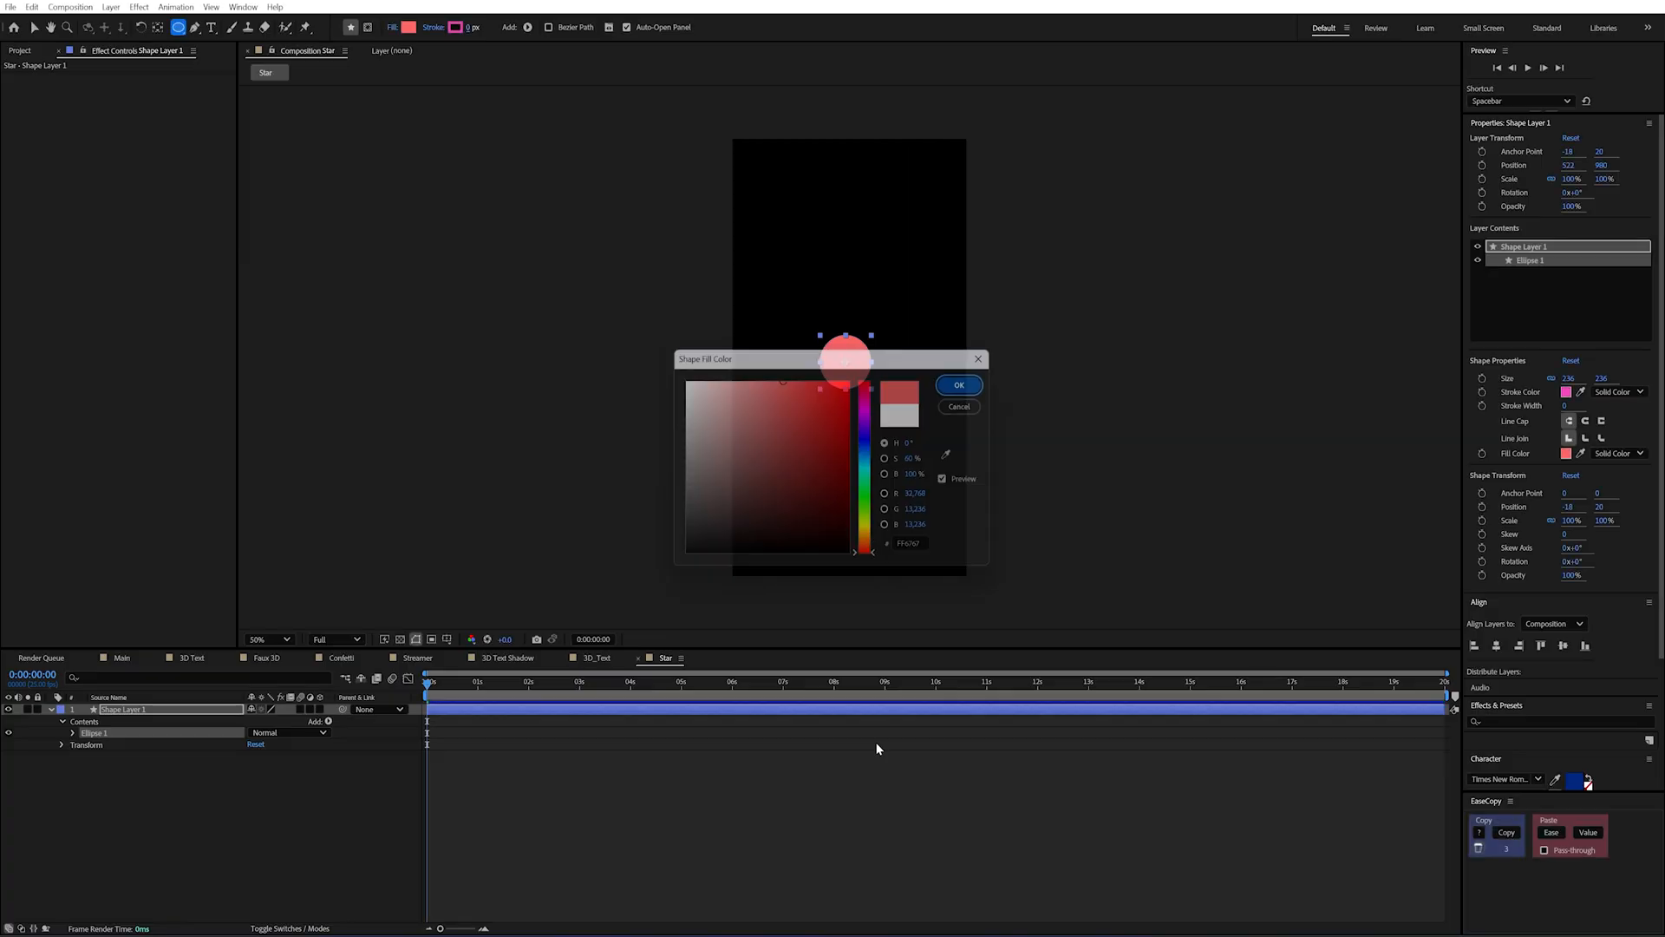
{"action": "left_click", "coordinate": [957, 385]}
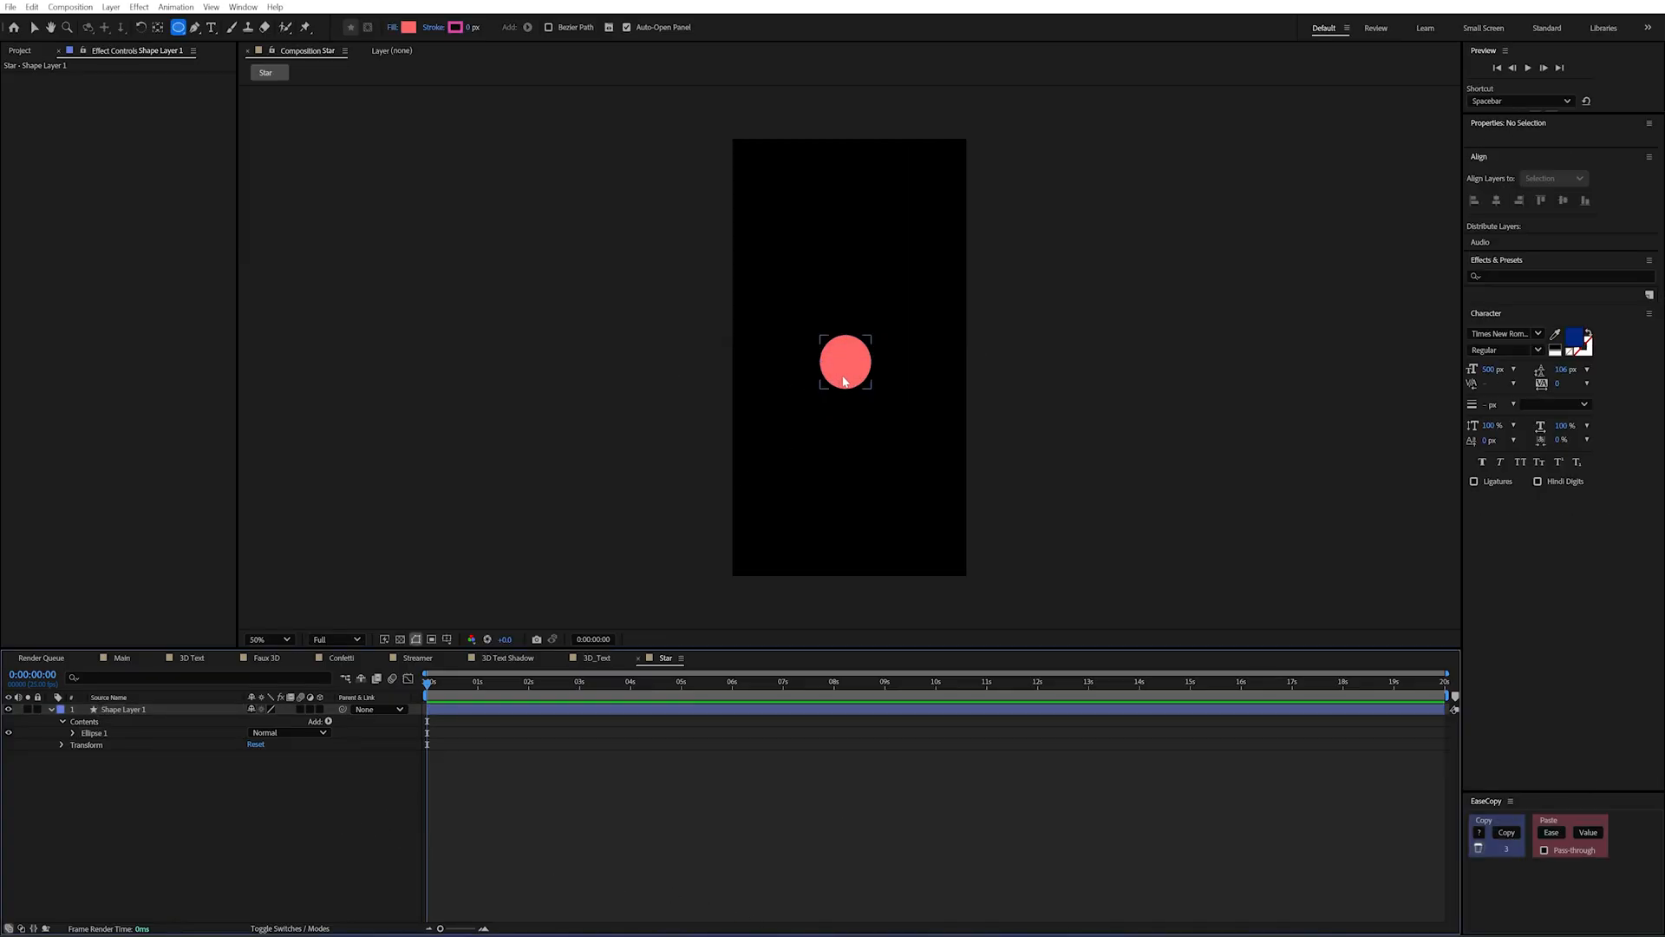
{"action": "left_click", "coordinate": [192, 26]}
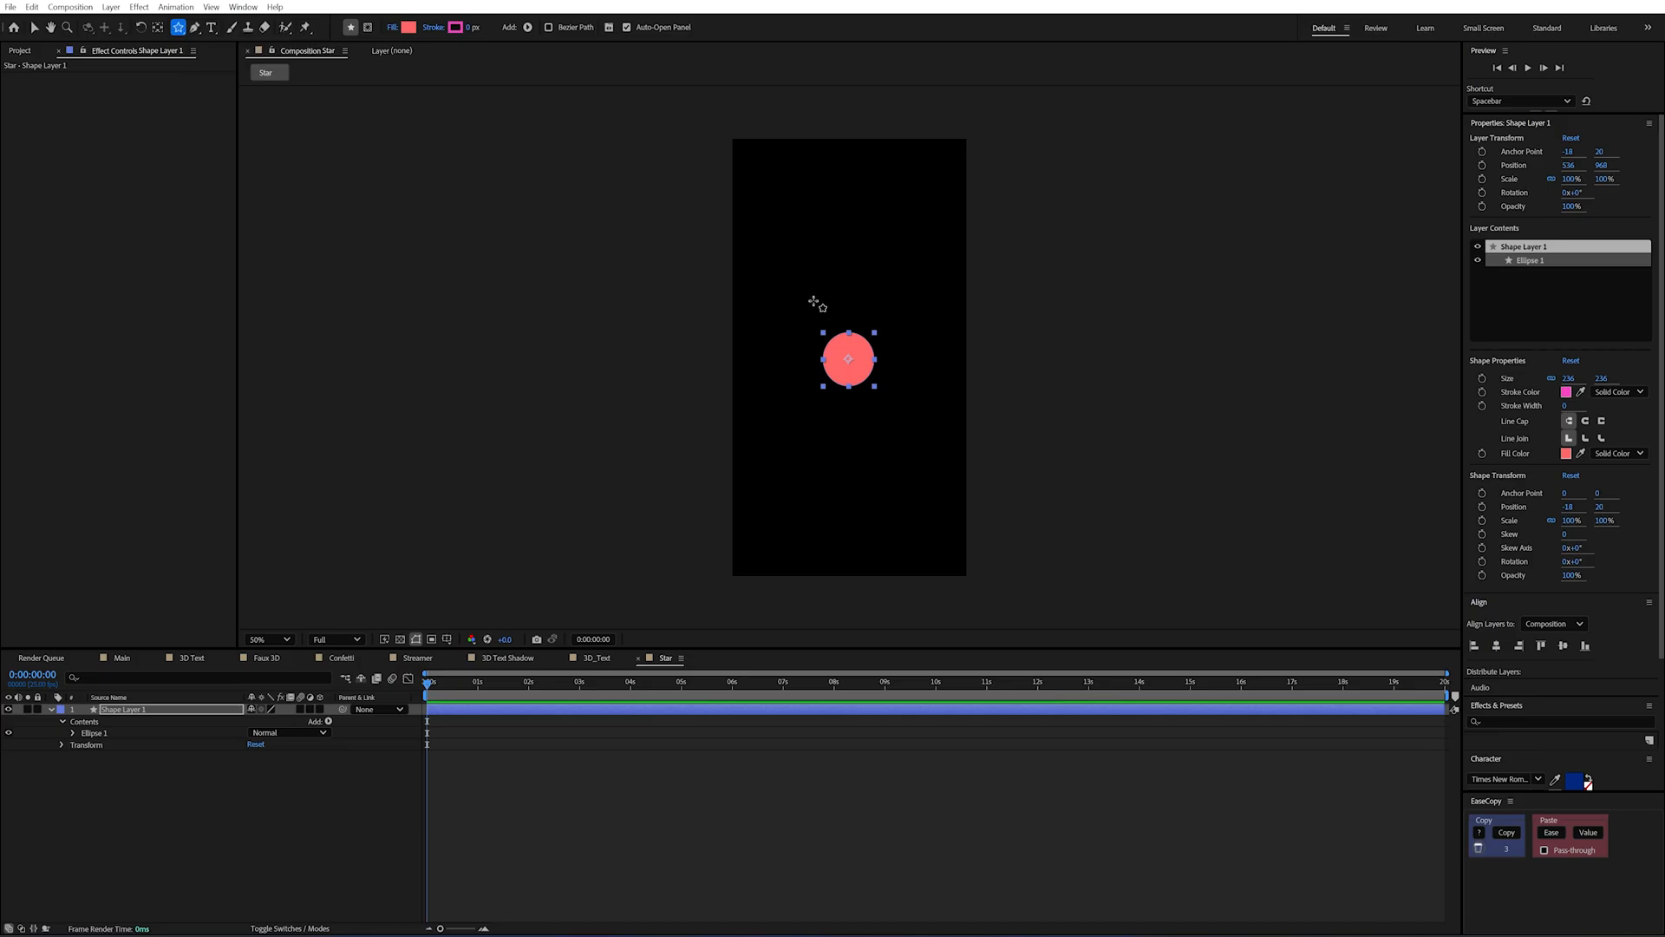
{"action": "mouse_move", "coordinate": [860, 458]}
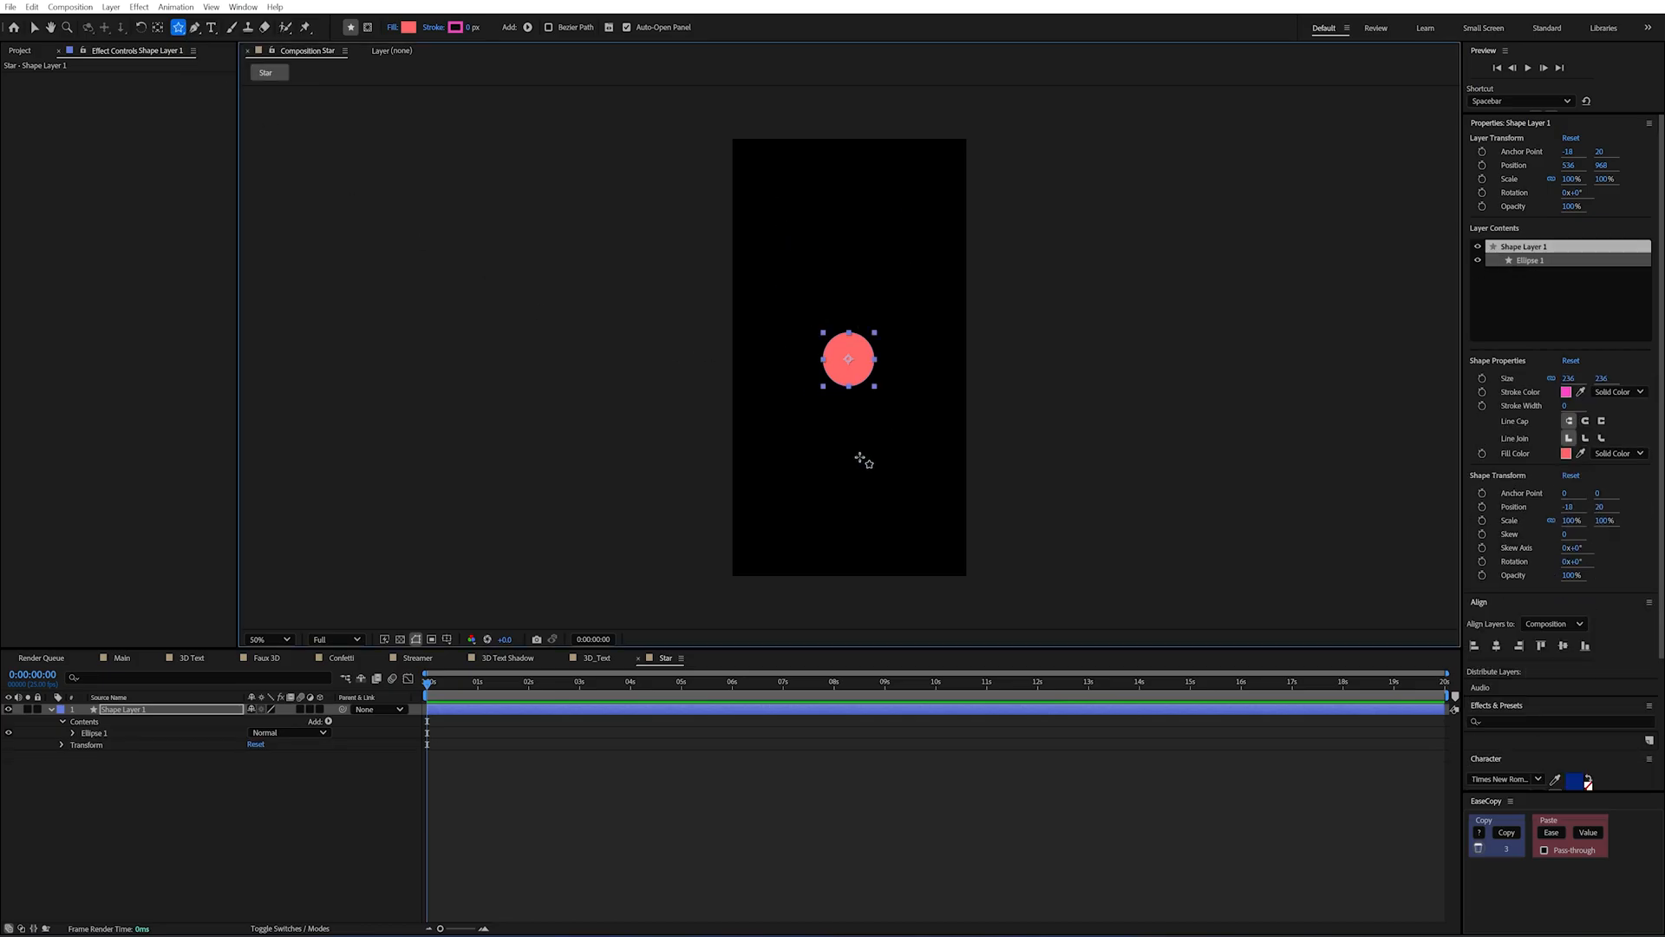
{"action": "left_click", "coordinate": [160, 716]}
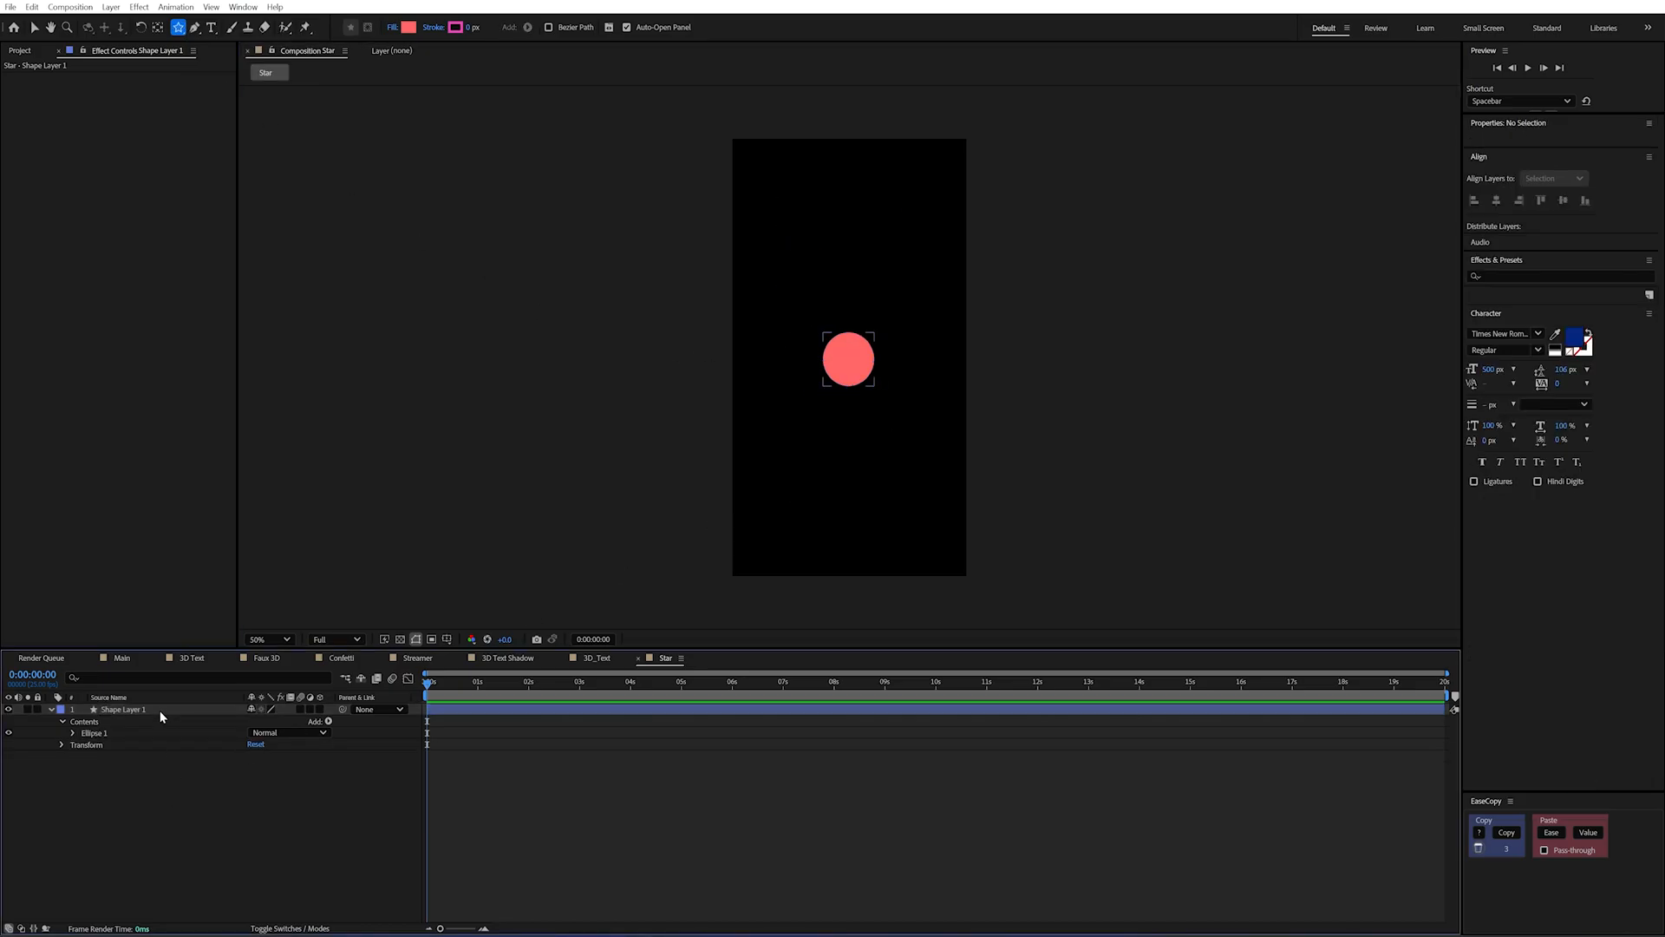
{"action": "left_click", "coordinate": [123, 707]}
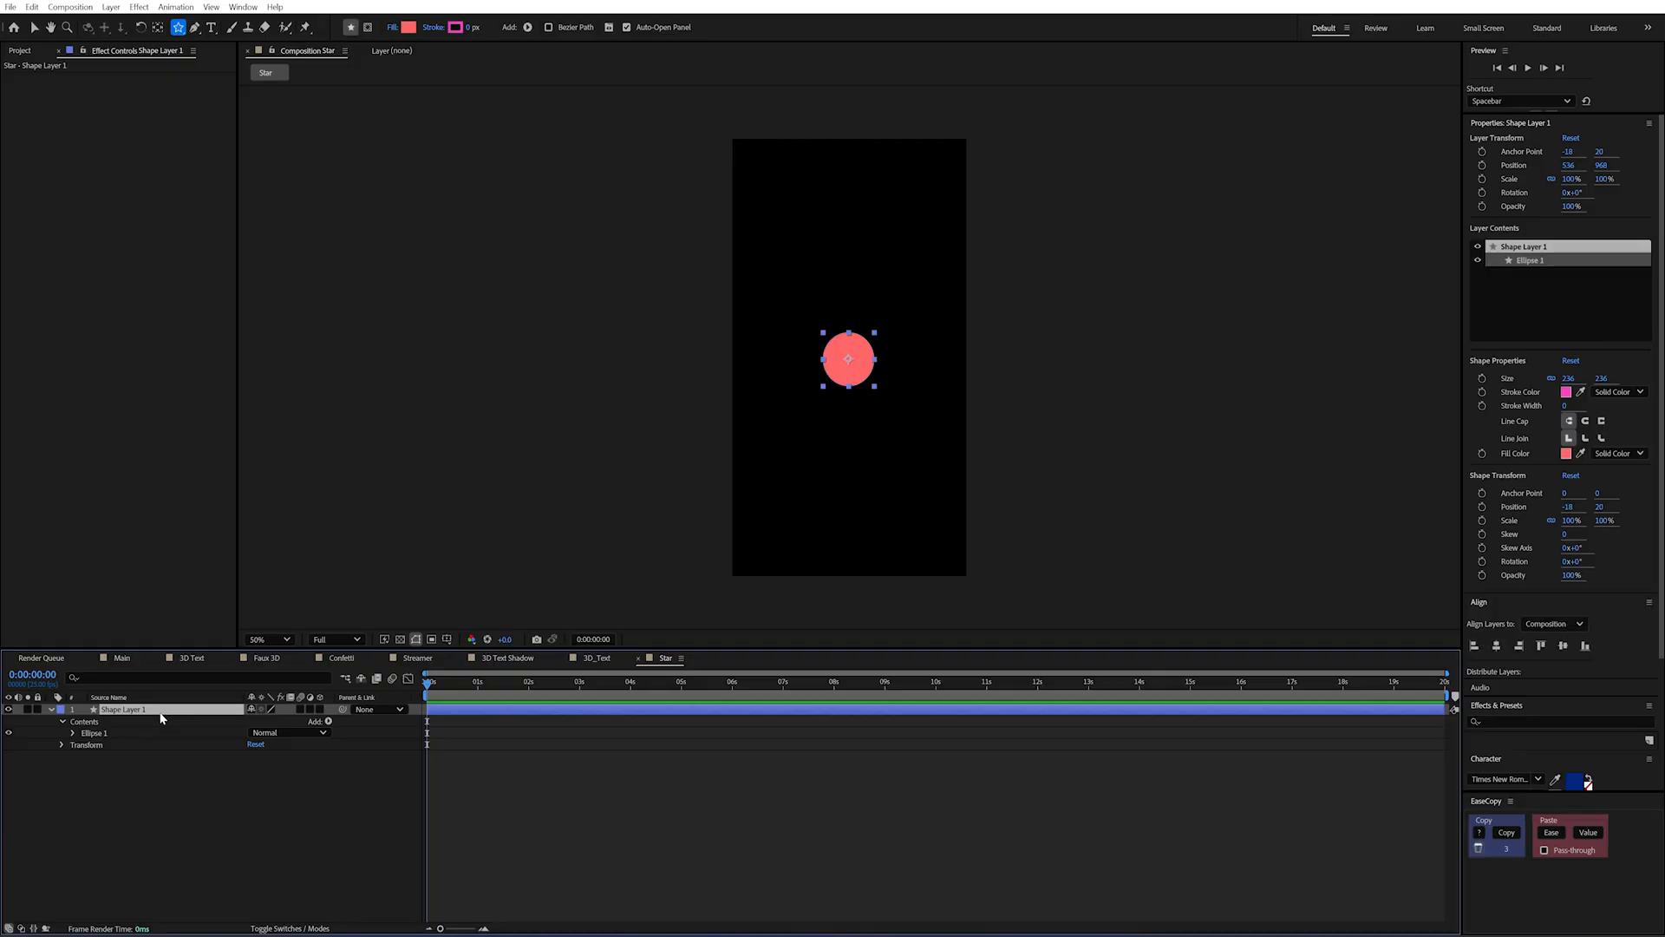
{"action": "mouse_move", "coordinate": [196, 709]}
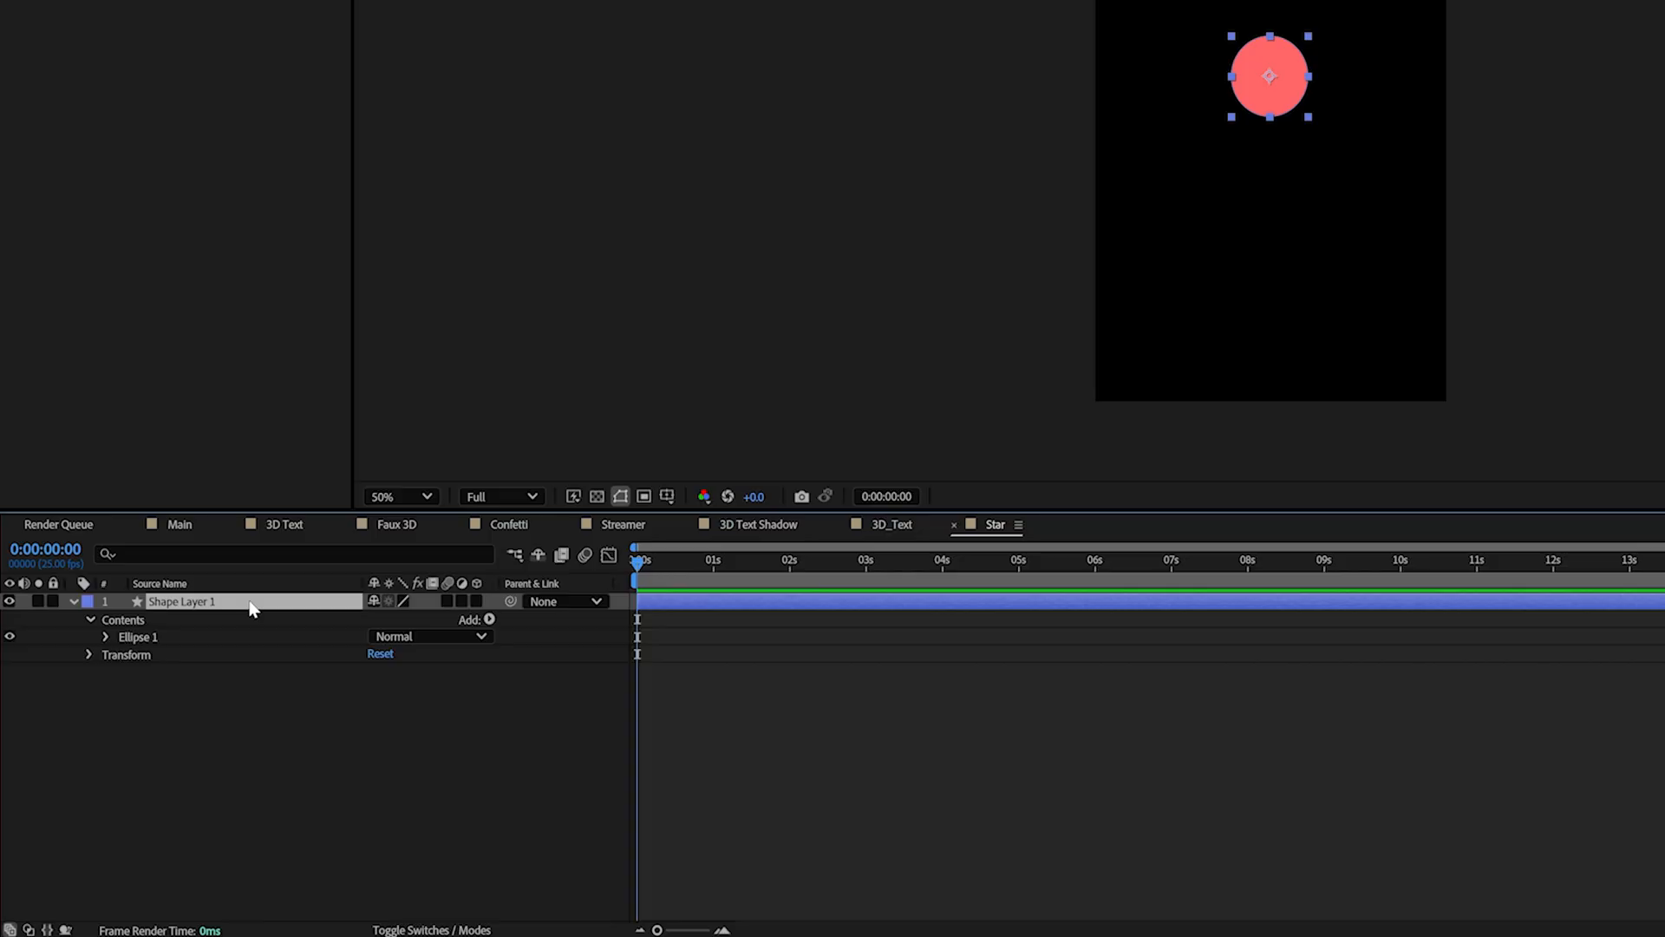
Add a Pucker & Bloat operator to the circle and set a strong negative Amount for a four-point star.
{"action": "left_click", "coordinate": [490, 621]}
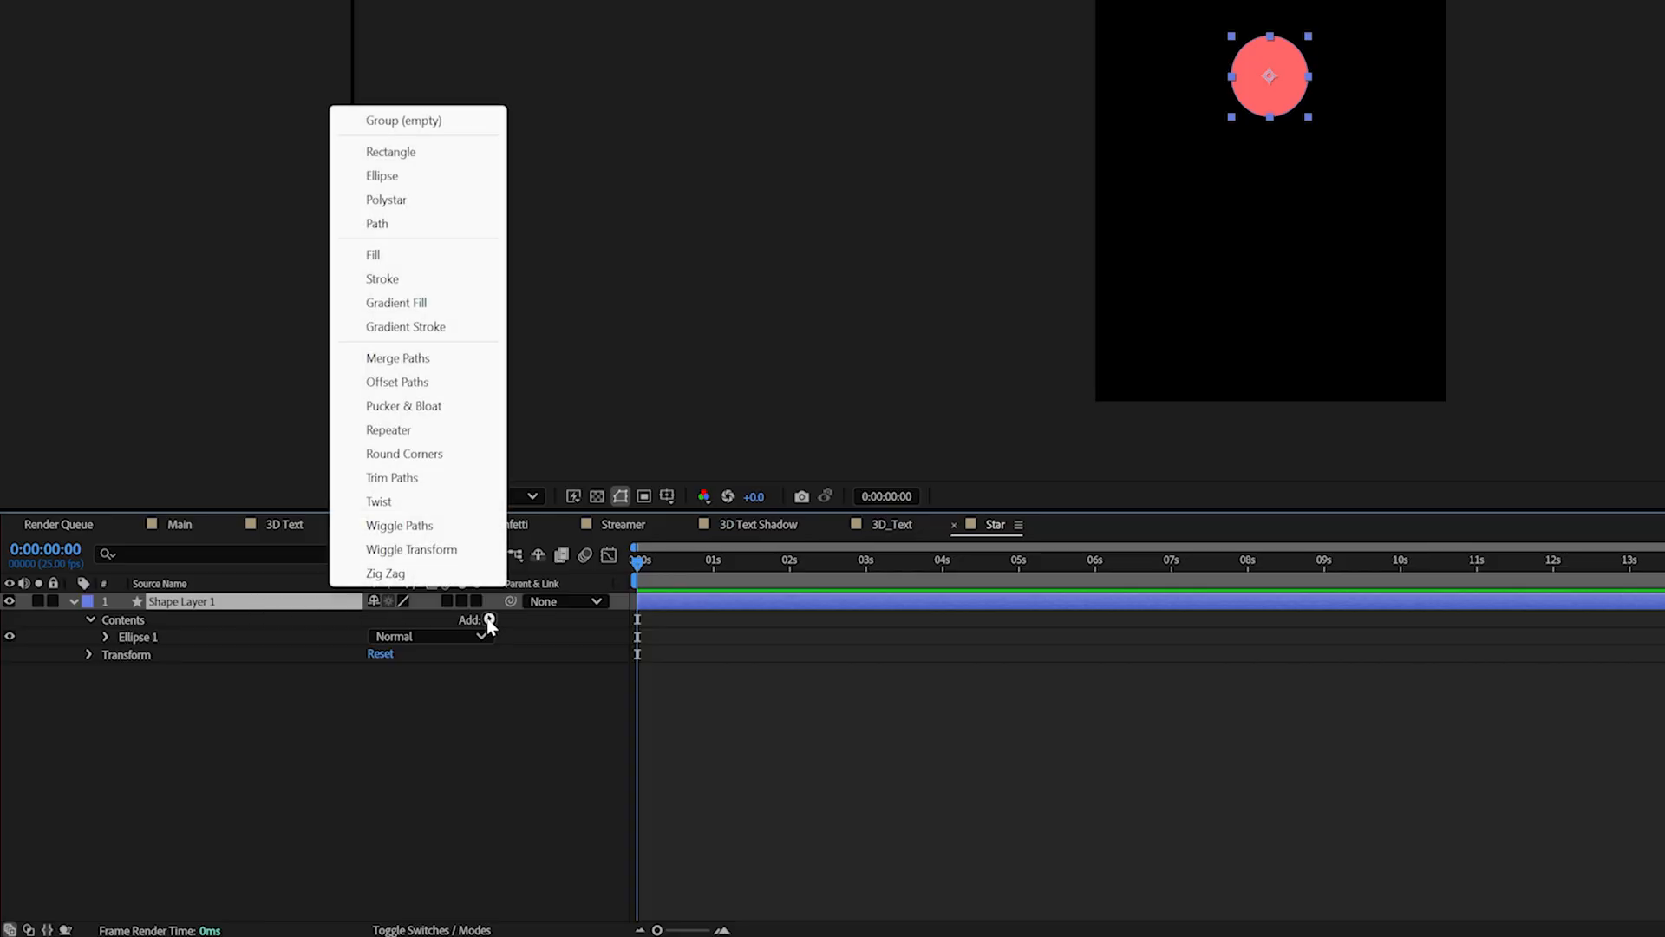
{"action": "mouse_move", "coordinate": [470, 413]}
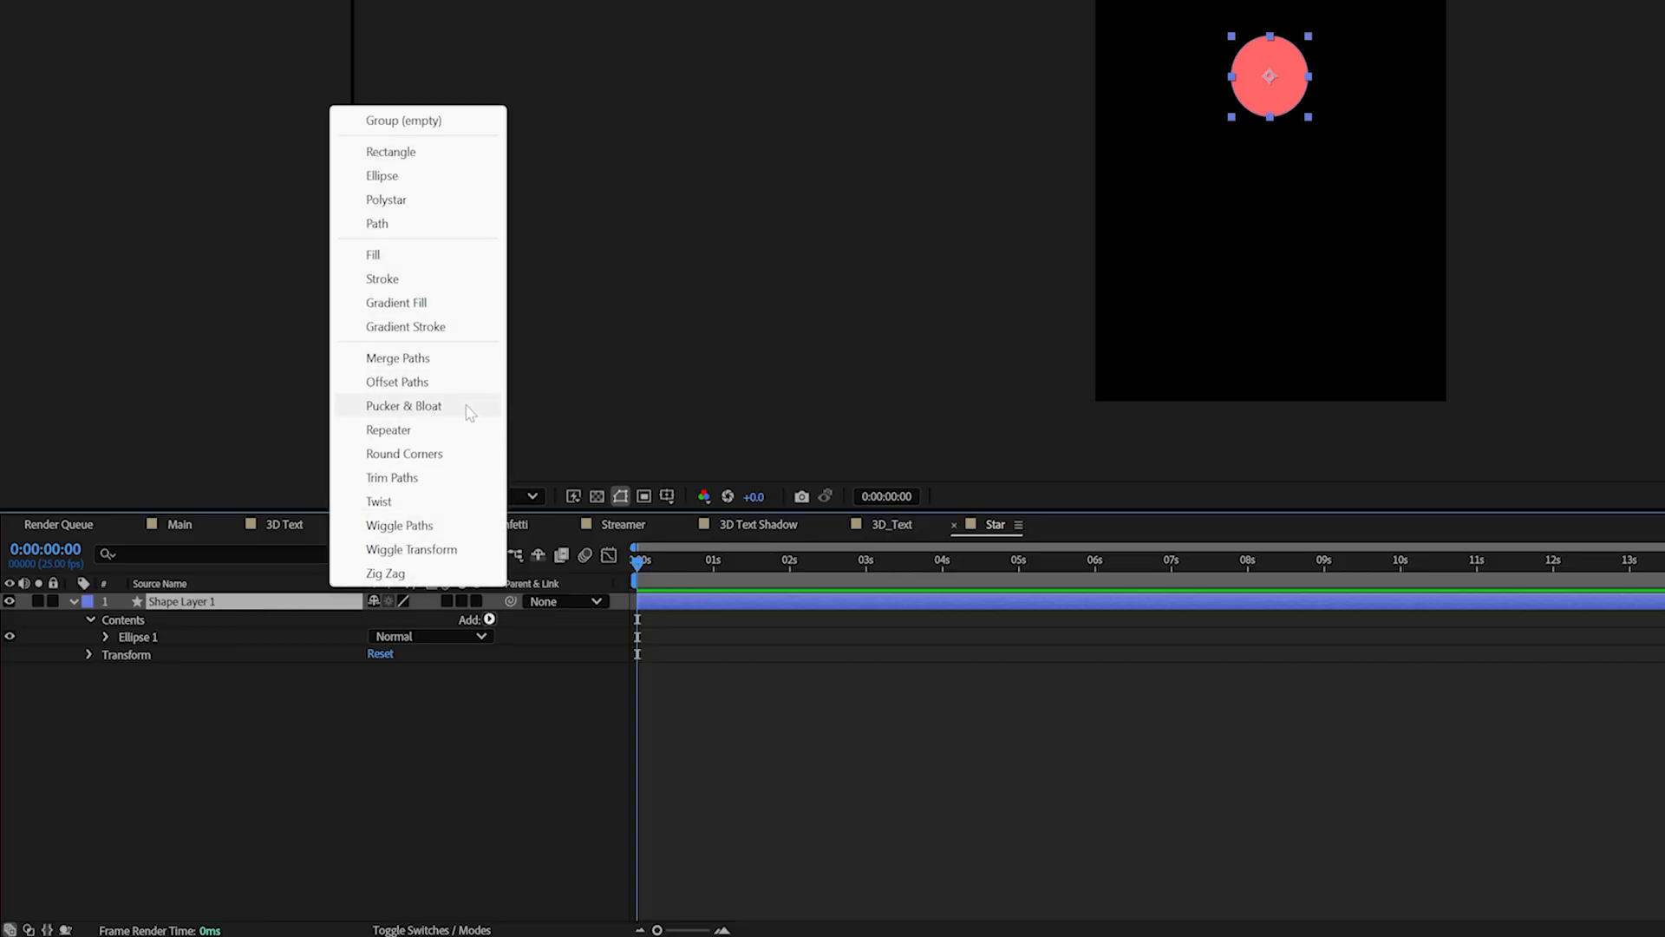
{"action": "left_click", "coordinate": [405, 406]}
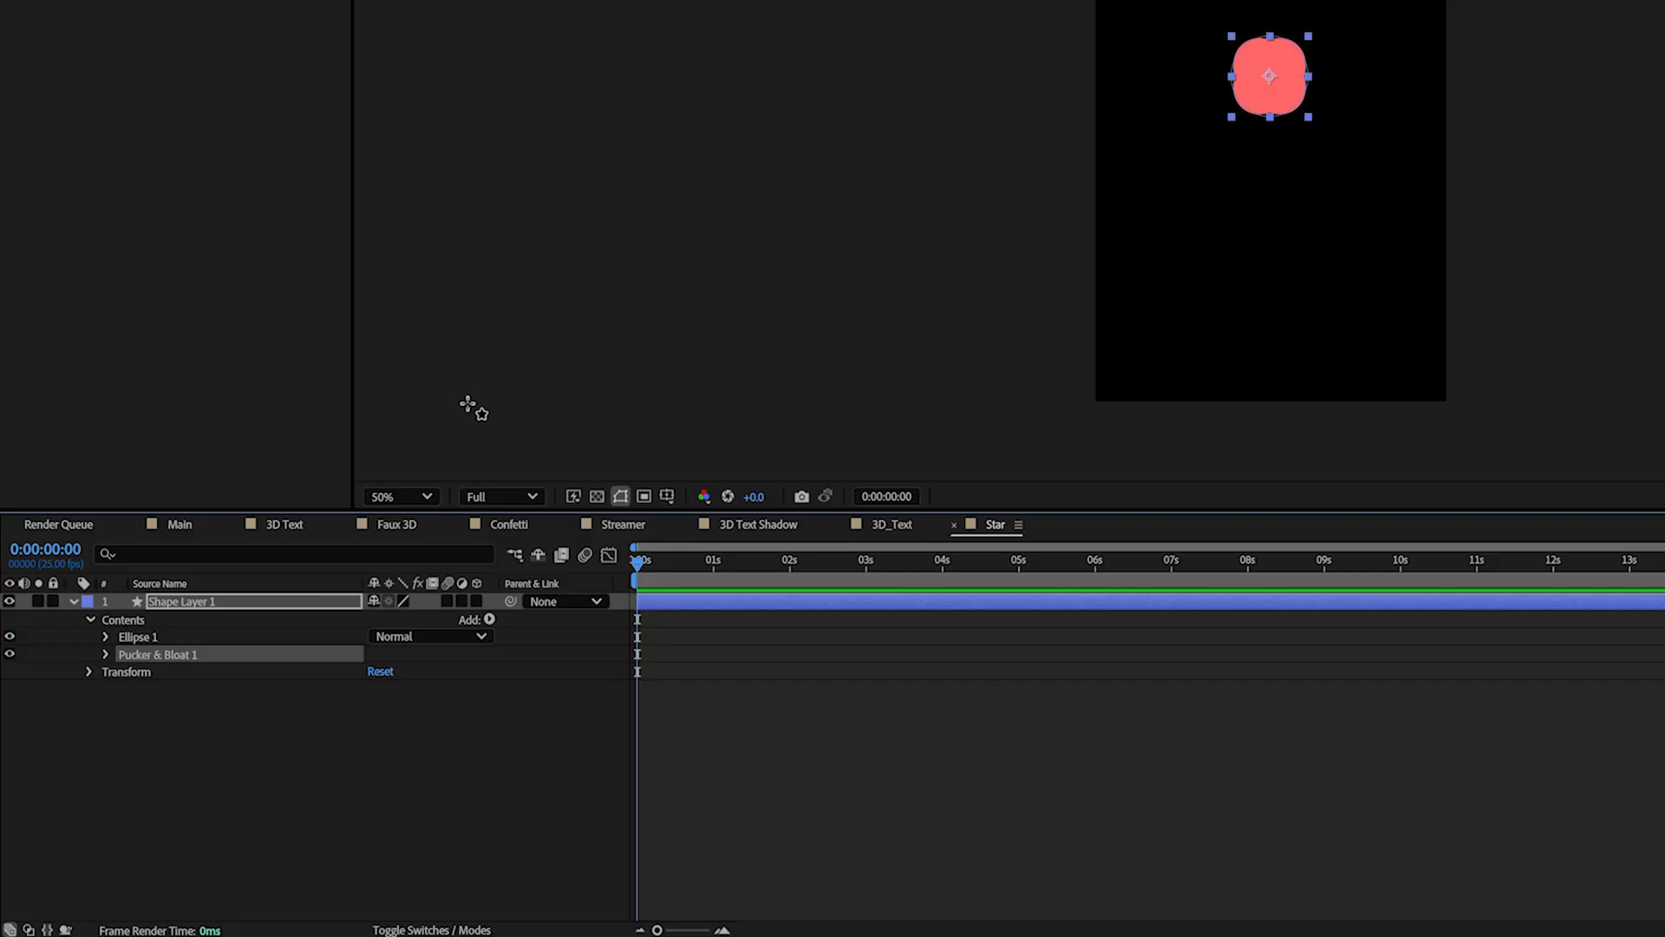
{"action": "mouse_move", "coordinate": [114, 659]}
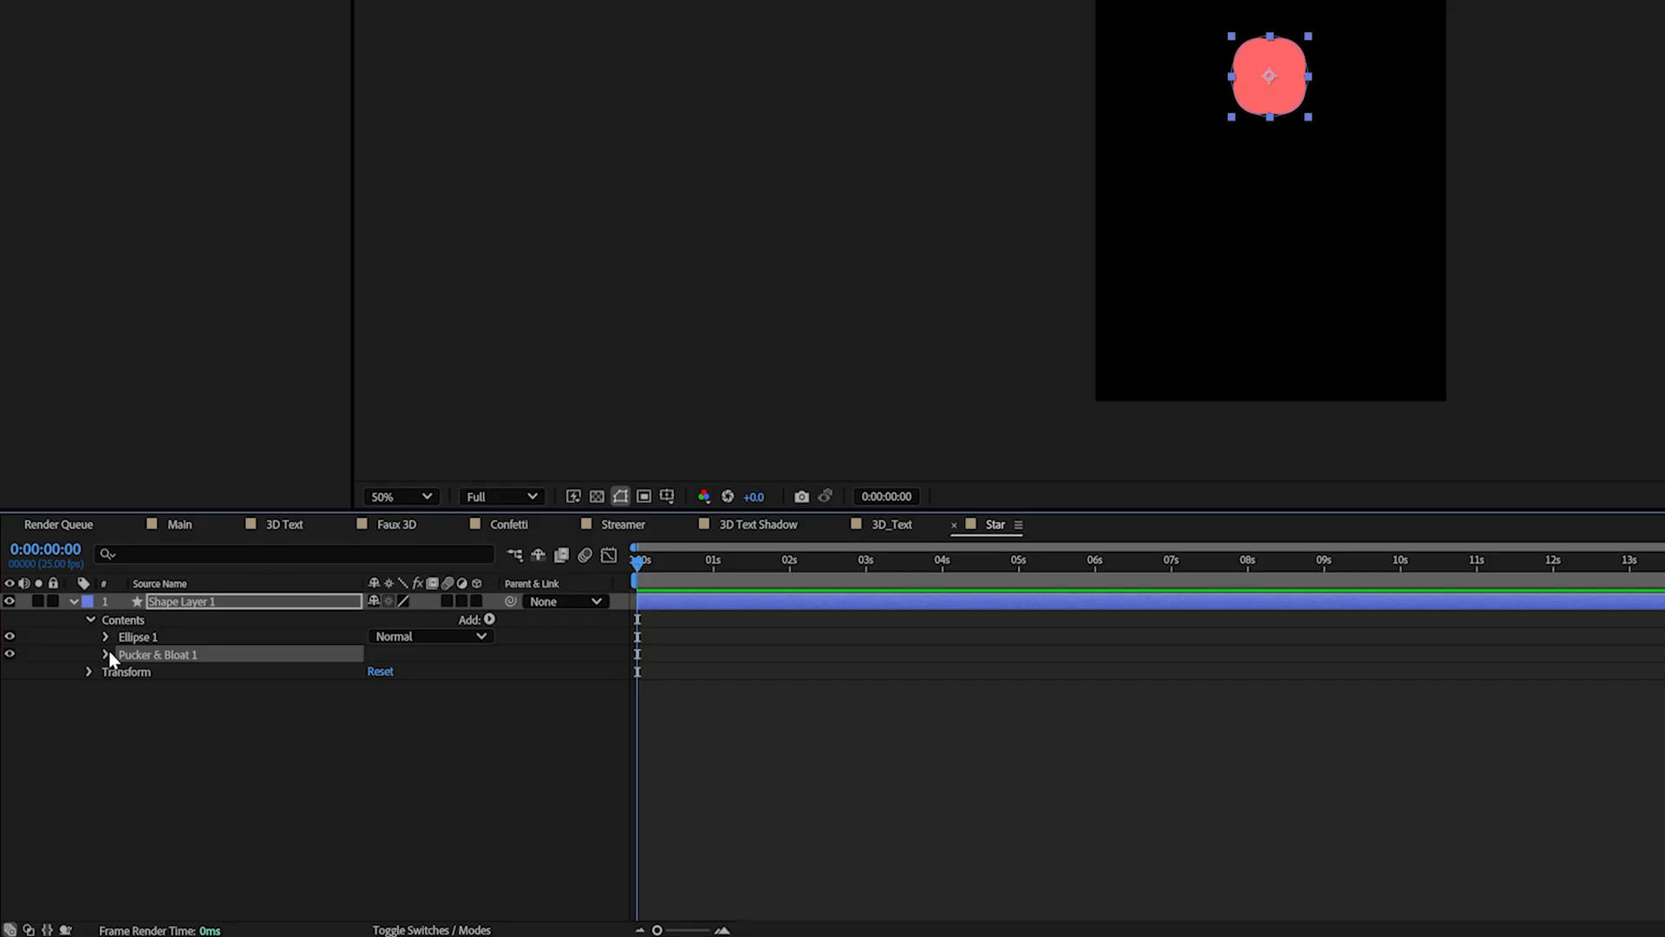
{"action": "left_click", "coordinate": [106, 654]}
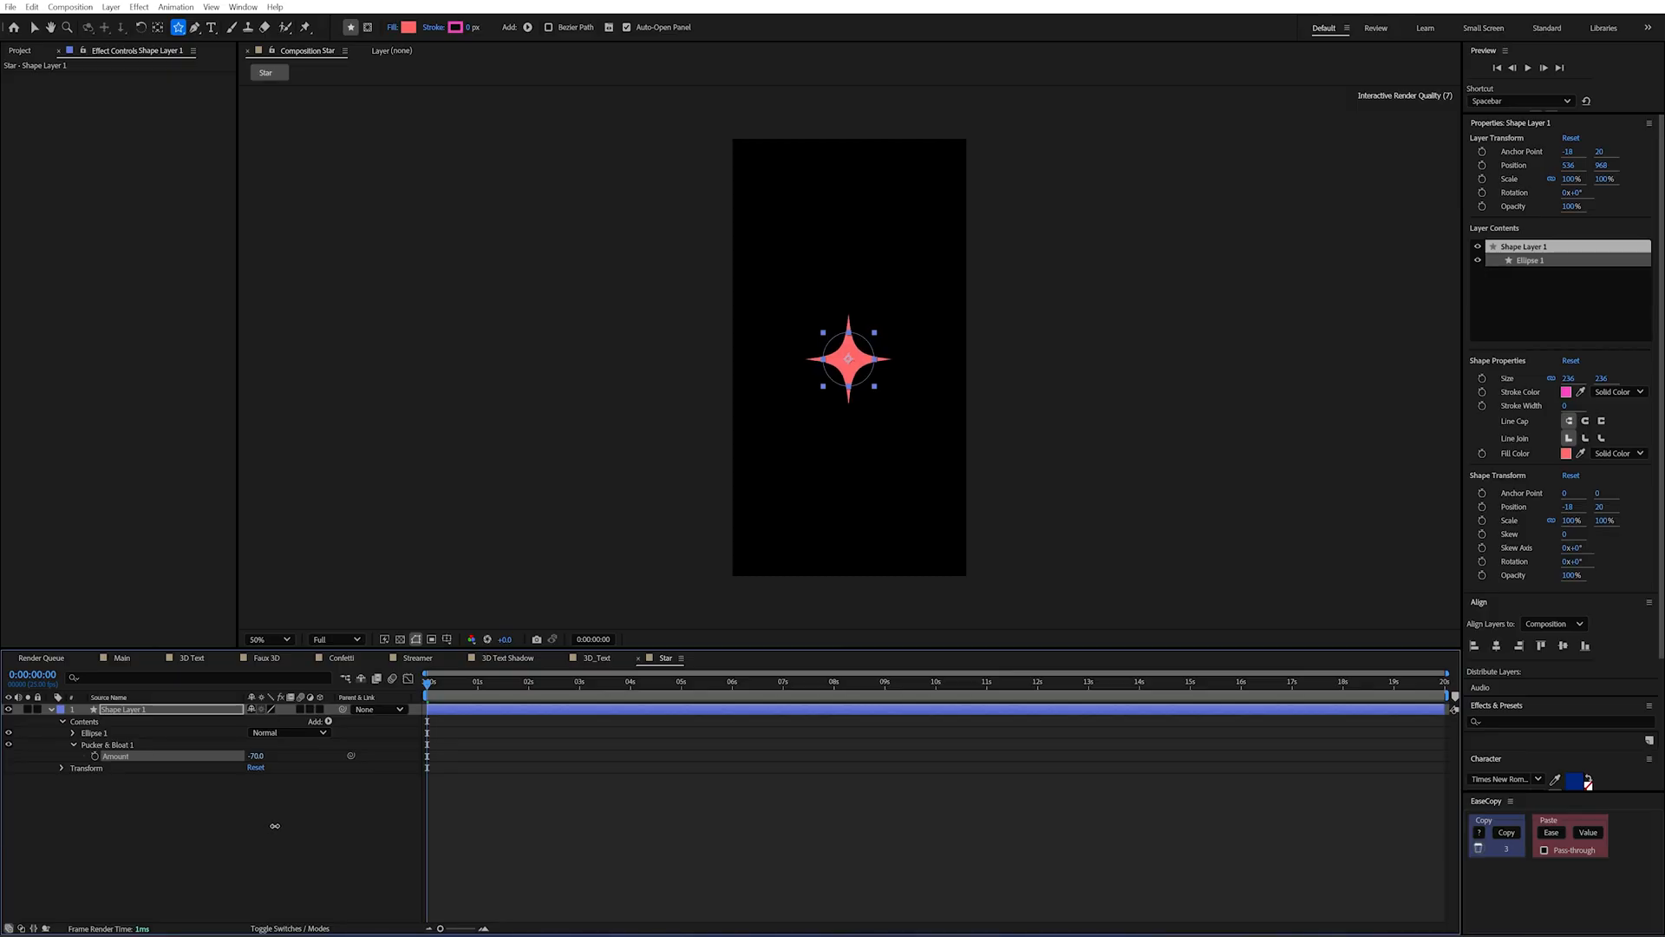
Back in the Main comp, move the playhead earlier to place the Star precomp copies around the 50K.
{"action": "left_click", "coordinate": [121, 657]}
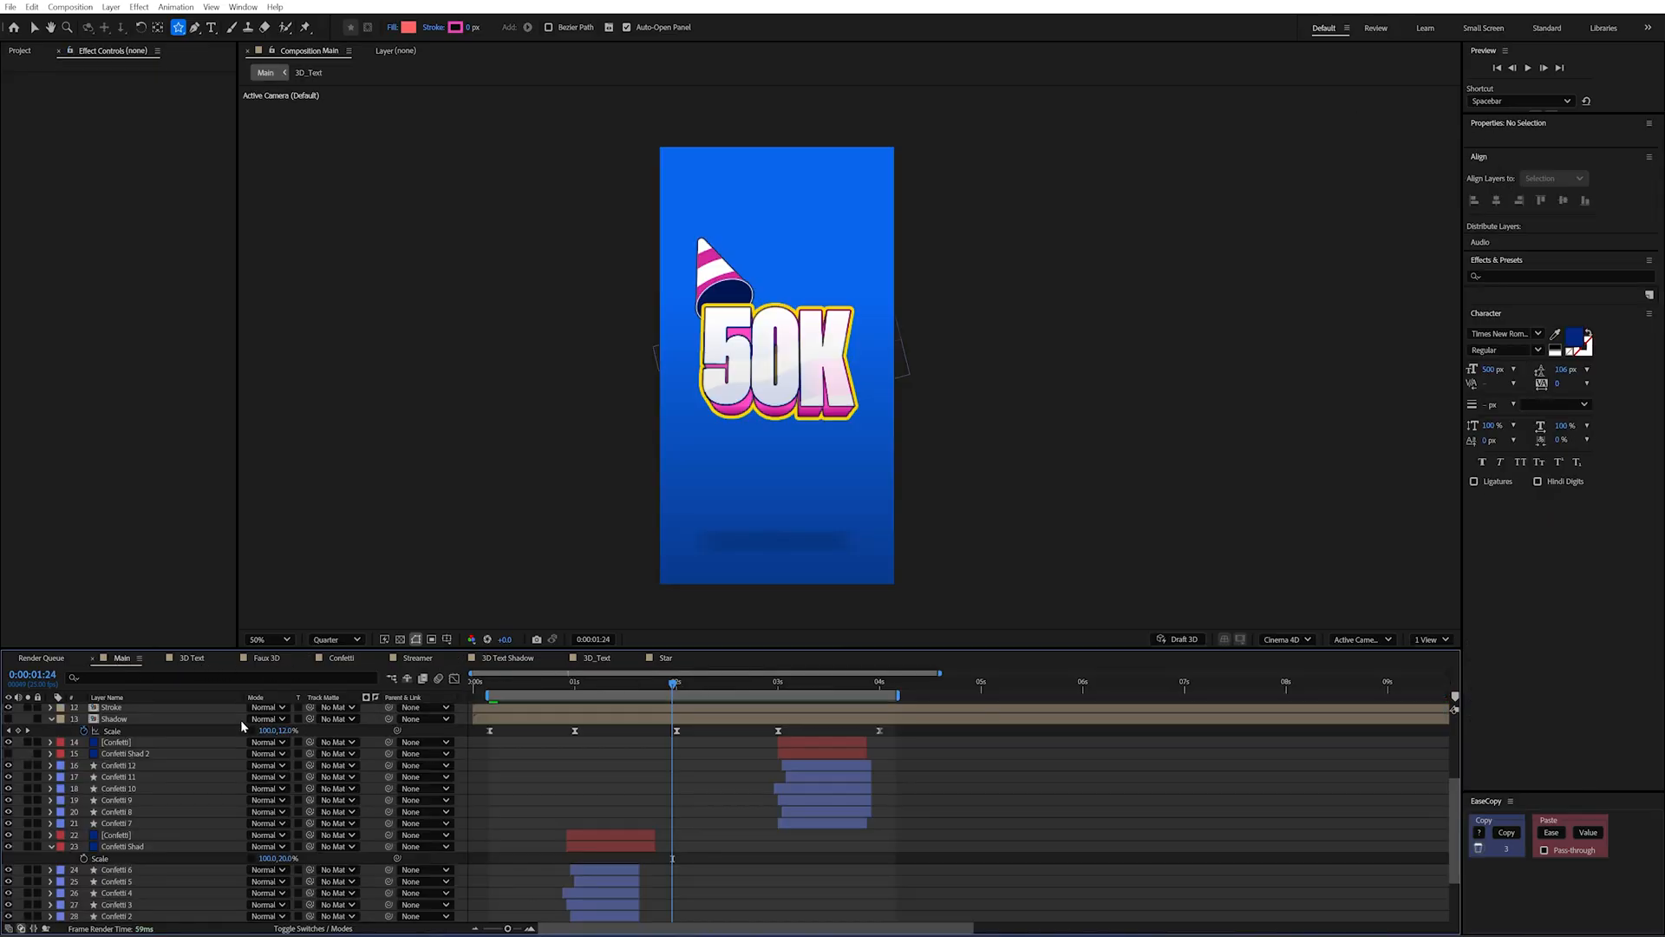
{"action": "scroll", "scroll_direction": "up", "scroll_amount": 3}
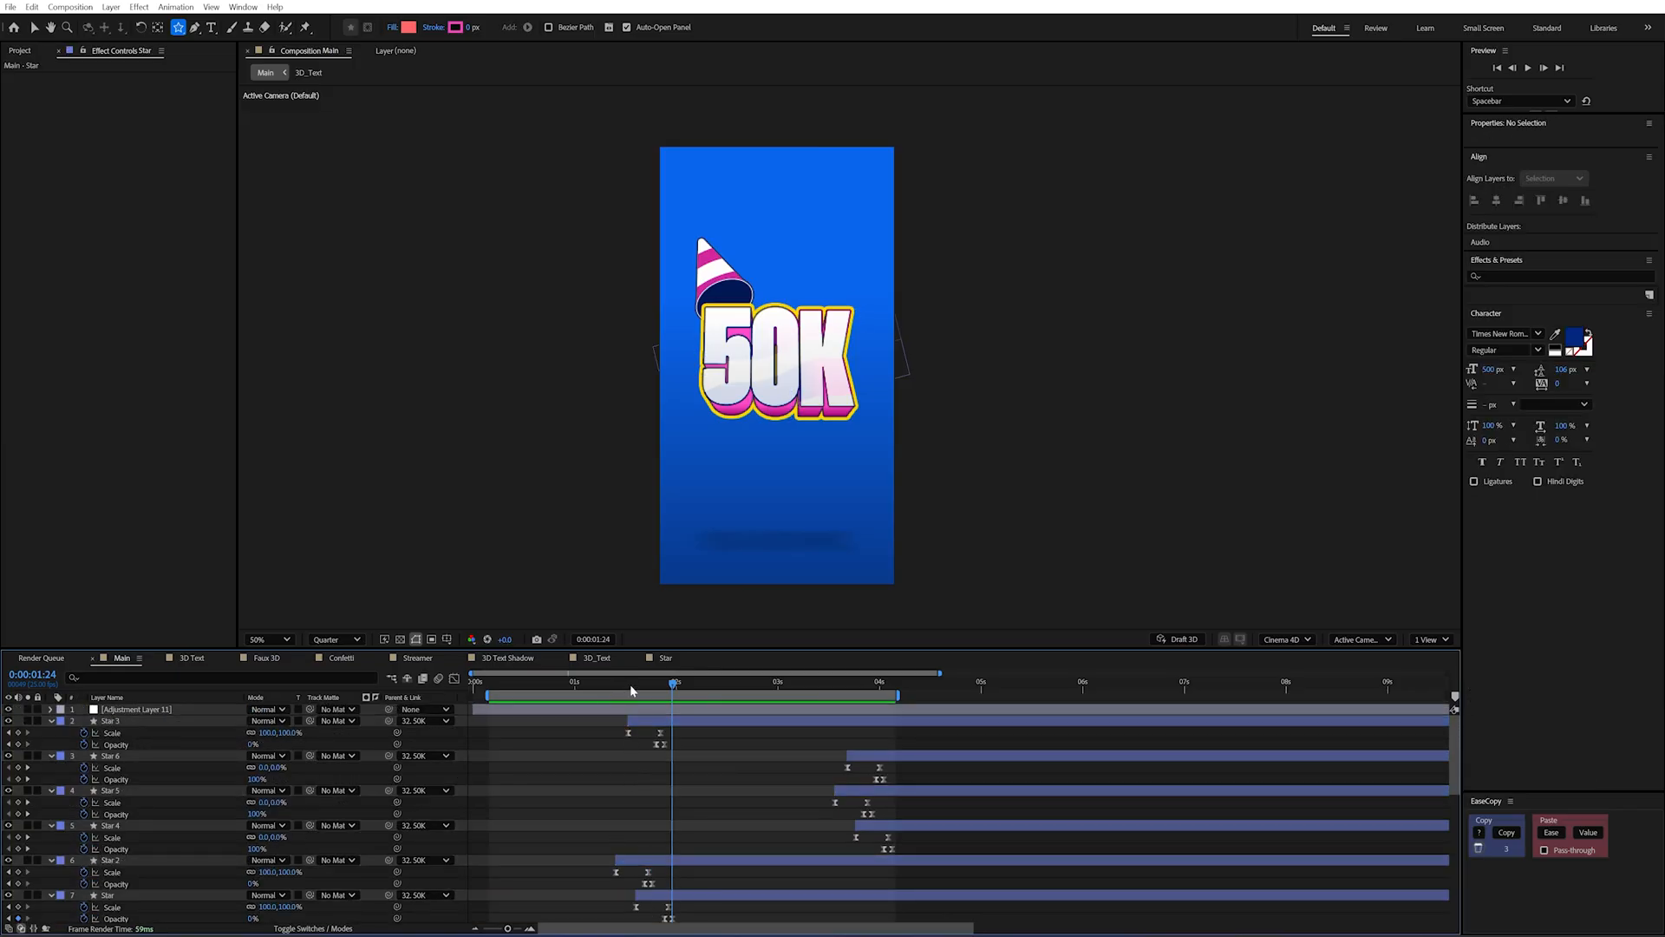
{"action": "left_click", "coordinate": [621, 680]}
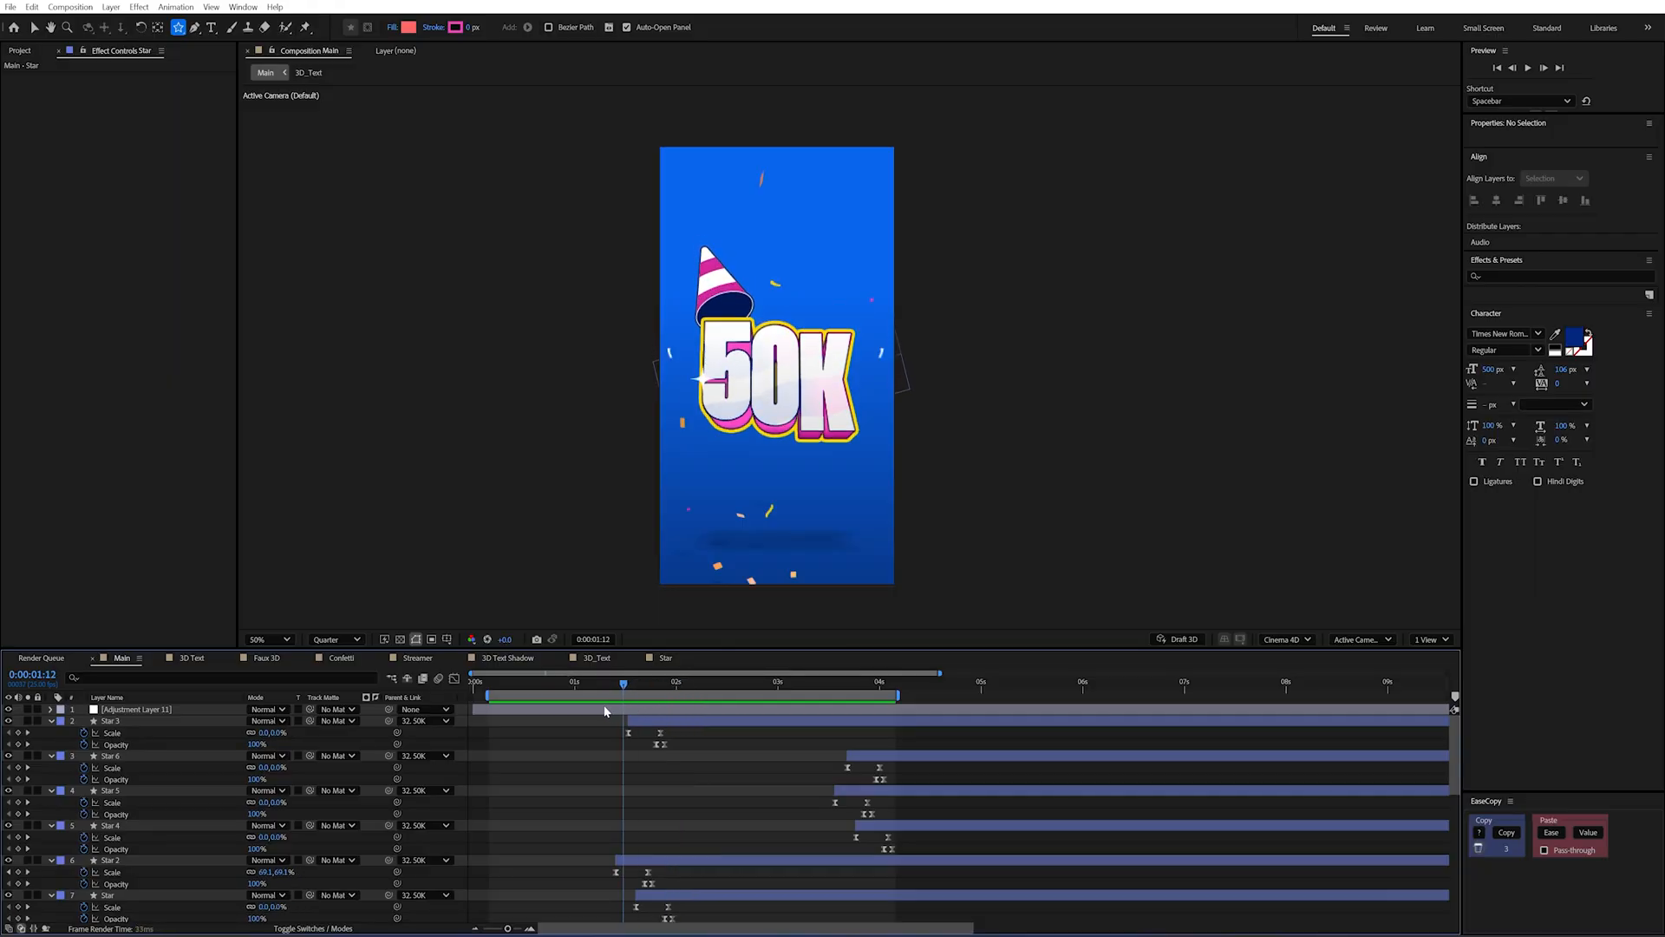